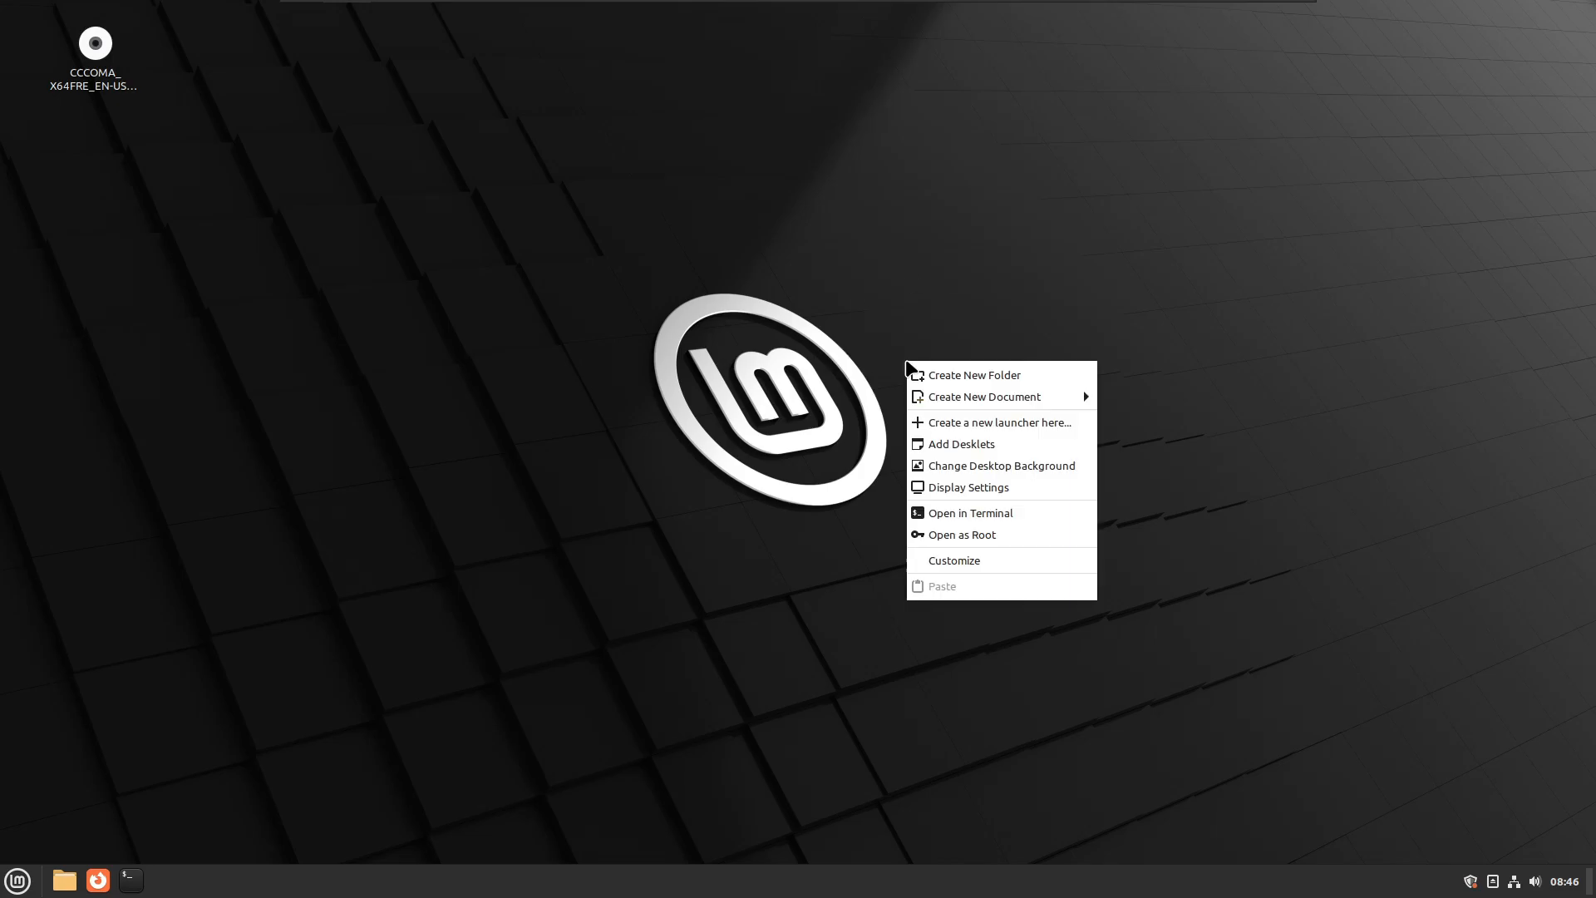
- Open and close the Mint applications menu before leaving the live session for Windows 11
{"action": "left_click", "coordinate": [16, 879]}
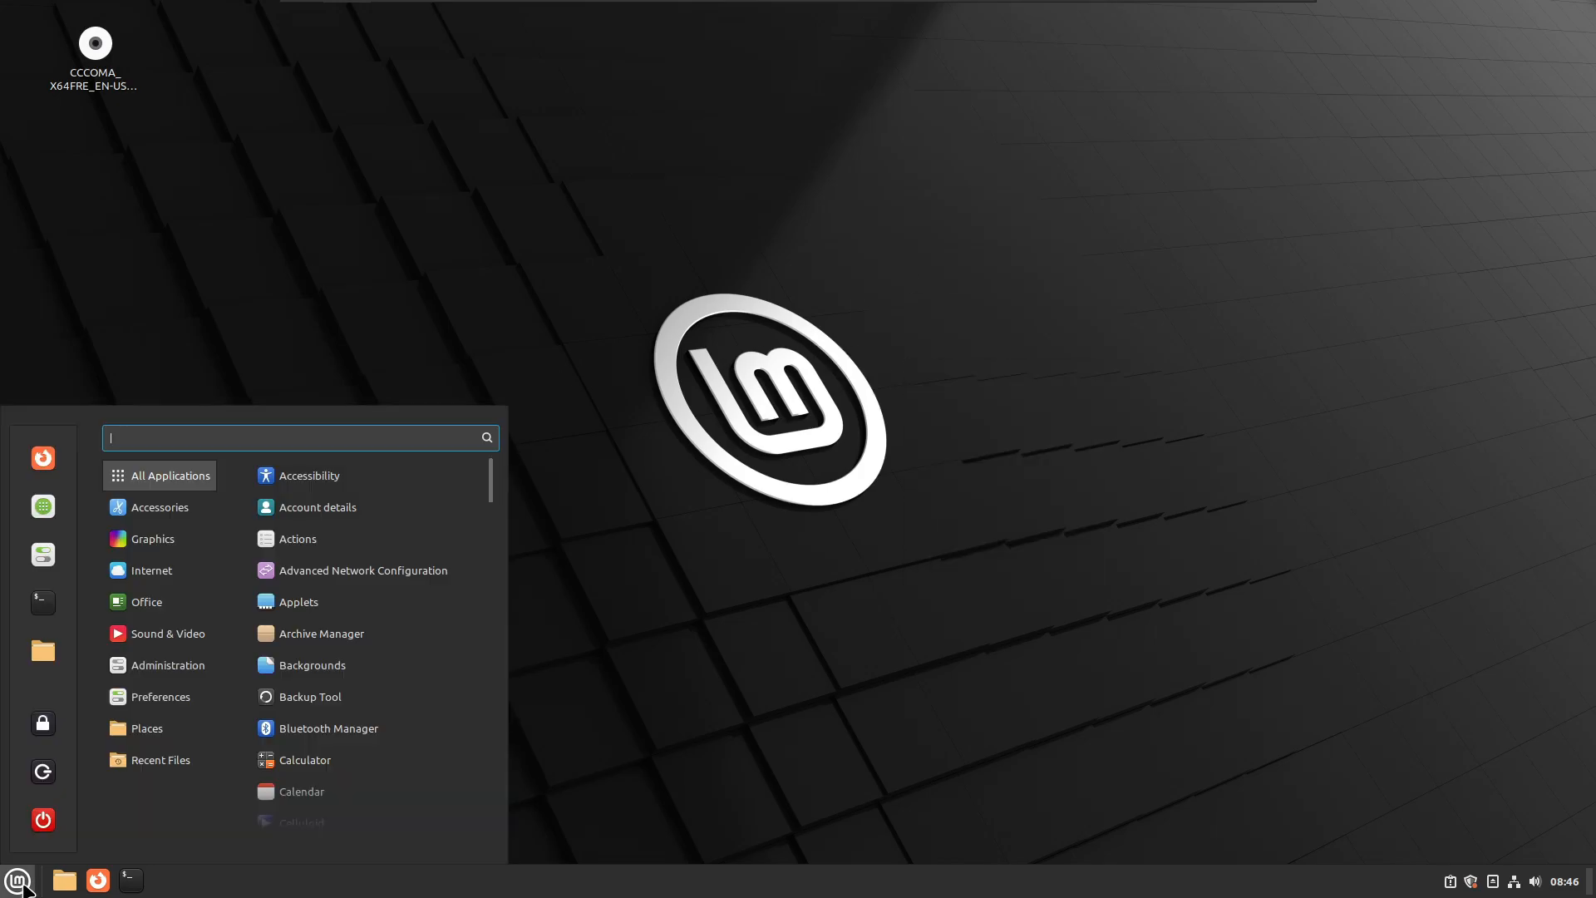
{"action": "left_click", "coordinate": [17, 880]}
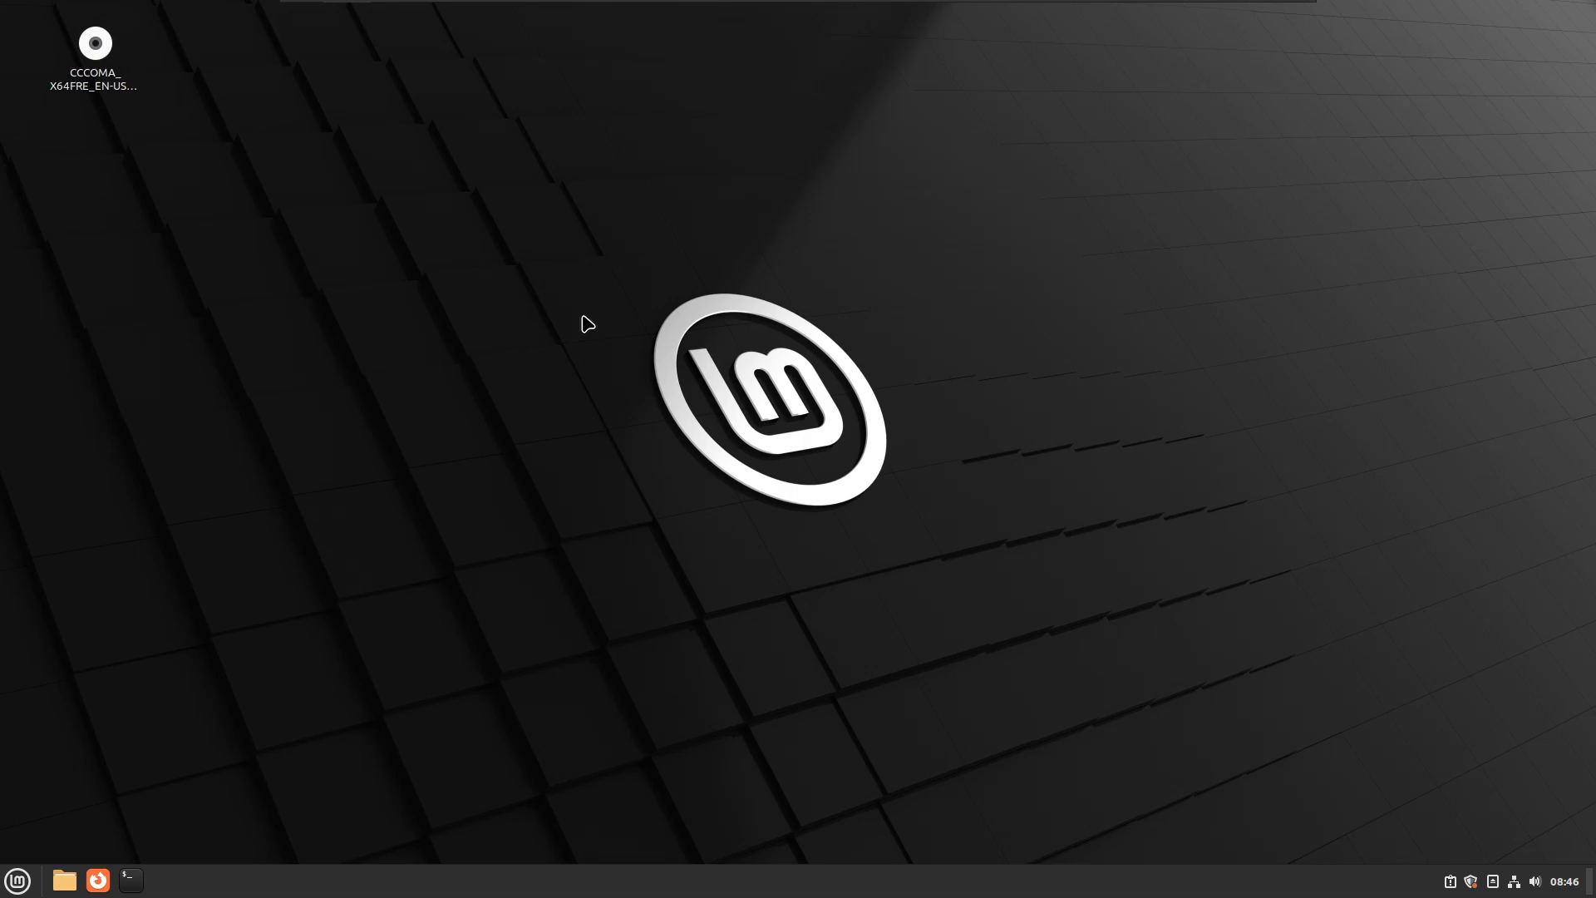
{"action": "mouse_move", "coordinate": [593, 479]}
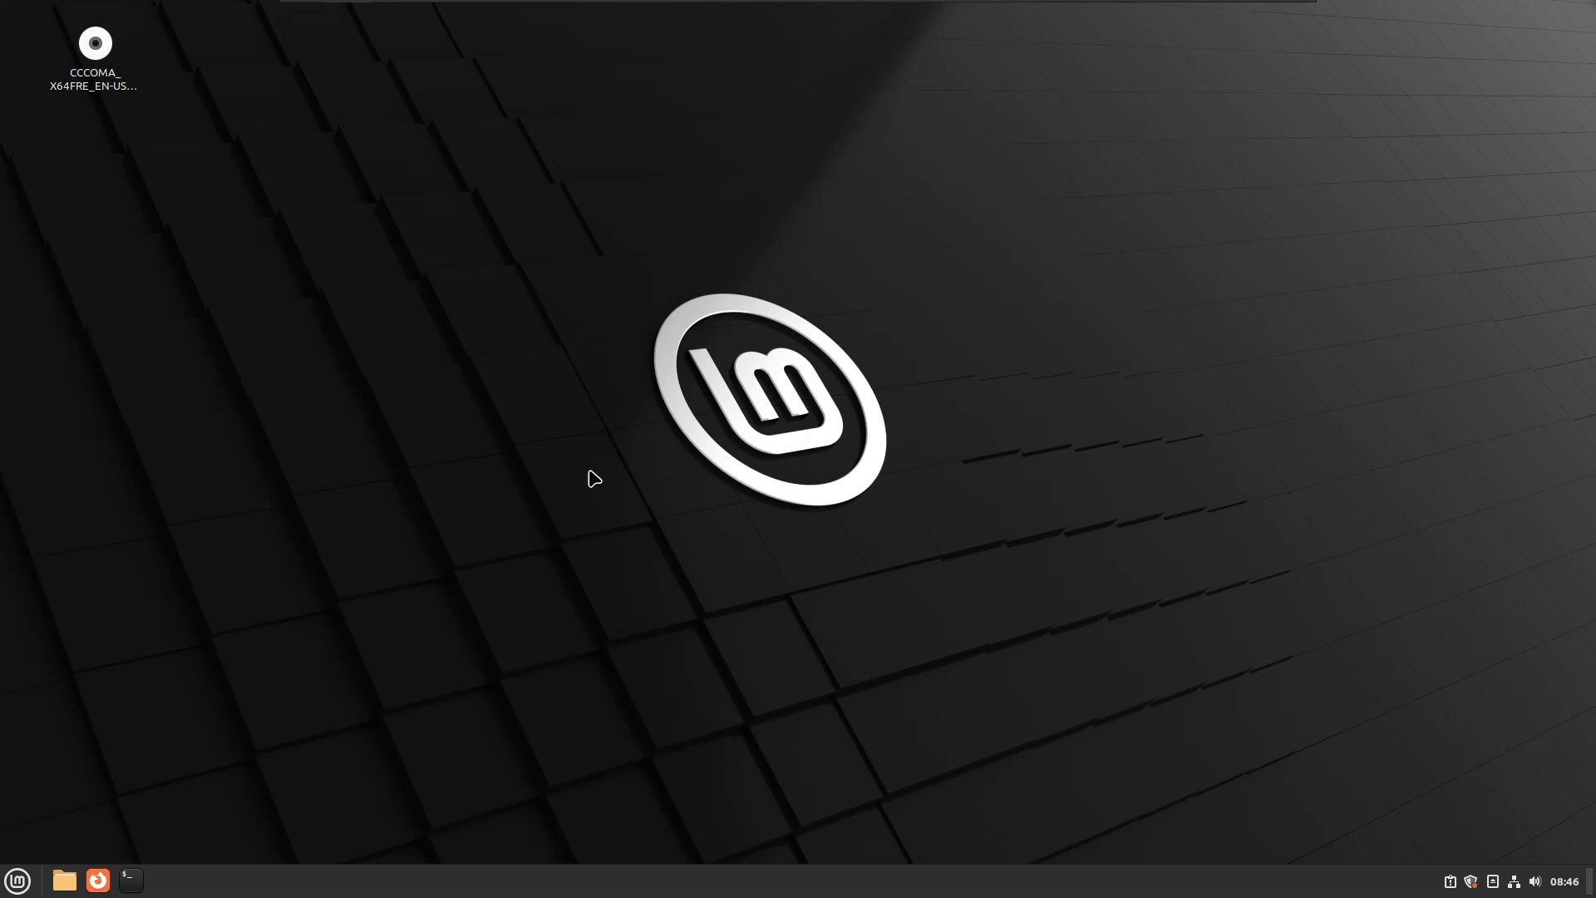
{"action": "mouse_move", "coordinate": [319, 516]}
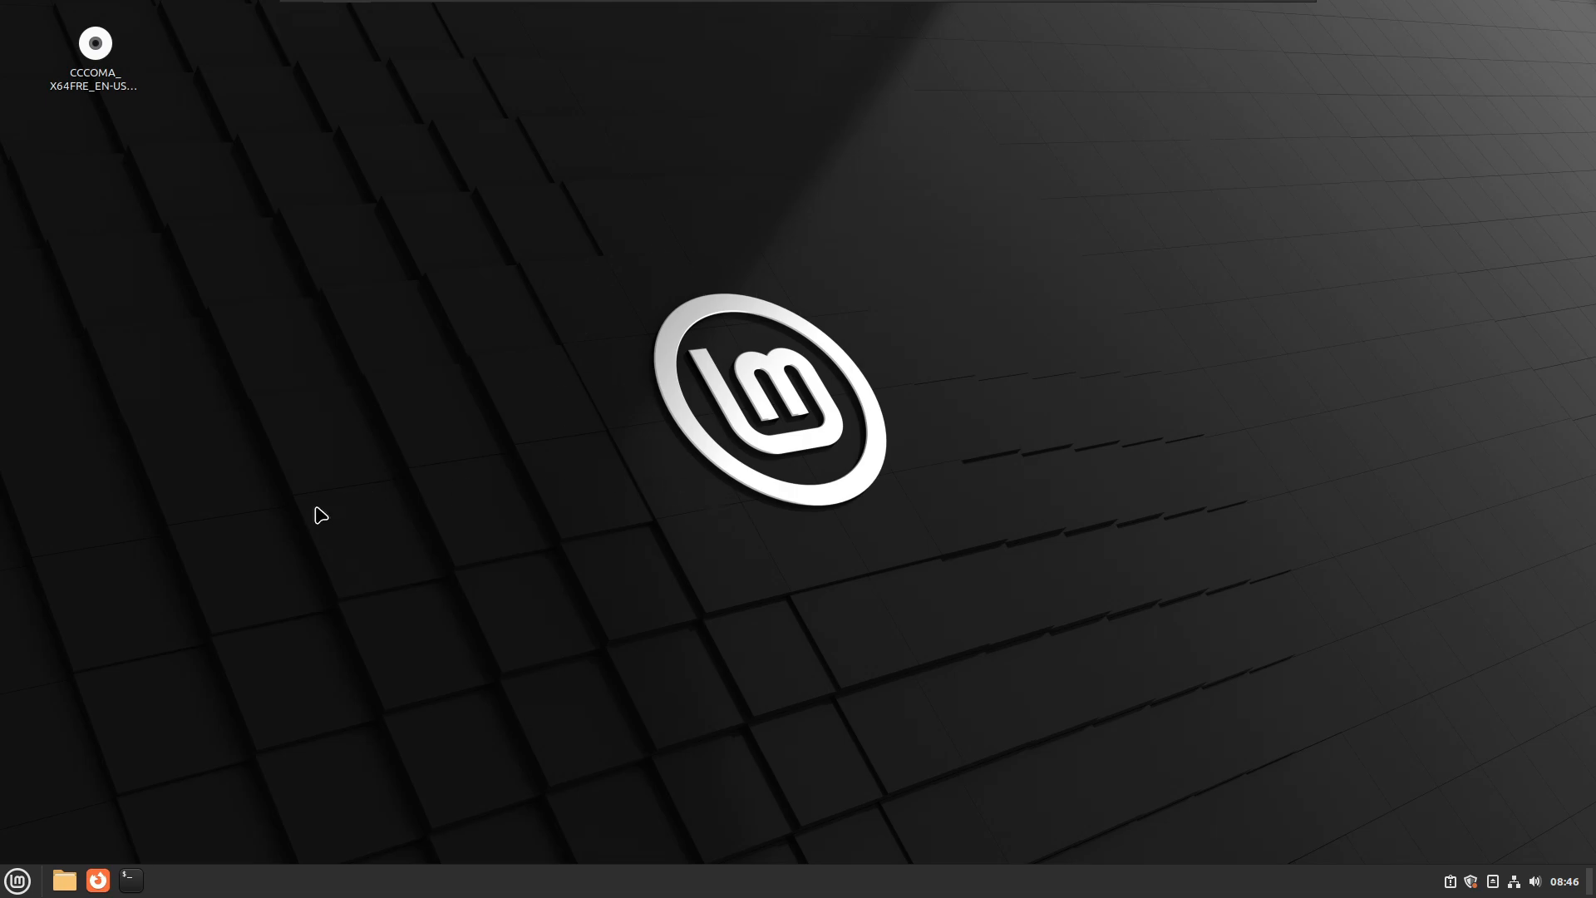
{"action": "mouse_move", "coordinate": [261, 477]}
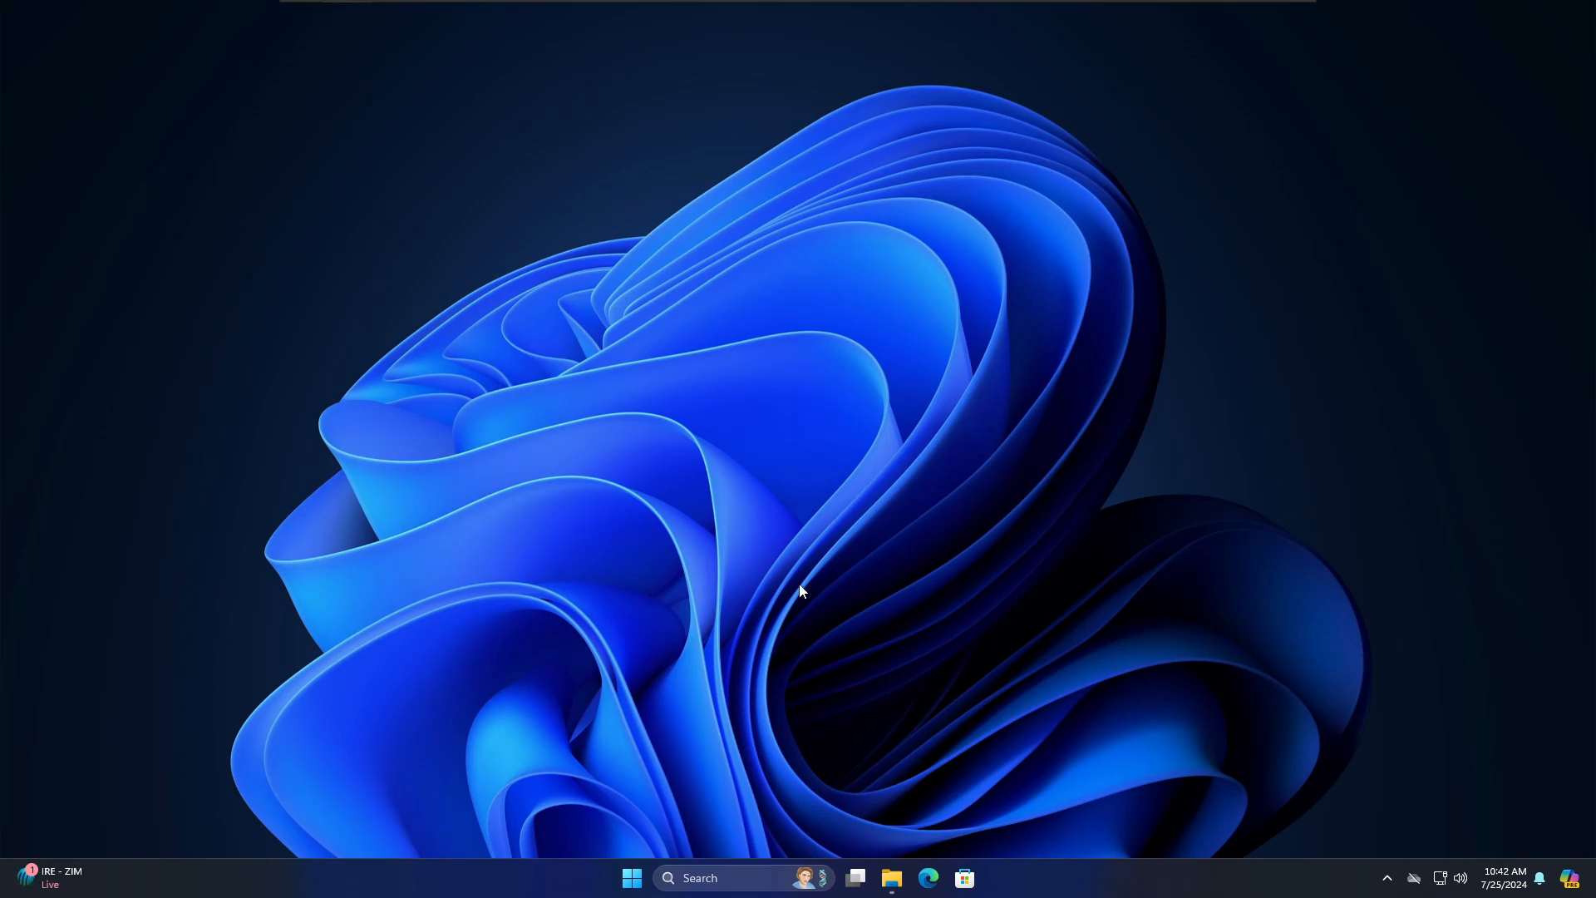
- Launch Disk Management from the Start button's system tools menu
{"action": "left_click", "coordinate": [891, 877]}
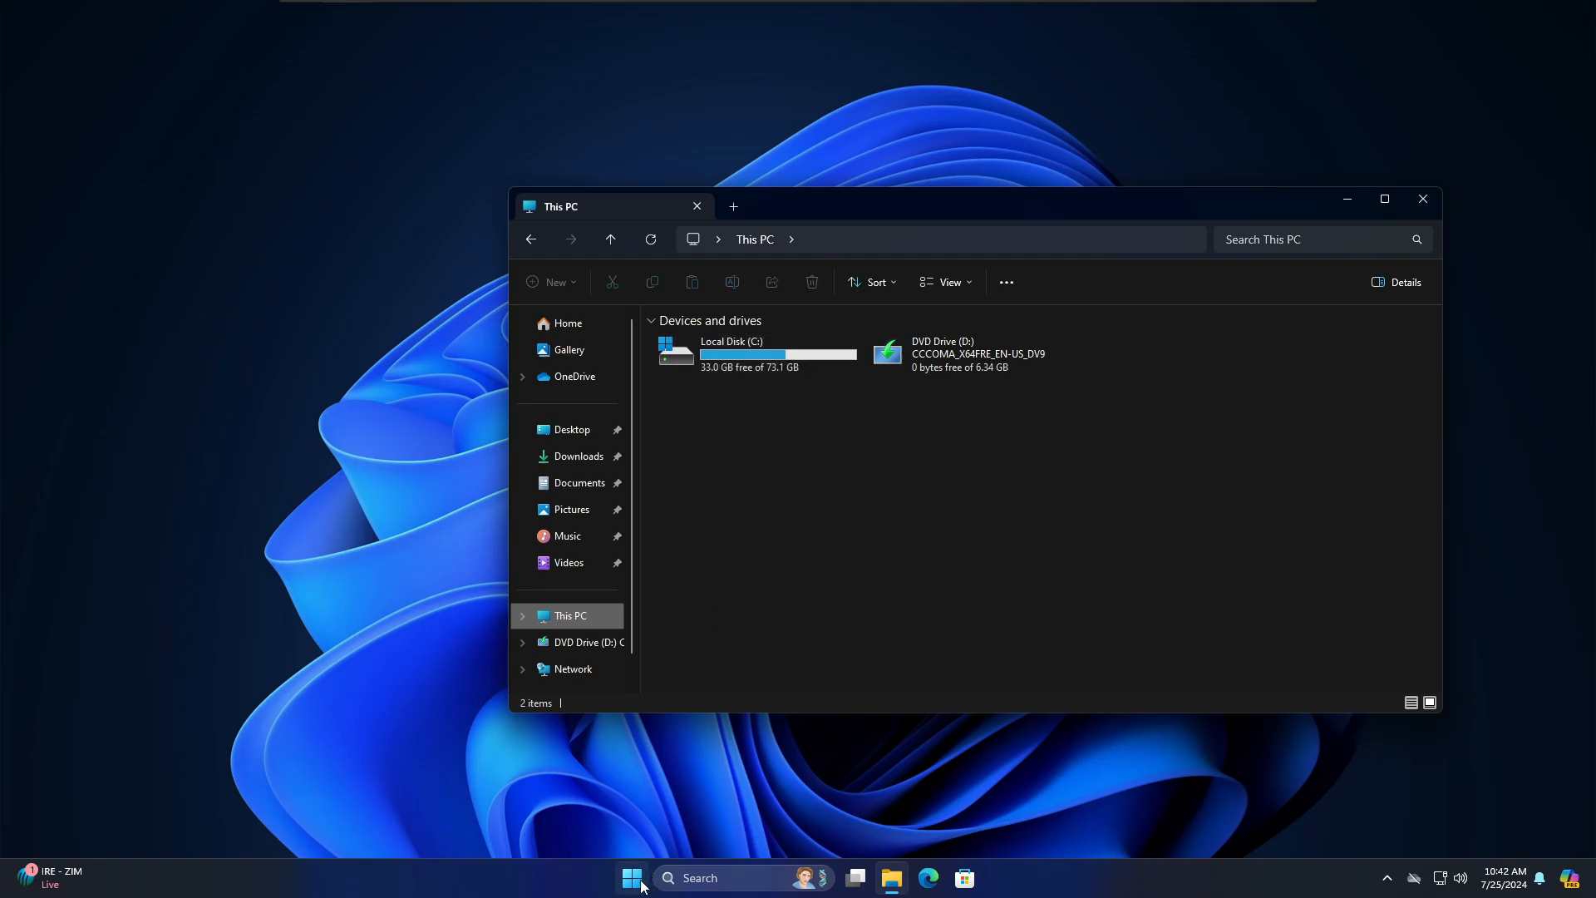
{"action": "right_click", "coordinate": [632, 878]}
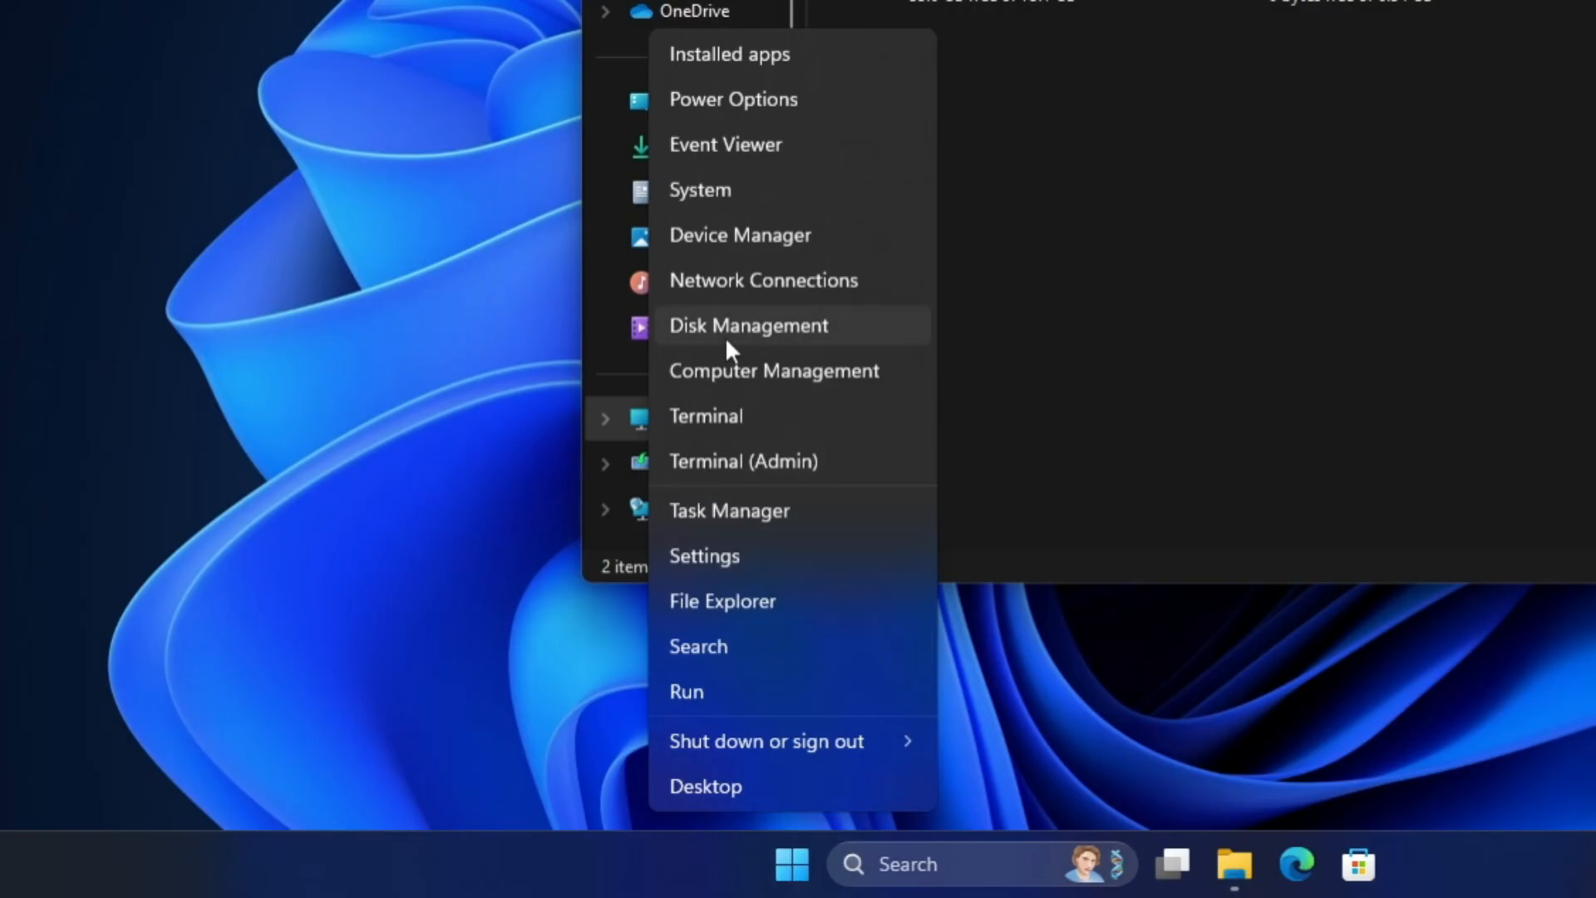
{"action": "left_click", "coordinate": [747, 324]}
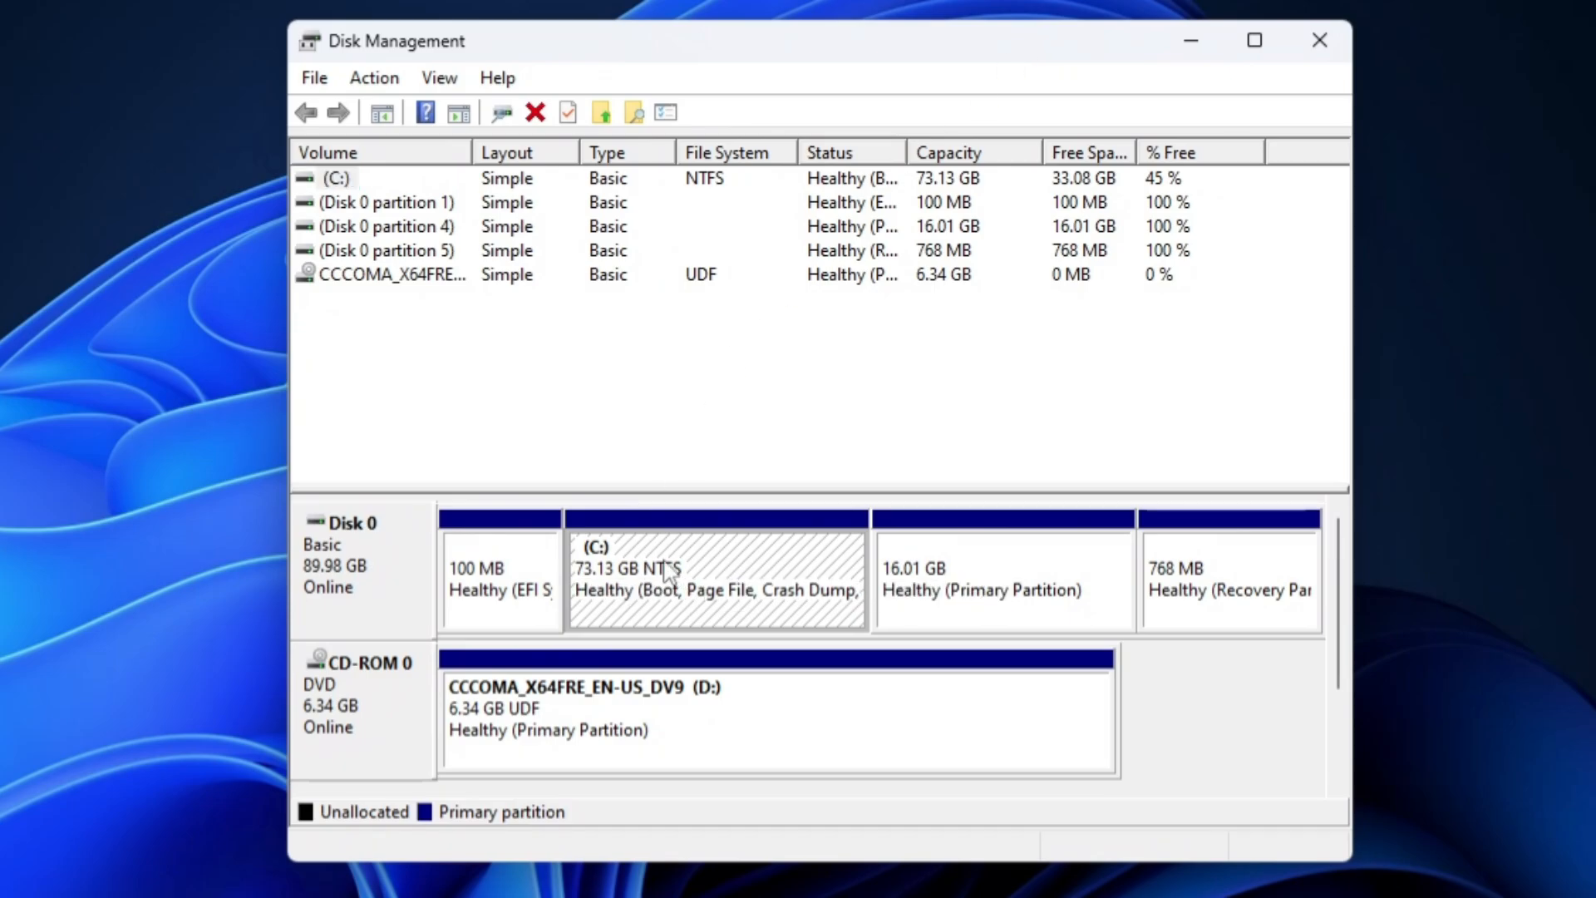
- Shrink the C: volume by 25000 MB, leaving 24.42 GB unallocated
{"action": "right_click", "coordinate": [713, 575]}
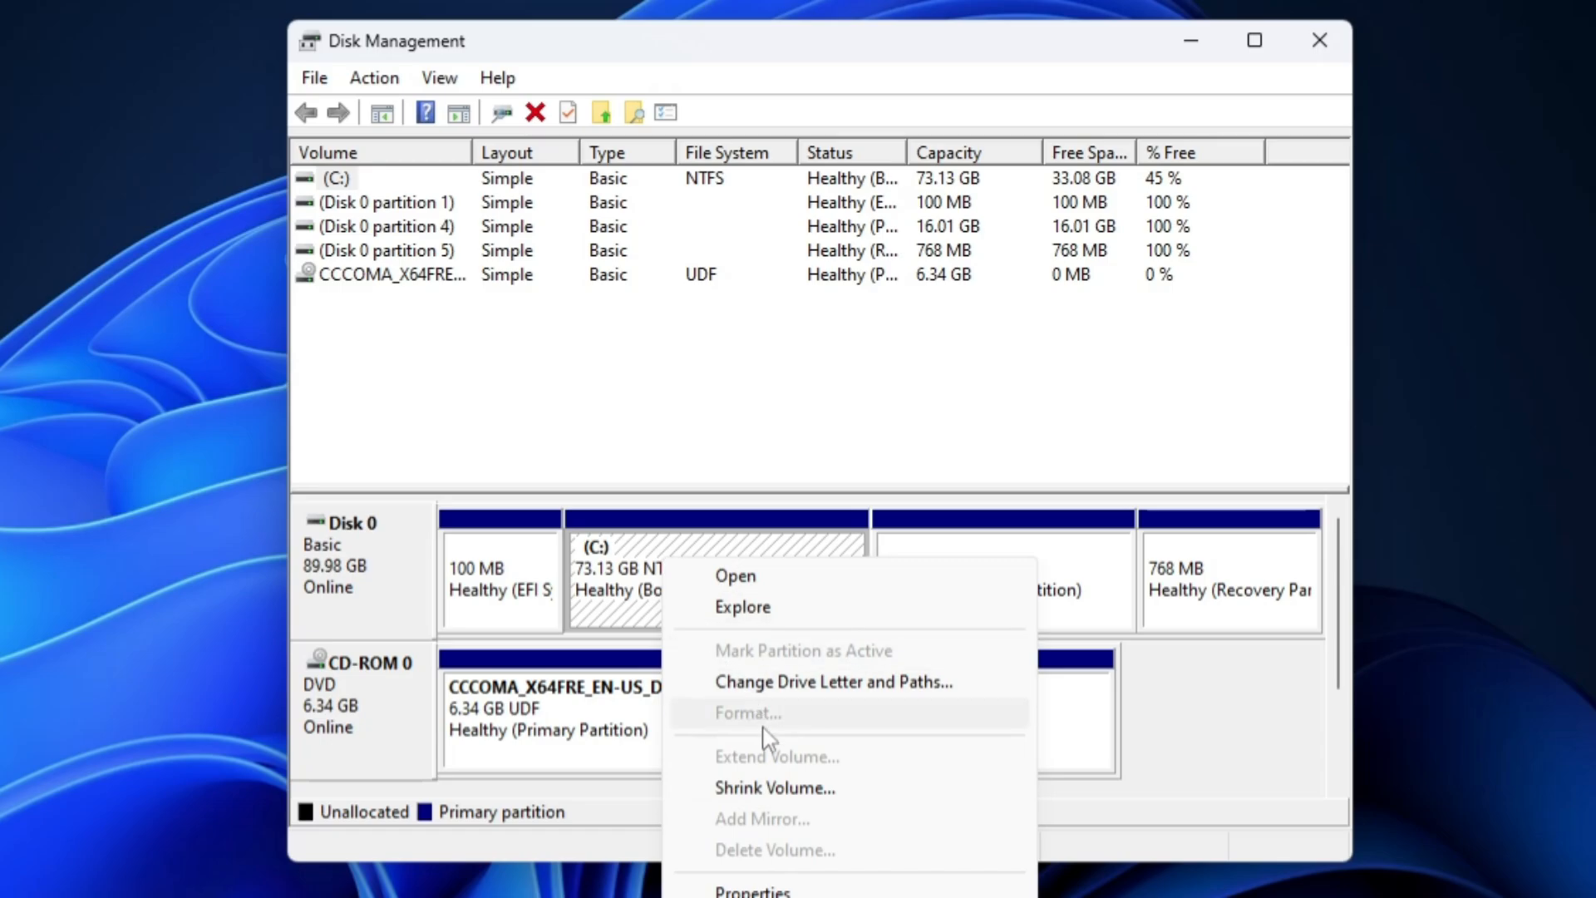
{"action": "left_click", "coordinate": [775, 786]}
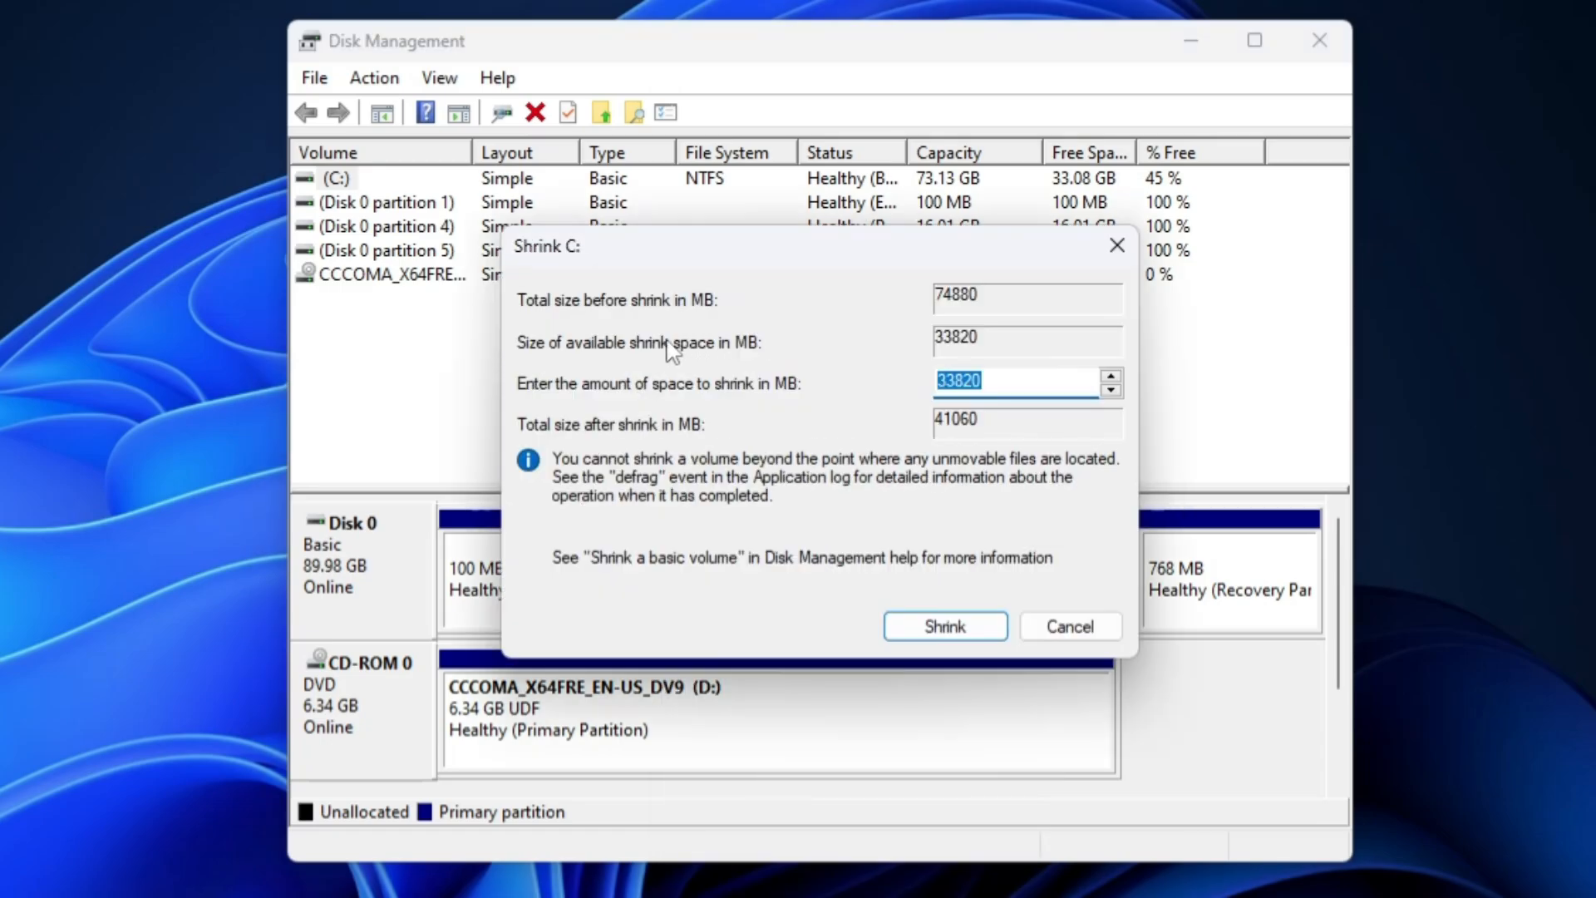
{"action": "mouse_move", "coordinate": [620, 417]}
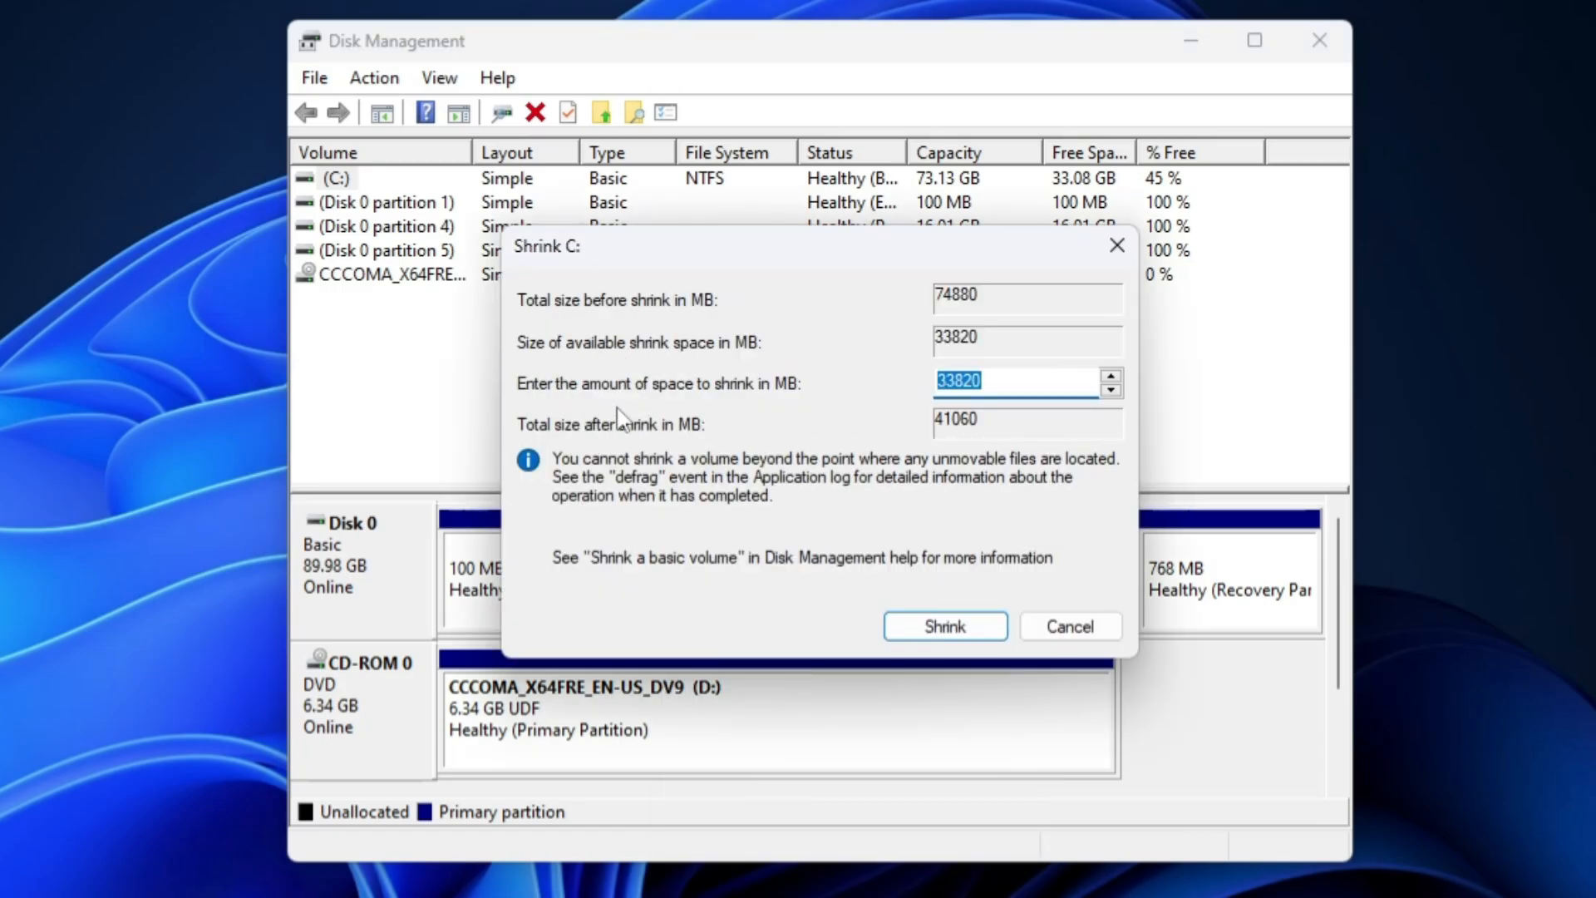
{"action": "mouse_move", "coordinate": [758, 411]}
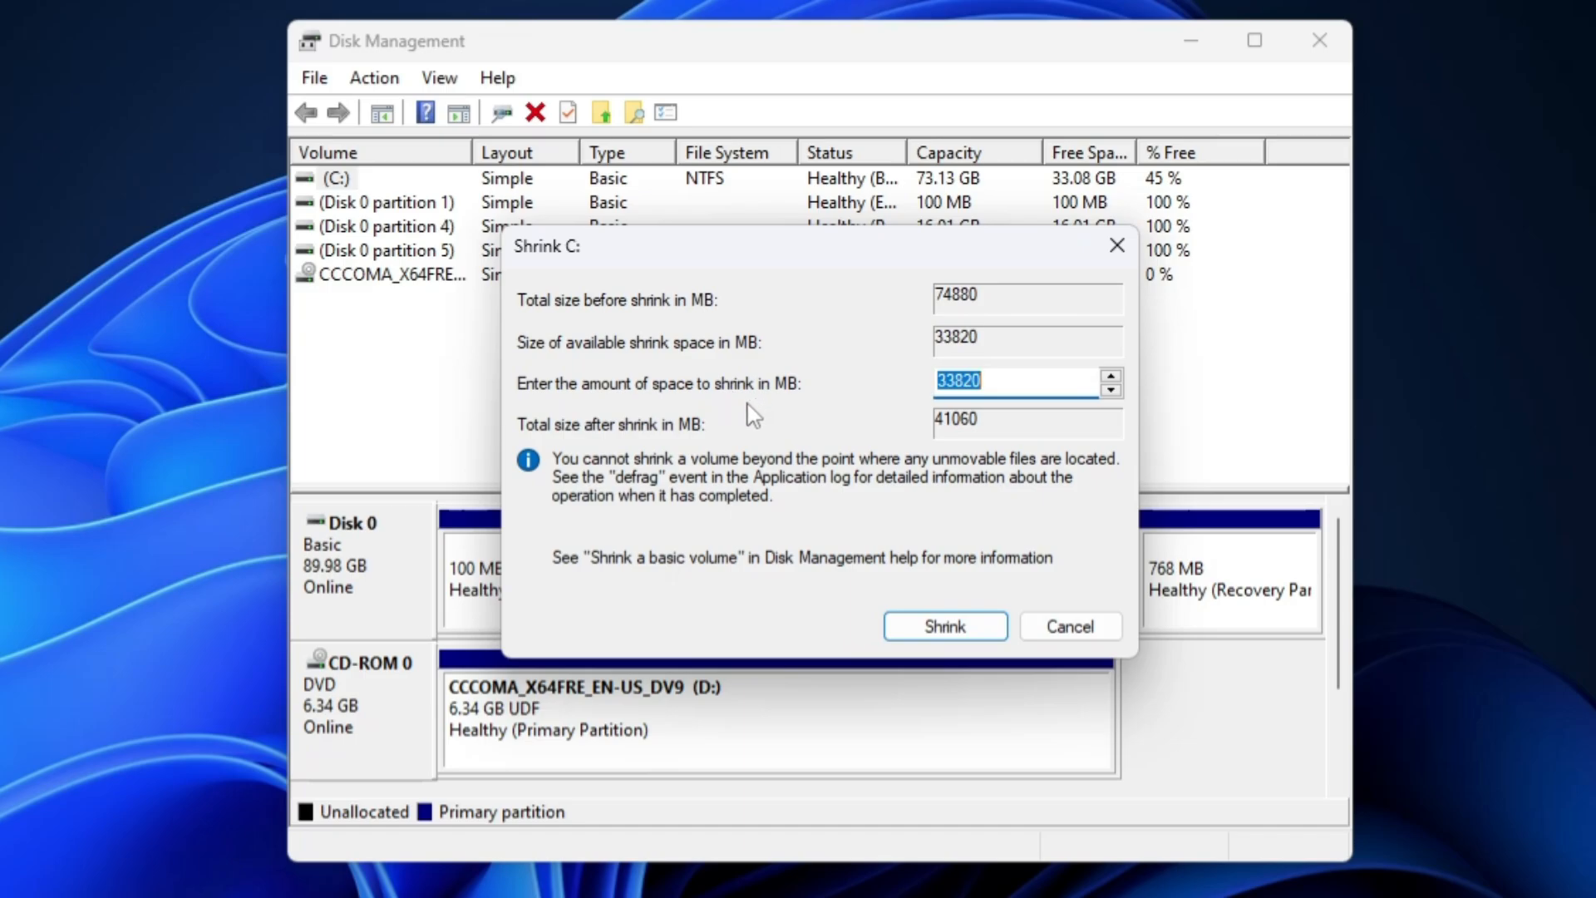
{"action": "mouse_move", "coordinate": [832, 421]}
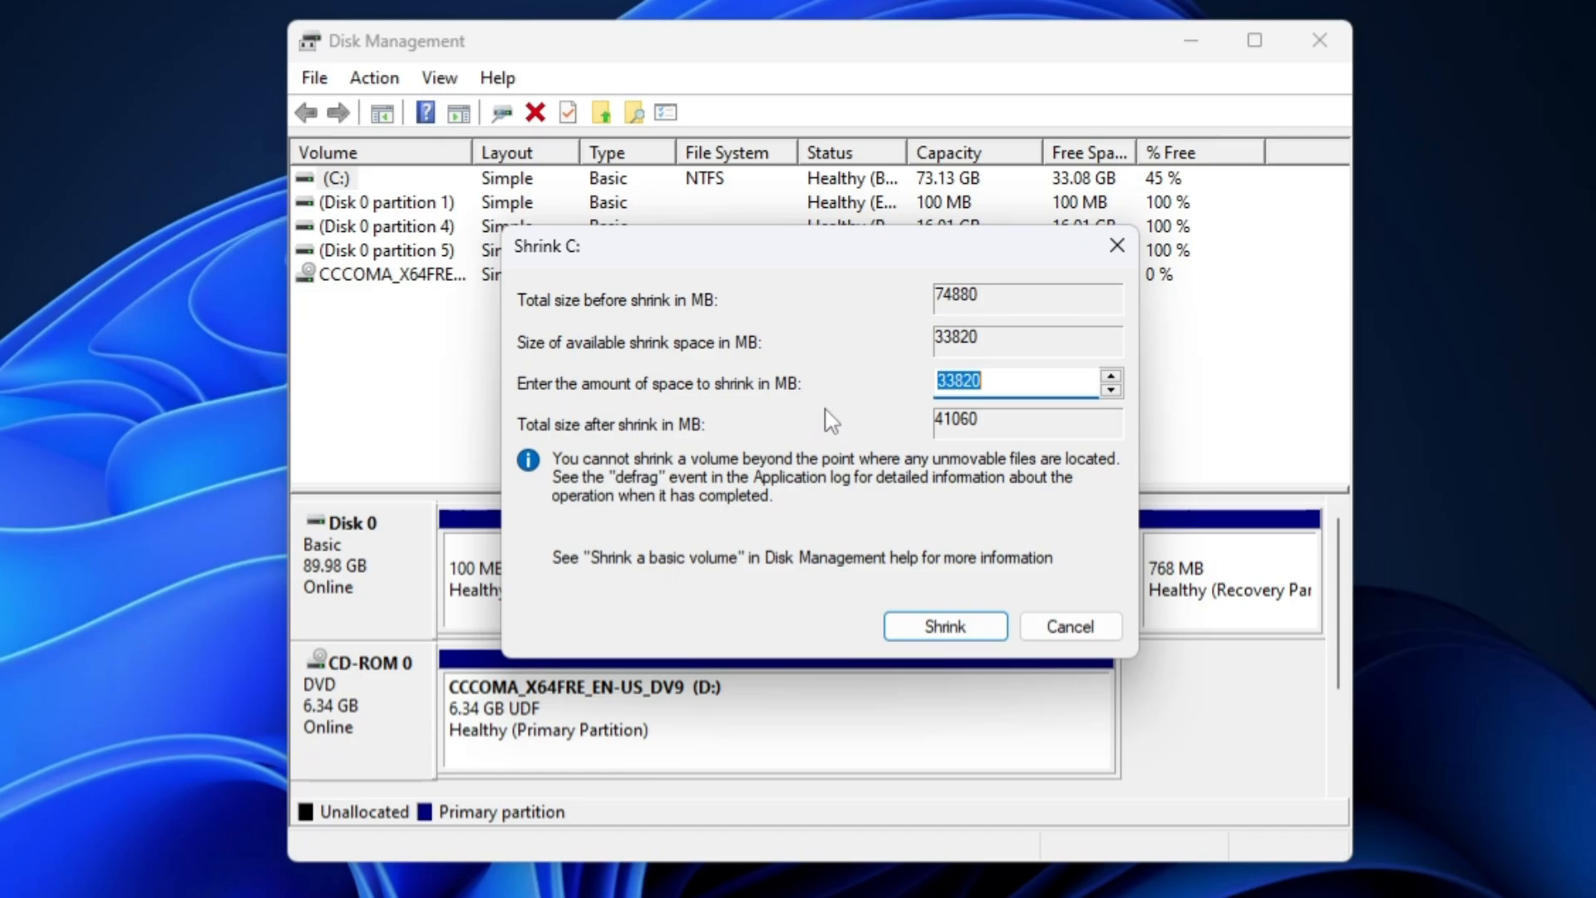
{"action": "mouse_move", "coordinate": [939, 384]}
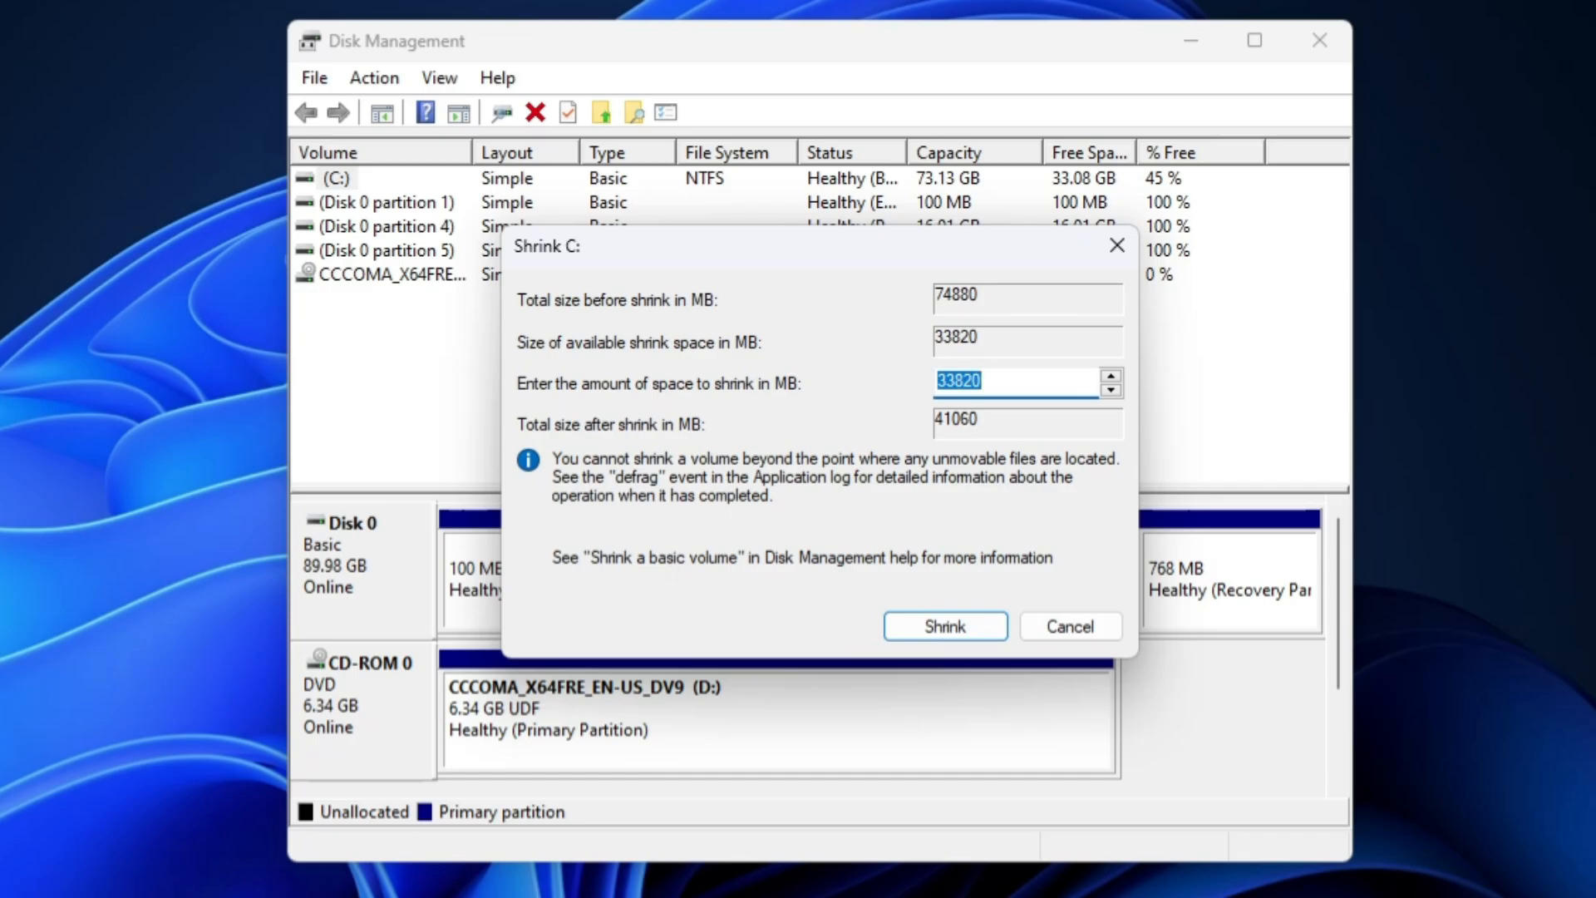
{"action": "type", "text": "25"}
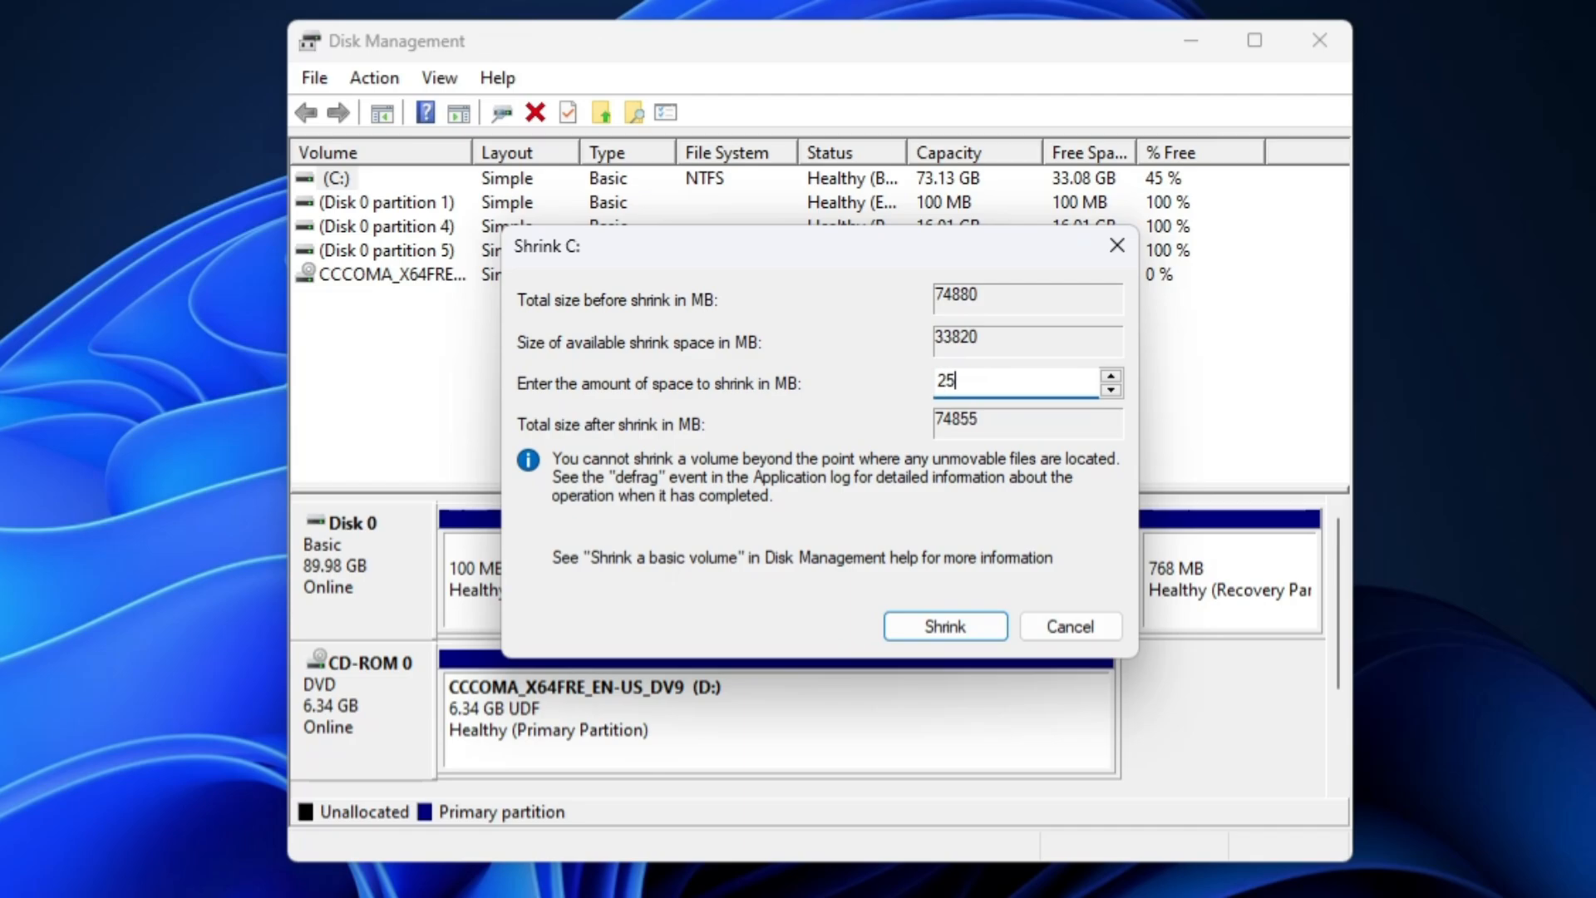
{"action": "type", "text": "0"}
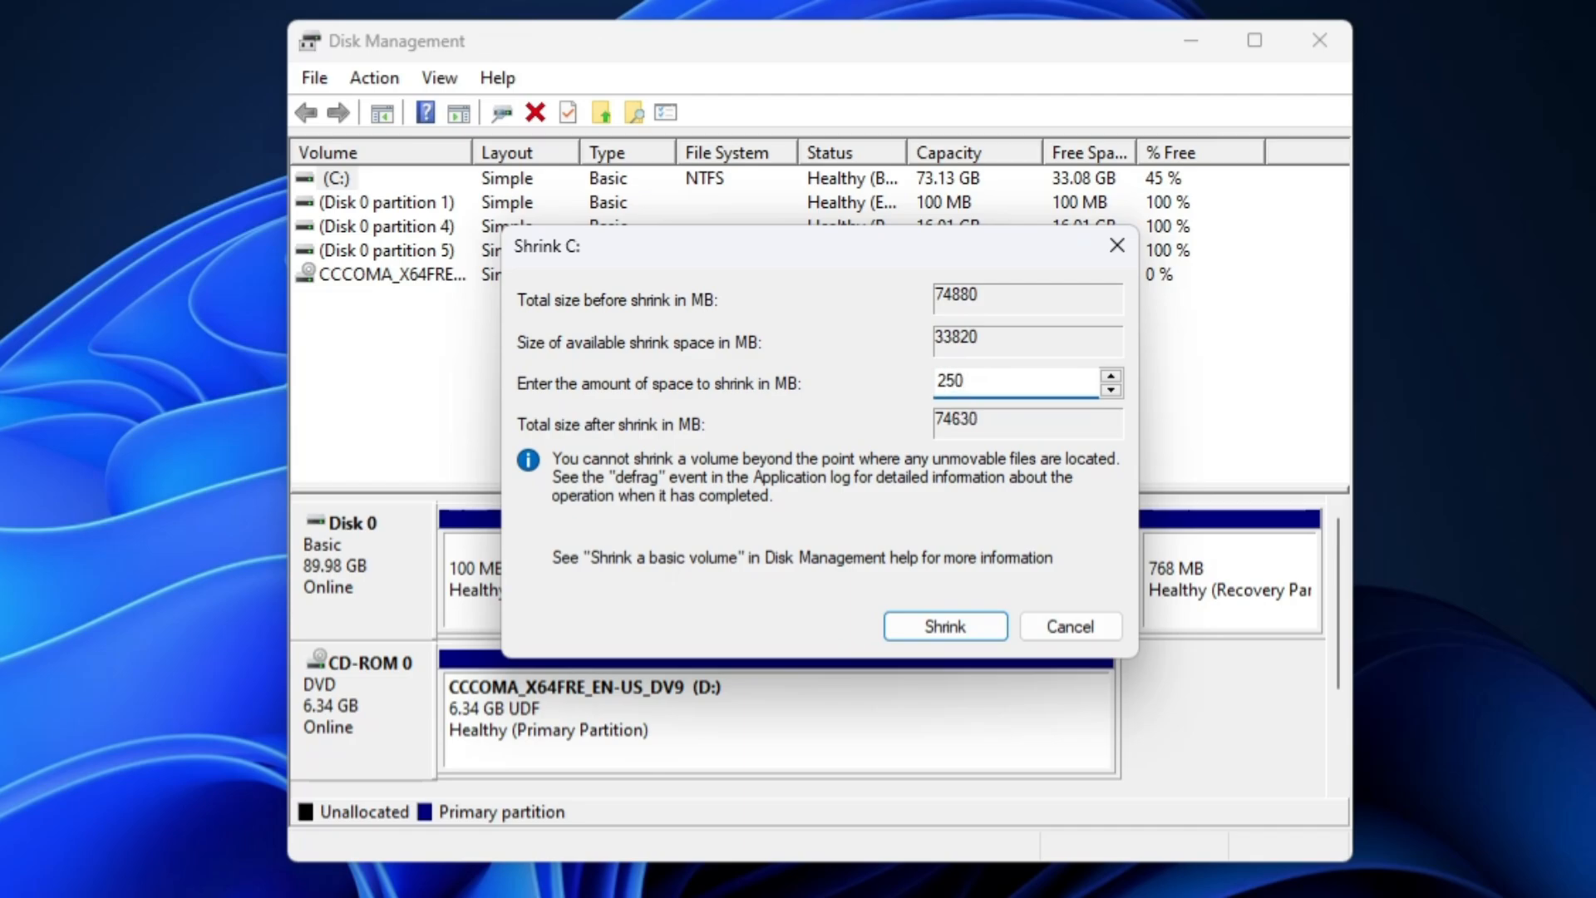
{"action": "type", "text": "25000"}
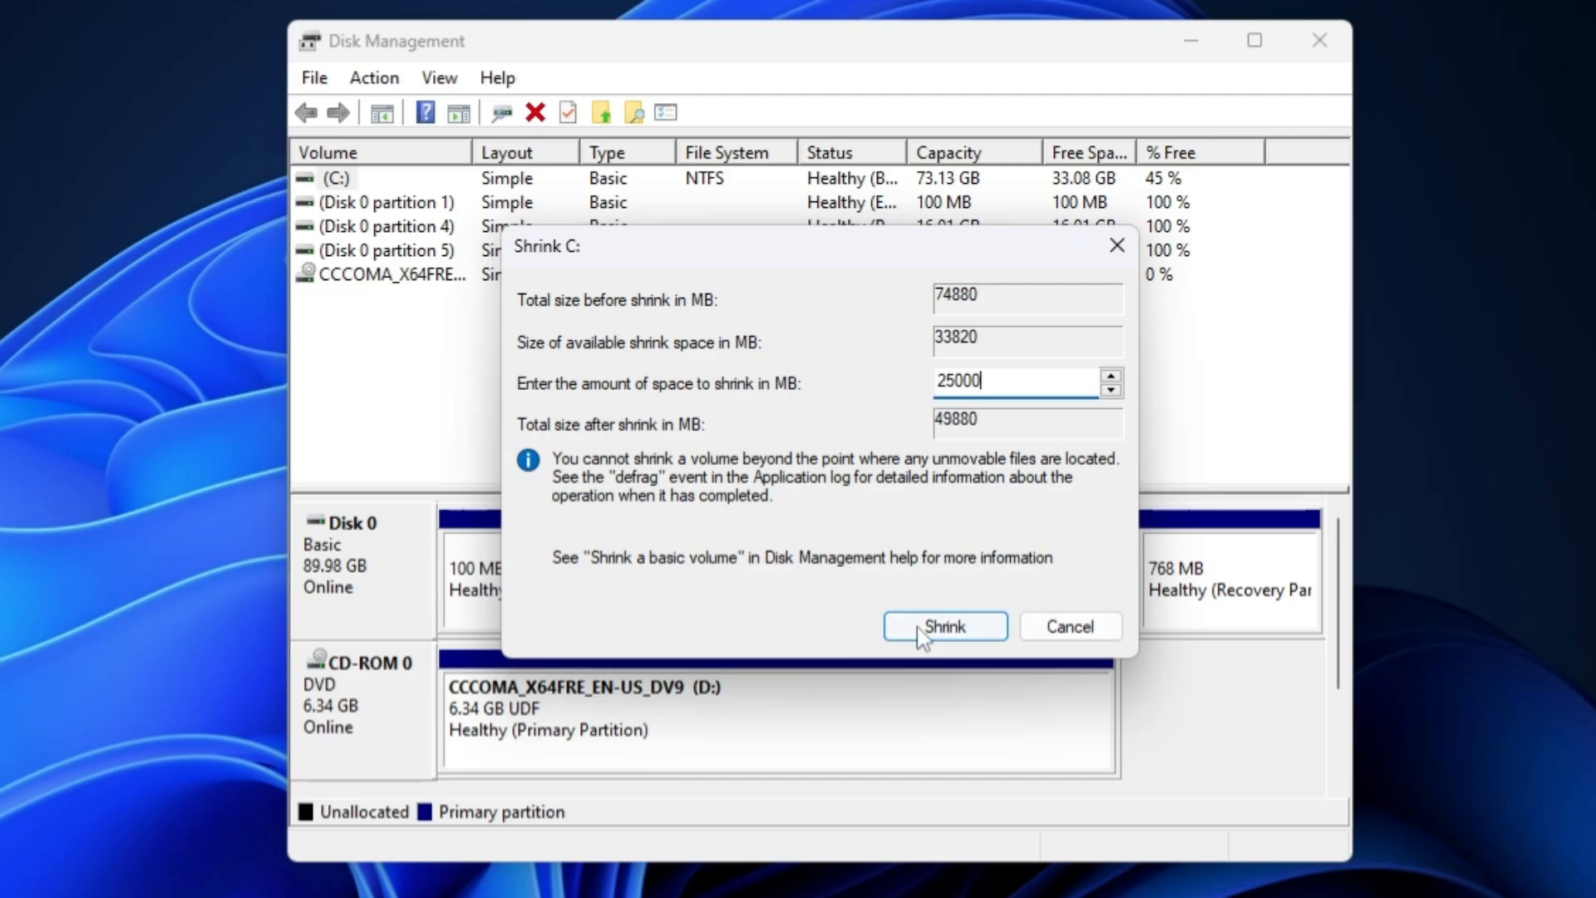
{"action": "left_click", "coordinate": [943, 627]}
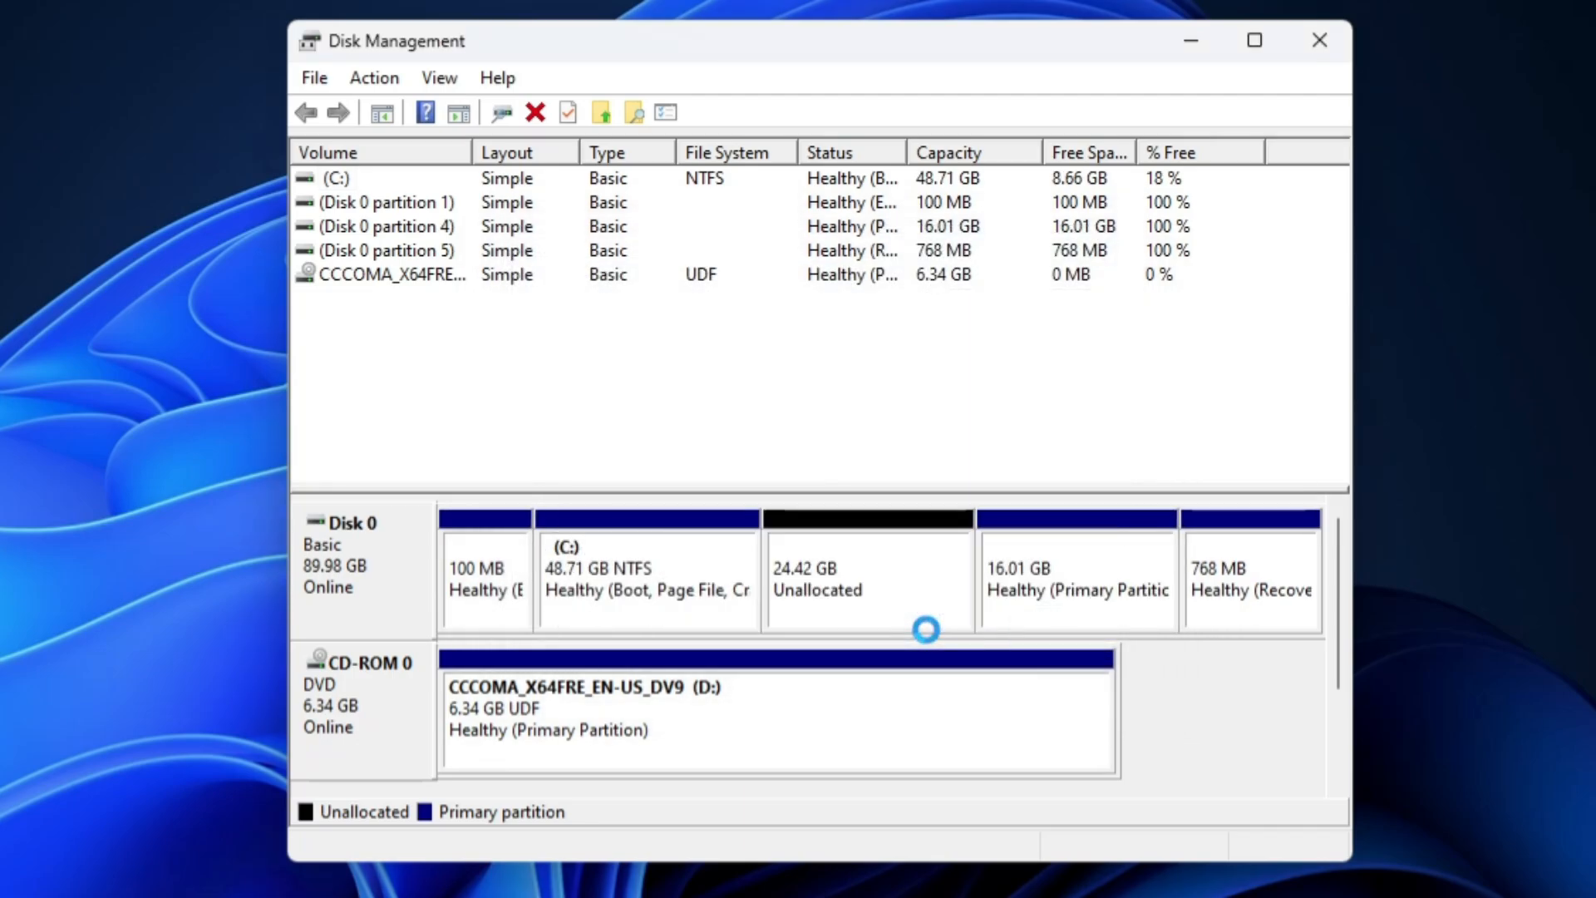
- Create a new simple NTFS volume labelled MINT on drive letter E from the unallocated space
{"action": "left_click", "coordinate": [867, 571]}
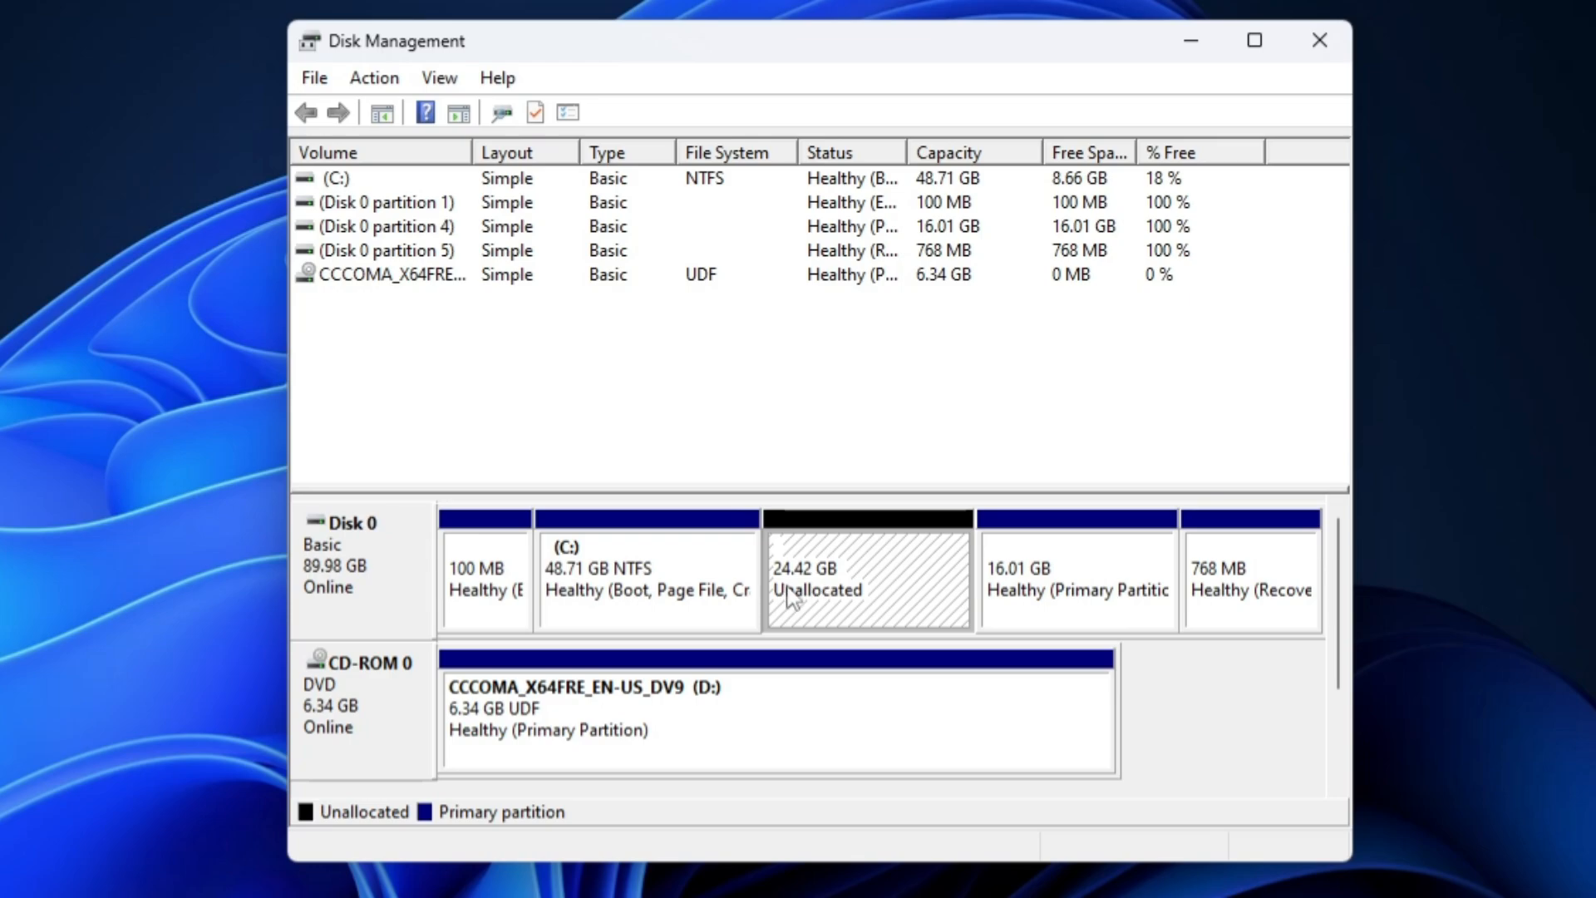
{"action": "mouse_move", "coordinate": [823, 588]}
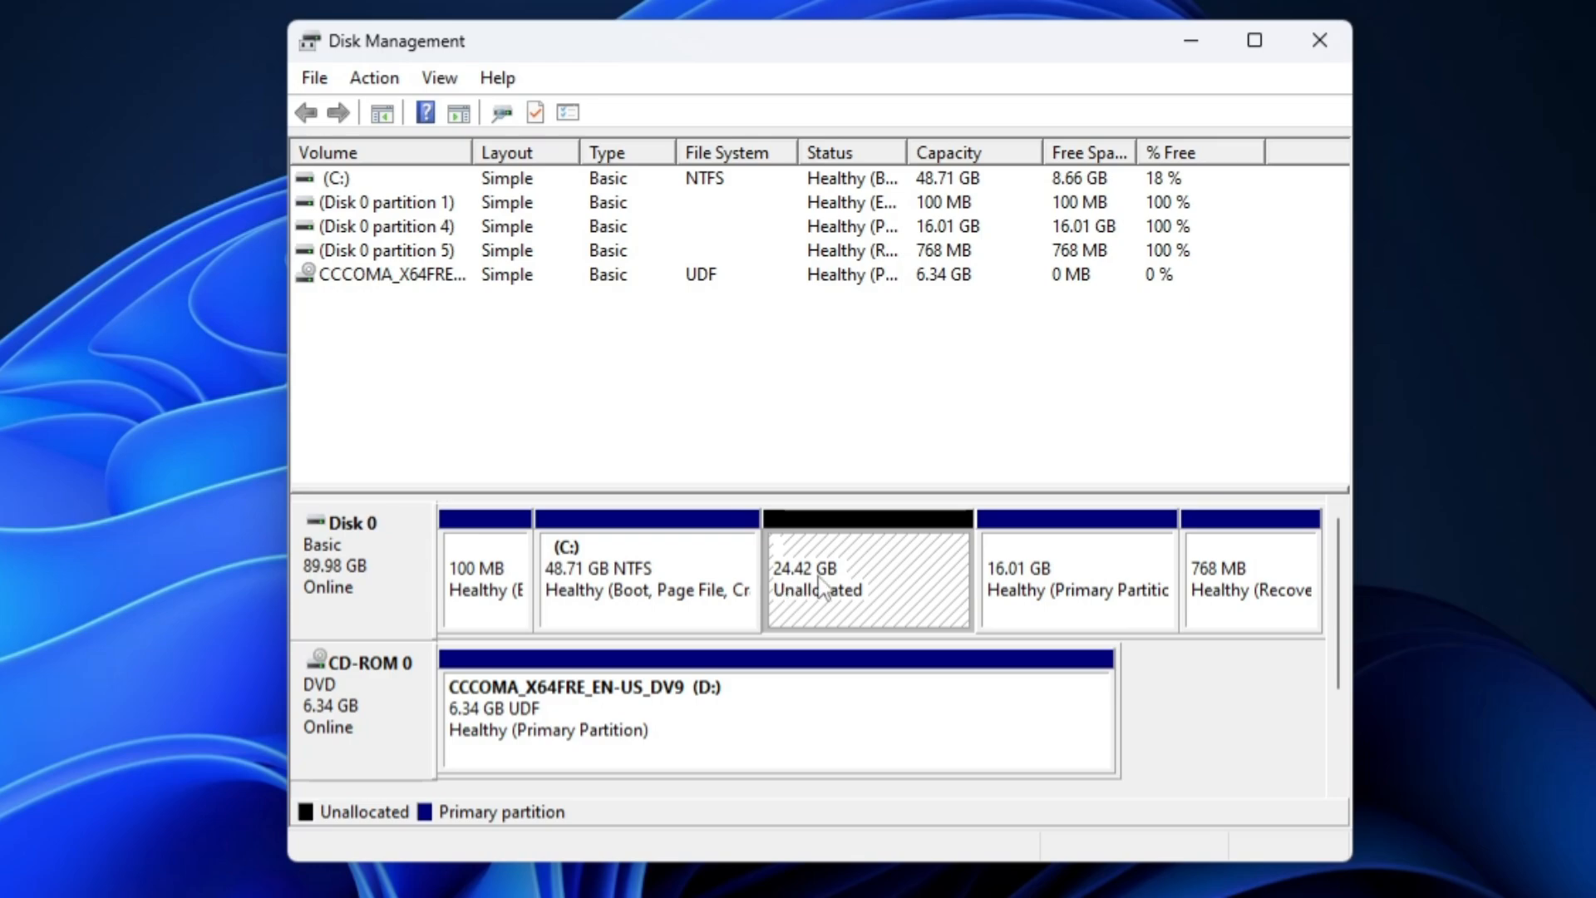
{"action": "mouse_move", "coordinate": [830, 561]}
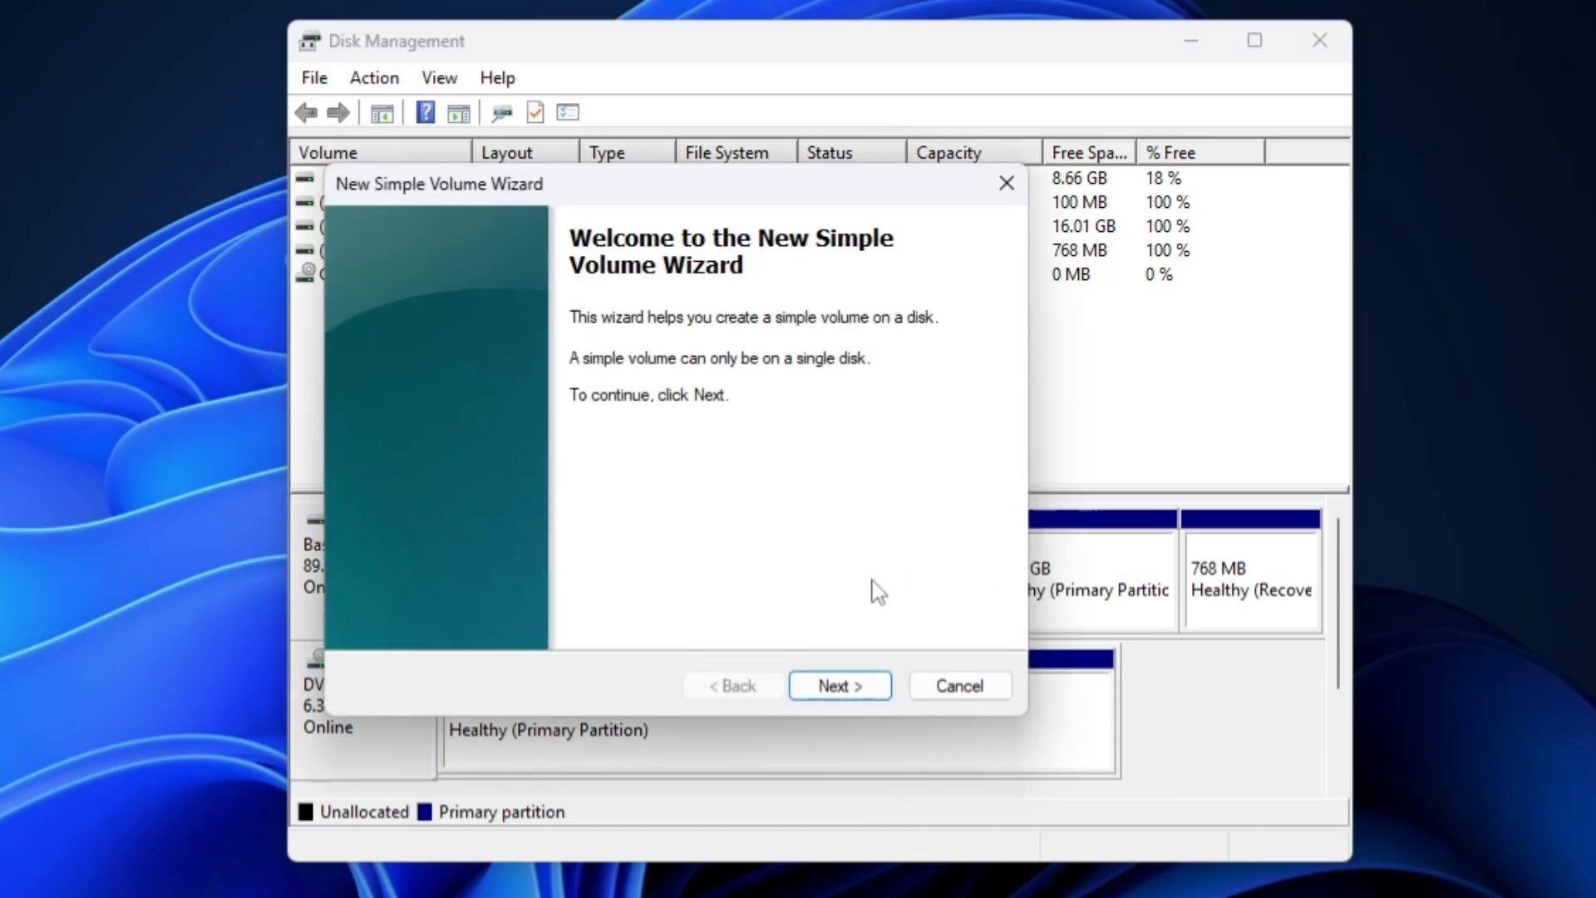
{"action": "left_click", "coordinate": [838, 685]}
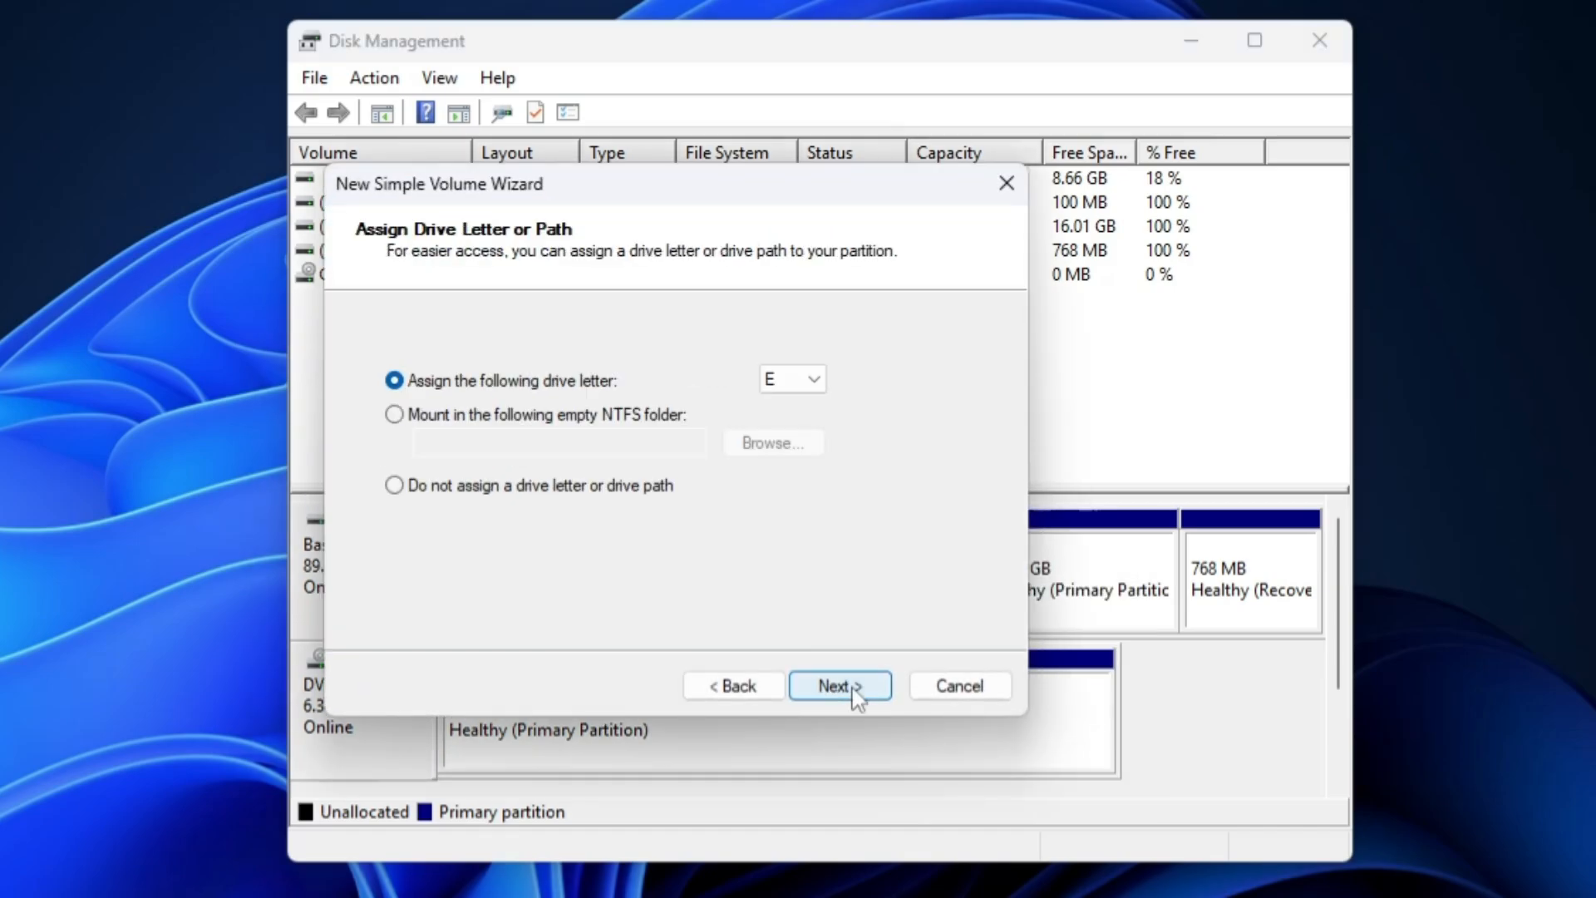
{"action": "left_click", "coordinate": [838, 684]}
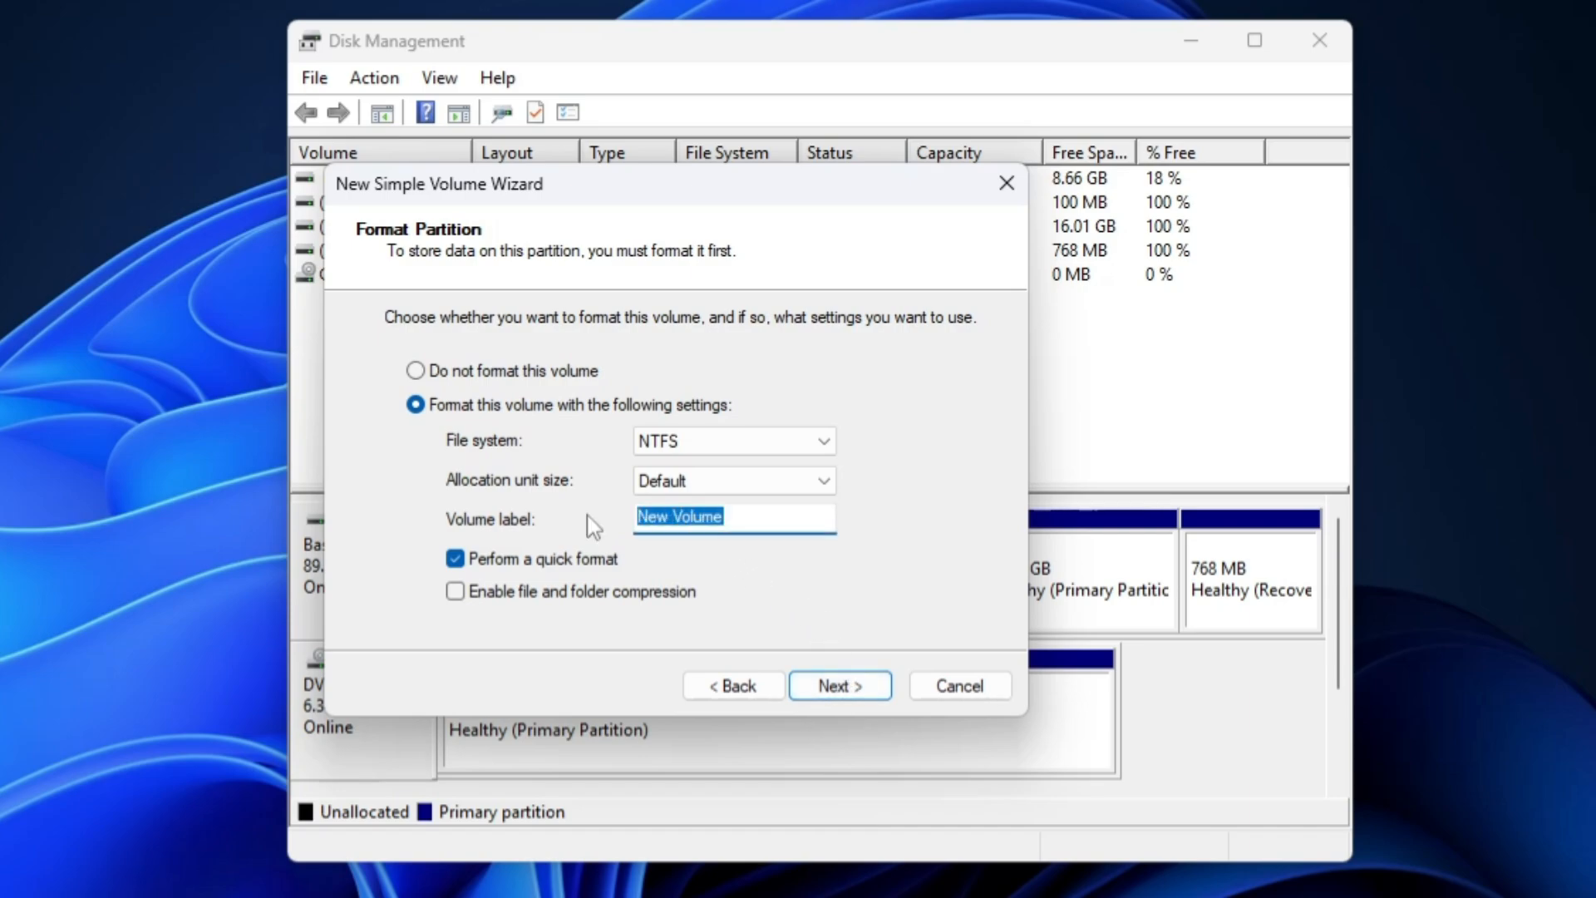
{"action": "type", "text": "MINT"}
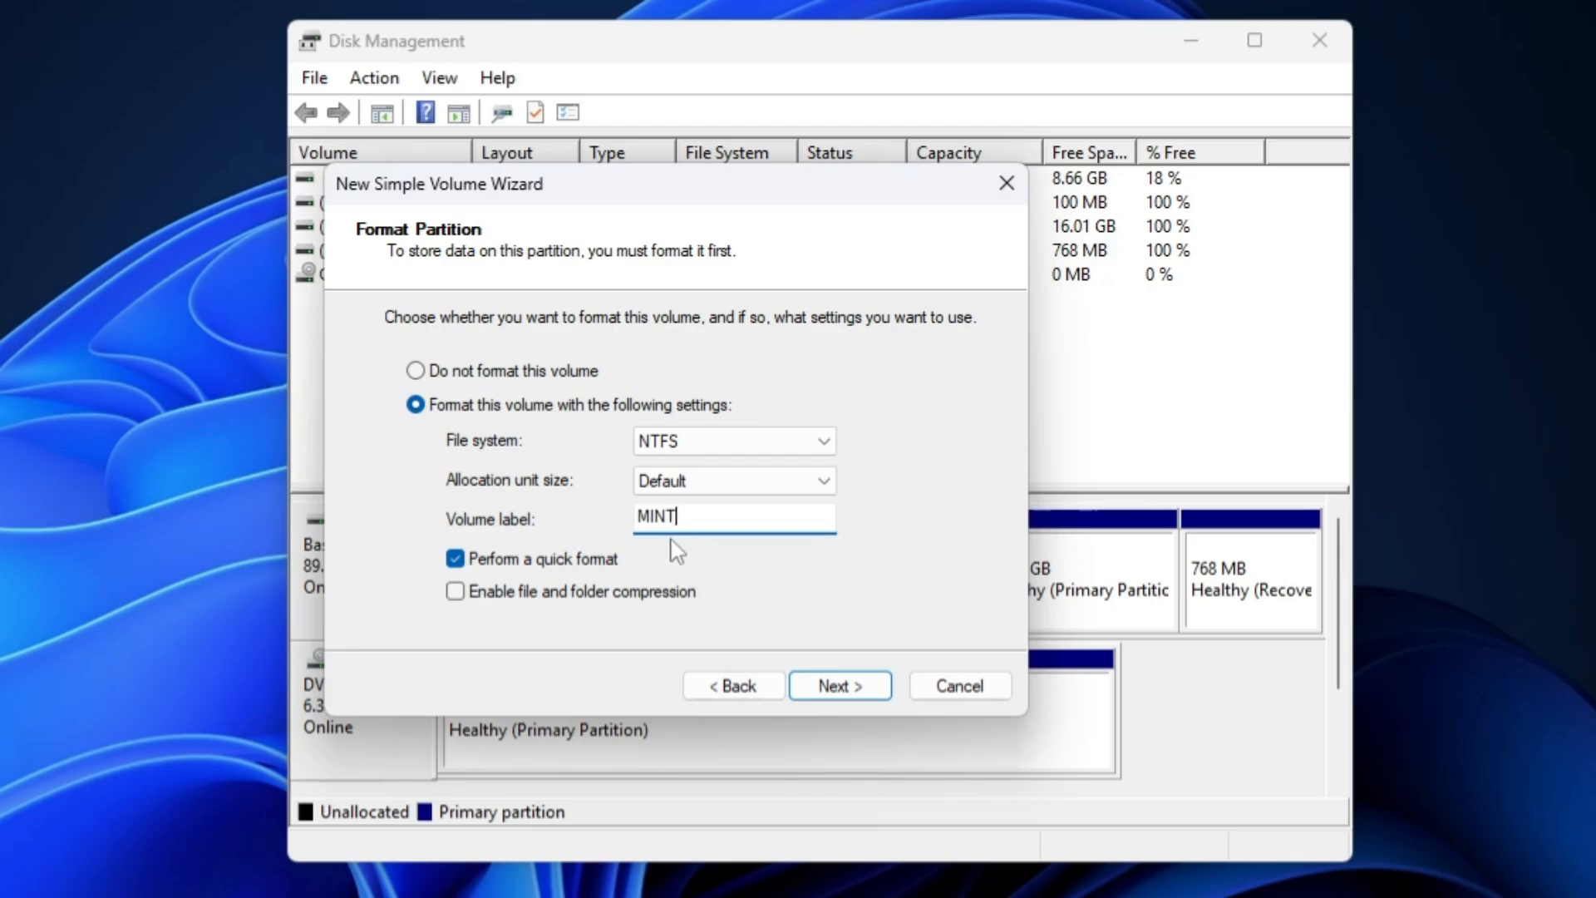
{"action": "mouse_move", "coordinate": [839, 685]}
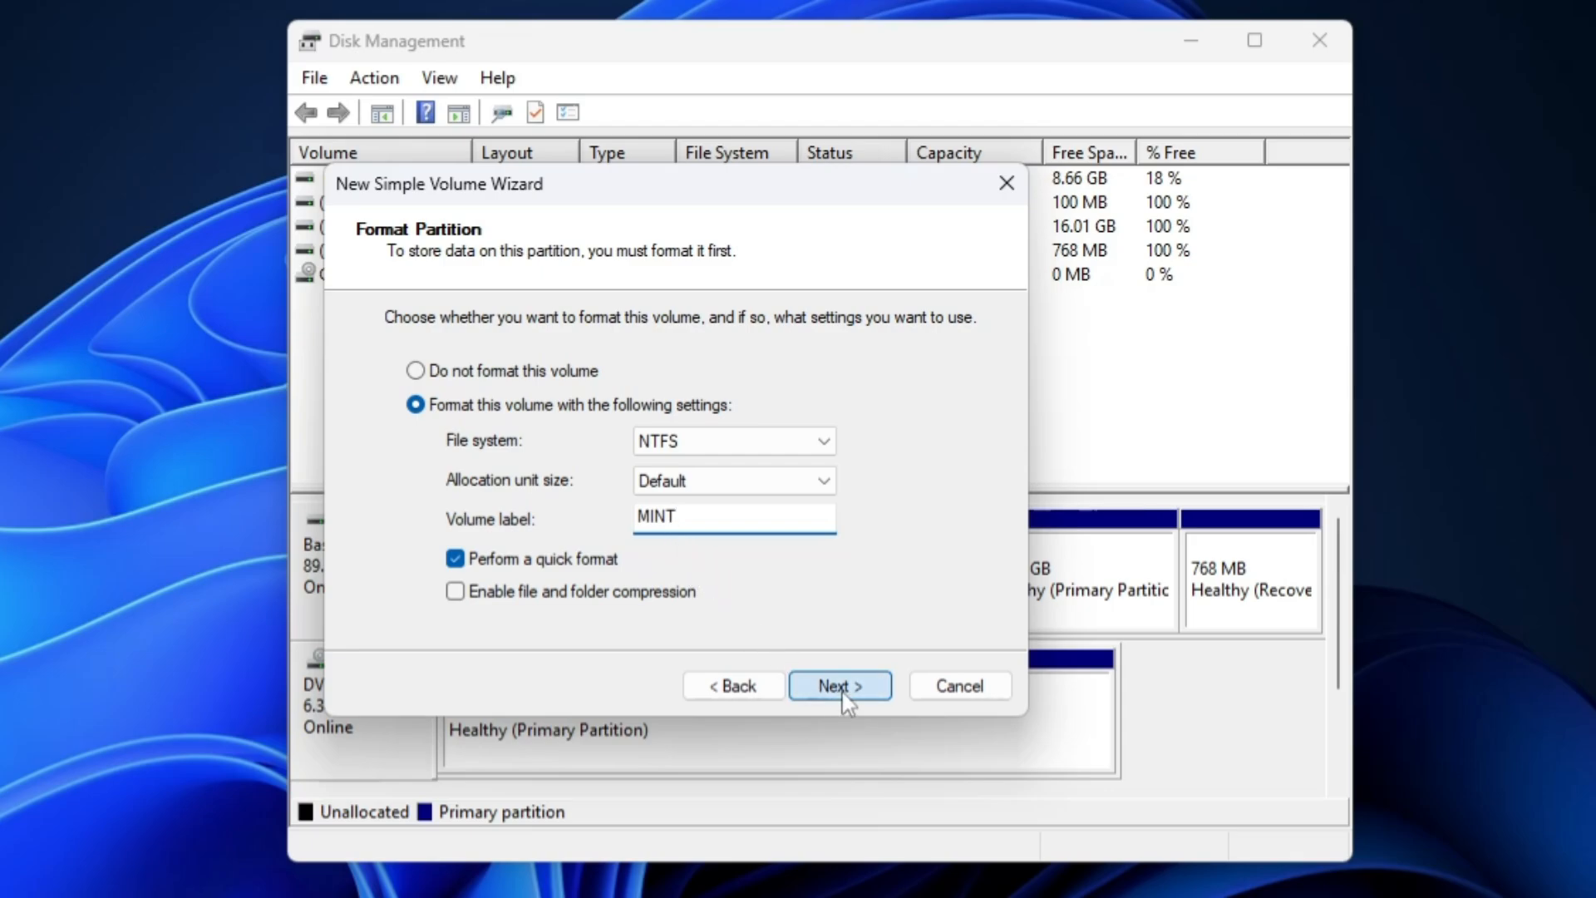
{"action": "left_click", "coordinate": [838, 685]}
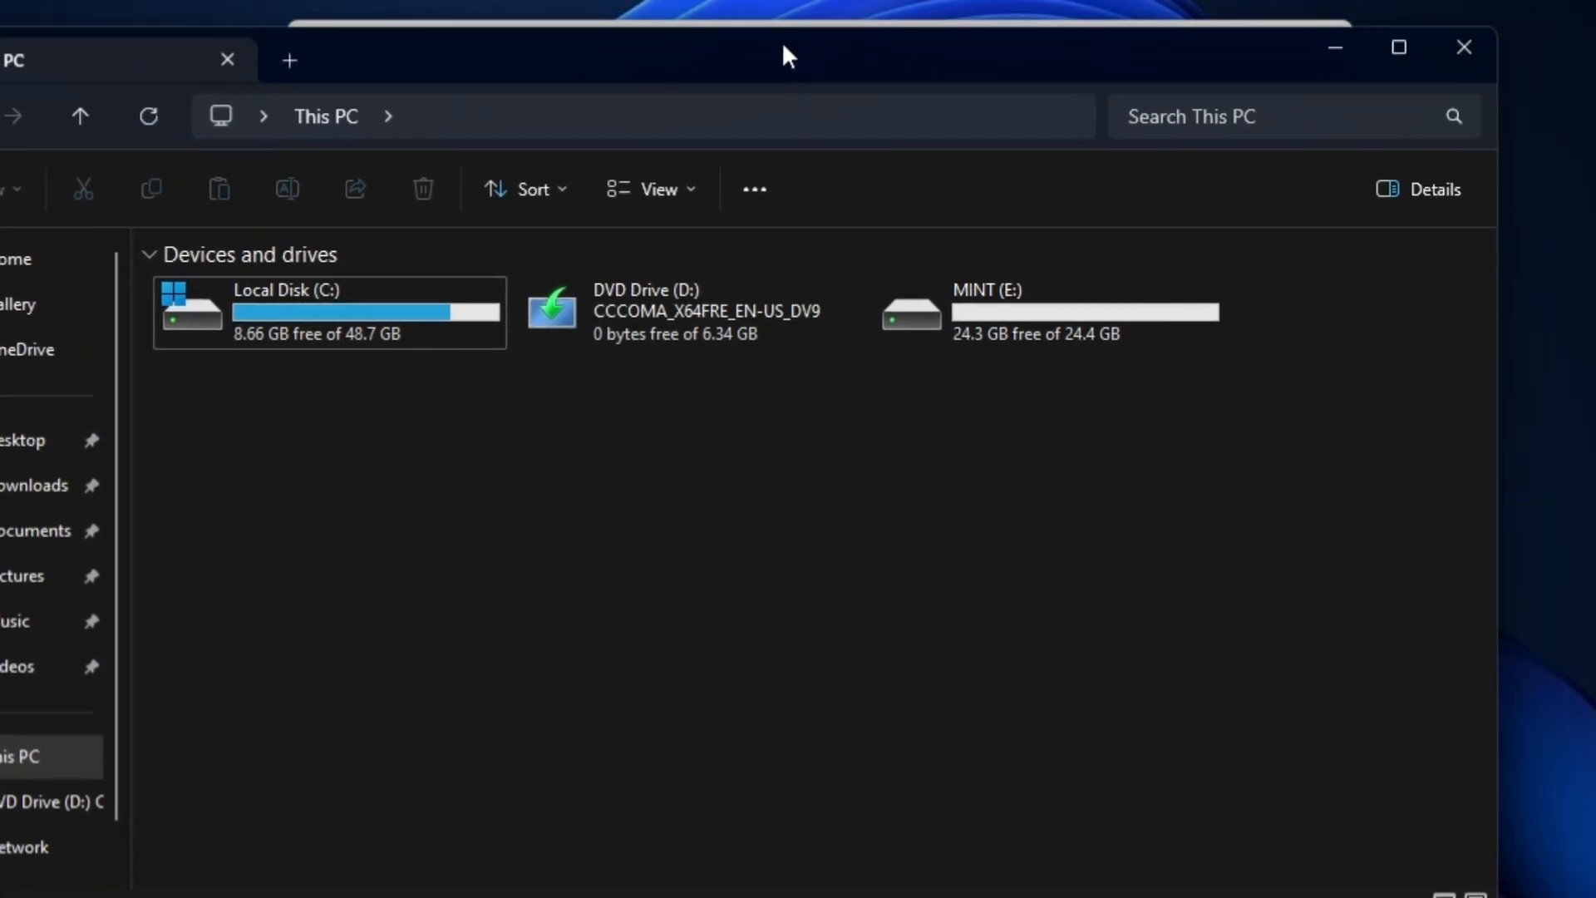
- Check the shrunken C: and new MINT (E:) drives, then close File Explorer
{"action": "left_click", "coordinate": [285, 311]}
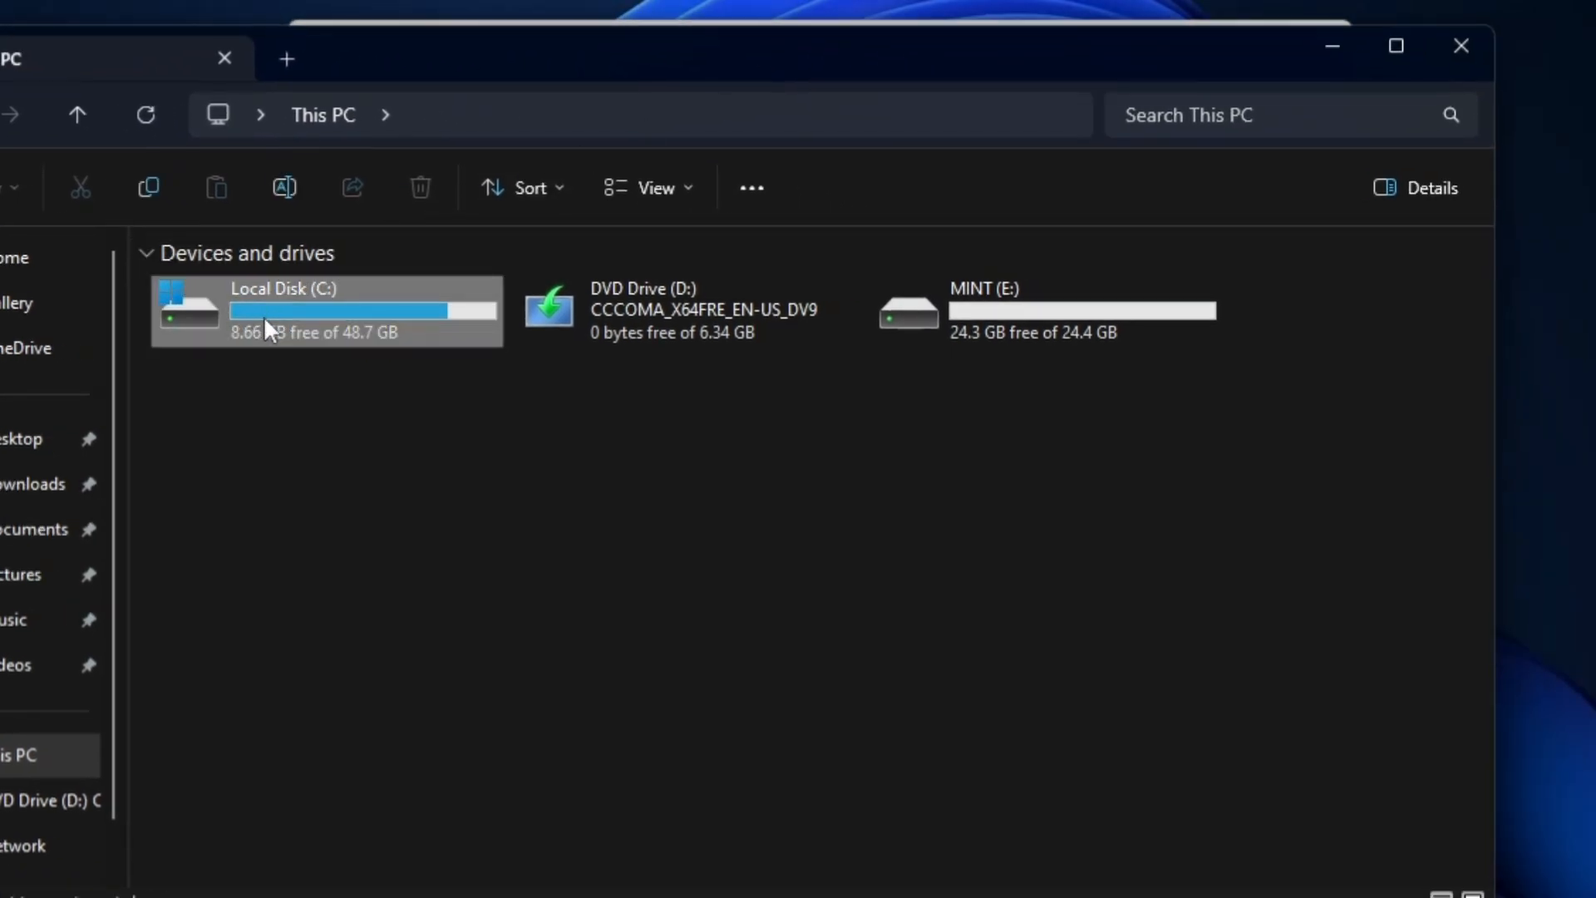
{"action": "mouse_move", "coordinate": [346, 317]}
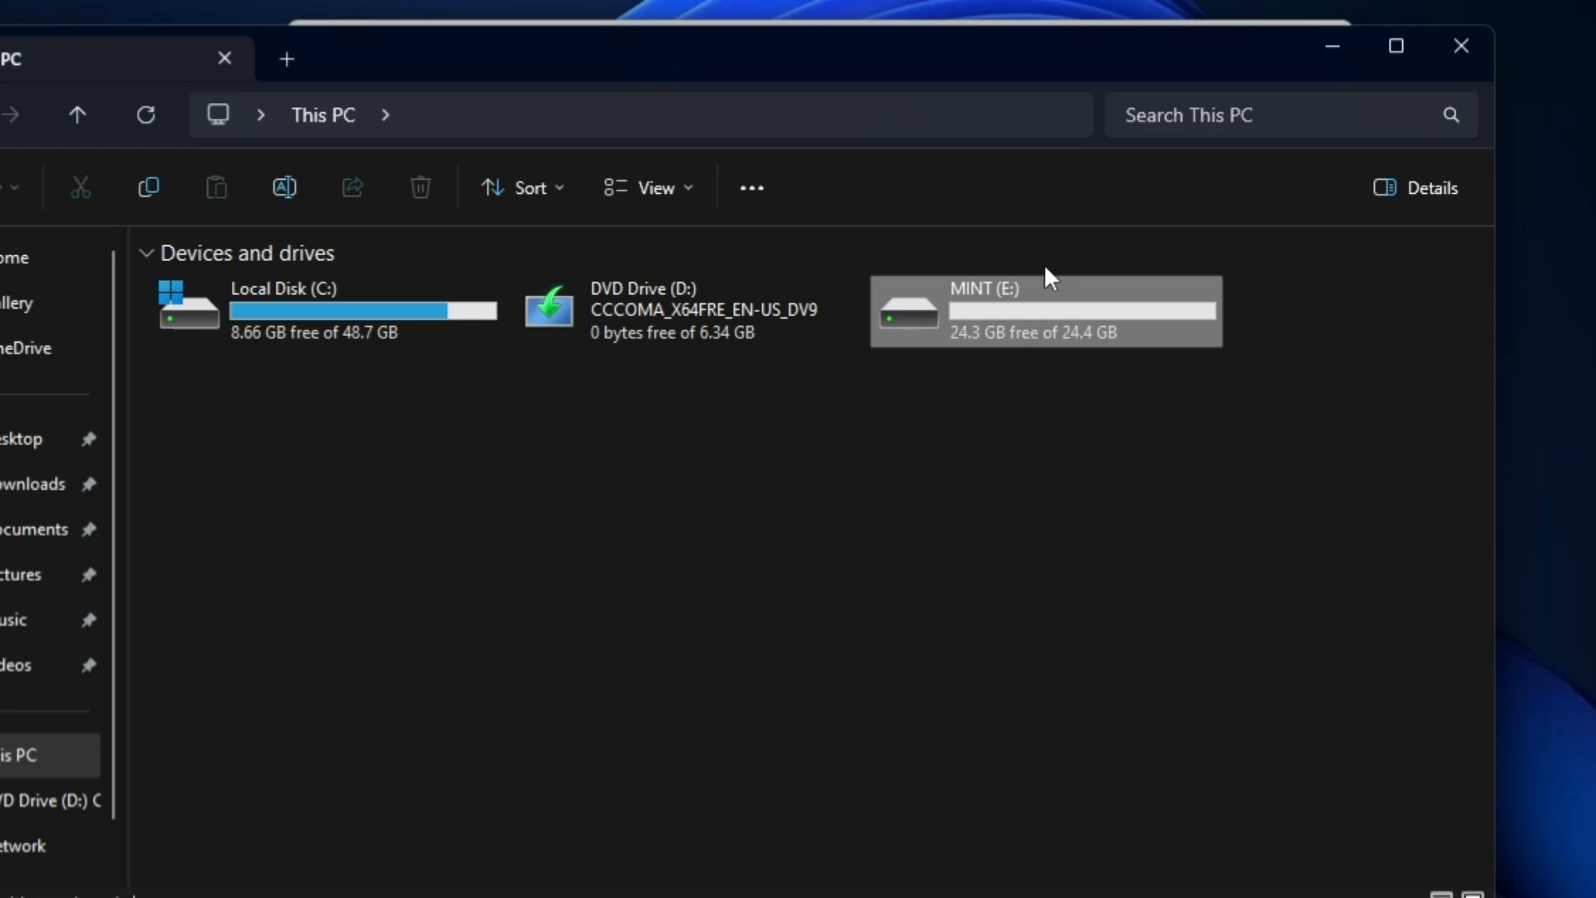
{"action": "mouse_move", "coordinate": [1032, 318]}
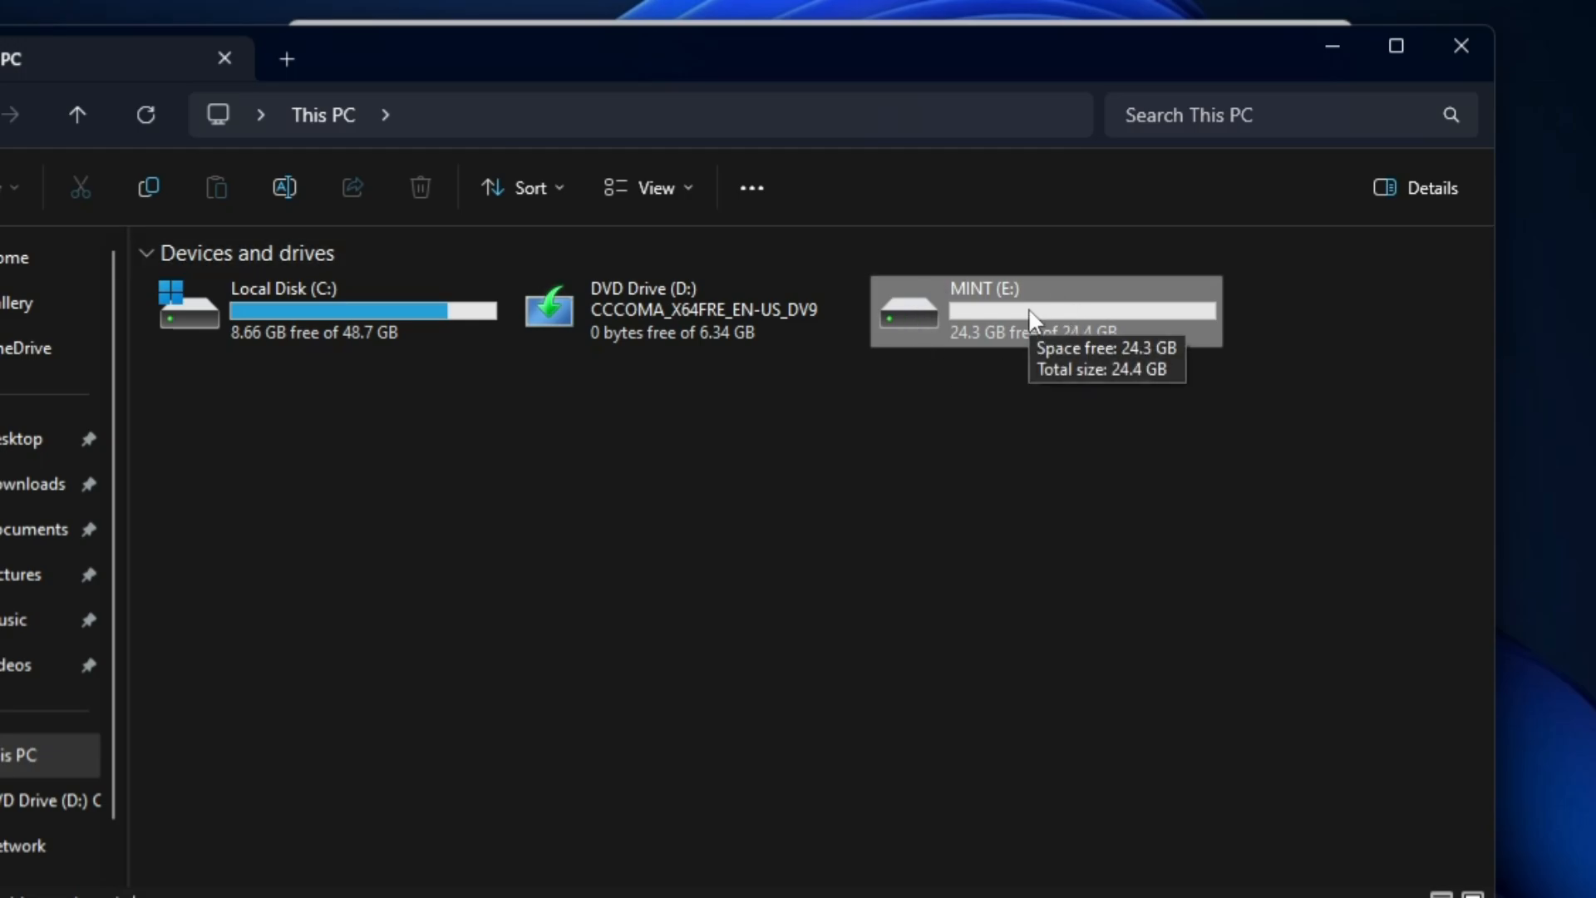
{"action": "left_click", "coordinate": [1394, 46]}
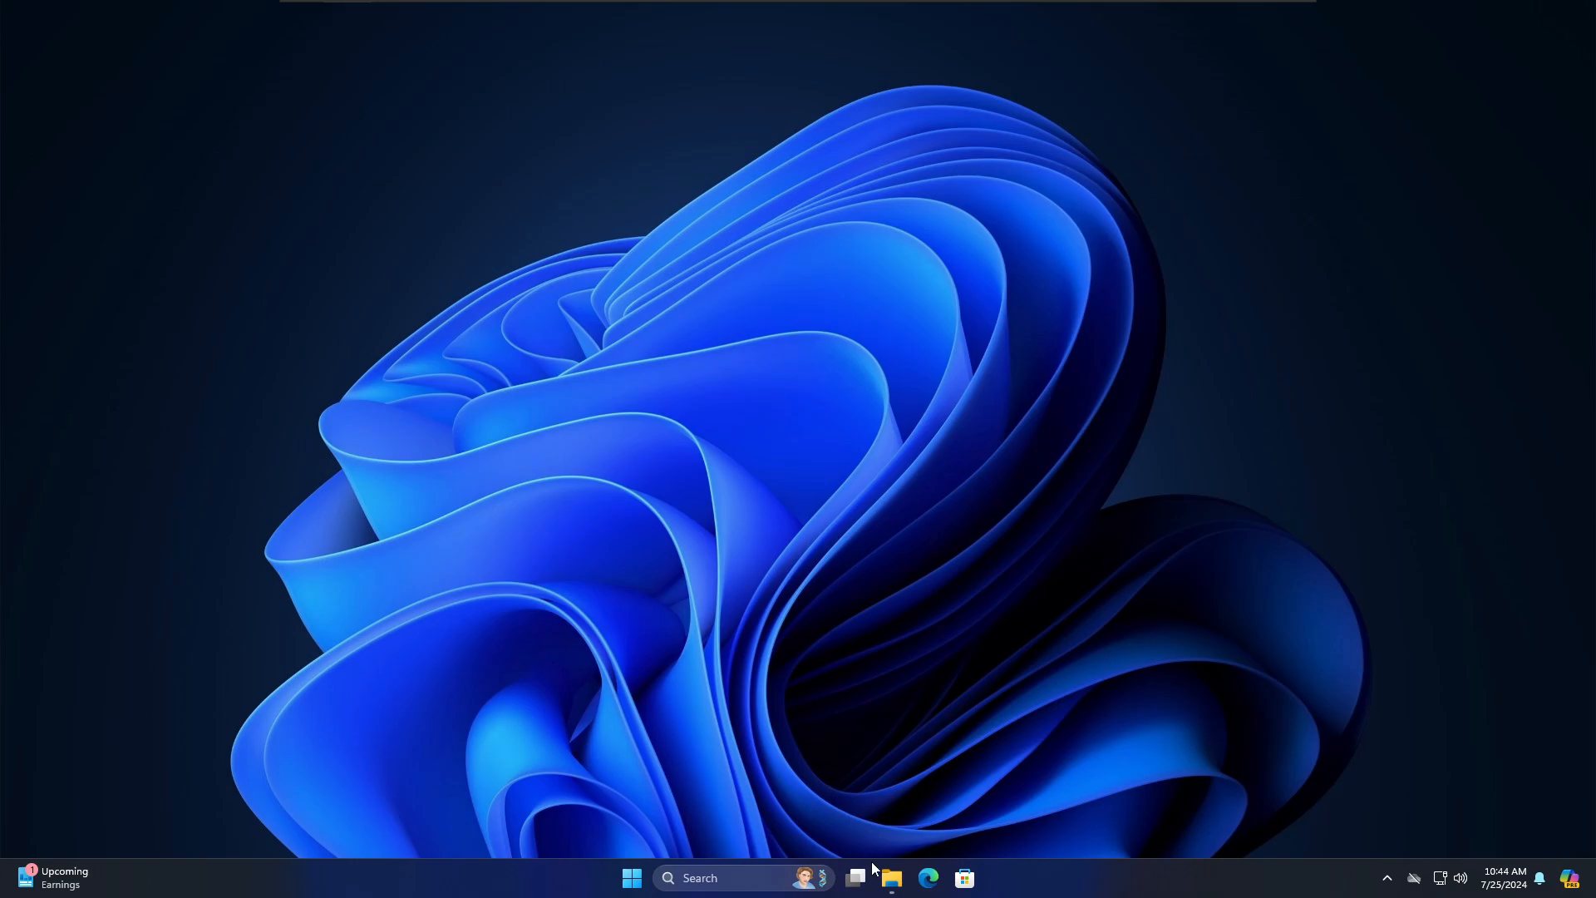
{"action": "mouse_move", "coordinate": [1024, 632]}
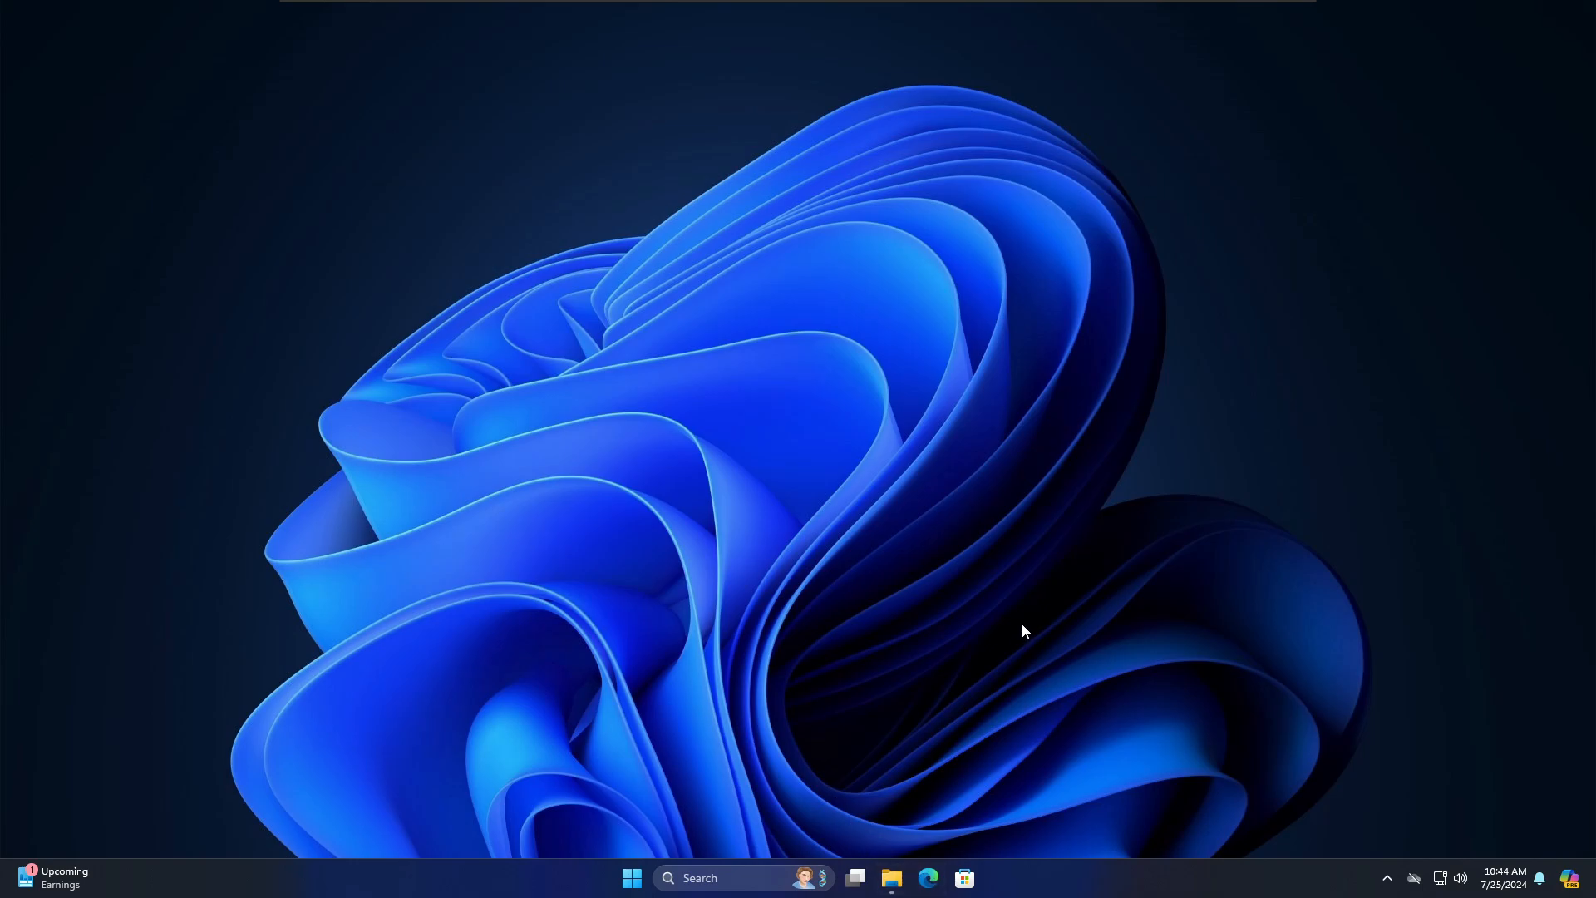
{"action": "mouse_move", "coordinate": [978, 748]}
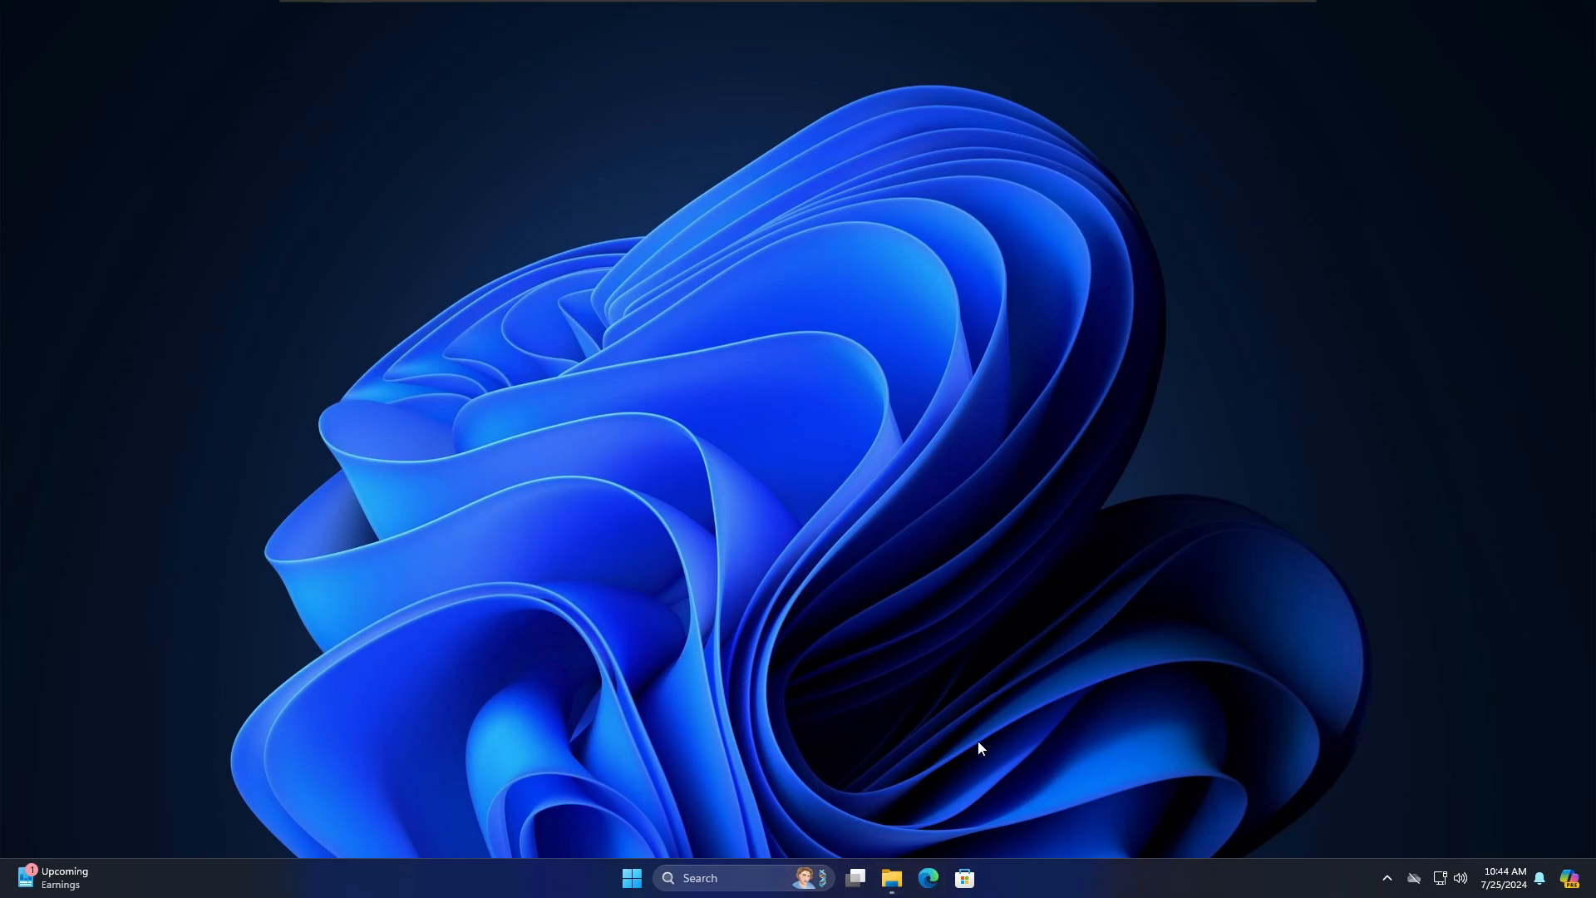
- Search 'linux mint' in Edge and open the official Linux Mint home page
{"action": "left_click", "coordinate": [928, 878]}
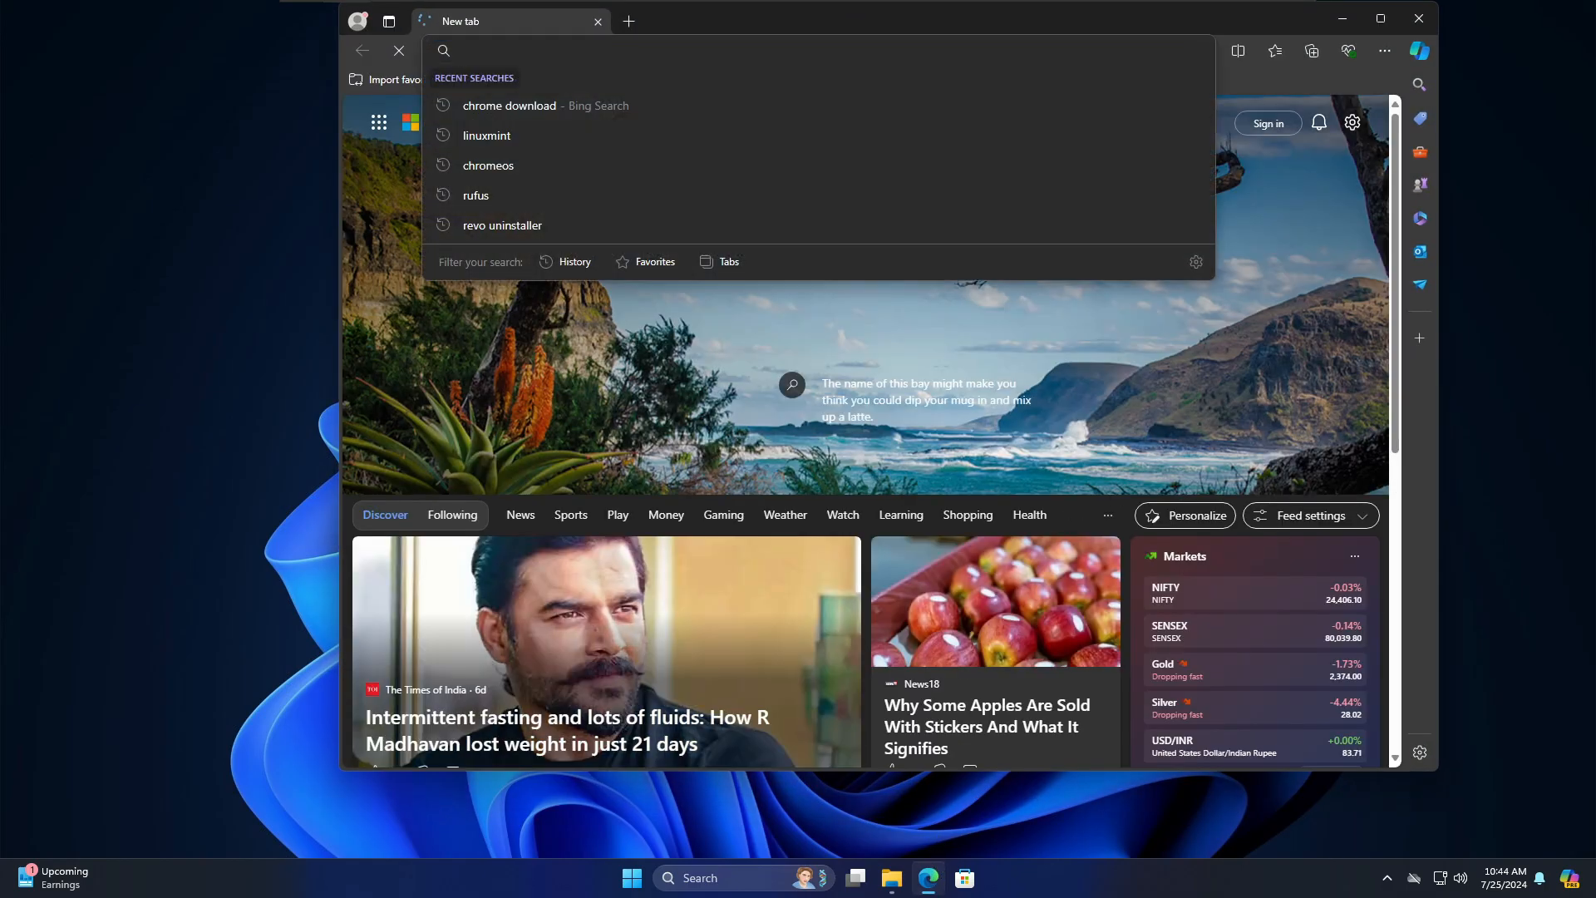
{"action": "type", "text": "llinux int"}
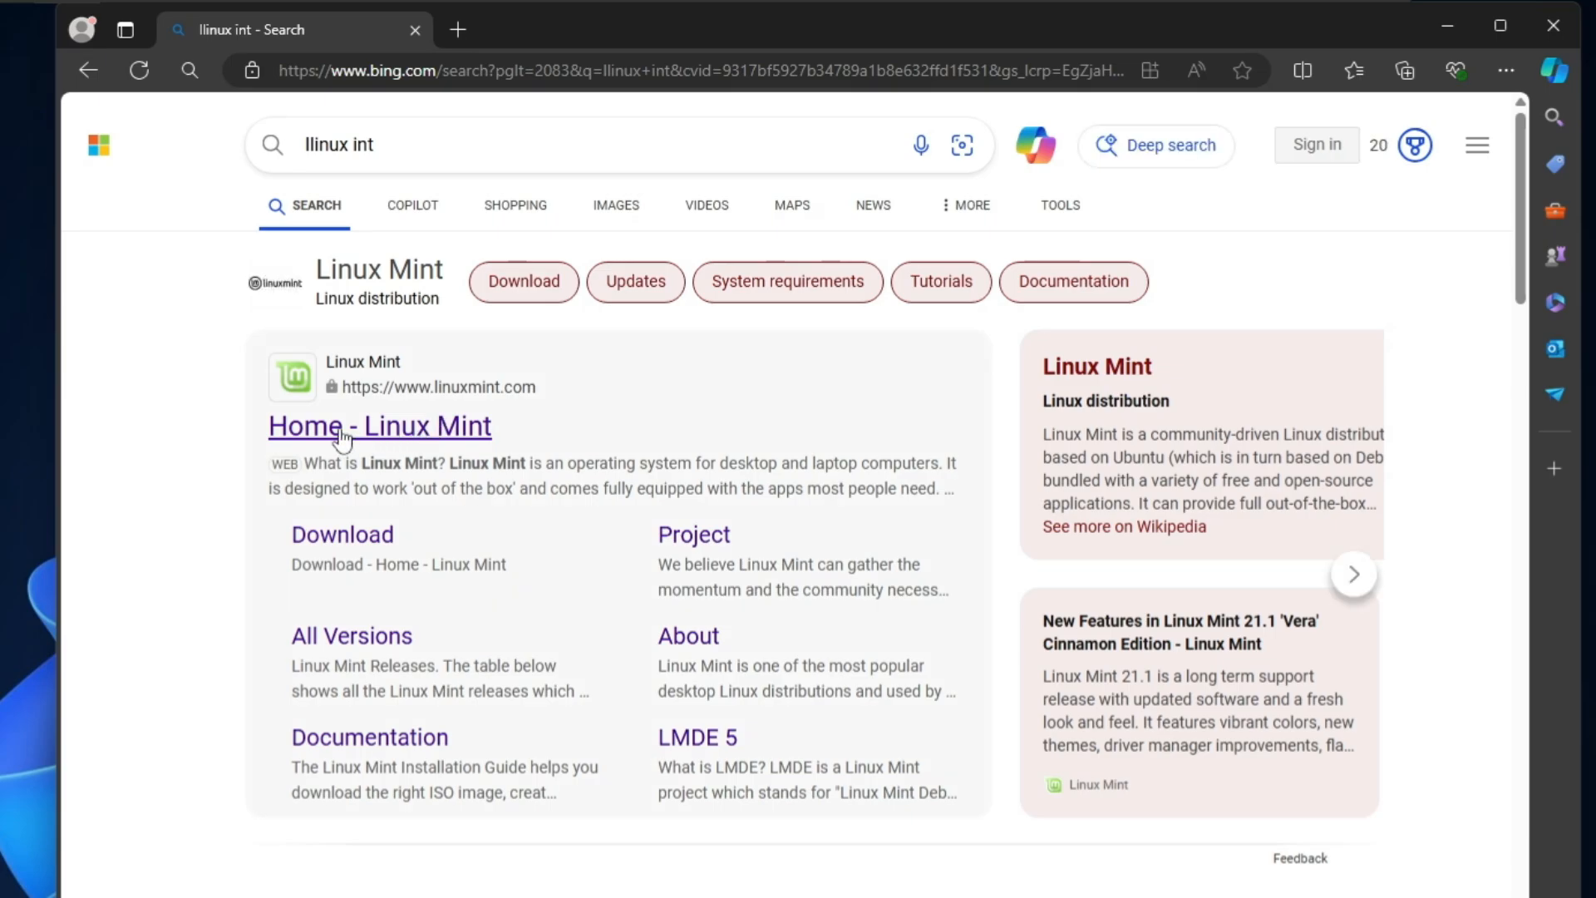
{"action": "left_click", "coordinate": [379, 424]}
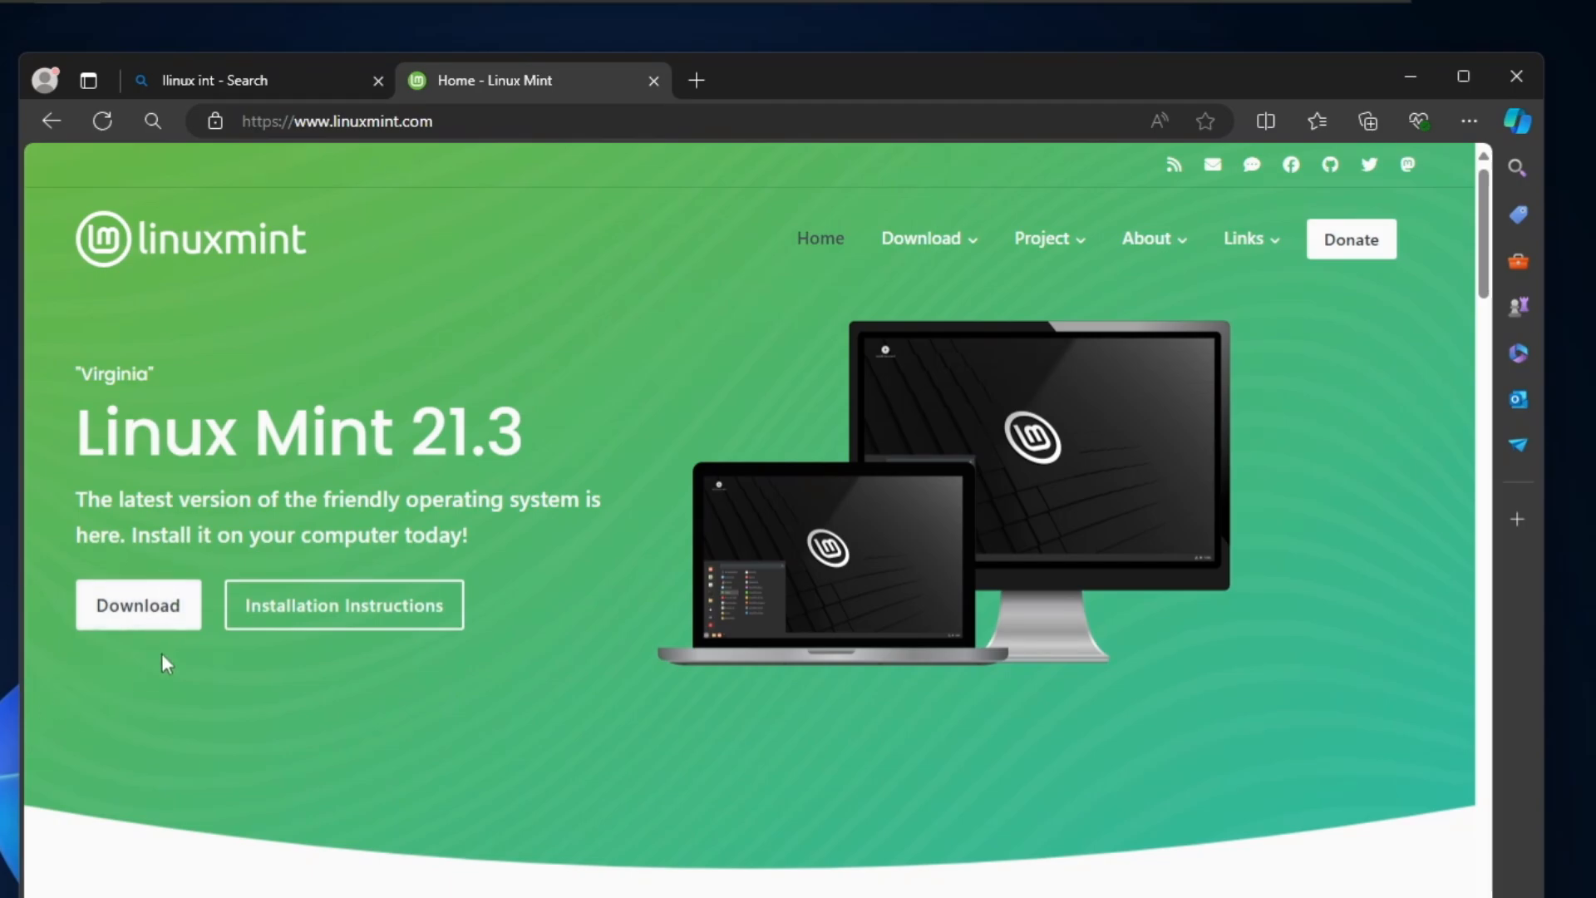
- Go to the Linux Mint download page and choose the Cinnamon Edition
{"action": "left_click", "coordinate": [138, 604]}
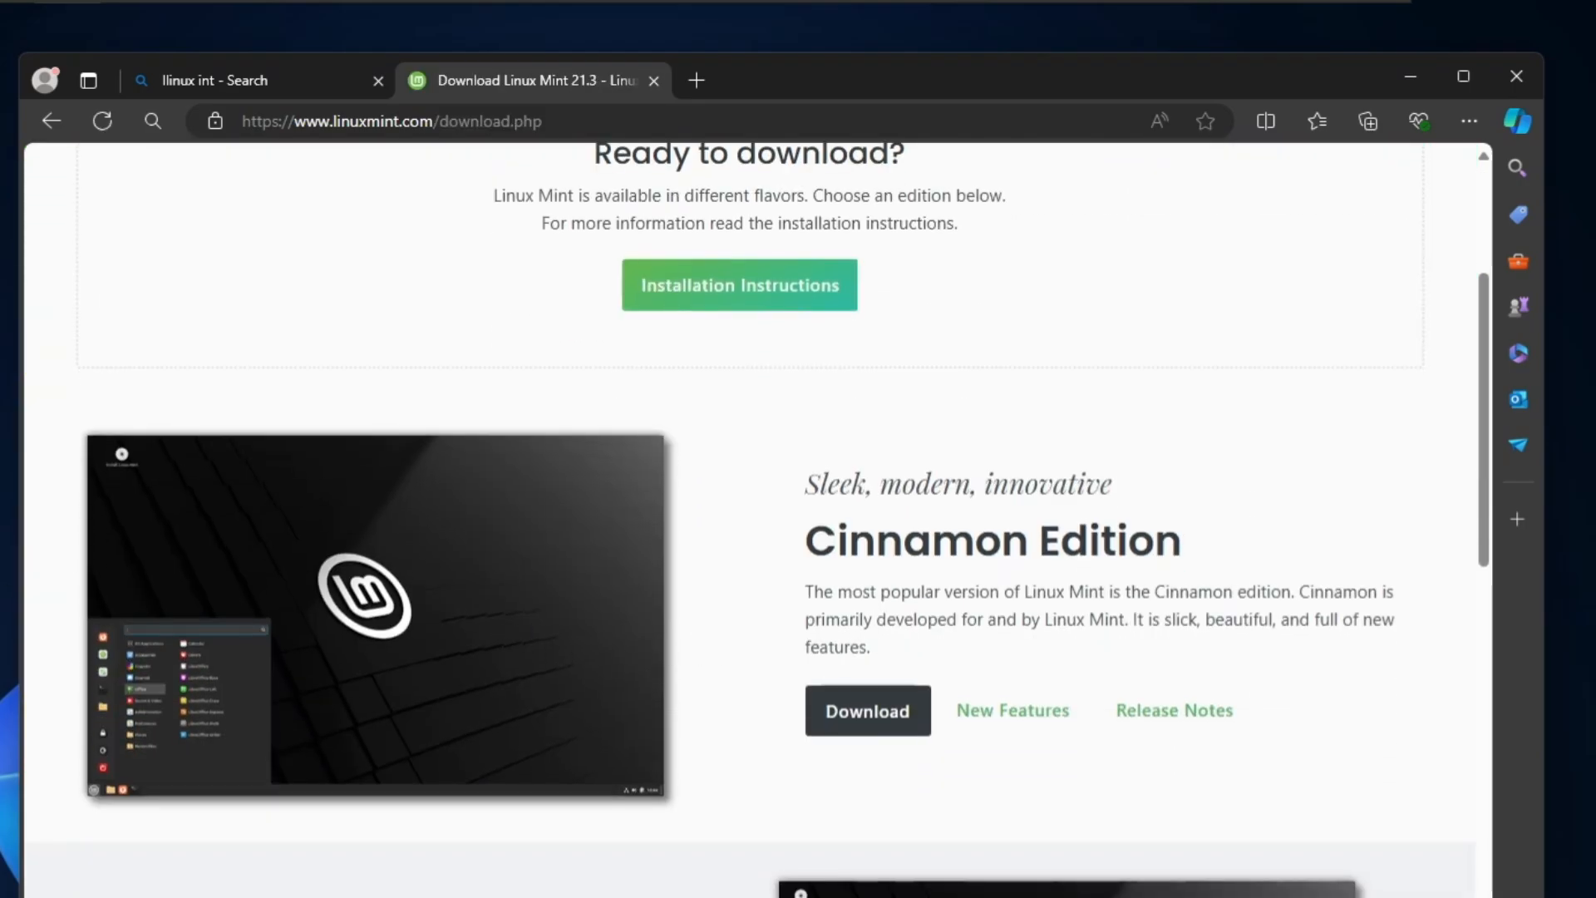
{"action": "scroll", "scroll_direction": "down", "scroll_amount": 3}
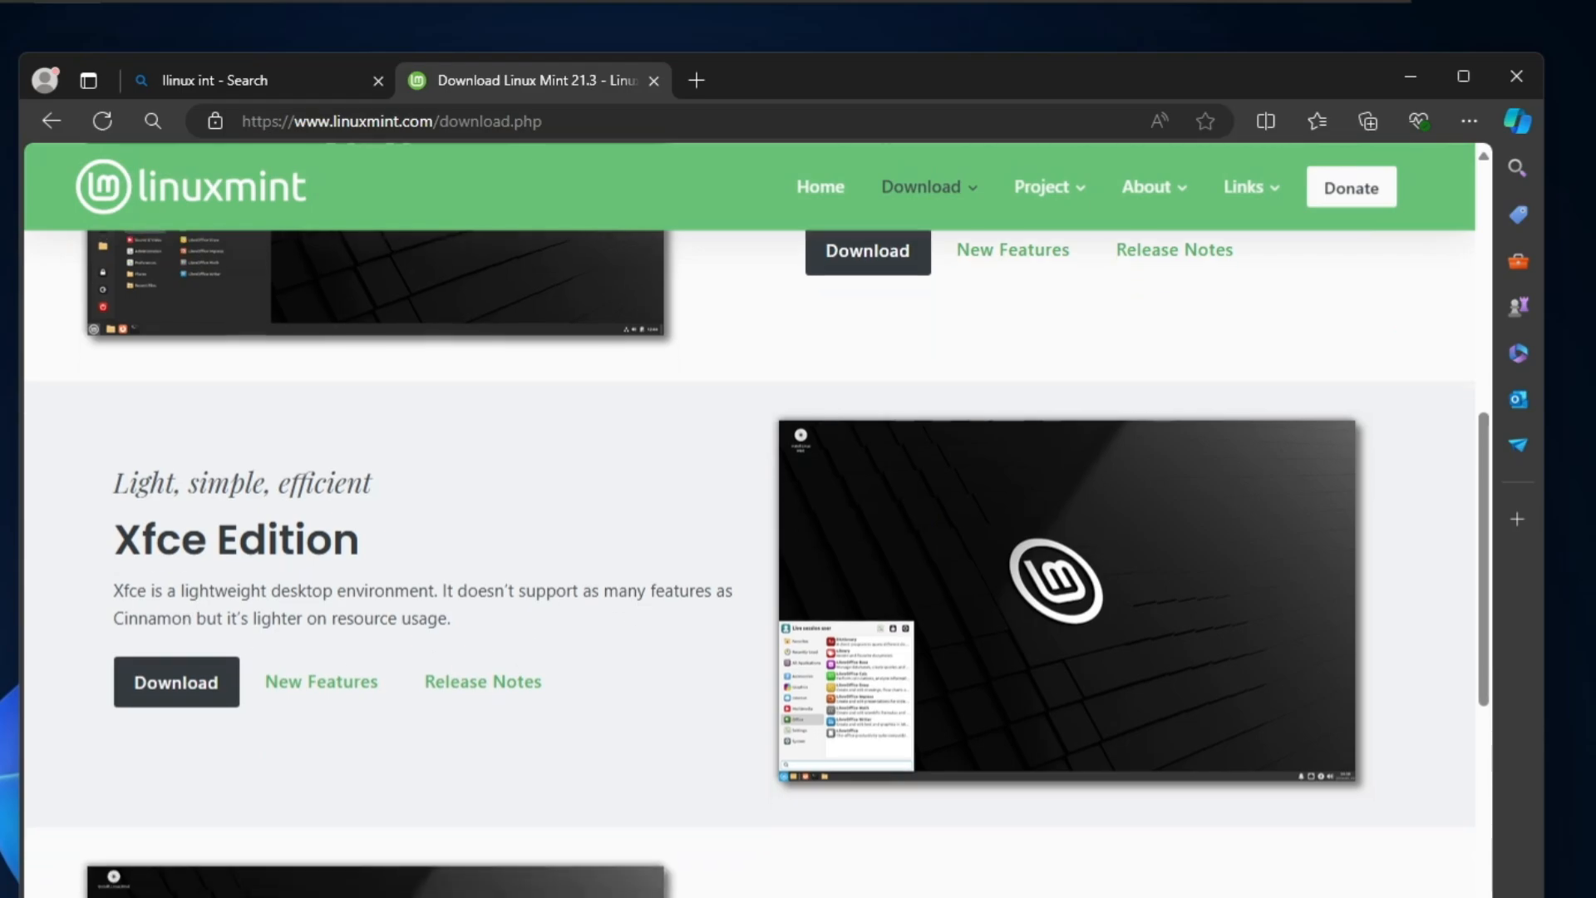
{"action": "scroll", "scroll_direction": "down", "scroll_amount": 3}
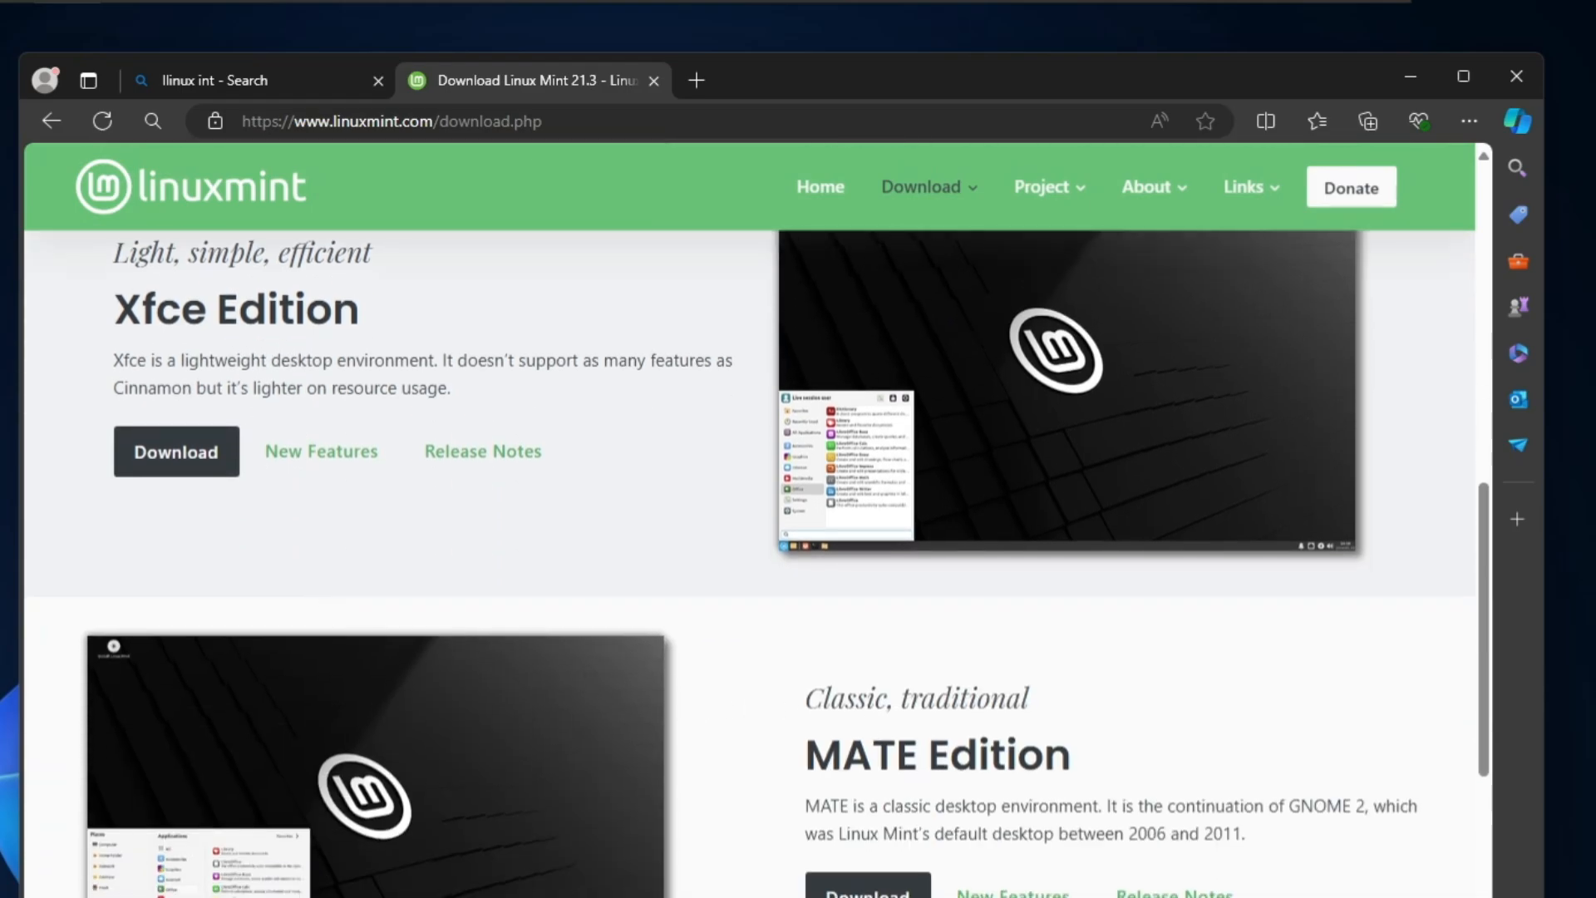
{"action": "scroll", "scroll_direction": "up", "scroll_amount": 3}
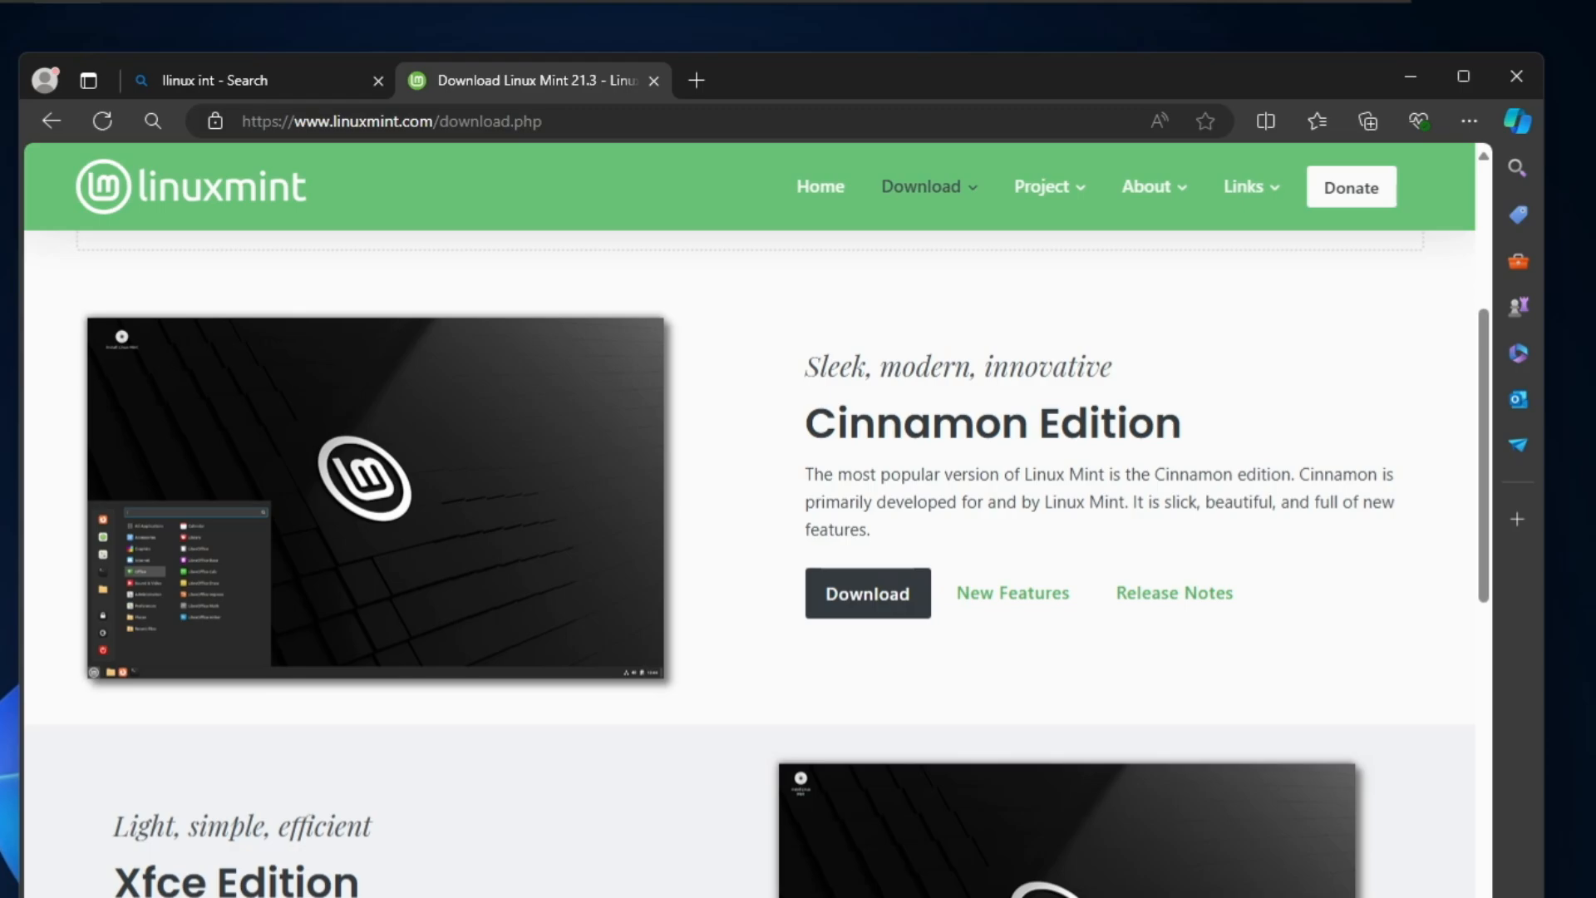
{"action": "left_click", "coordinate": [866, 592]}
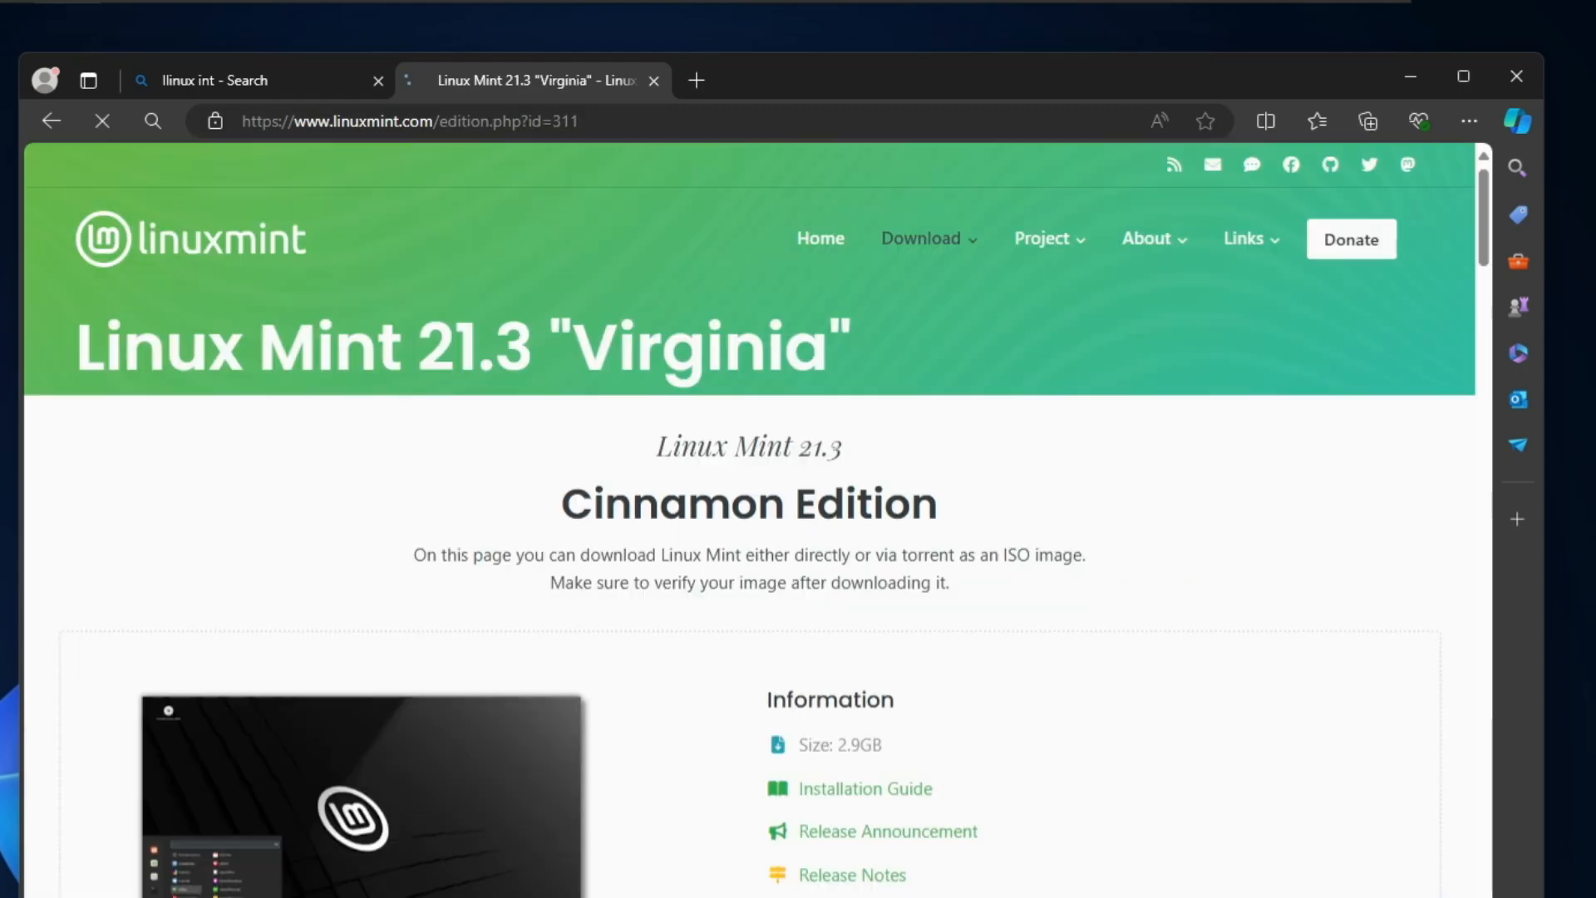
- Start downloading the Linux Mint 21.3 Cinnamon 64-bit ISO from a mirror
{"action": "scroll", "scroll_direction": "down", "scroll_amount": 3}
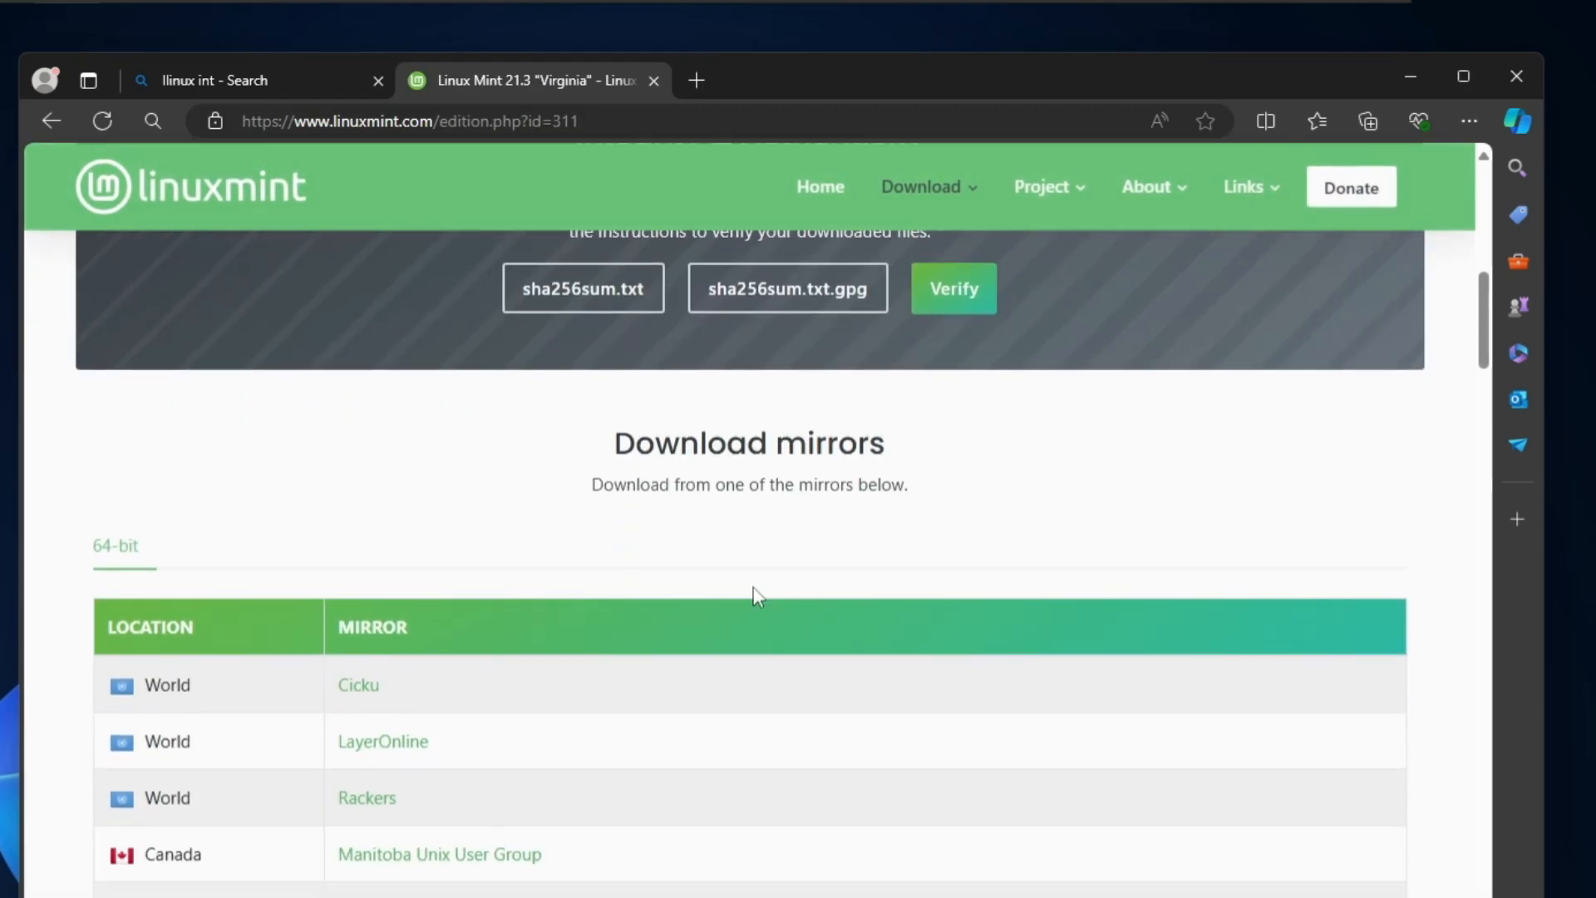
{"action": "scroll", "scroll_direction": "down", "scroll_amount": 3}
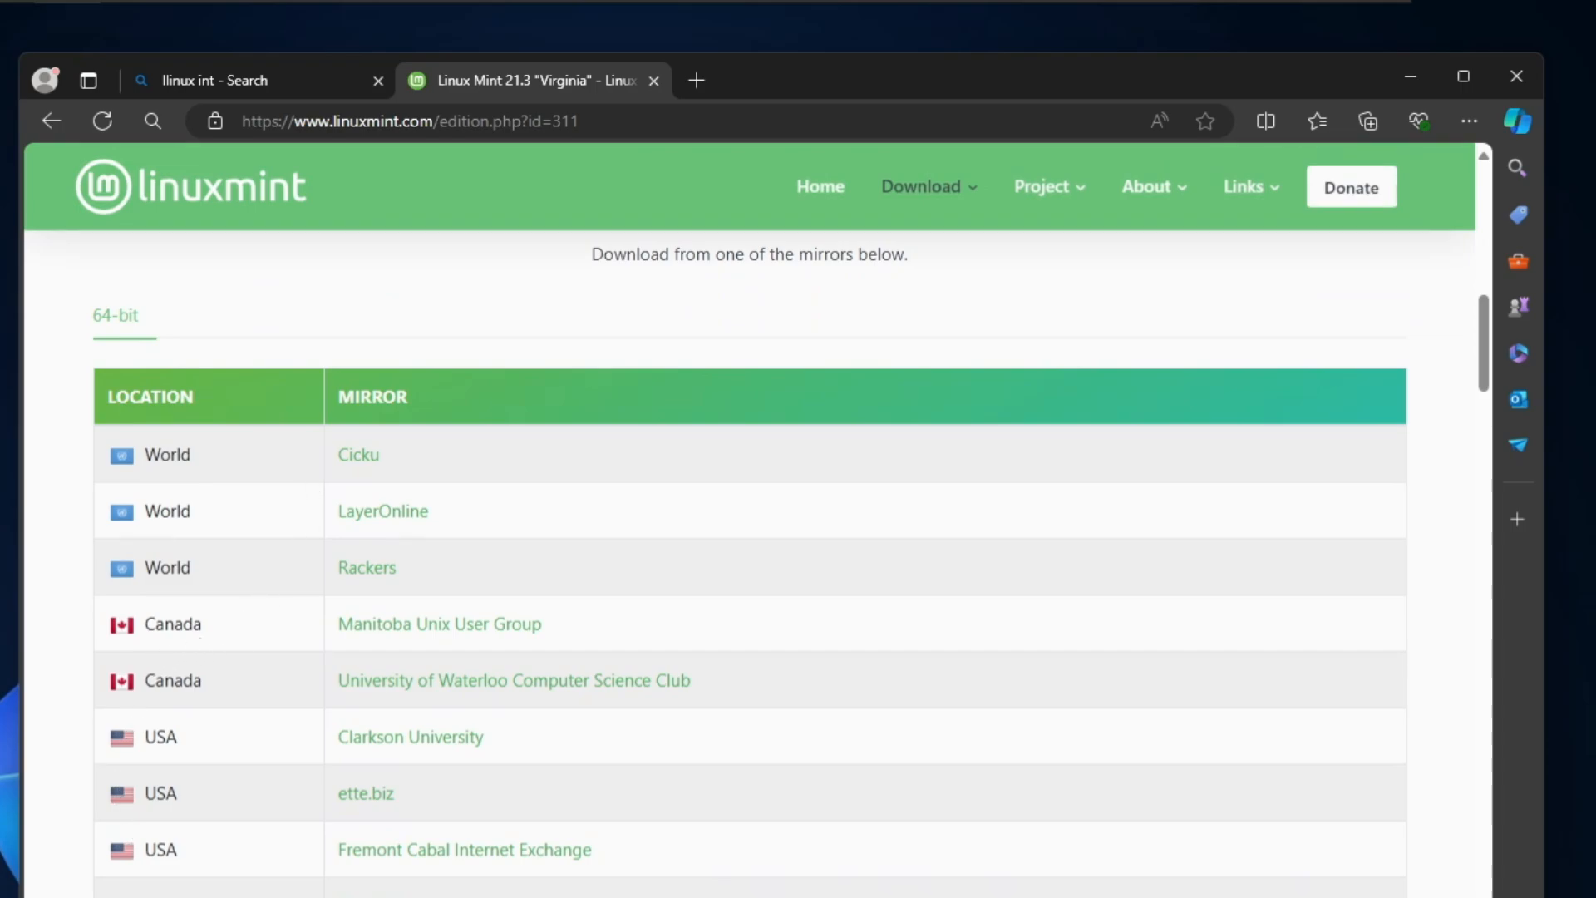
{"action": "mouse_move", "coordinate": [221, 863]}
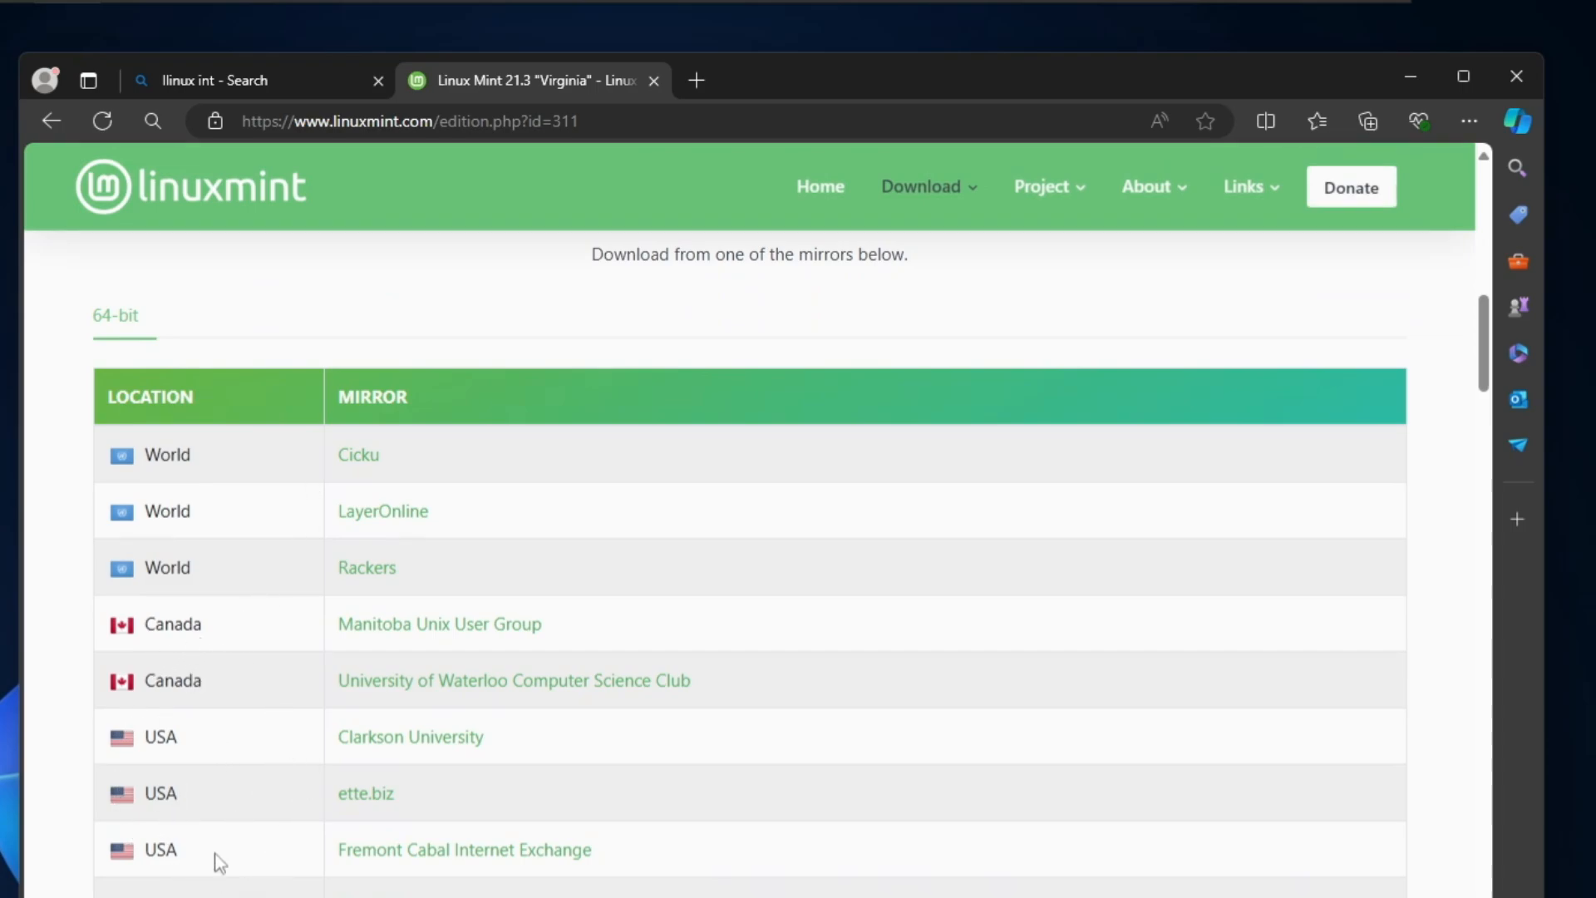
{"action": "mouse_move", "coordinate": [203, 702]}
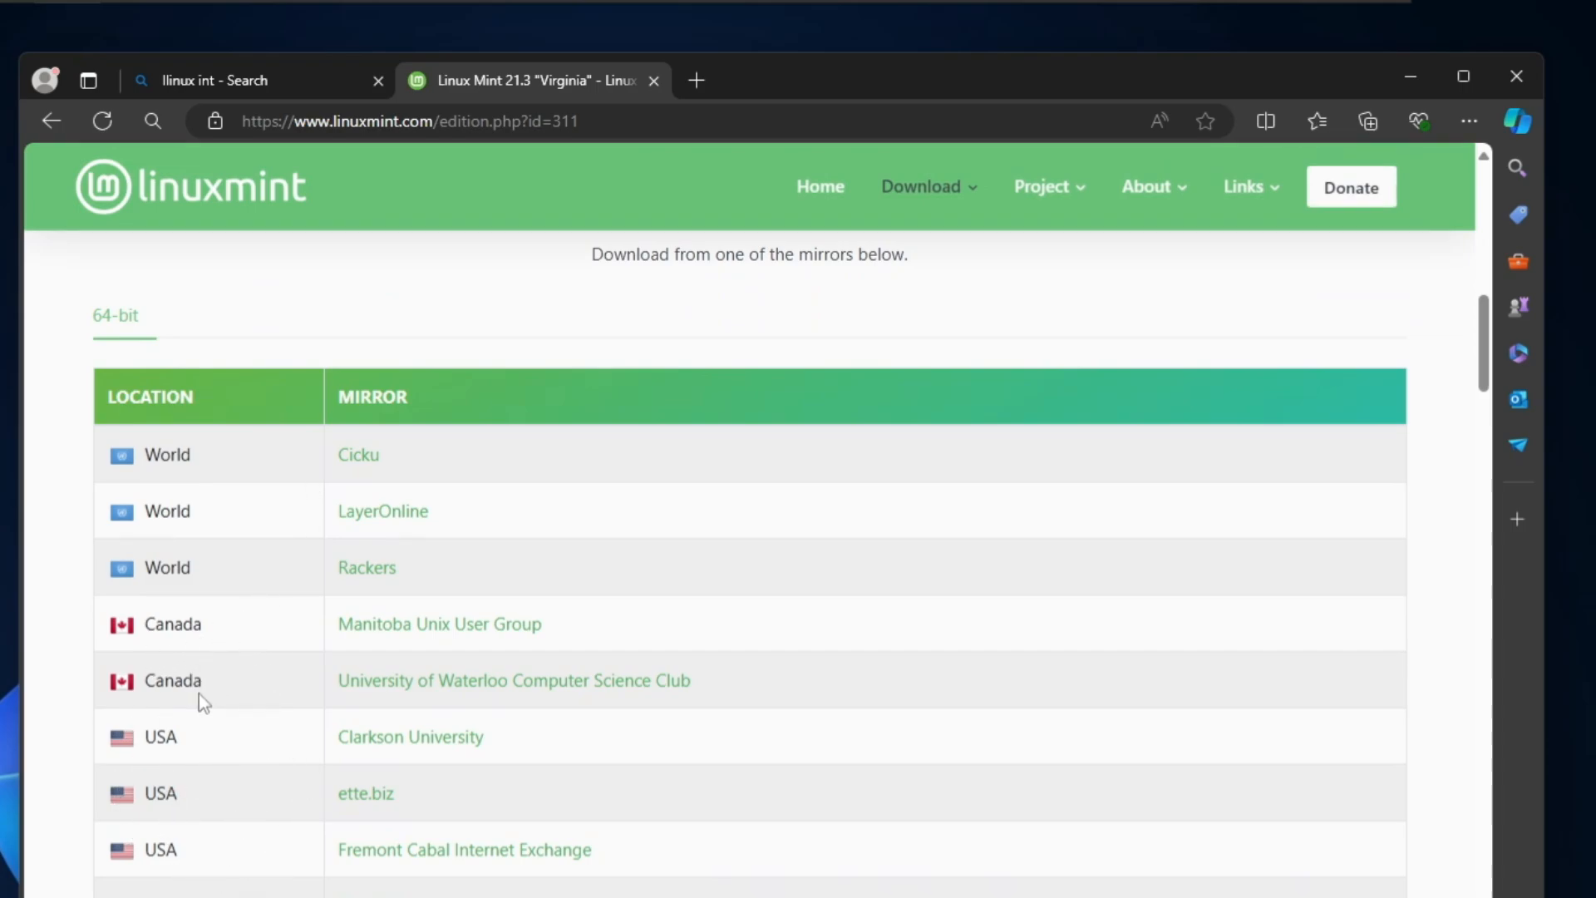
{"action": "left_click", "coordinate": [439, 623]}
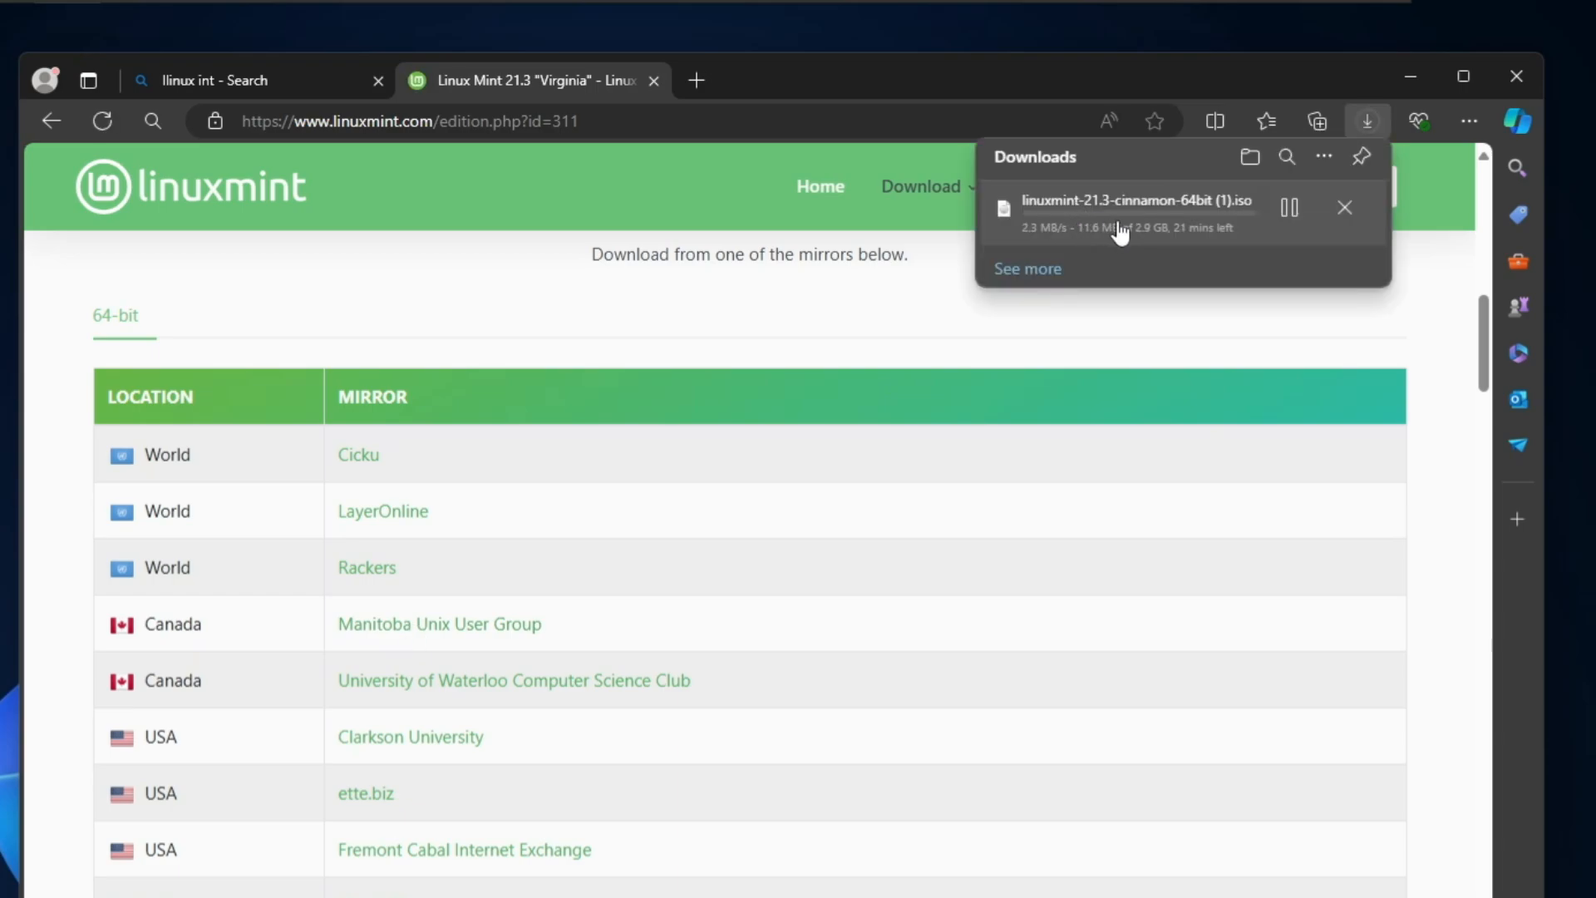
{"action": "mouse_move", "coordinate": [1159, 243]}
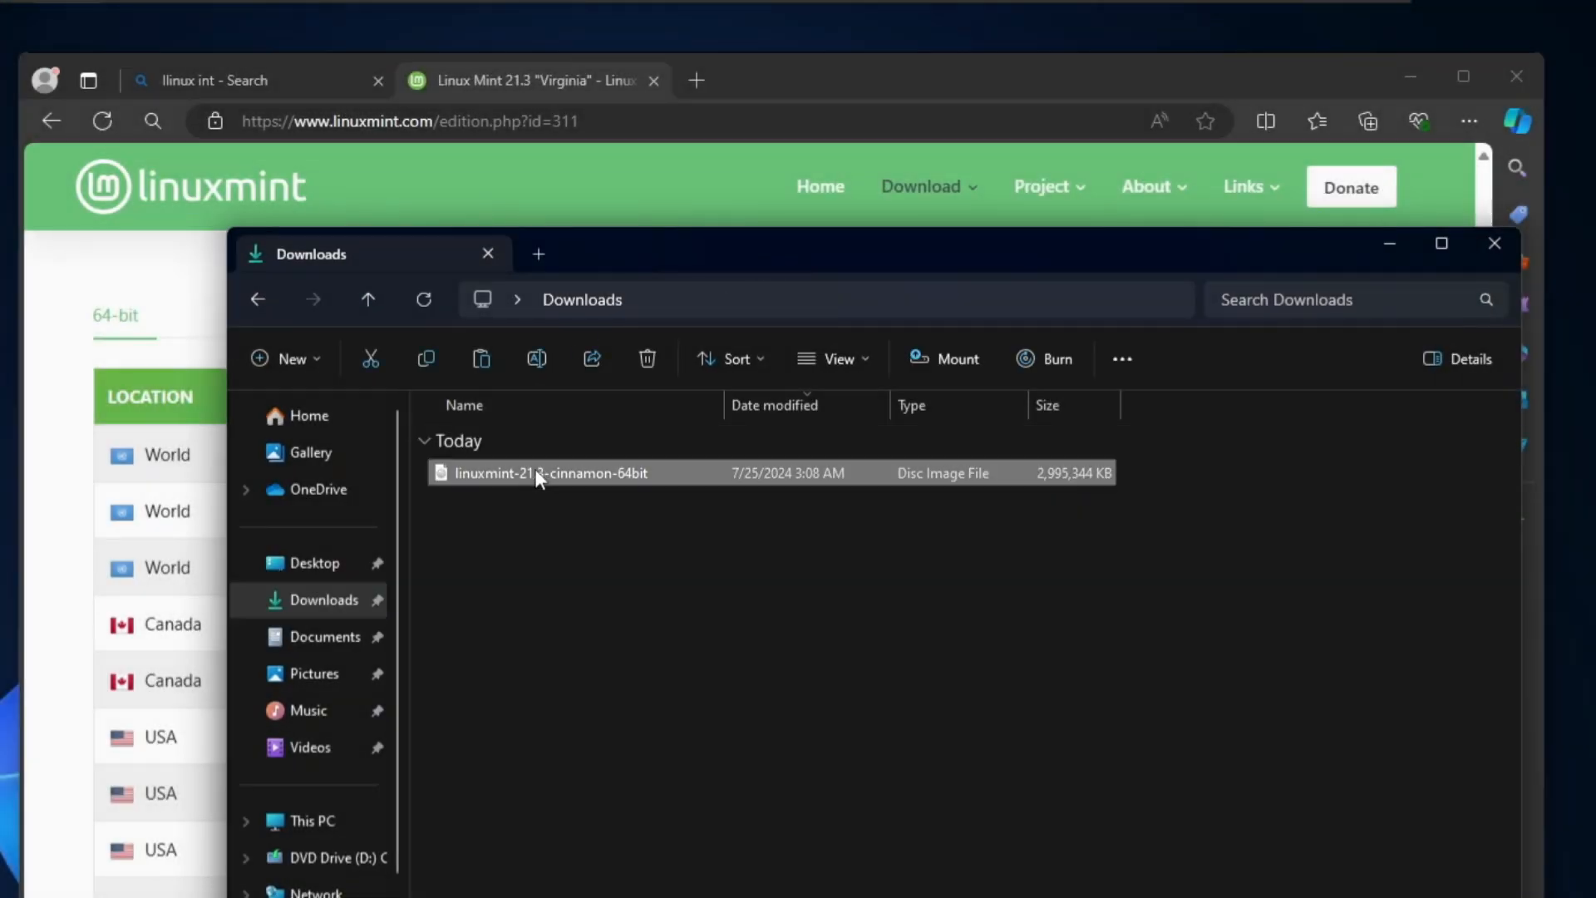
- Search 'rufus' in a new tab and download rufus-4.5.exe from rufus.ie, dismissing the ad
{"action": "left_click", "coordinate": [696, 80]}
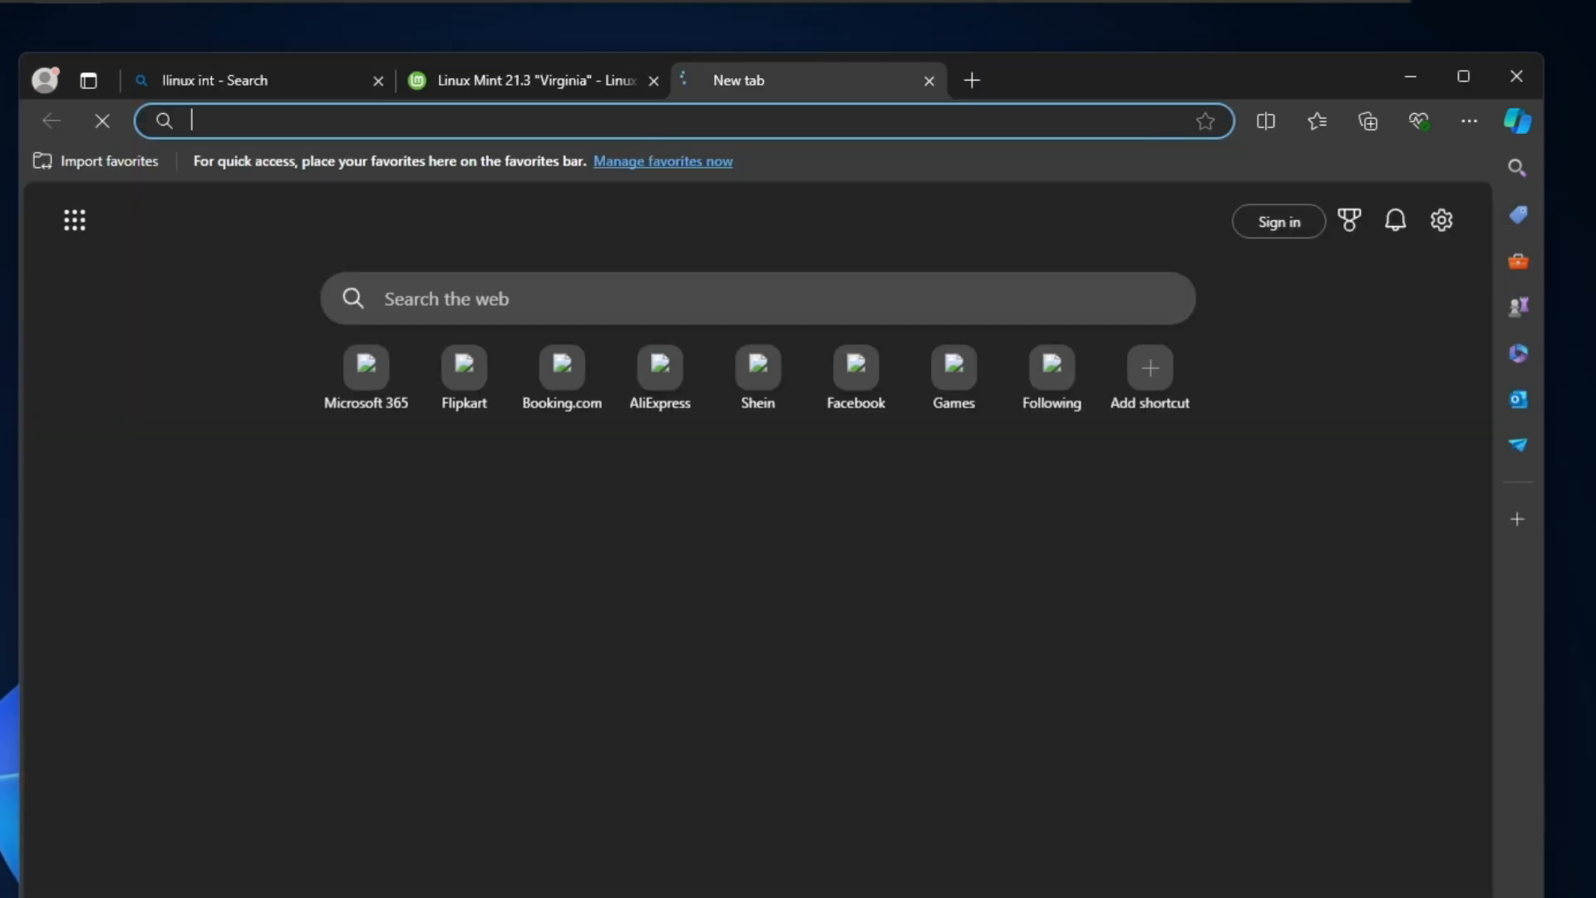
{"action": "type", "text": "rufus"}
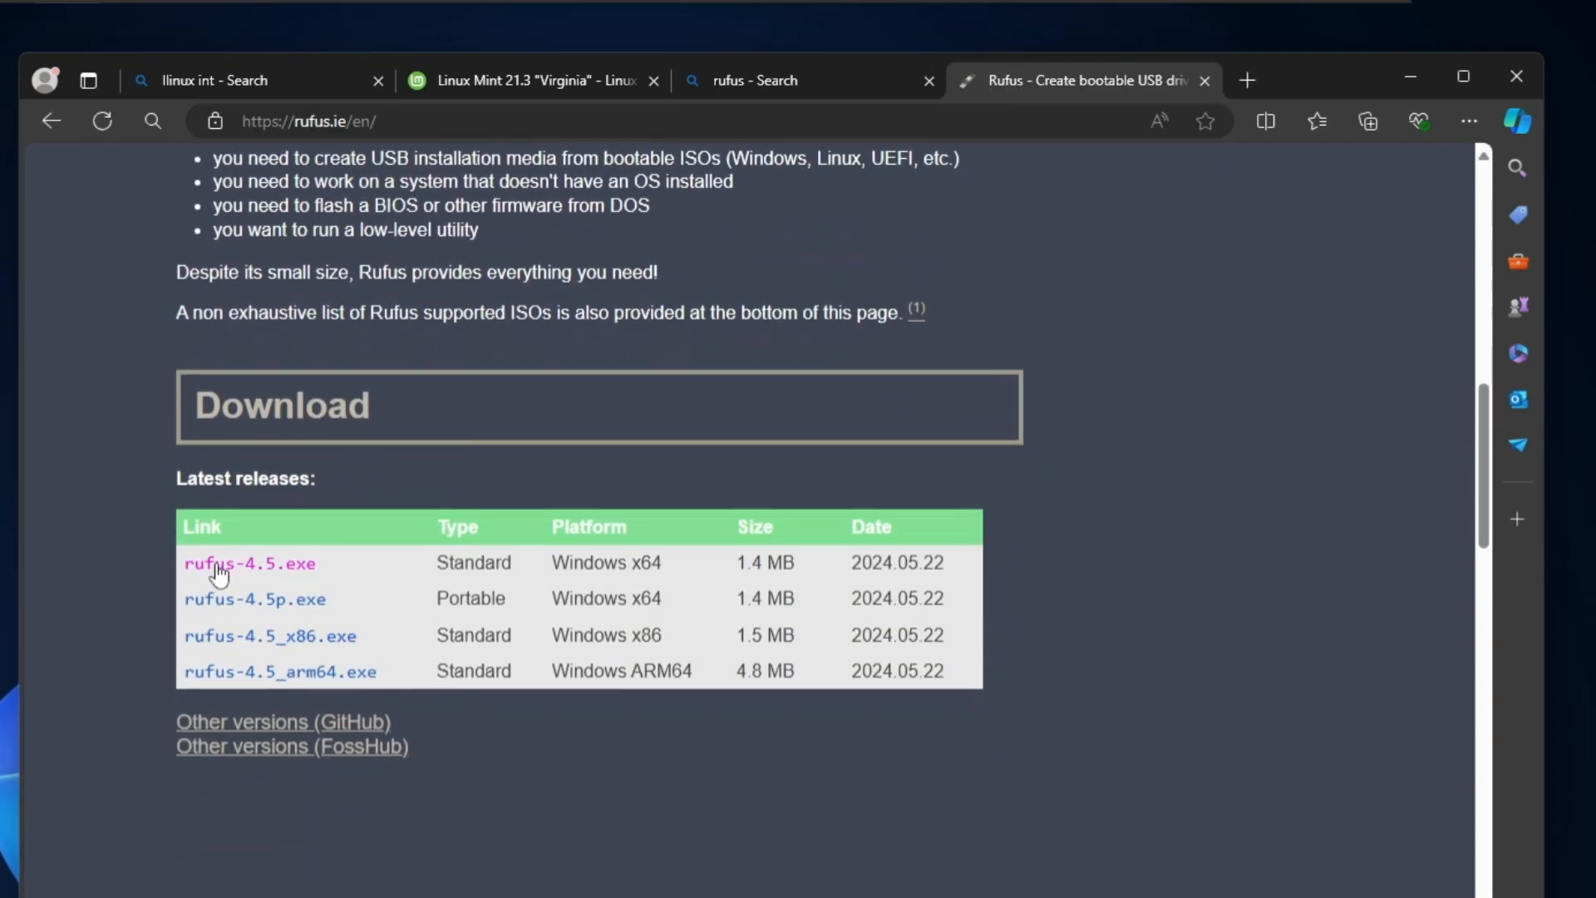
{"action": "left_click", "coordinate": [250, 564]}
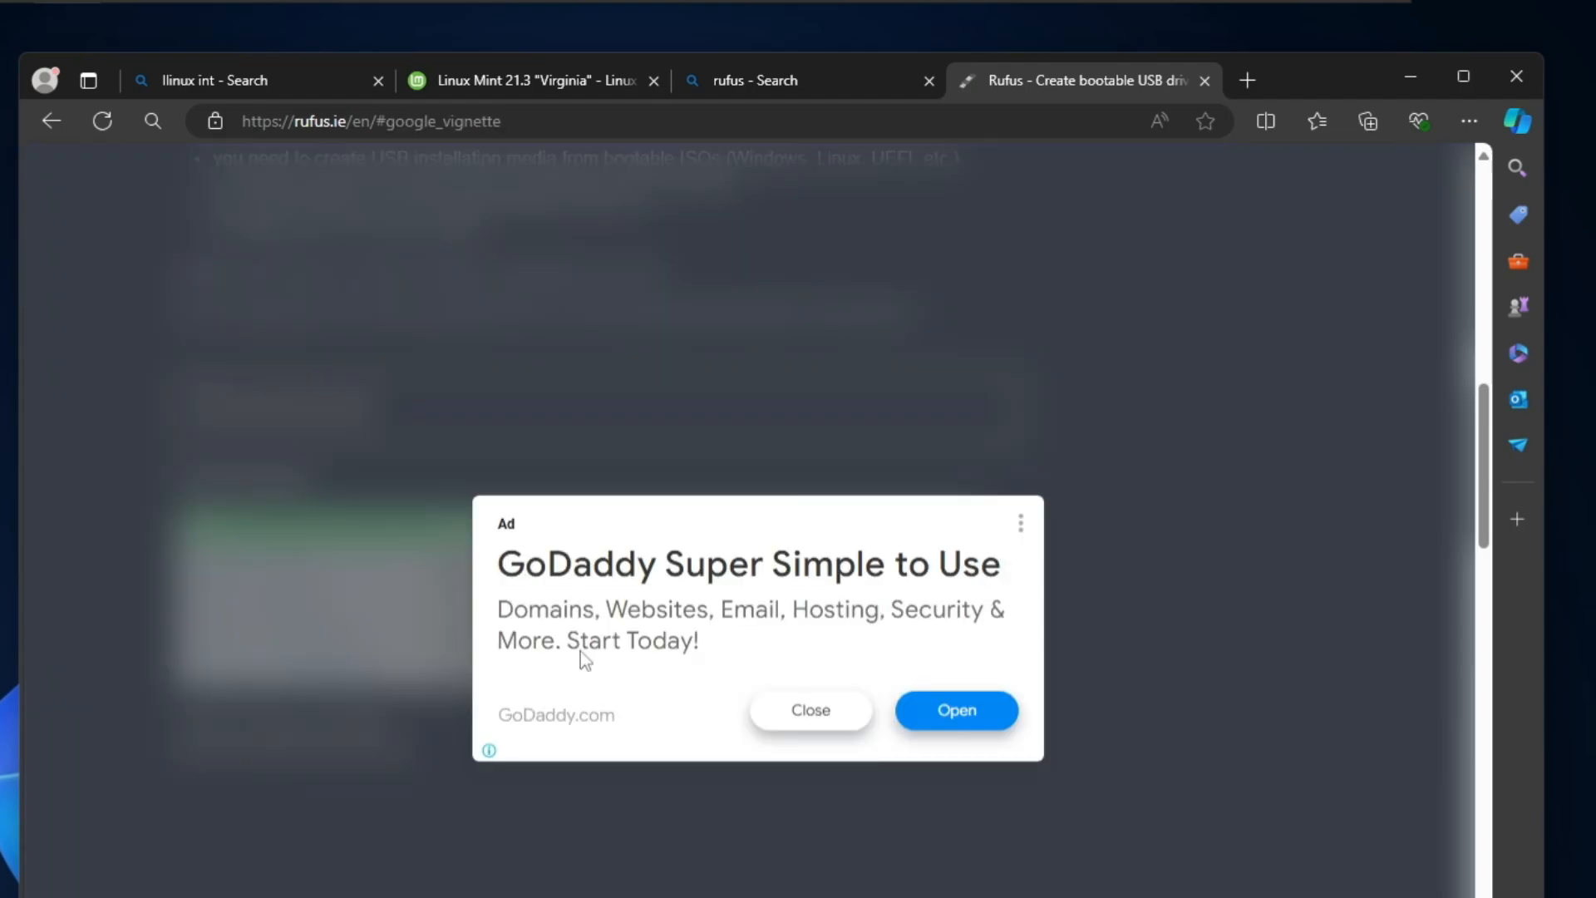
{"action": "left_click", "coordinate": [810, 709]}
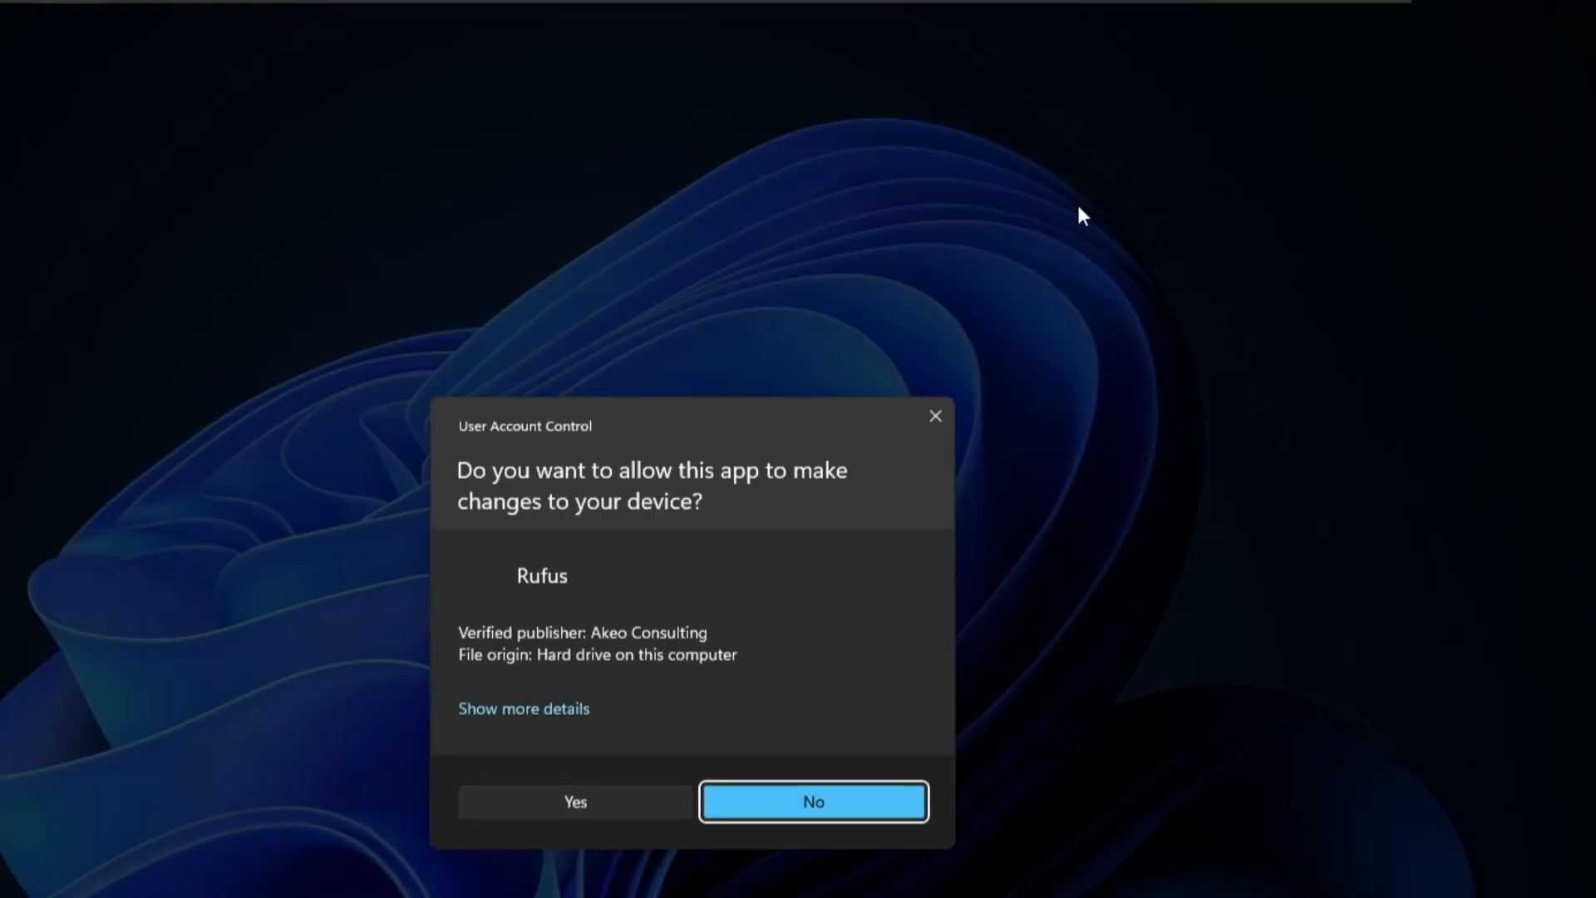
- Allow Rufus to run, confirm the SanDisk target and load the Linux Mint 21.3 Cinnamon ISO
{"action": "left_click", "coordinate": [574, 801]}
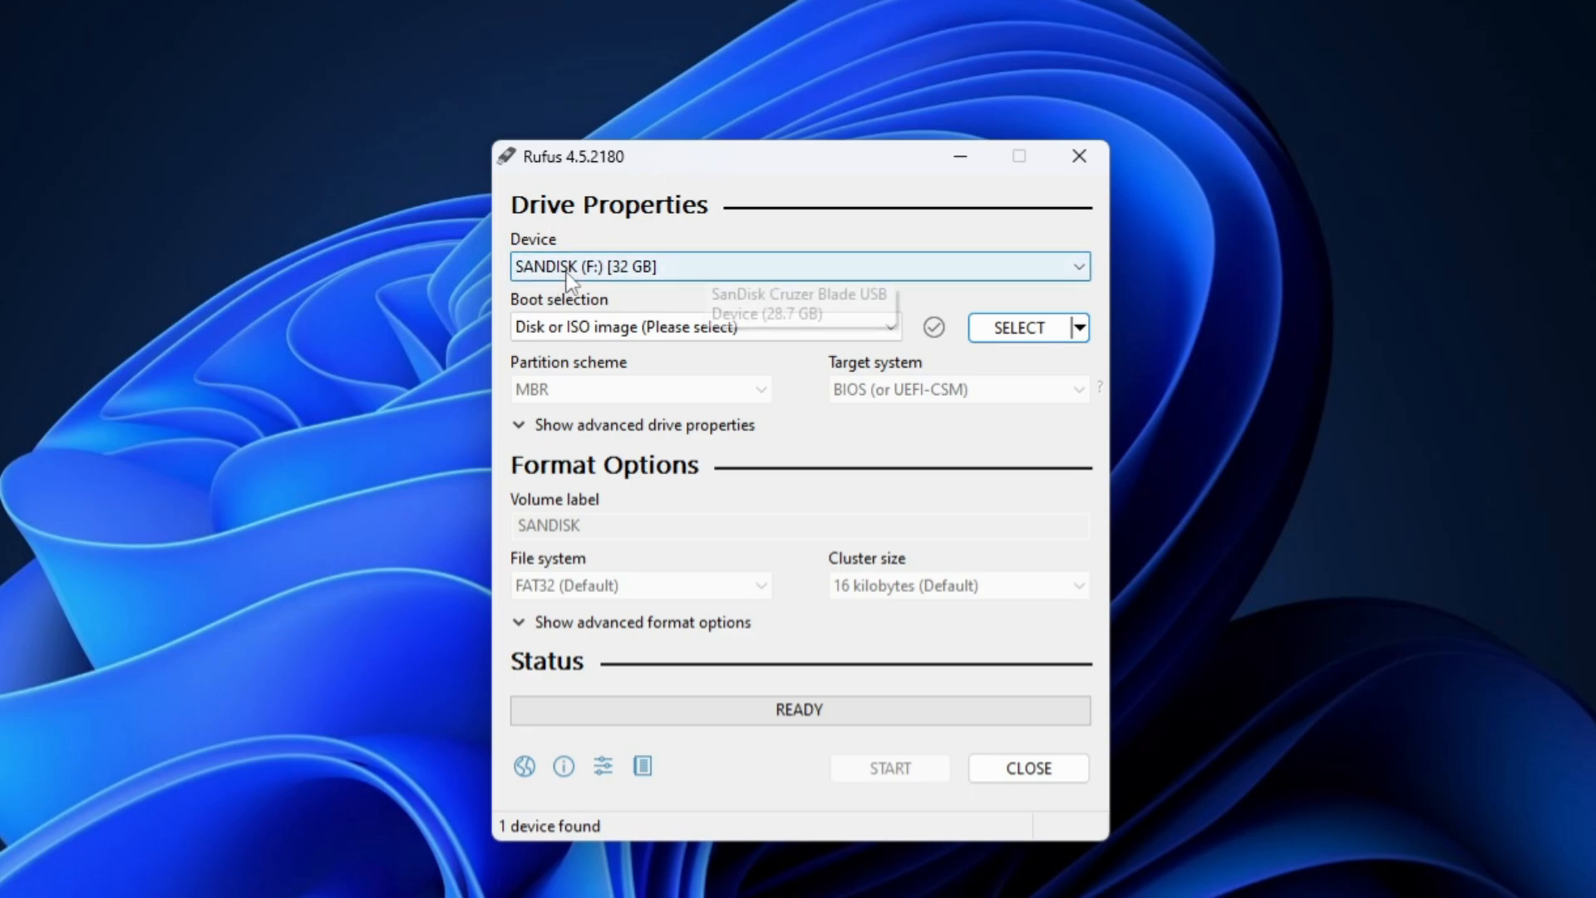
{"action": "mouse_move", "coordinate": [645, 294]}
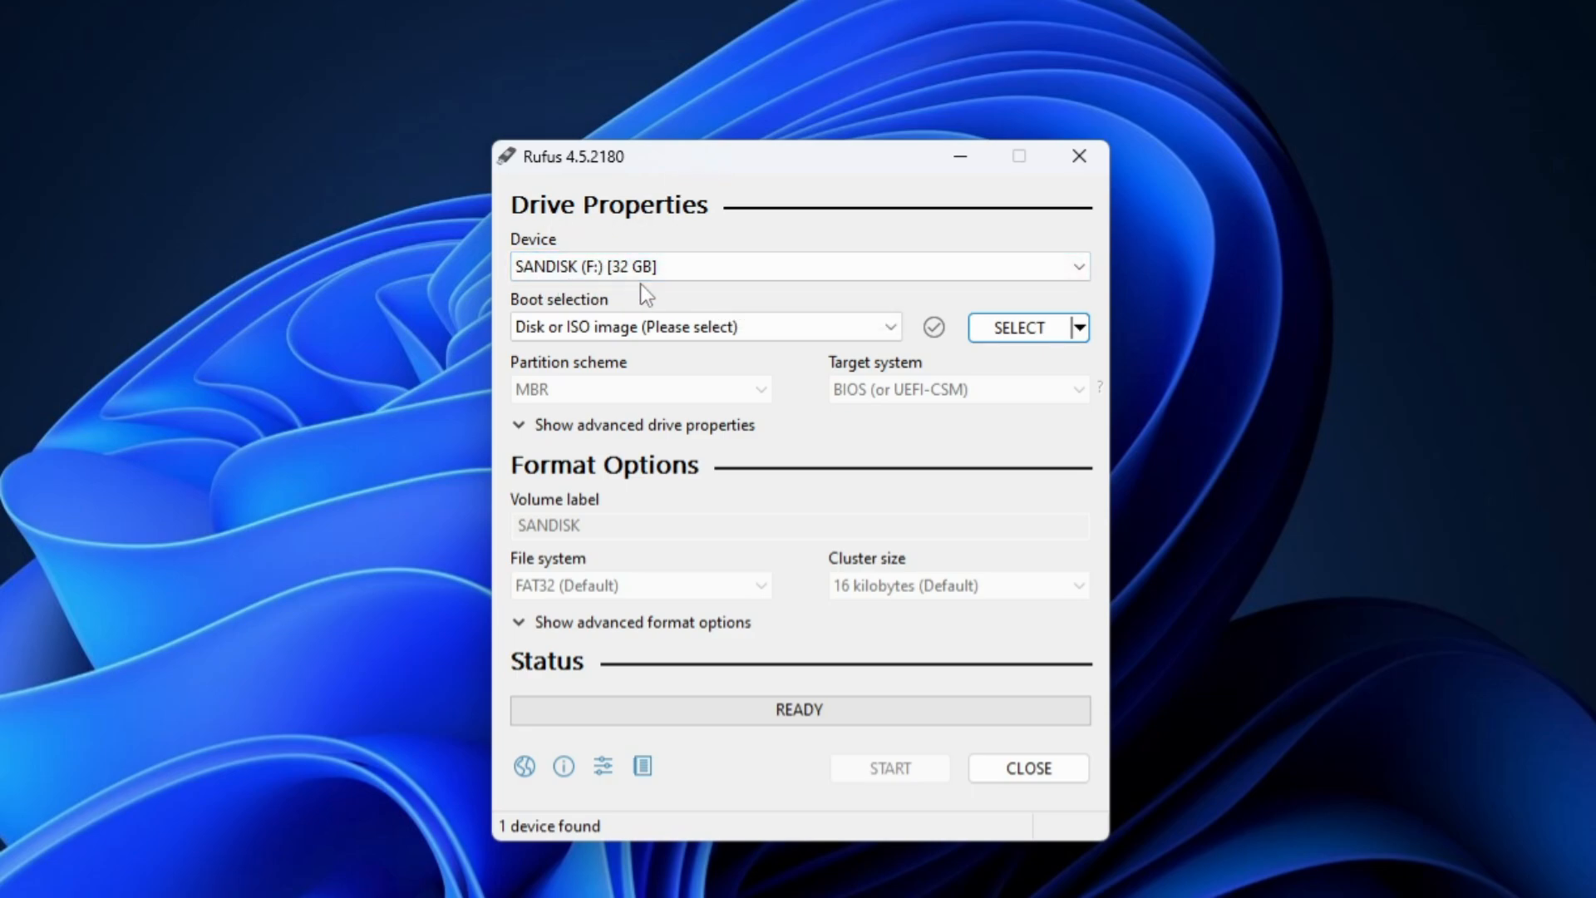
{"action": "left_click", "coordinate": [799, 266]}
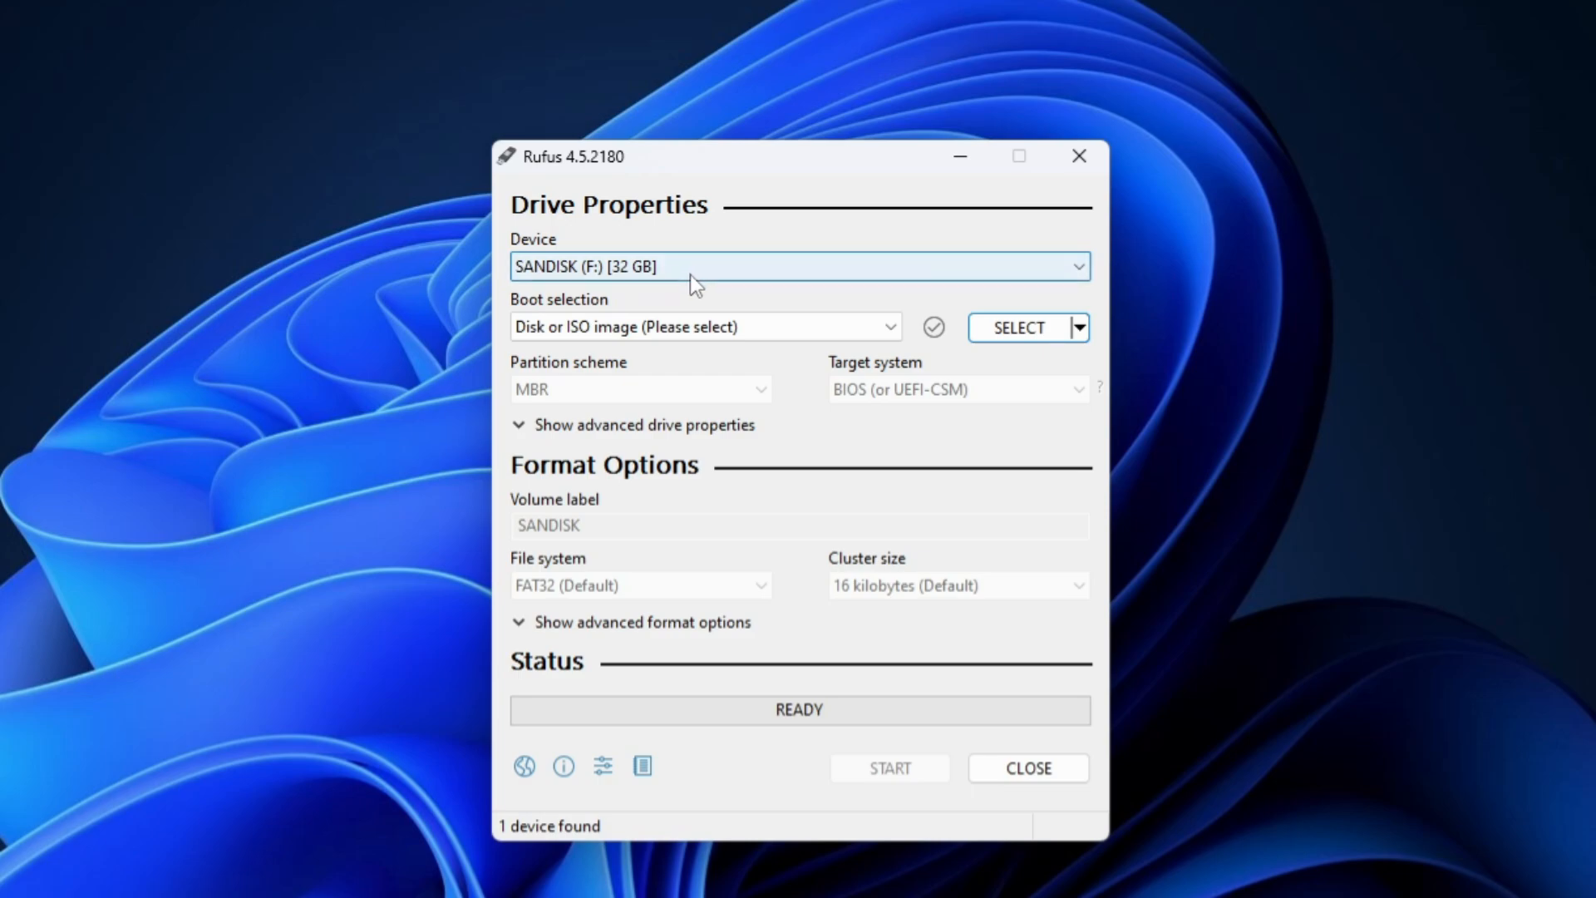
{"action": "mouse_move", "coordinate": [682, 289]}
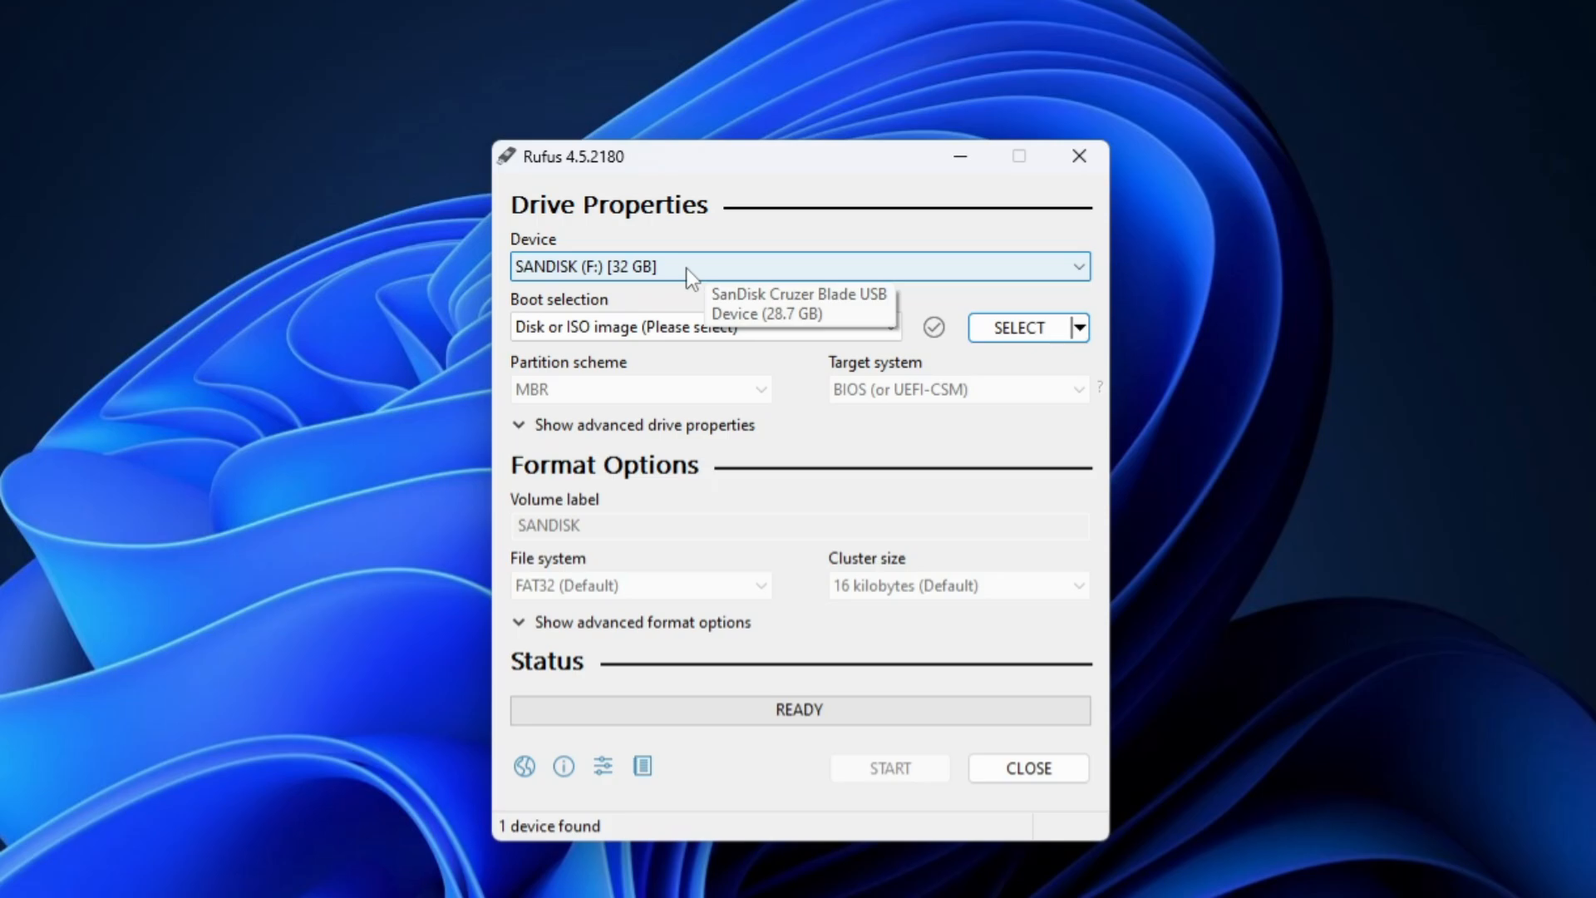
{"action": "mouse_move", "coordinate": [551, 313]}
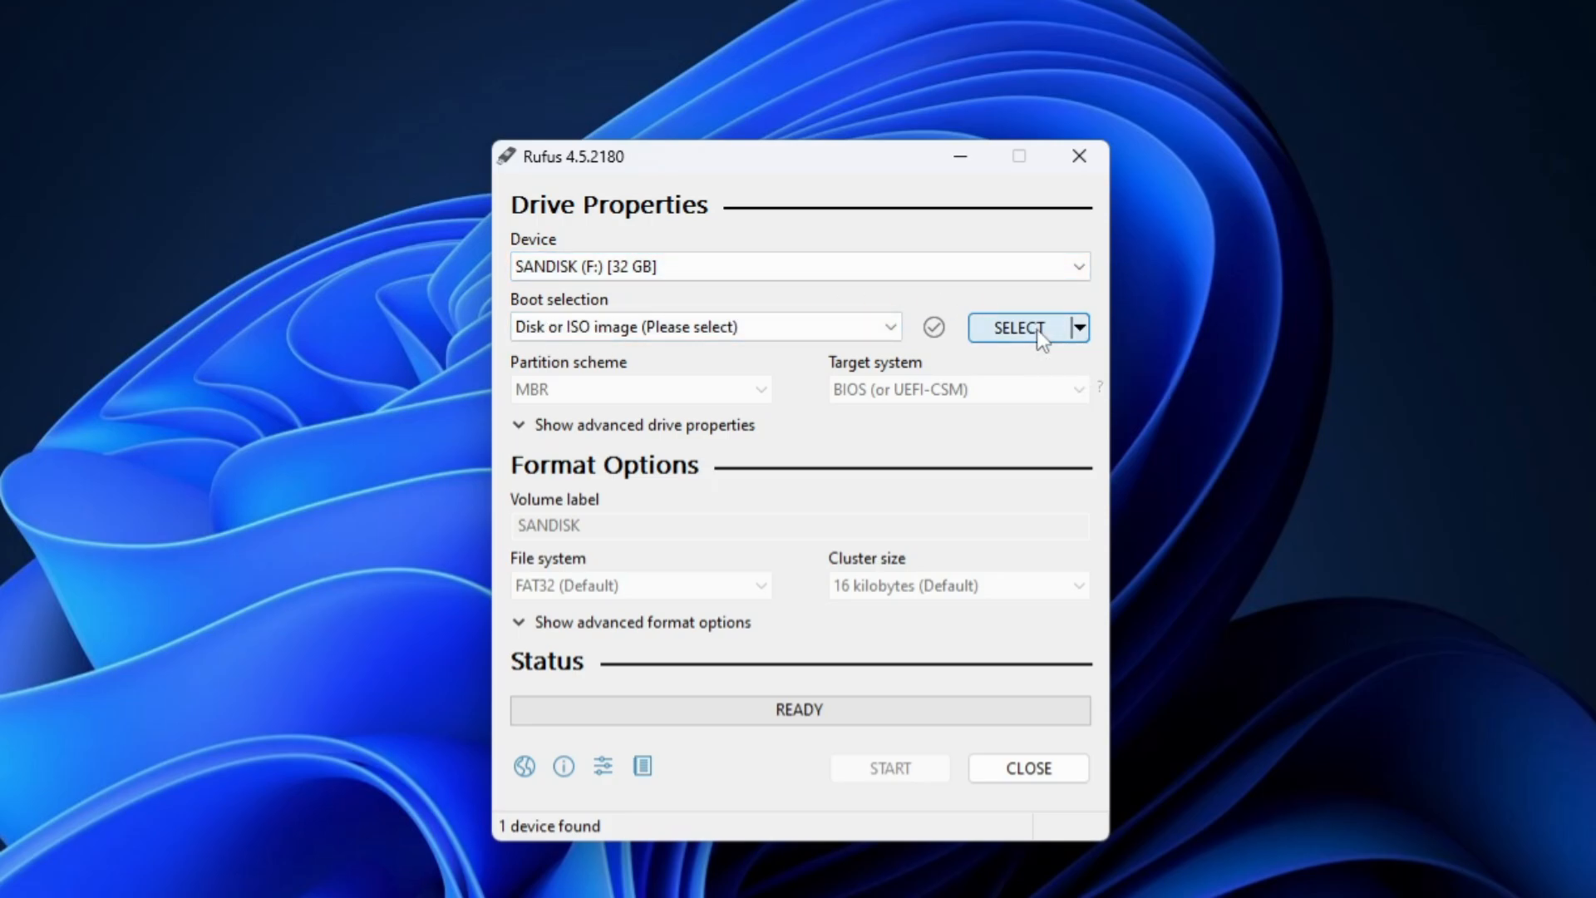
{"action": "left_click", "coordinate": [1019, 327]}
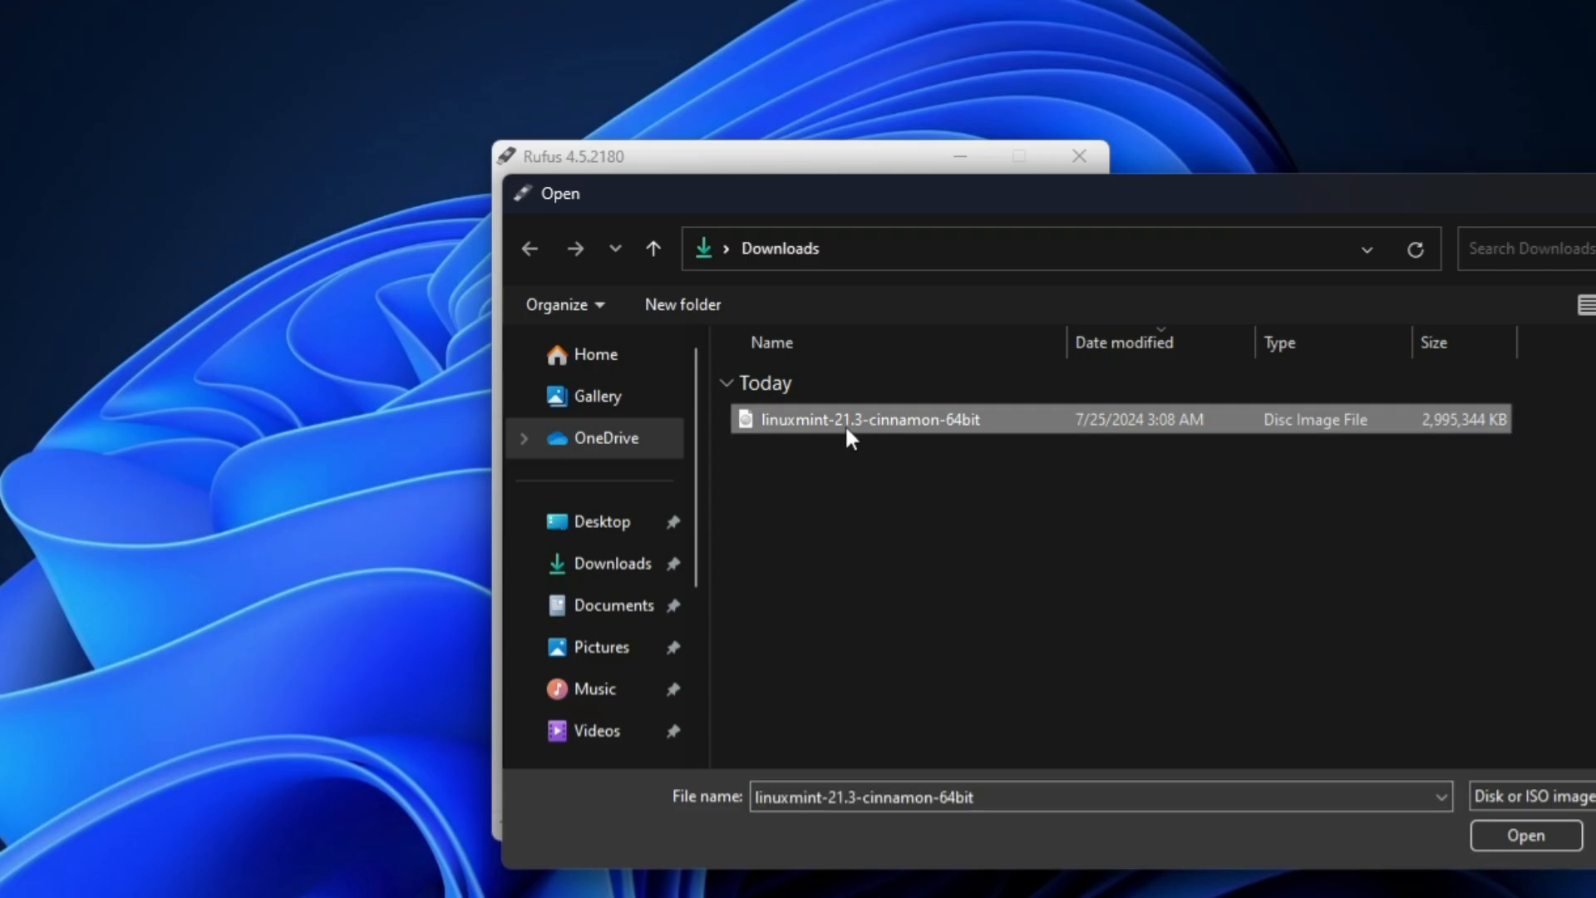
{"action": "left_click", "coordinate": [1525, 835]}
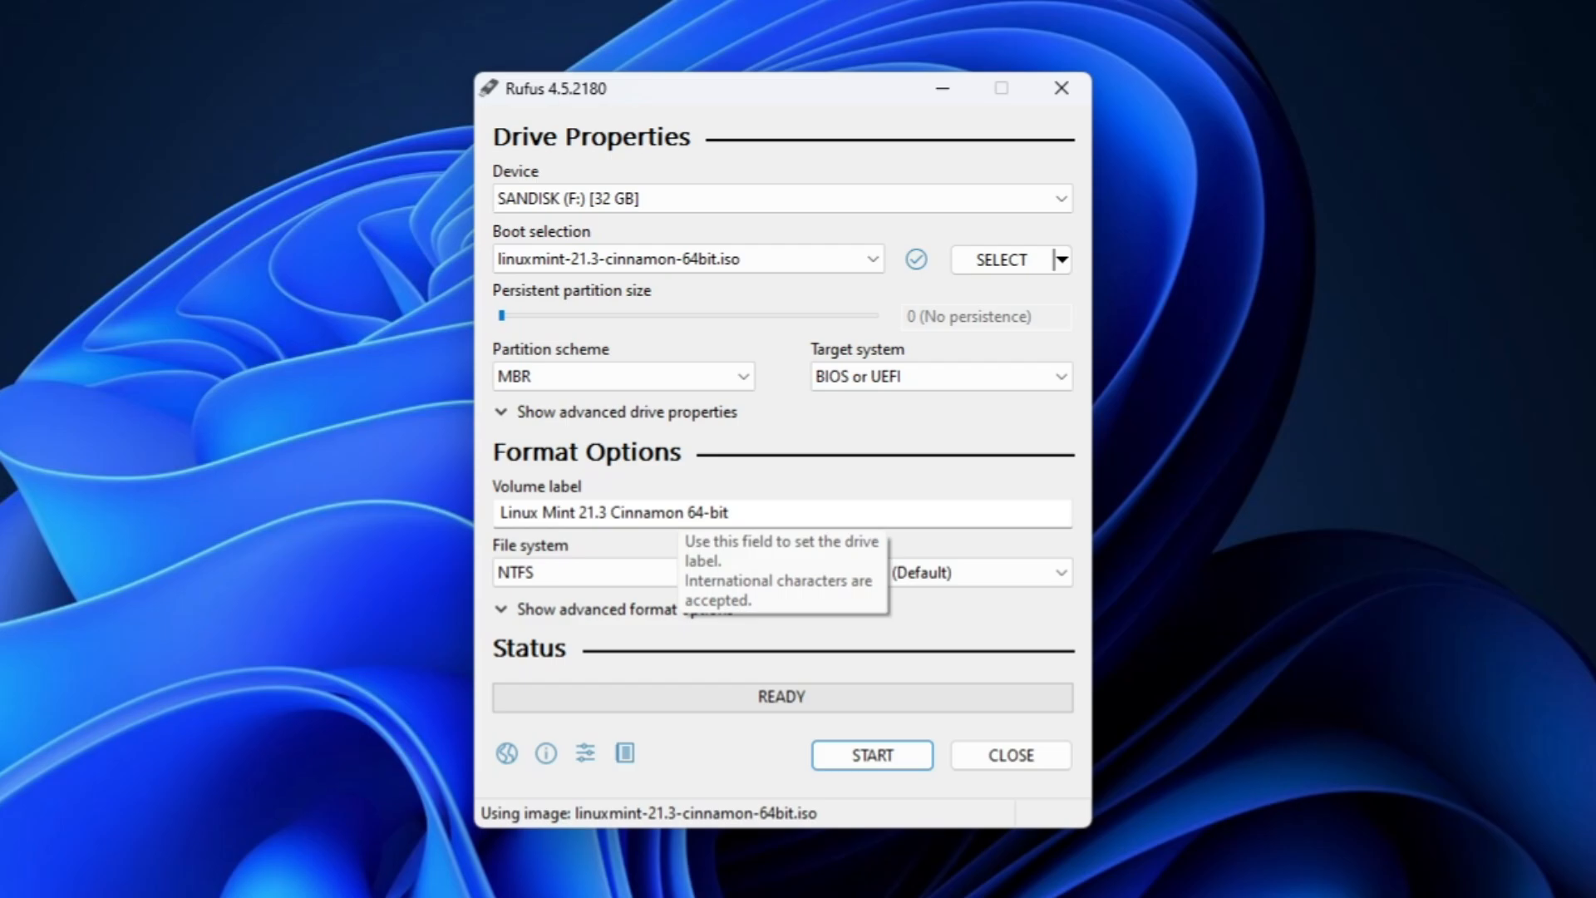
- Write the ISO to the SanDisk drive in ISO Image mode, allowing Syslinux download and data erase
{"action": "left_click", "coordinate": [870, 754]}
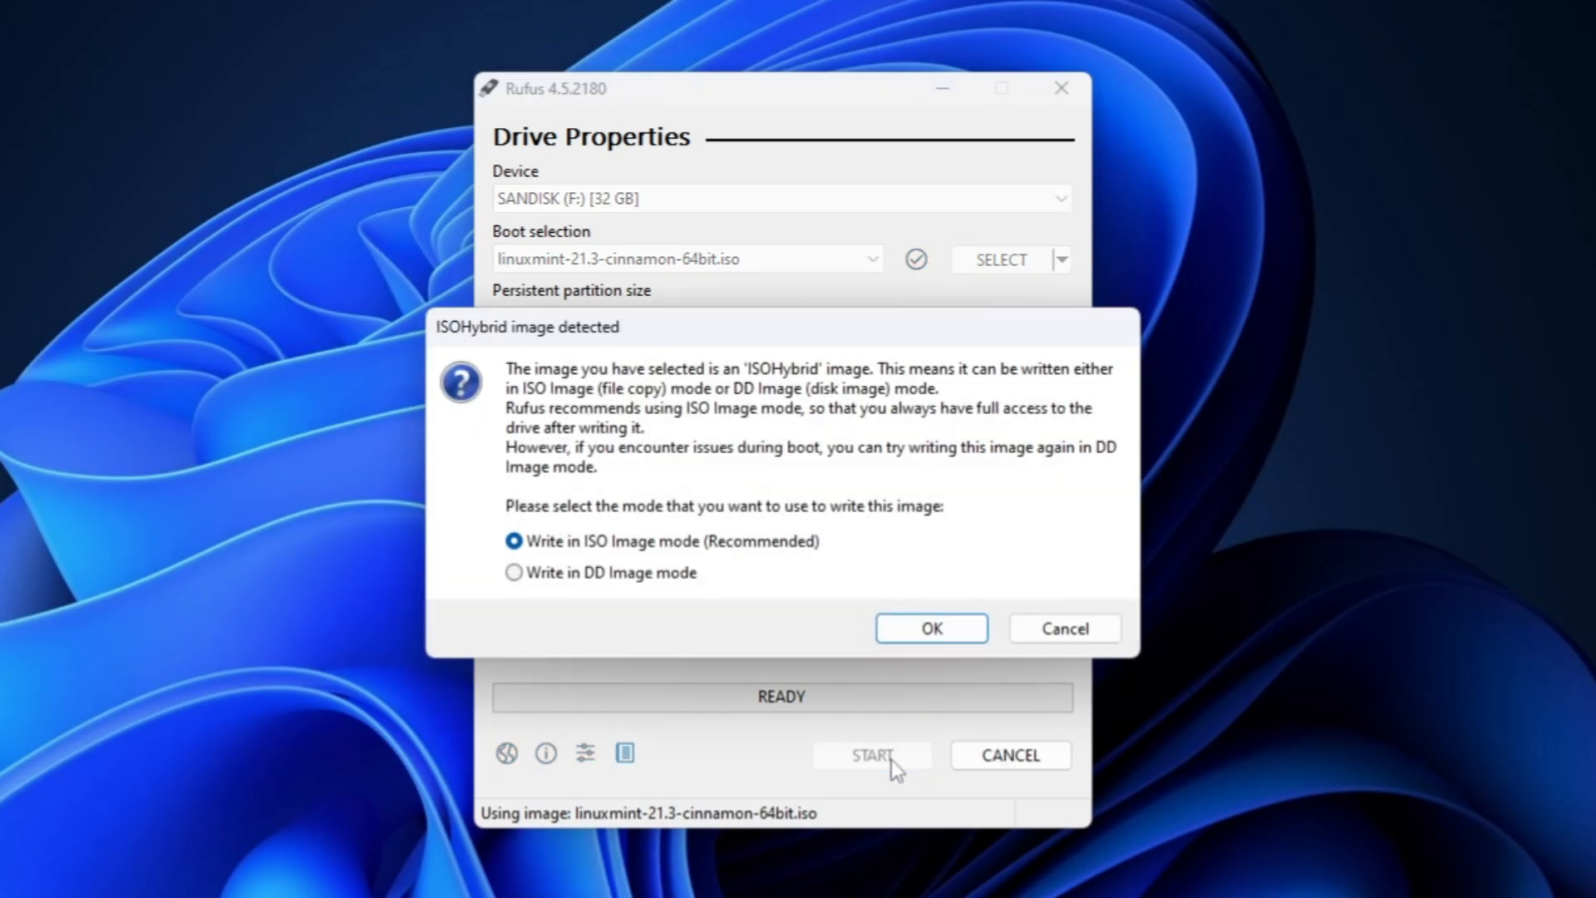
{"action": "left_click", "coordinate": [927, 626]}
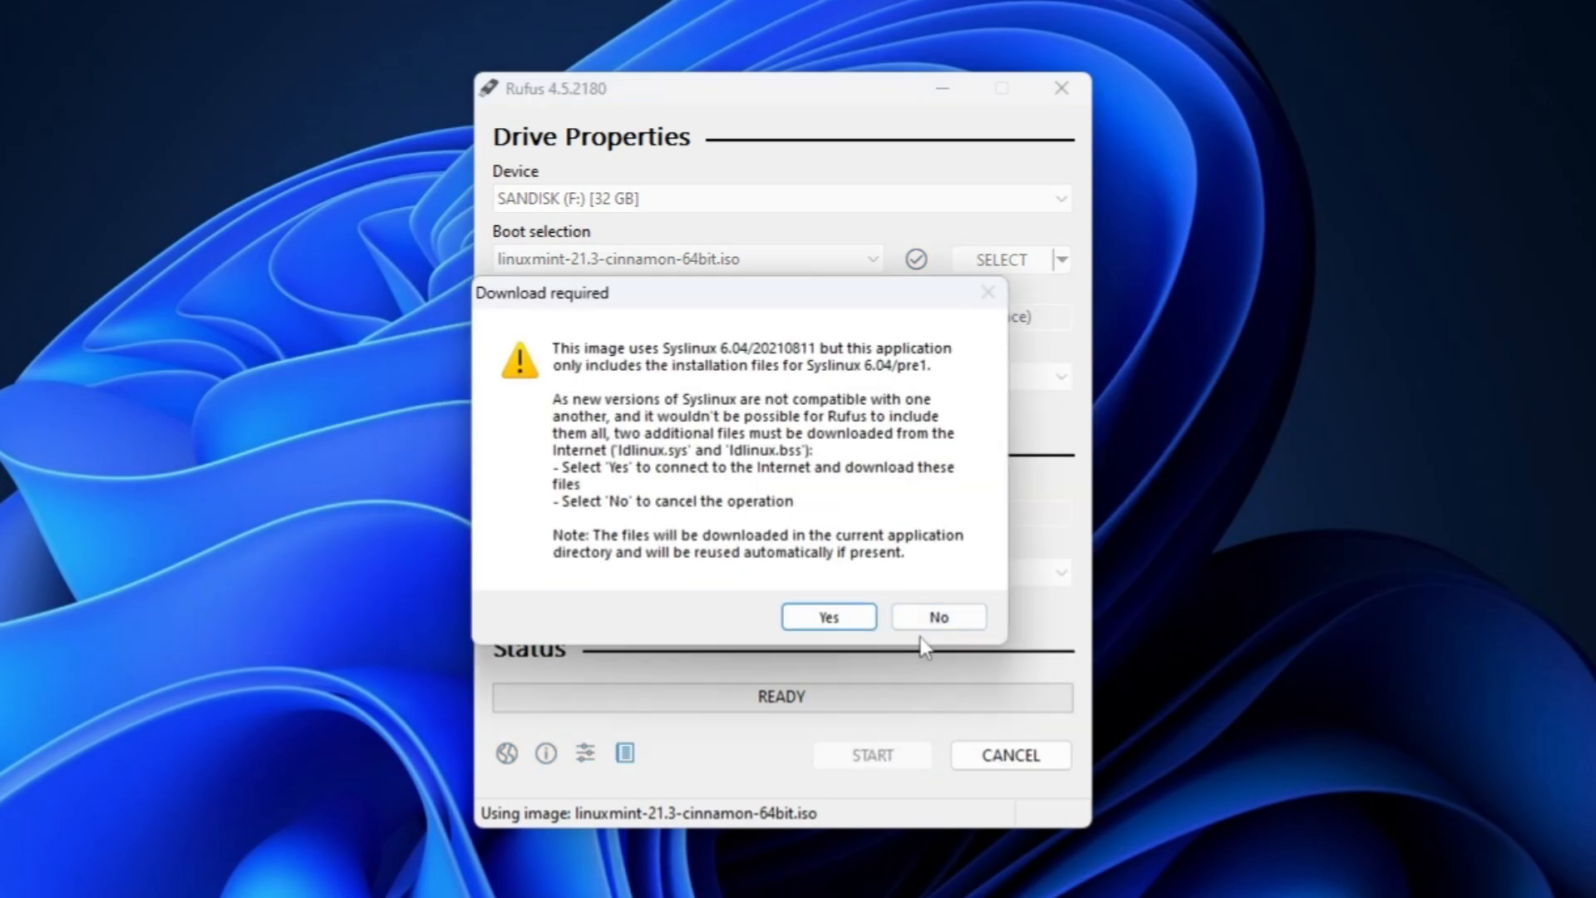
{"action": "left_click", "coordinate": [828, 615]}
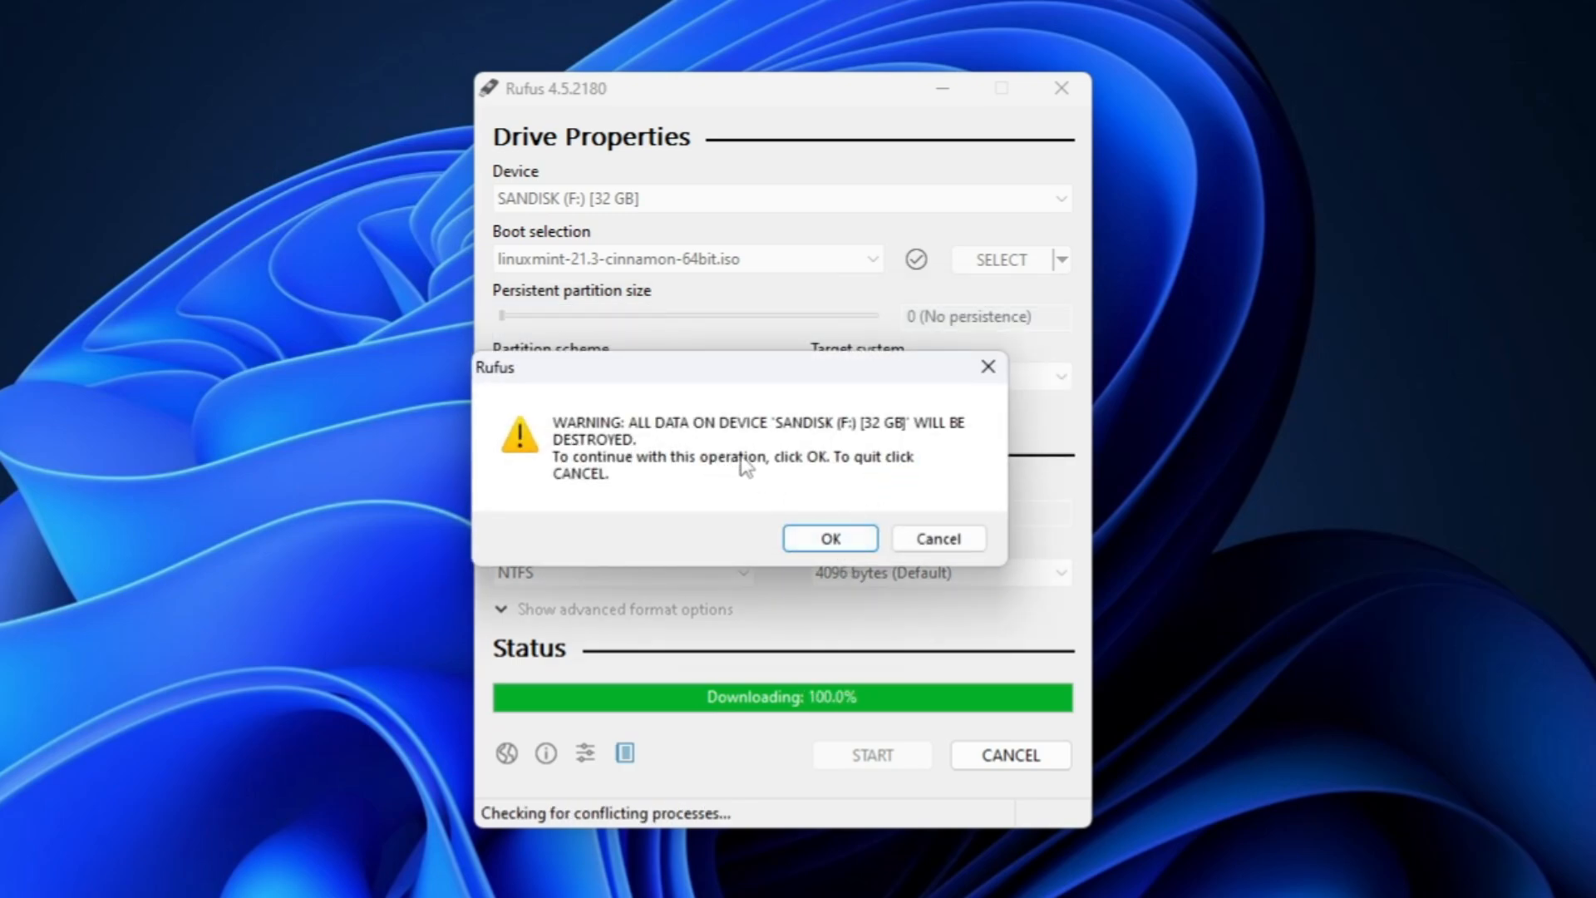
{"action": "left_click", "coordinate": [828, 537]}
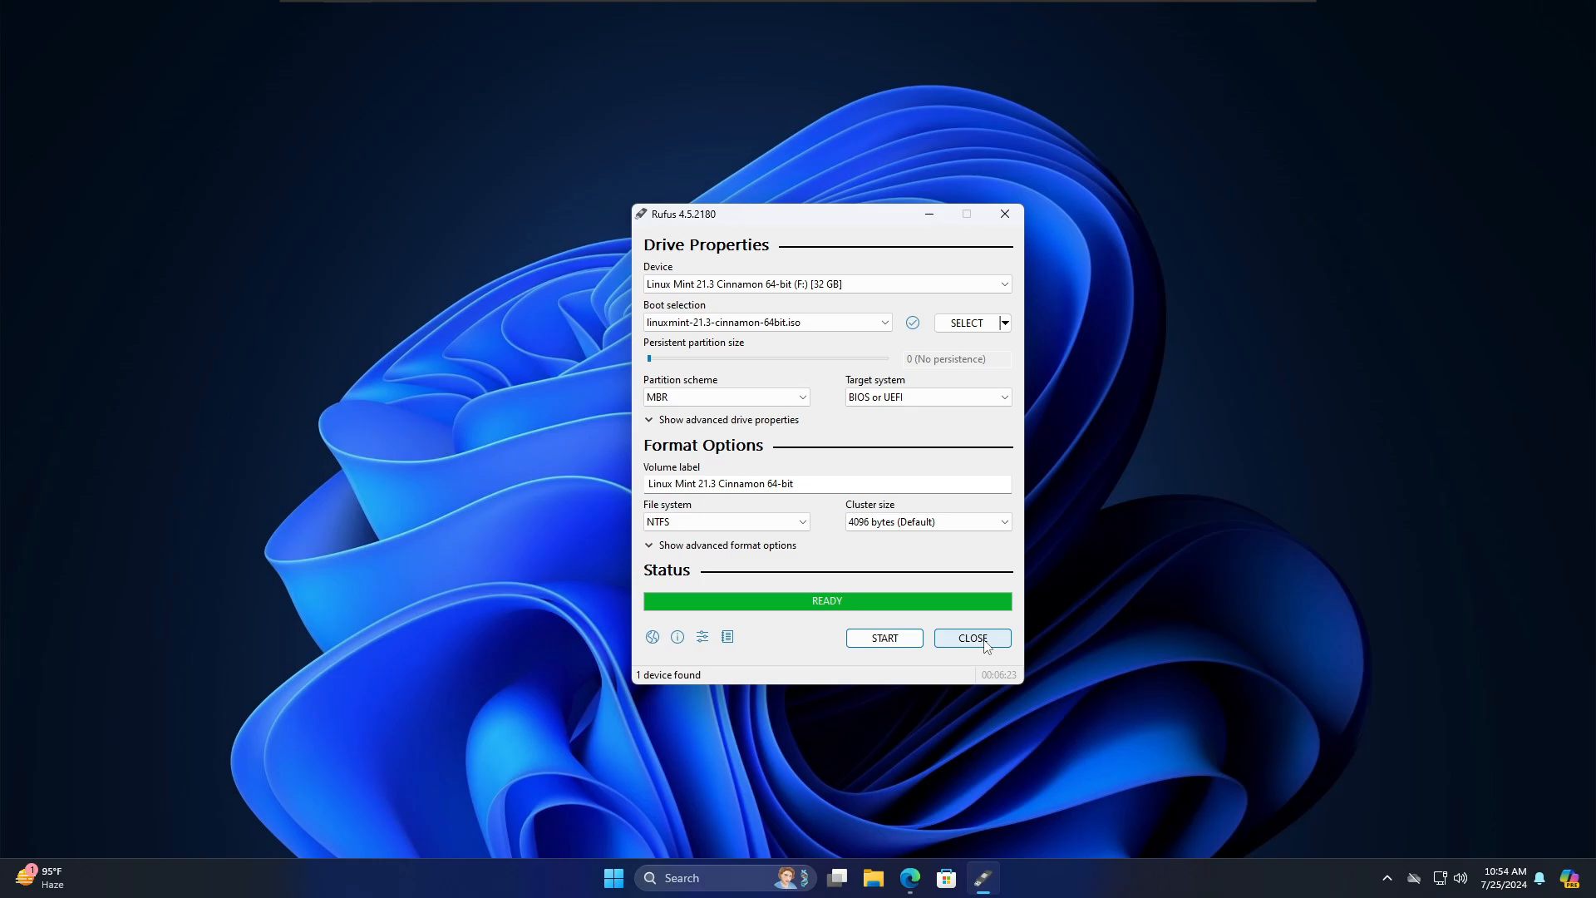
{"action": "left_click", "coordinate": [971, 636]}
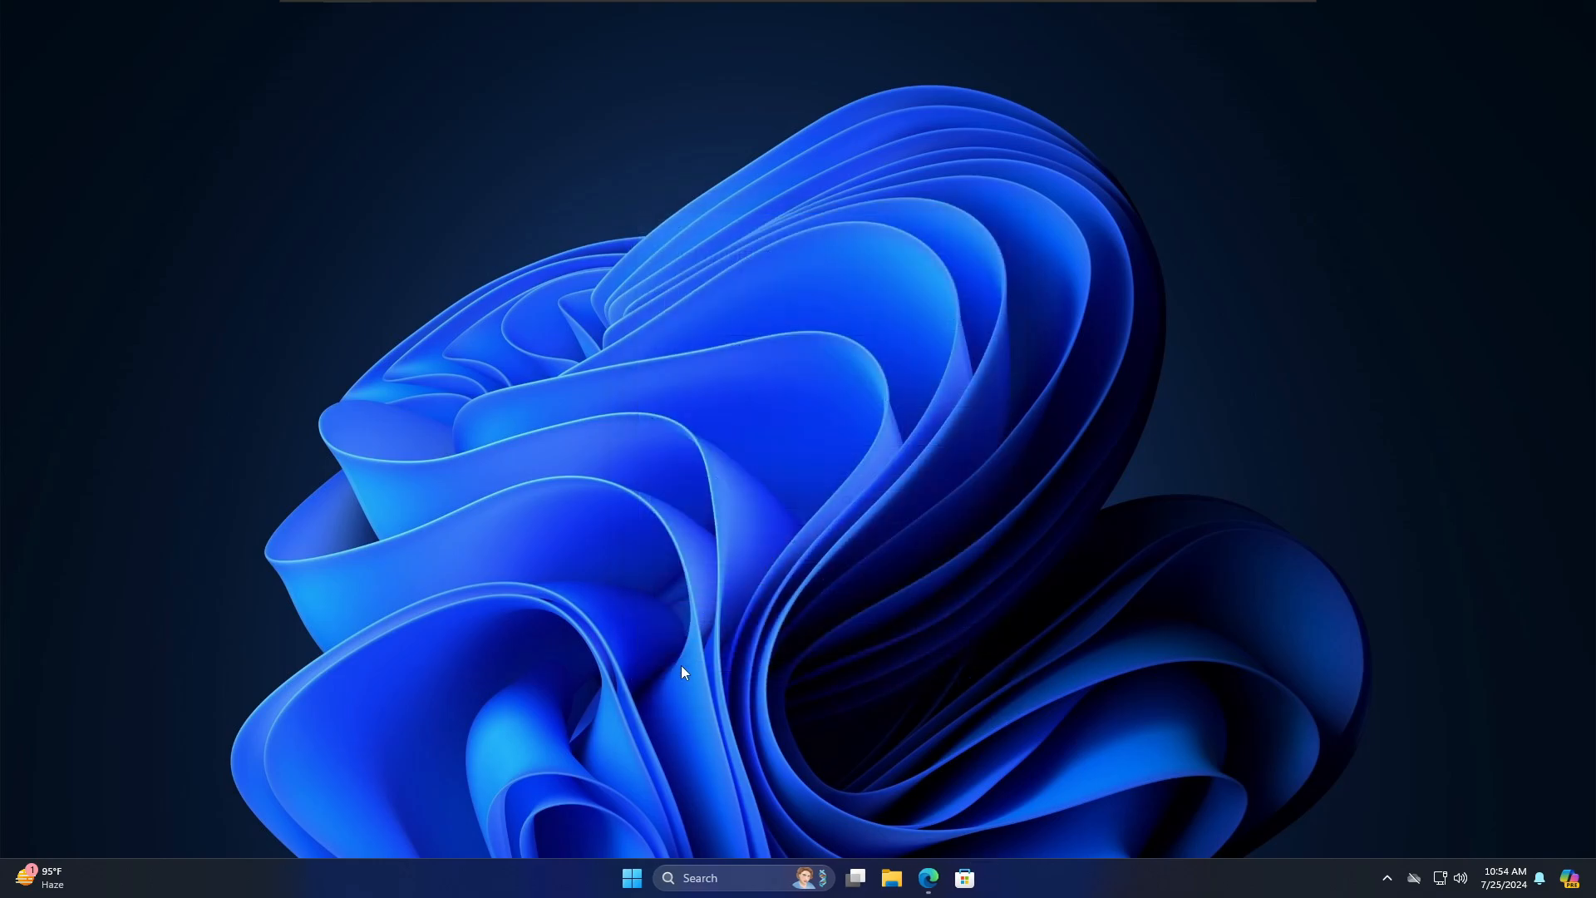
{"action": "mouse_move", "coordinate": [670, 686]}
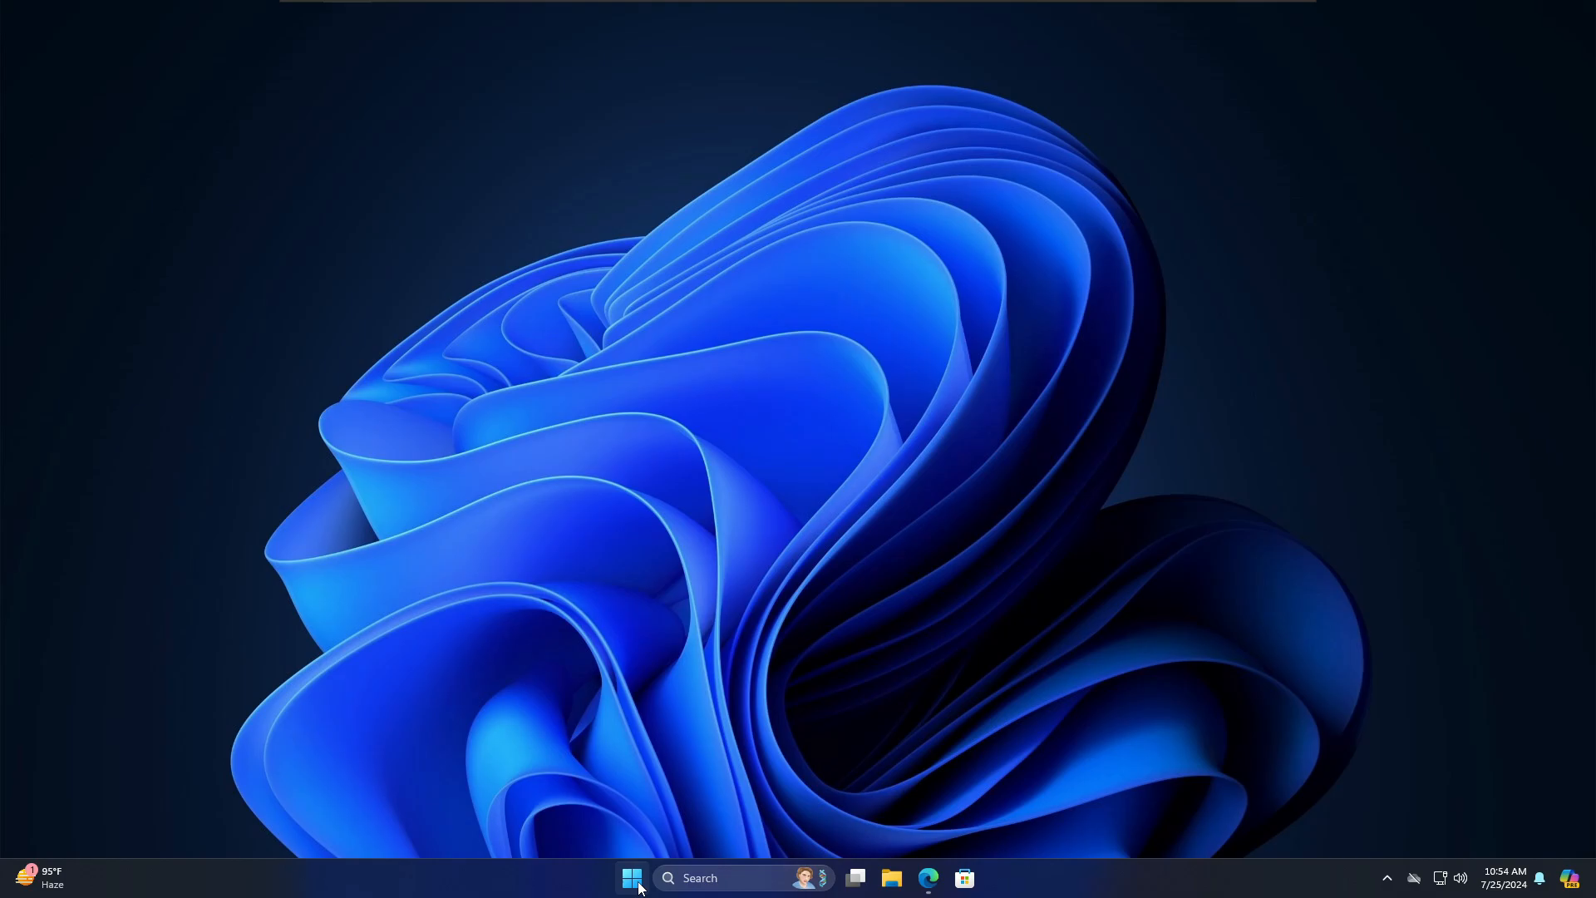
- Restart the PC from the Start menu's power options so it boots the Linux Mint USB
{"action": "left_click", "coordinate": [631, 878]}
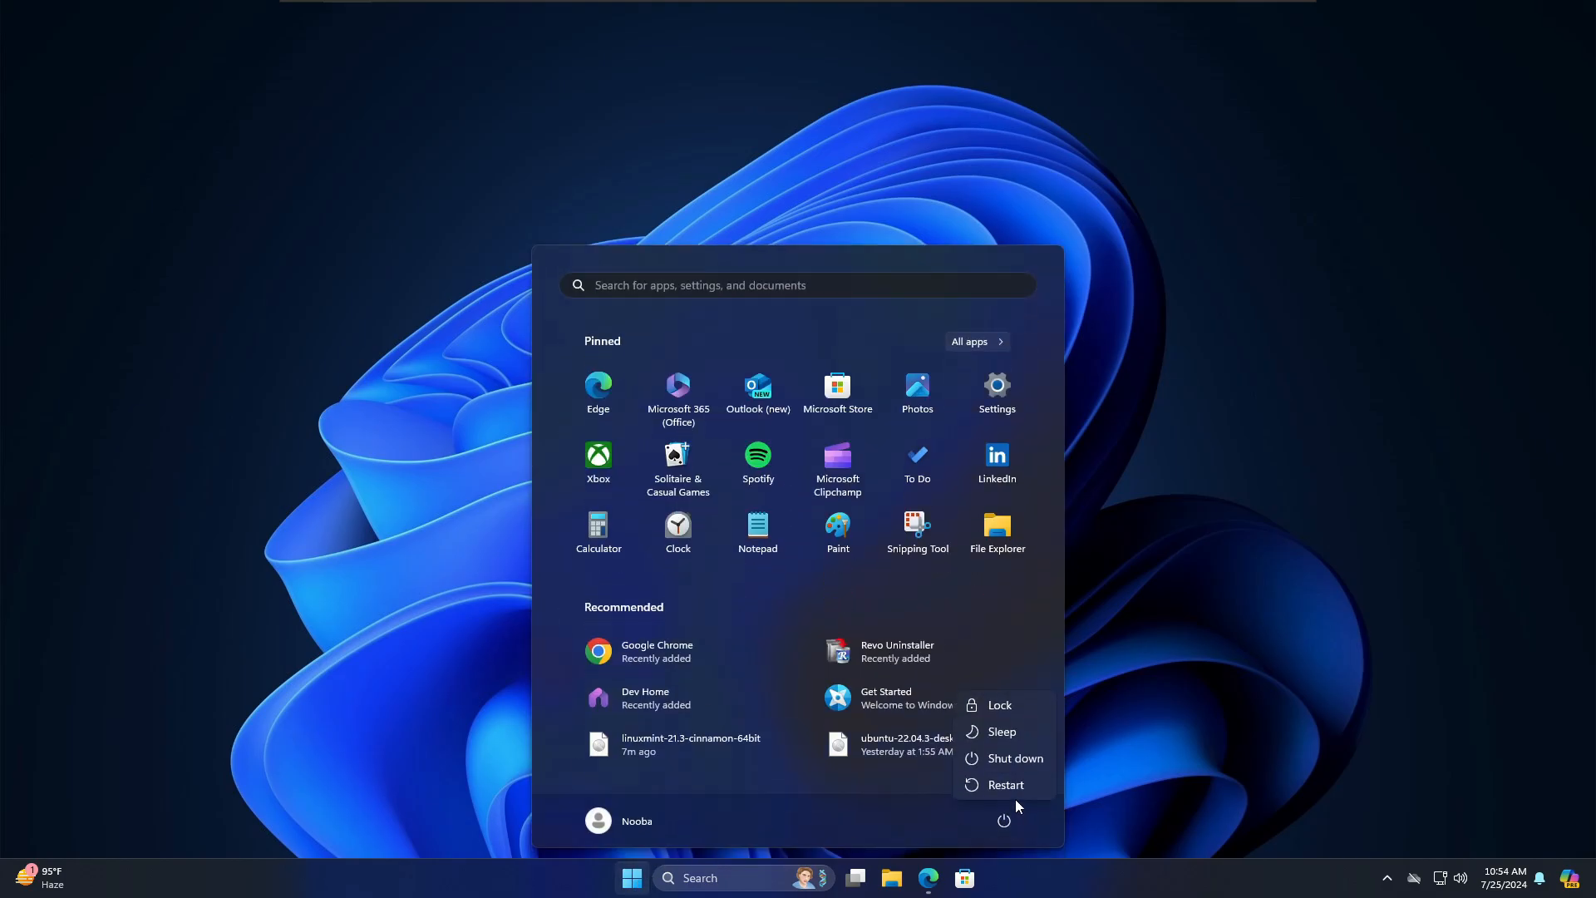
{"action": "left_click", "coordinate": [1004, 783]}
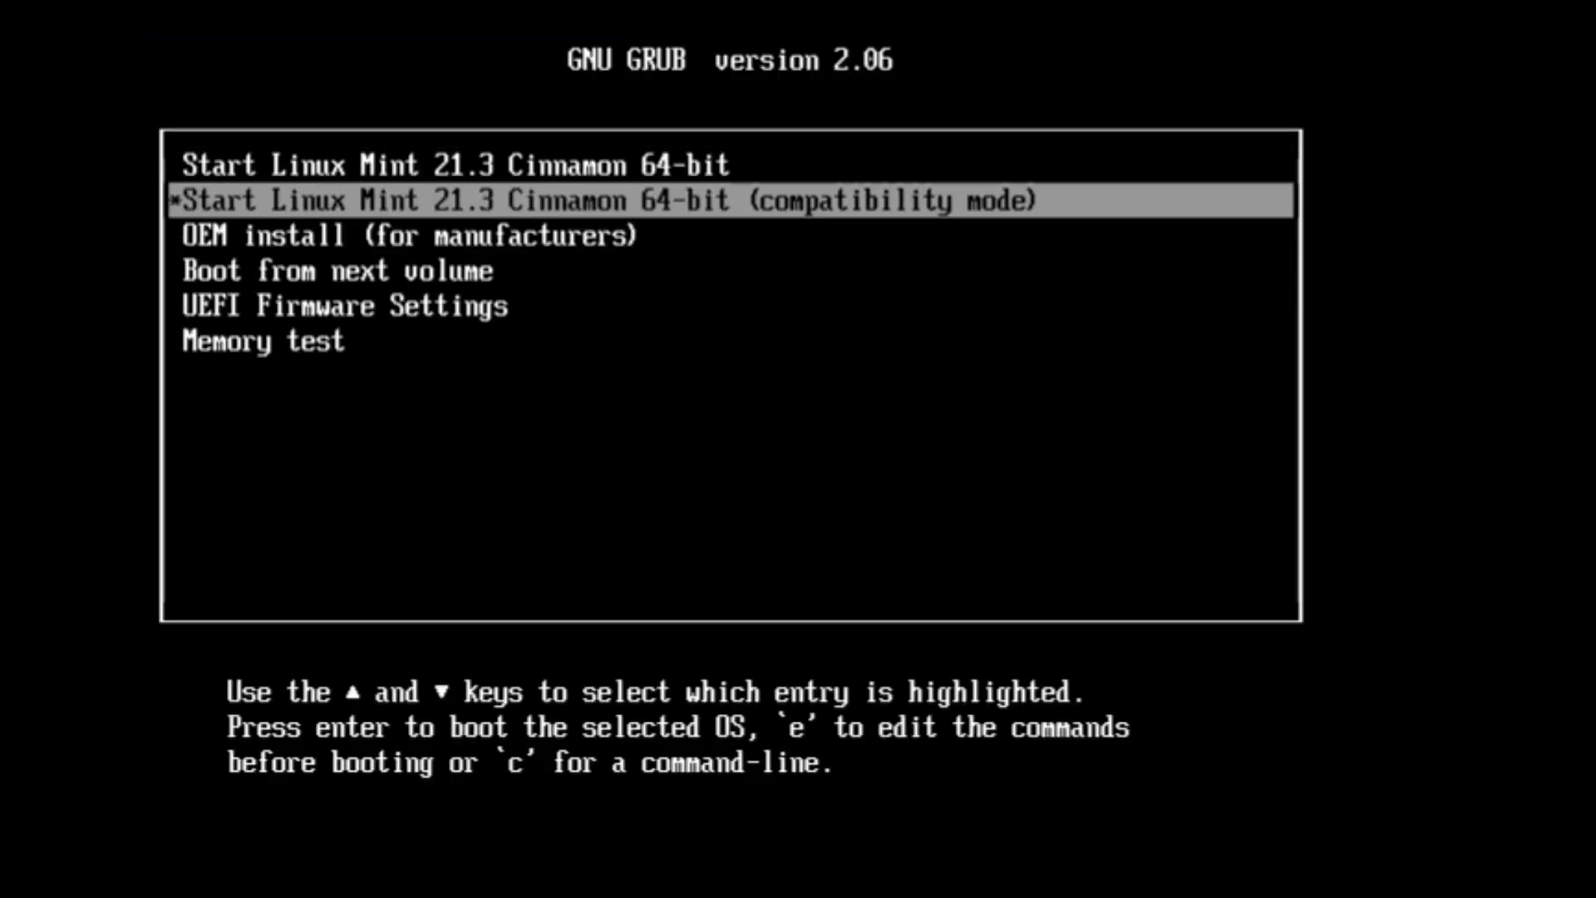
- Boot Linux Mint 21.3 Cinnamon in compatibility mode, then view the removable drives on the live desktop
{"action": "key", "text": "Up"}
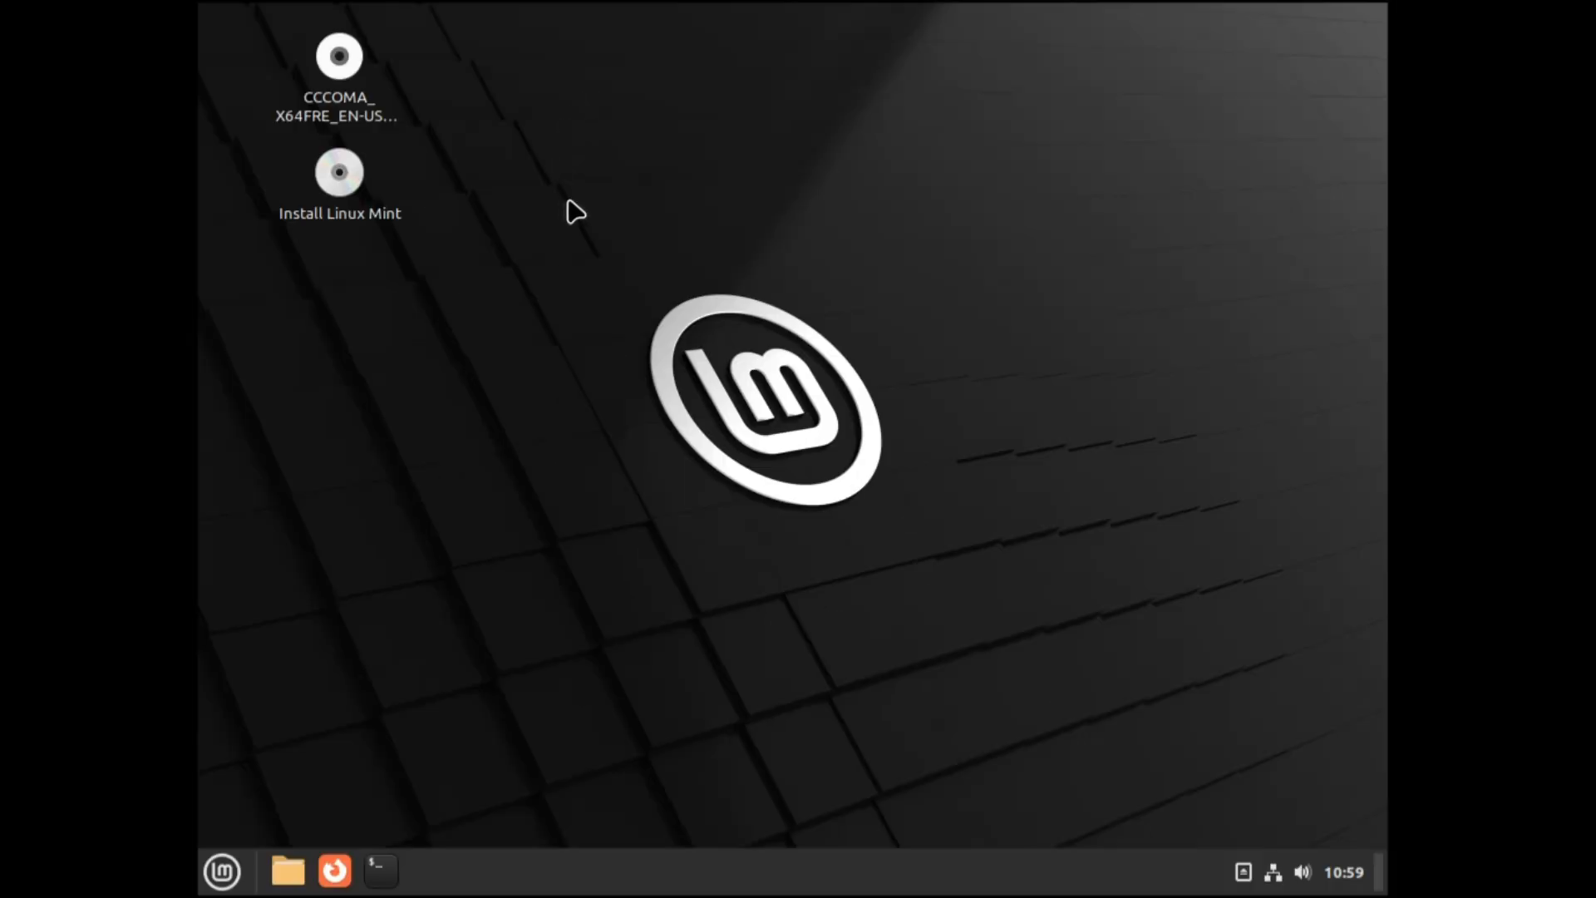
{"action": "mouse_move", "coordinate": [1062, 241]}
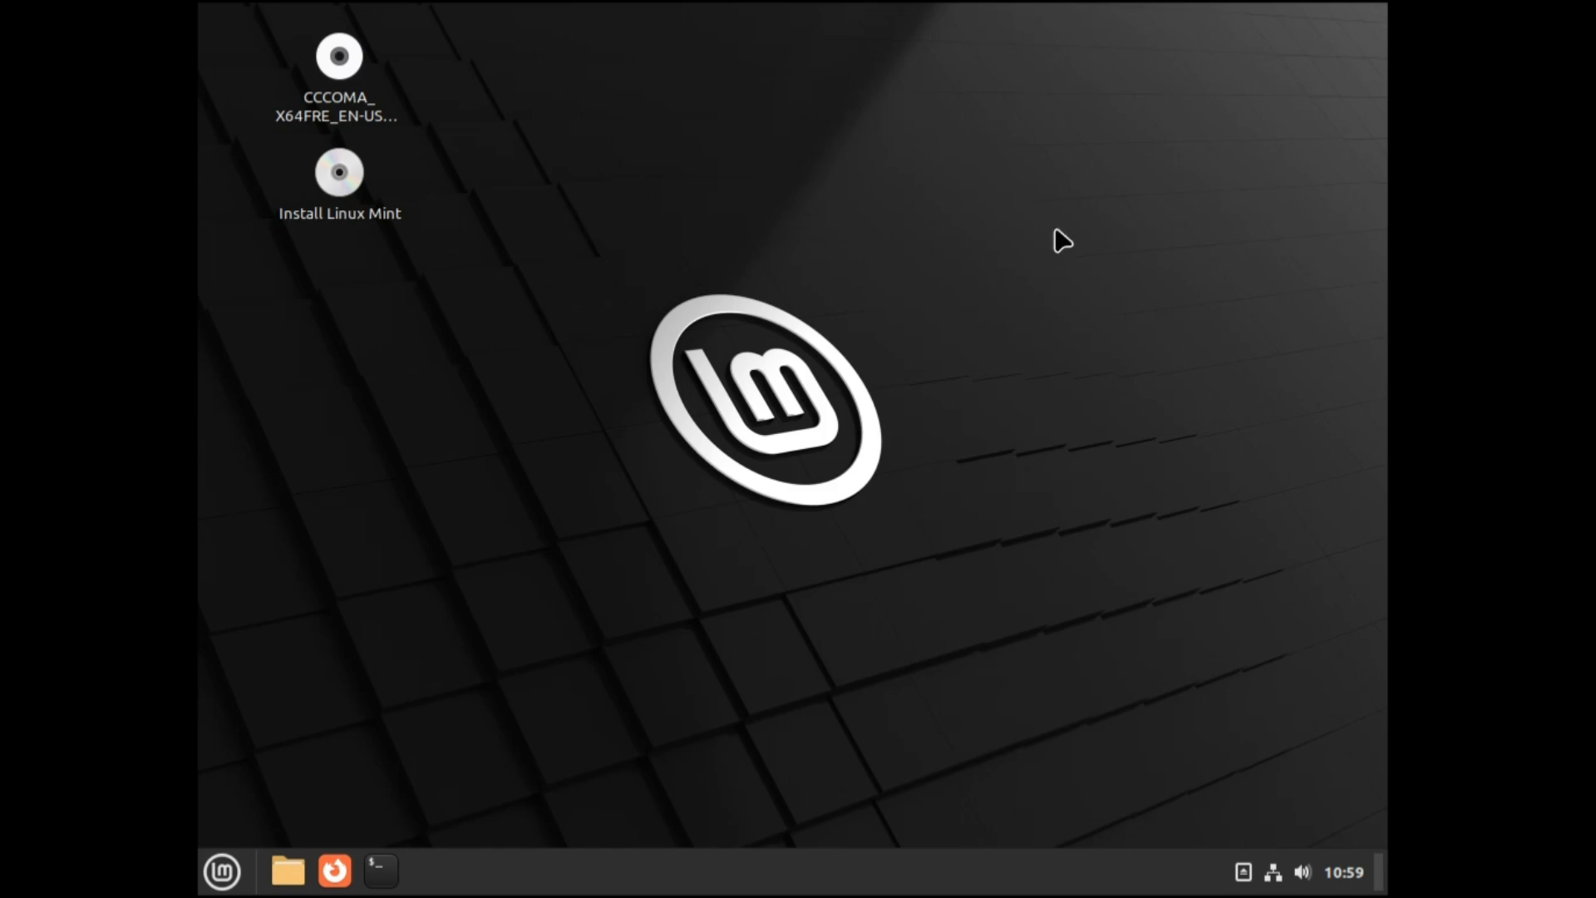
{"action": "mouse_move", "coordinate": [944, 324]}
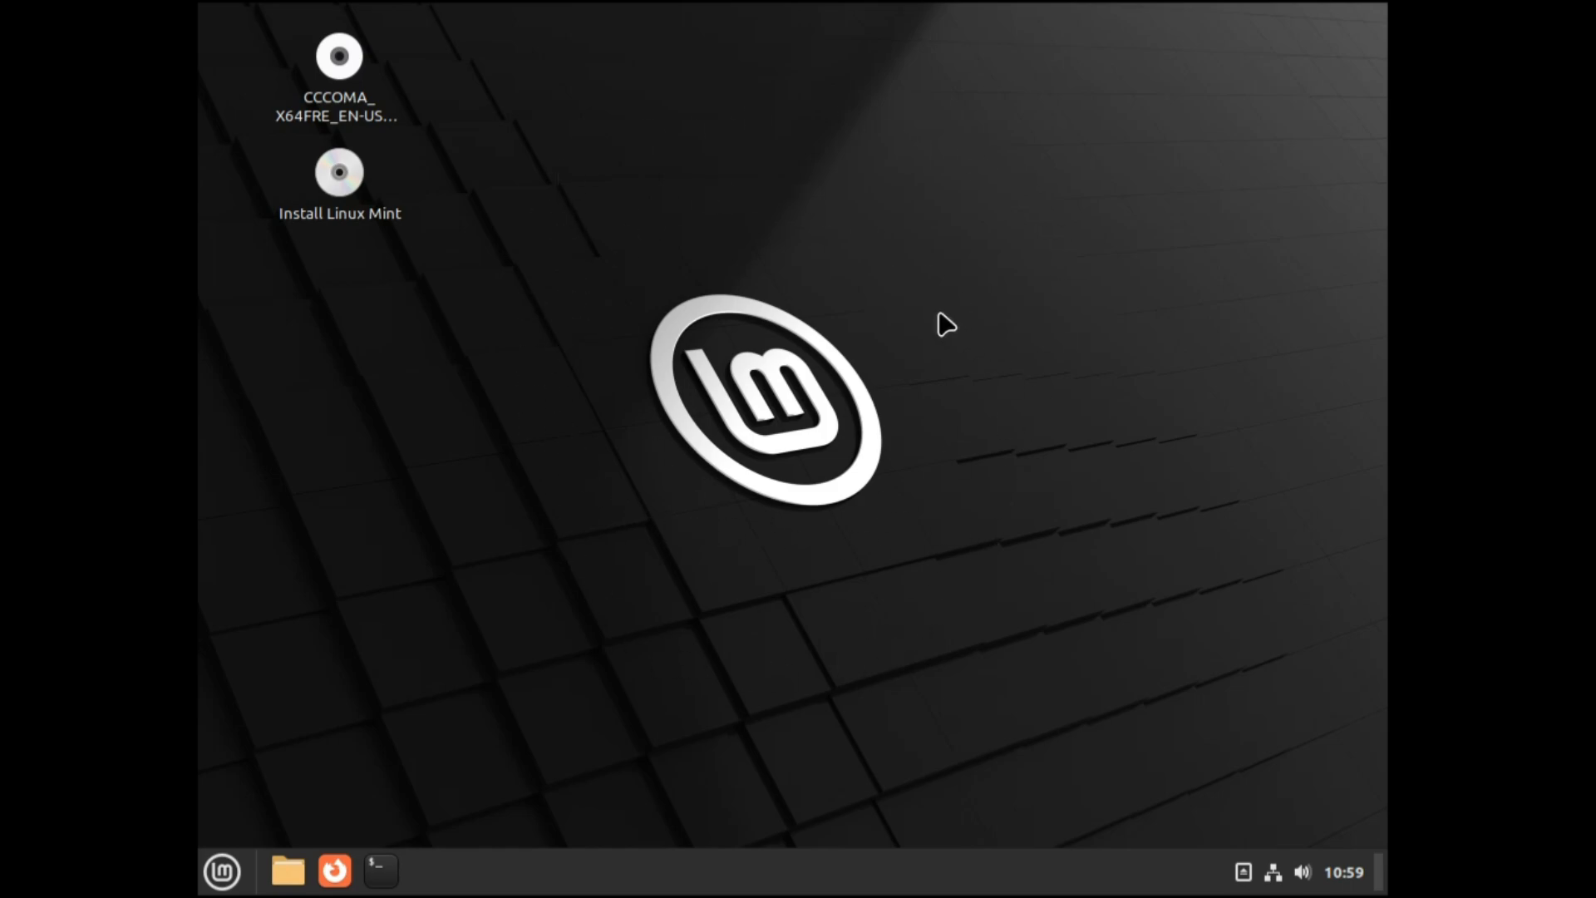
{"action": "mouse_move", "coordinate": [615, 495]}
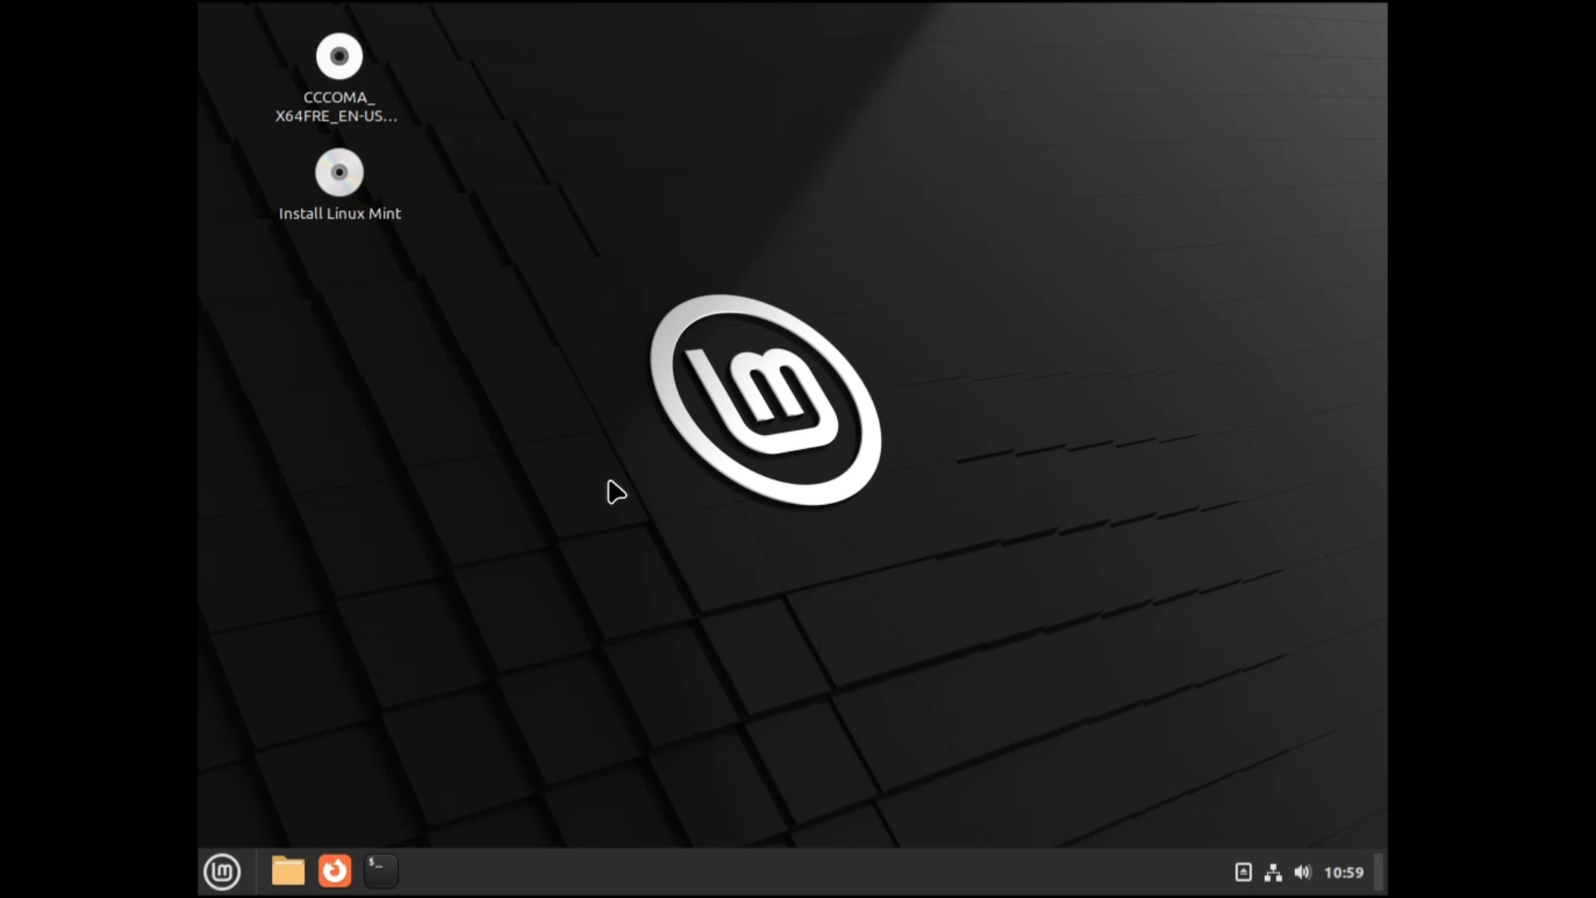
{"action": "left_click", "coordinate": [221, 869]}
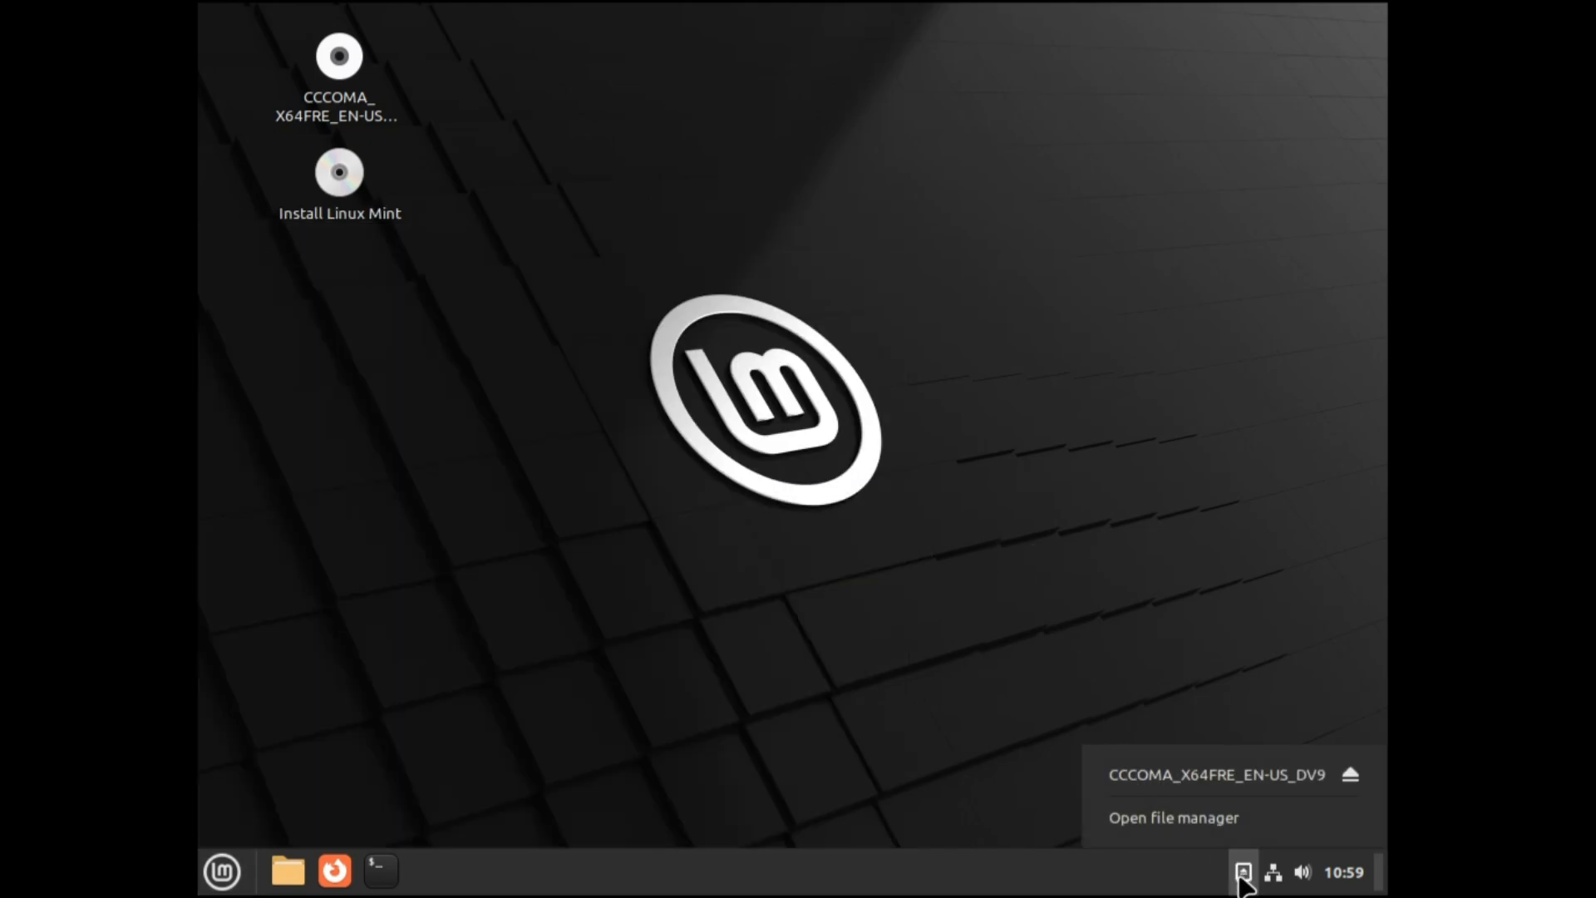
{"action": "left_click", "coordinate": [1272, 871]}
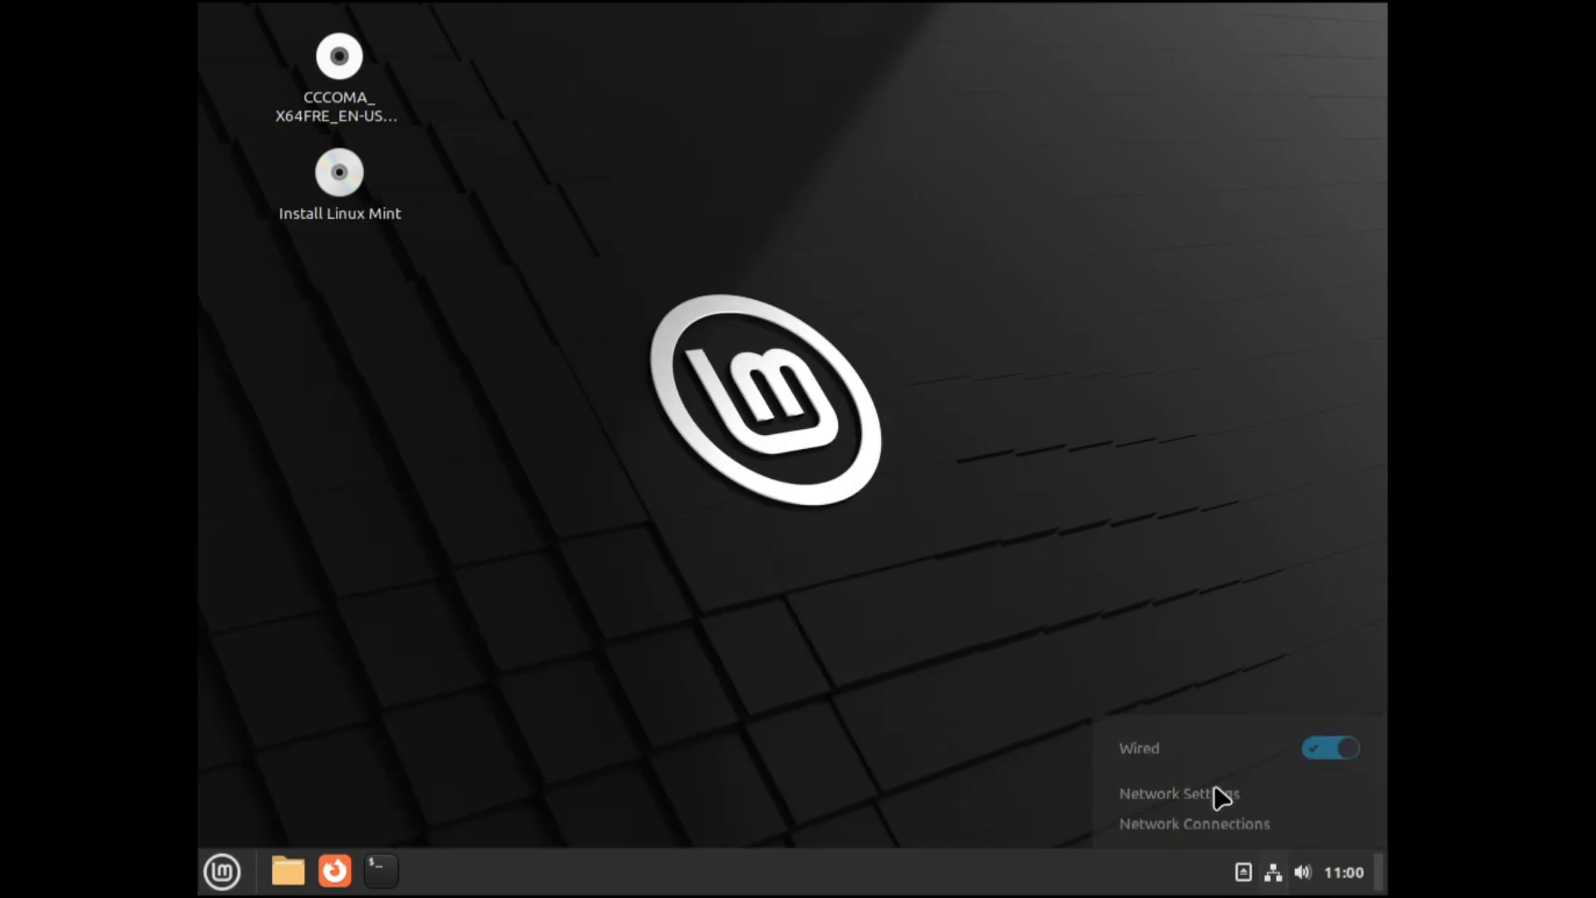
{"action": "left_click", "coordinate": [1178, 793]}
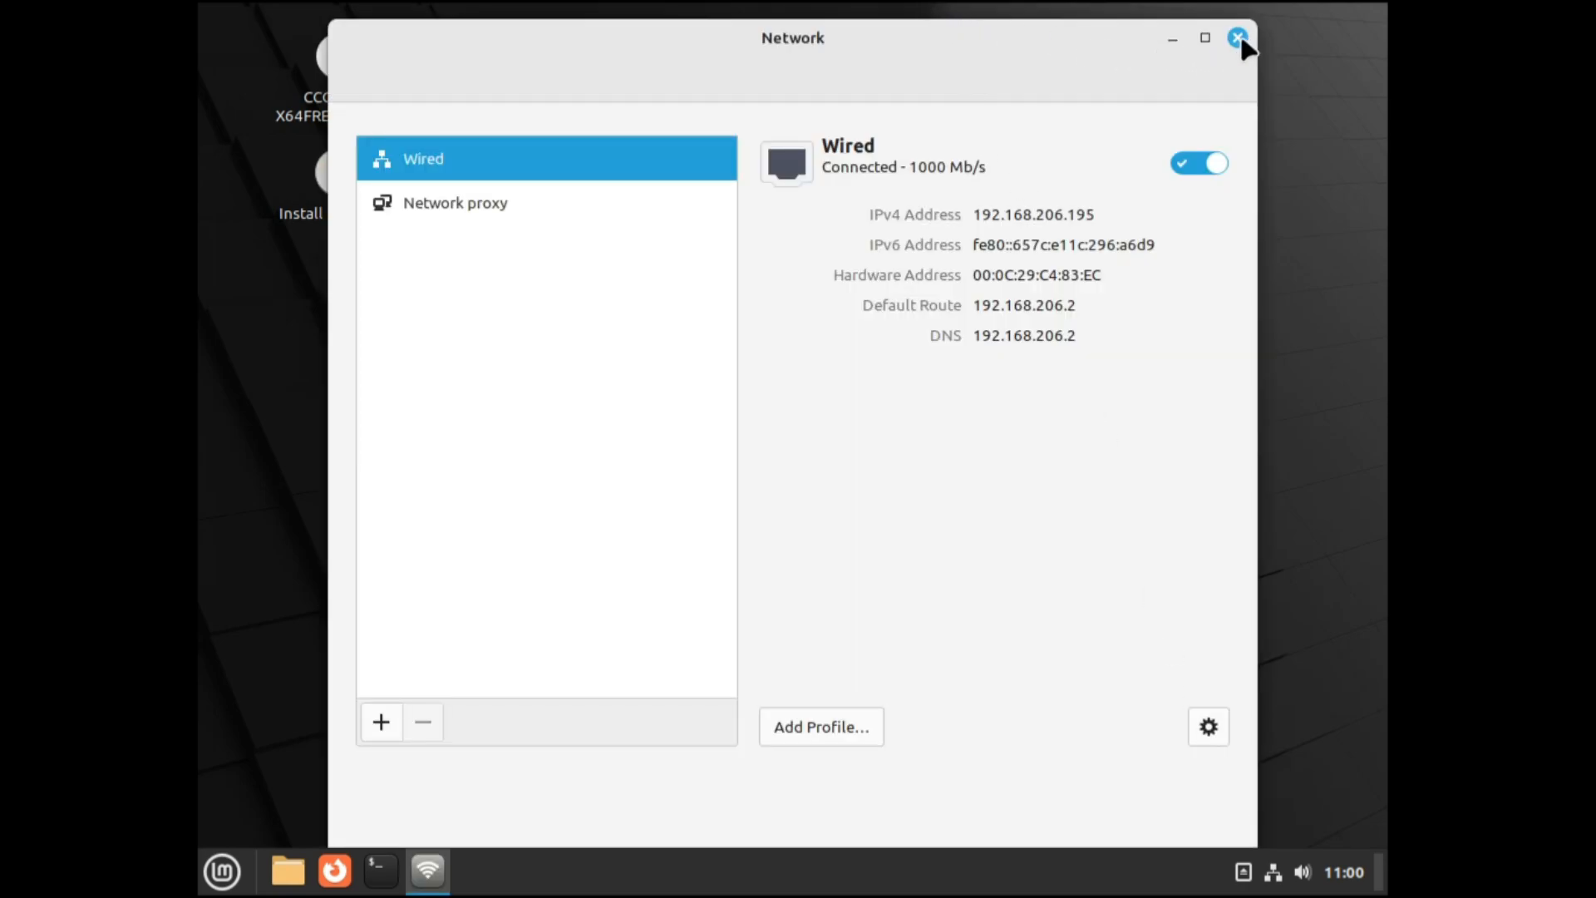
{"action": "left_click", "coordinate": [1237, 38]}
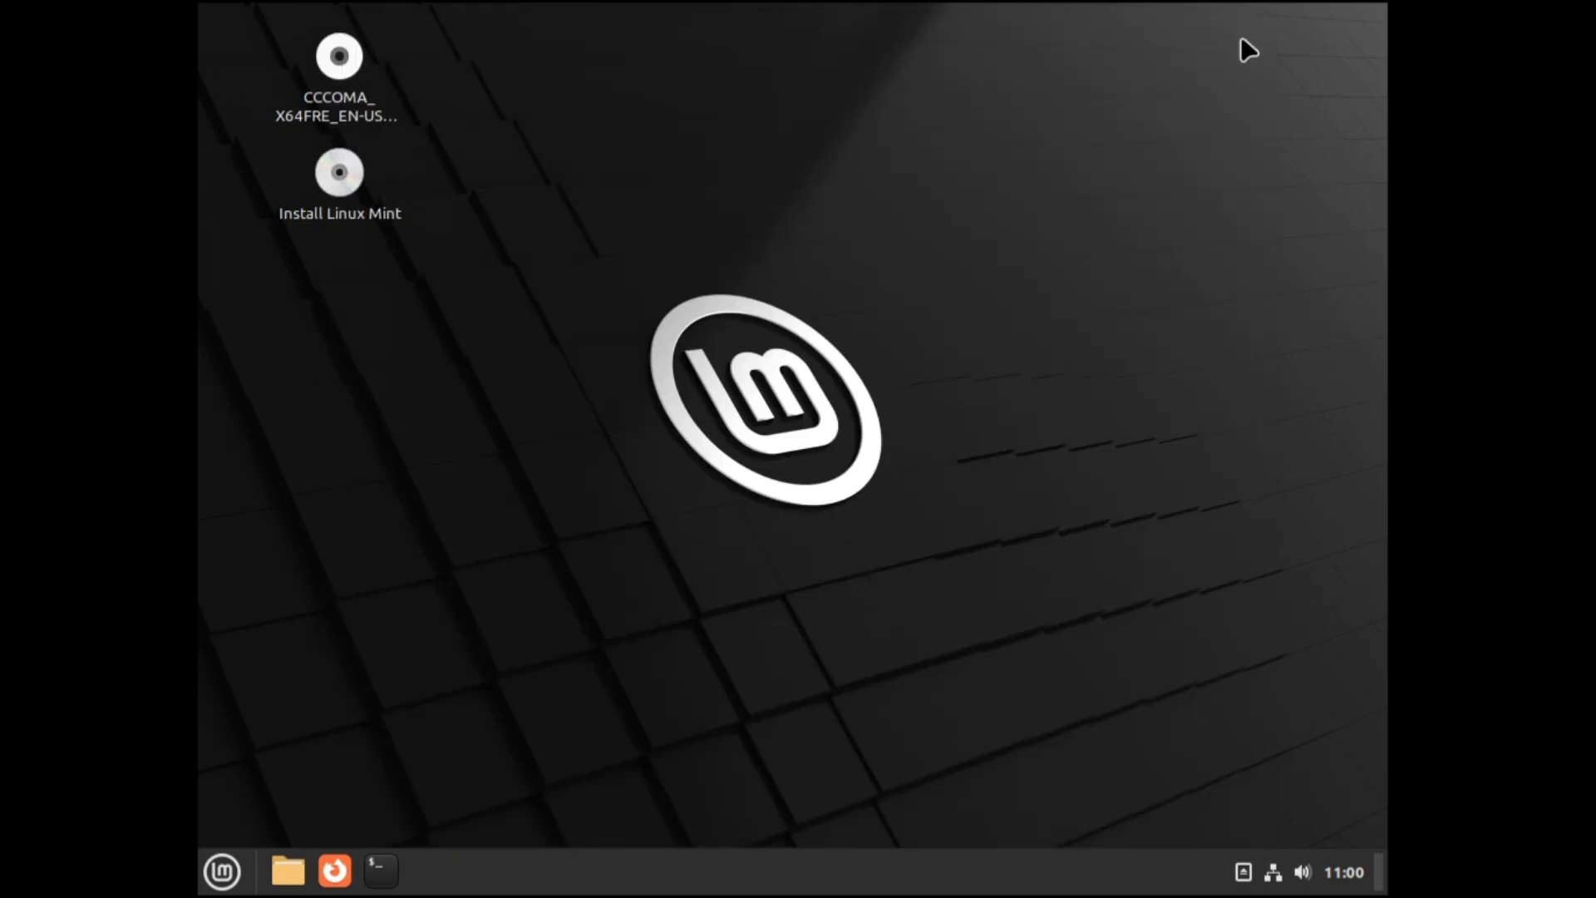
{"action": "mouse_move", "coordinate": [324, 234]}
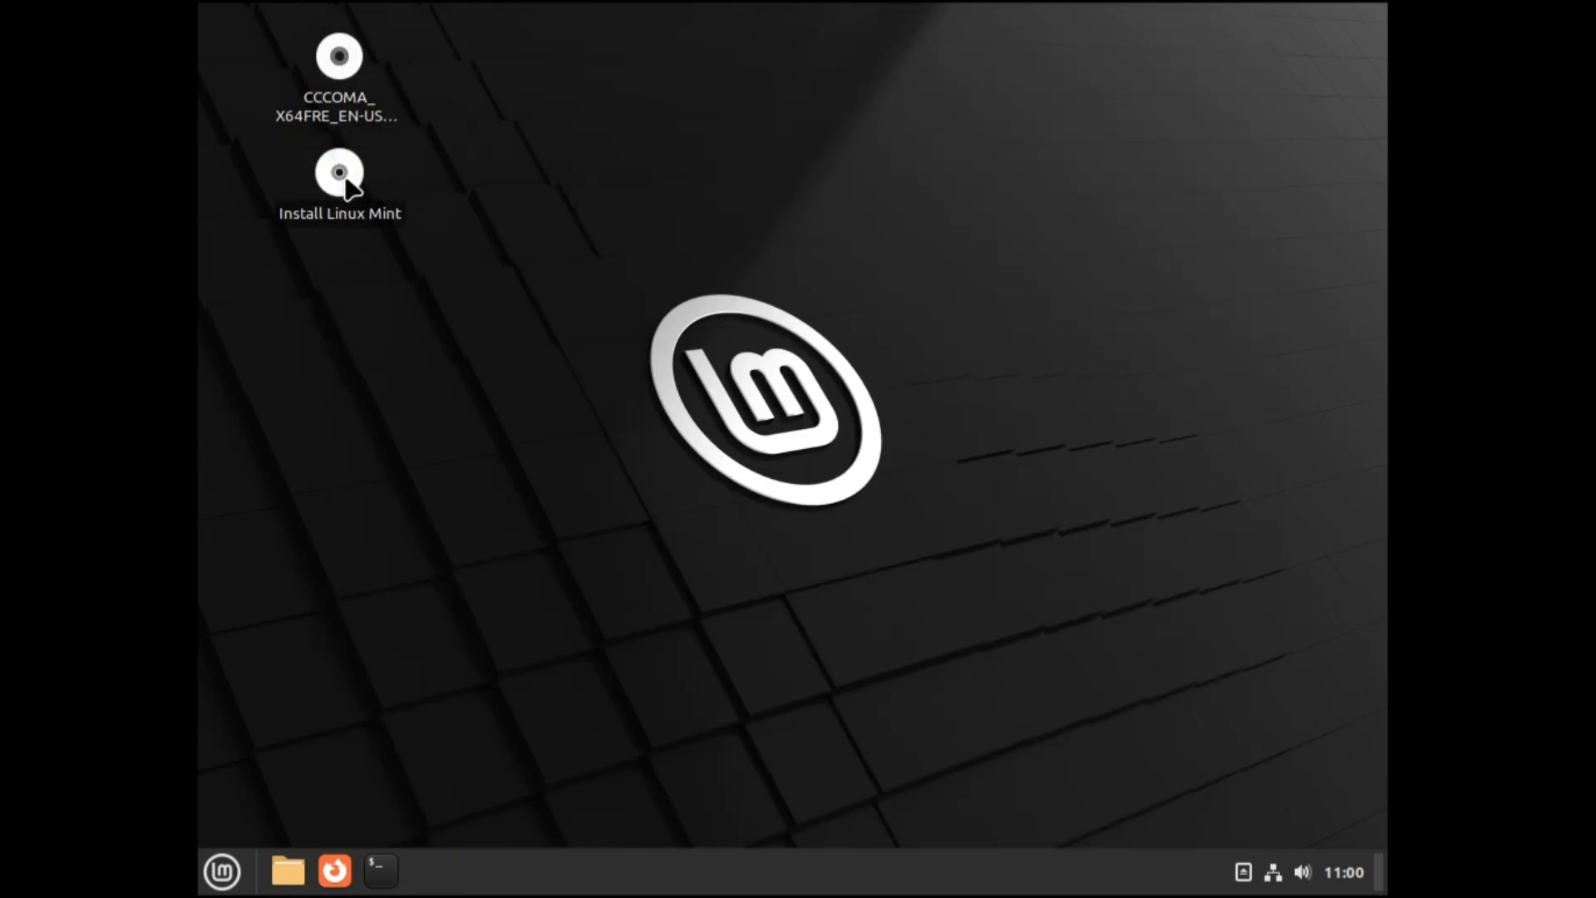
- Launch Install Linux Mint and choose English as the installation language
{"action": "double_click", "coordinate": [339, 171]}
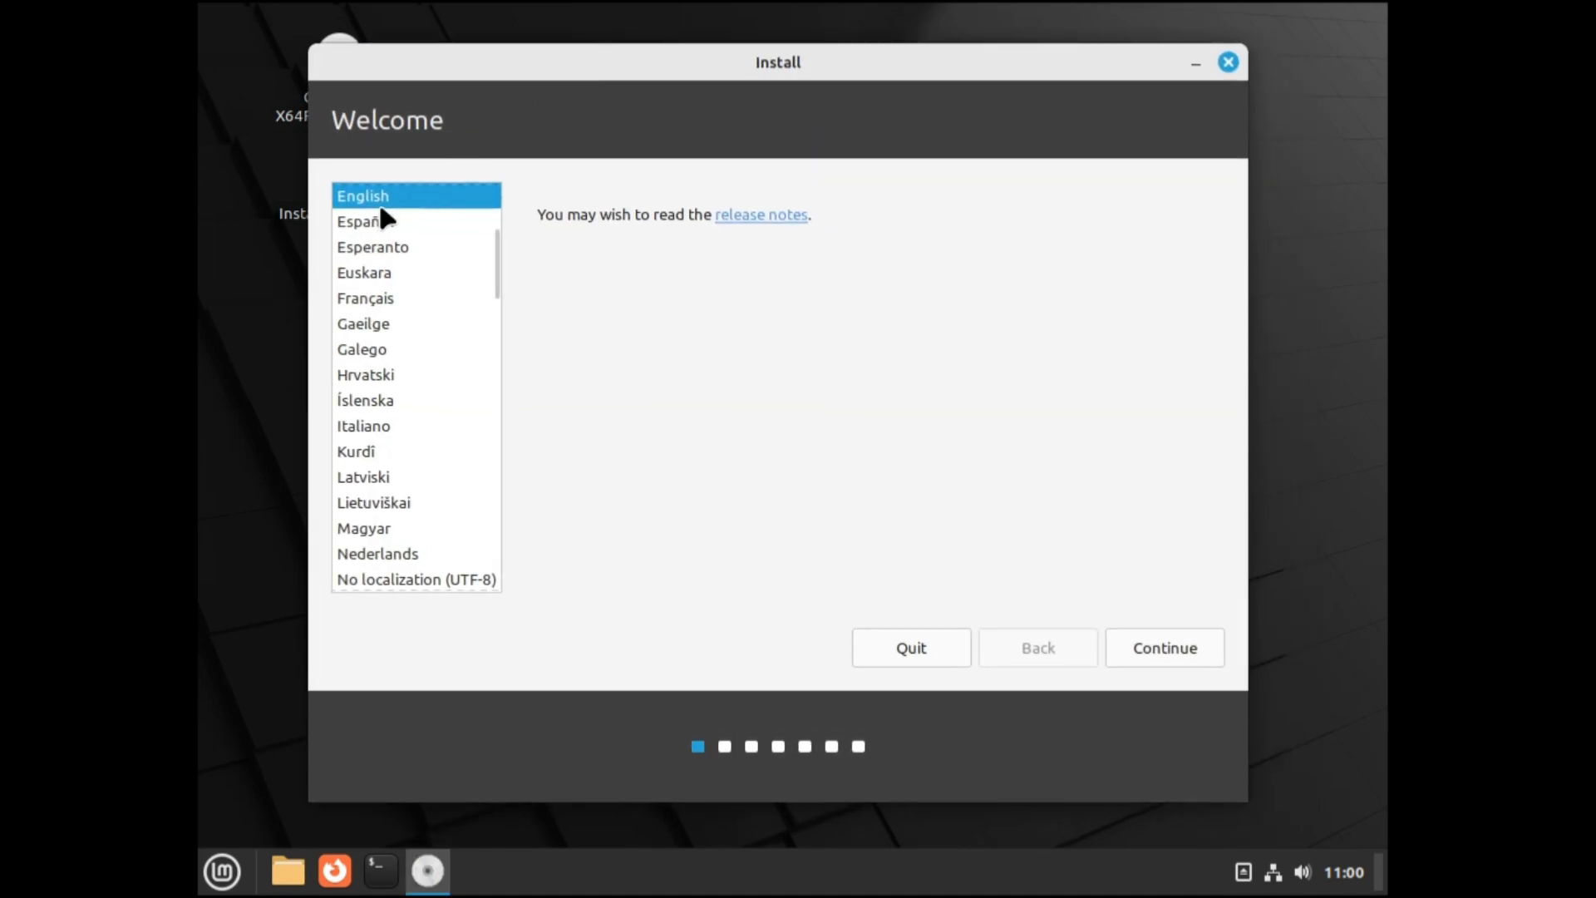
{"action": "left_click", "coordinate": [1164, 649]}
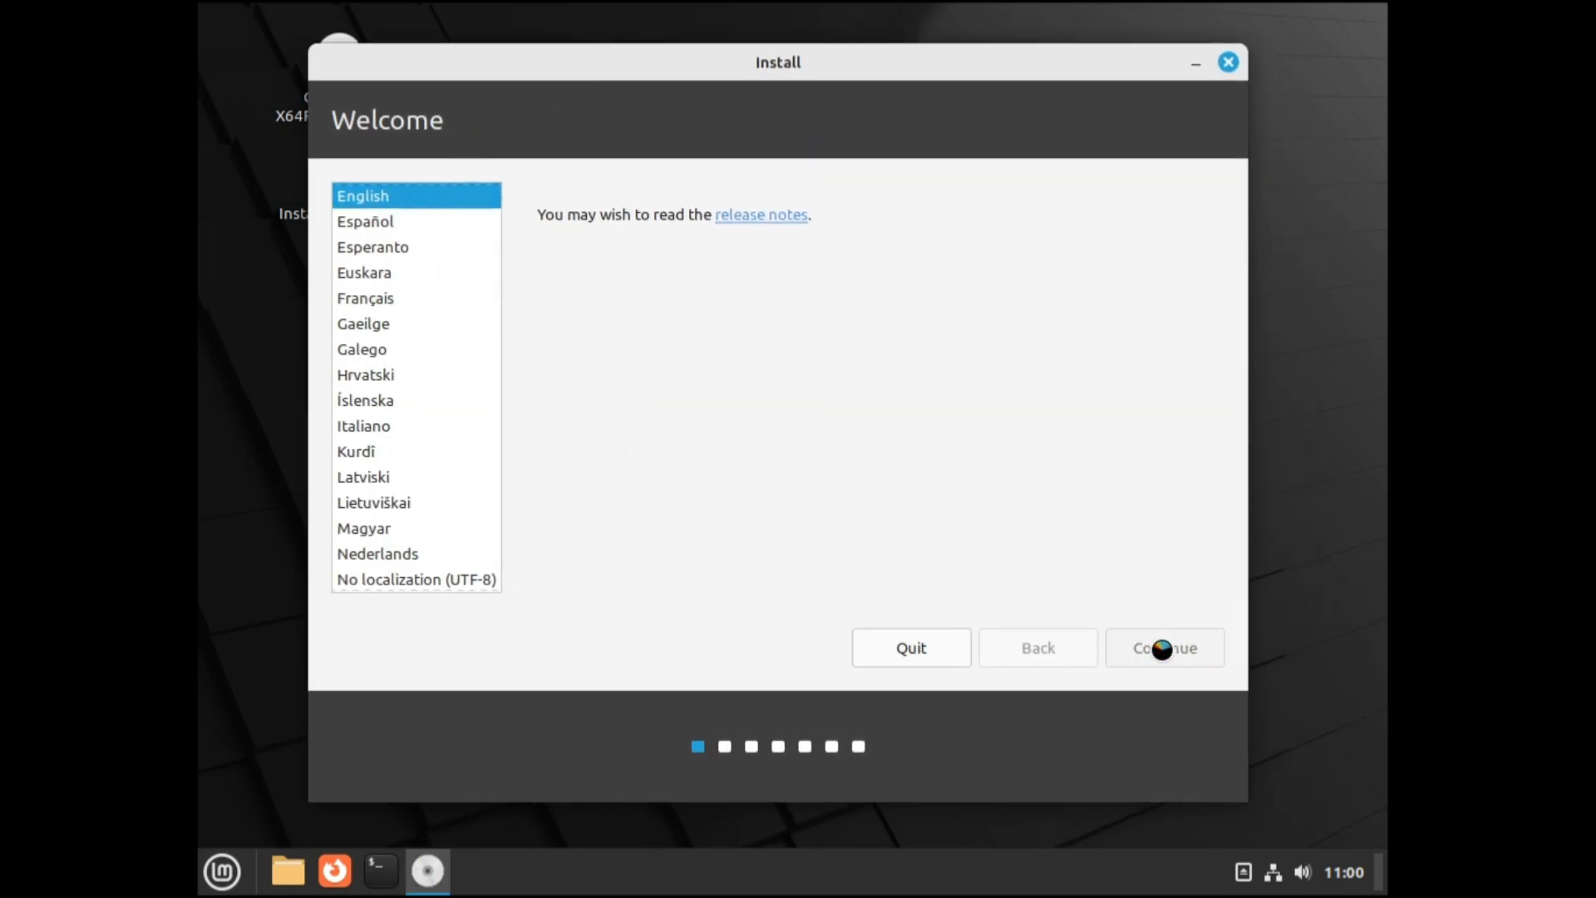
{"action": "left_click", "coordinate": [1163, 646]}
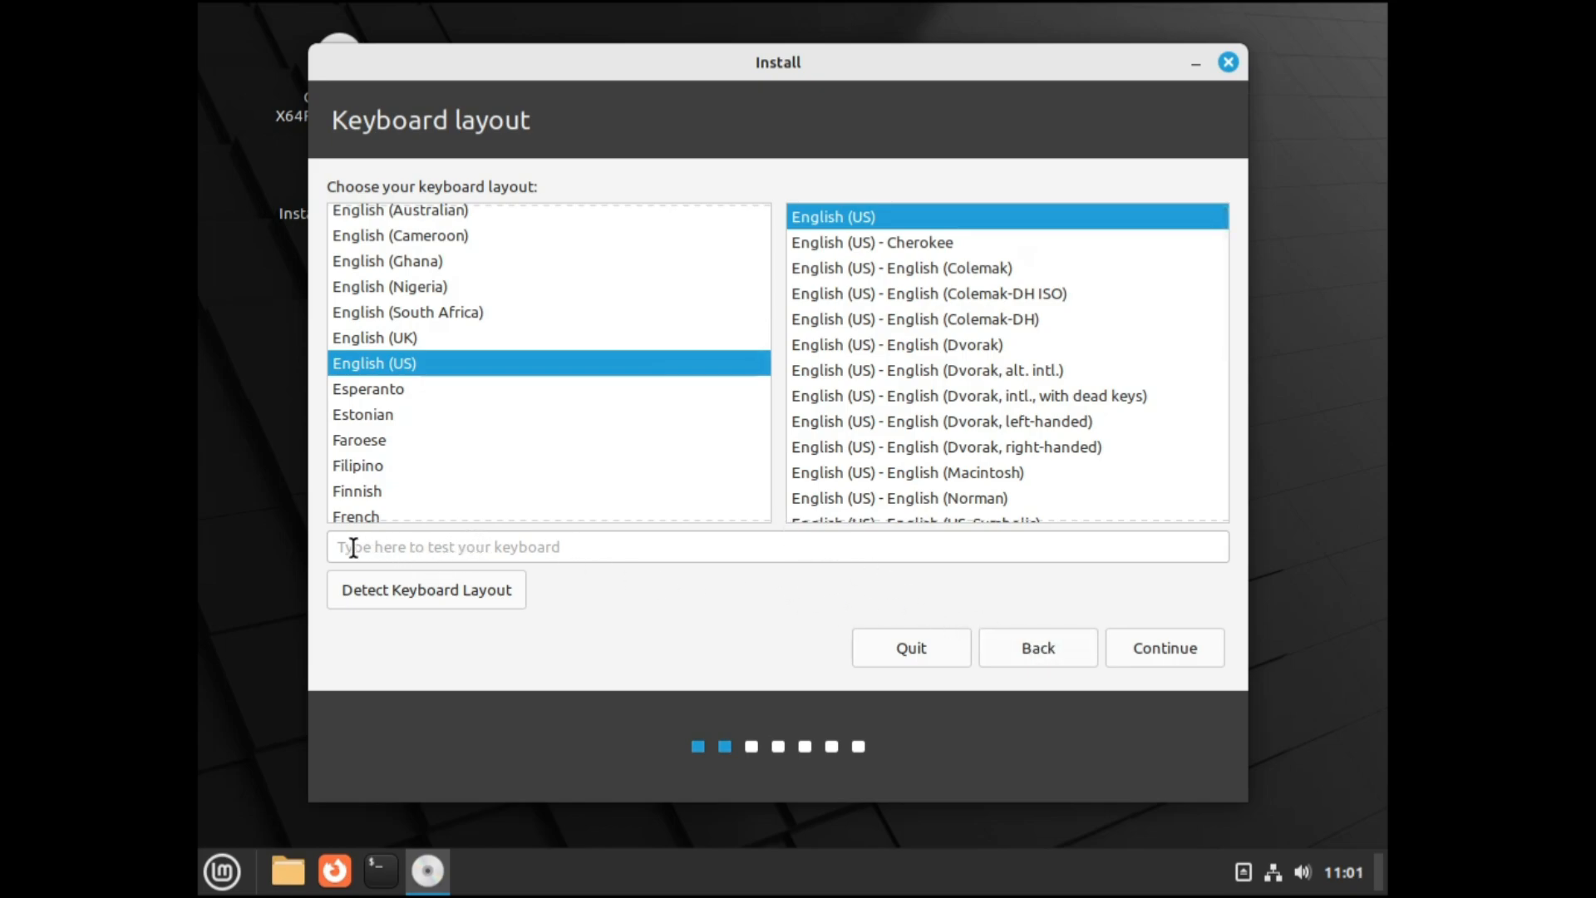
- Keep the English (US) keyboard layout and opt in to installing multimedia codecs
{"action": "type", "text": "dfdfdfd"}
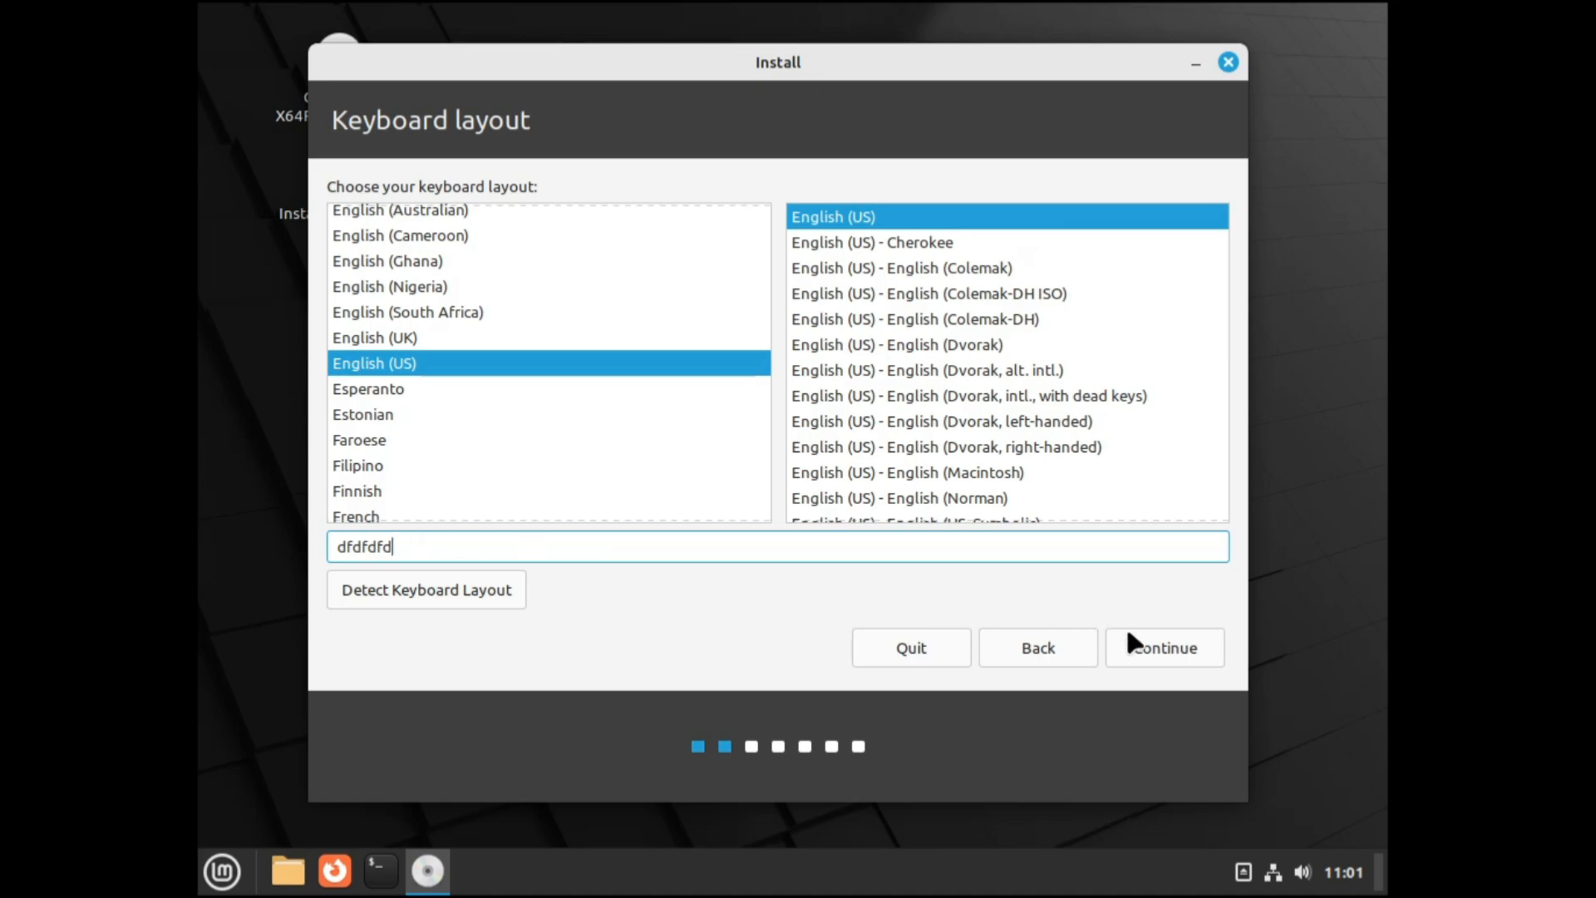
{"action": "mouse_move", "coordinate": [1166, 667]}
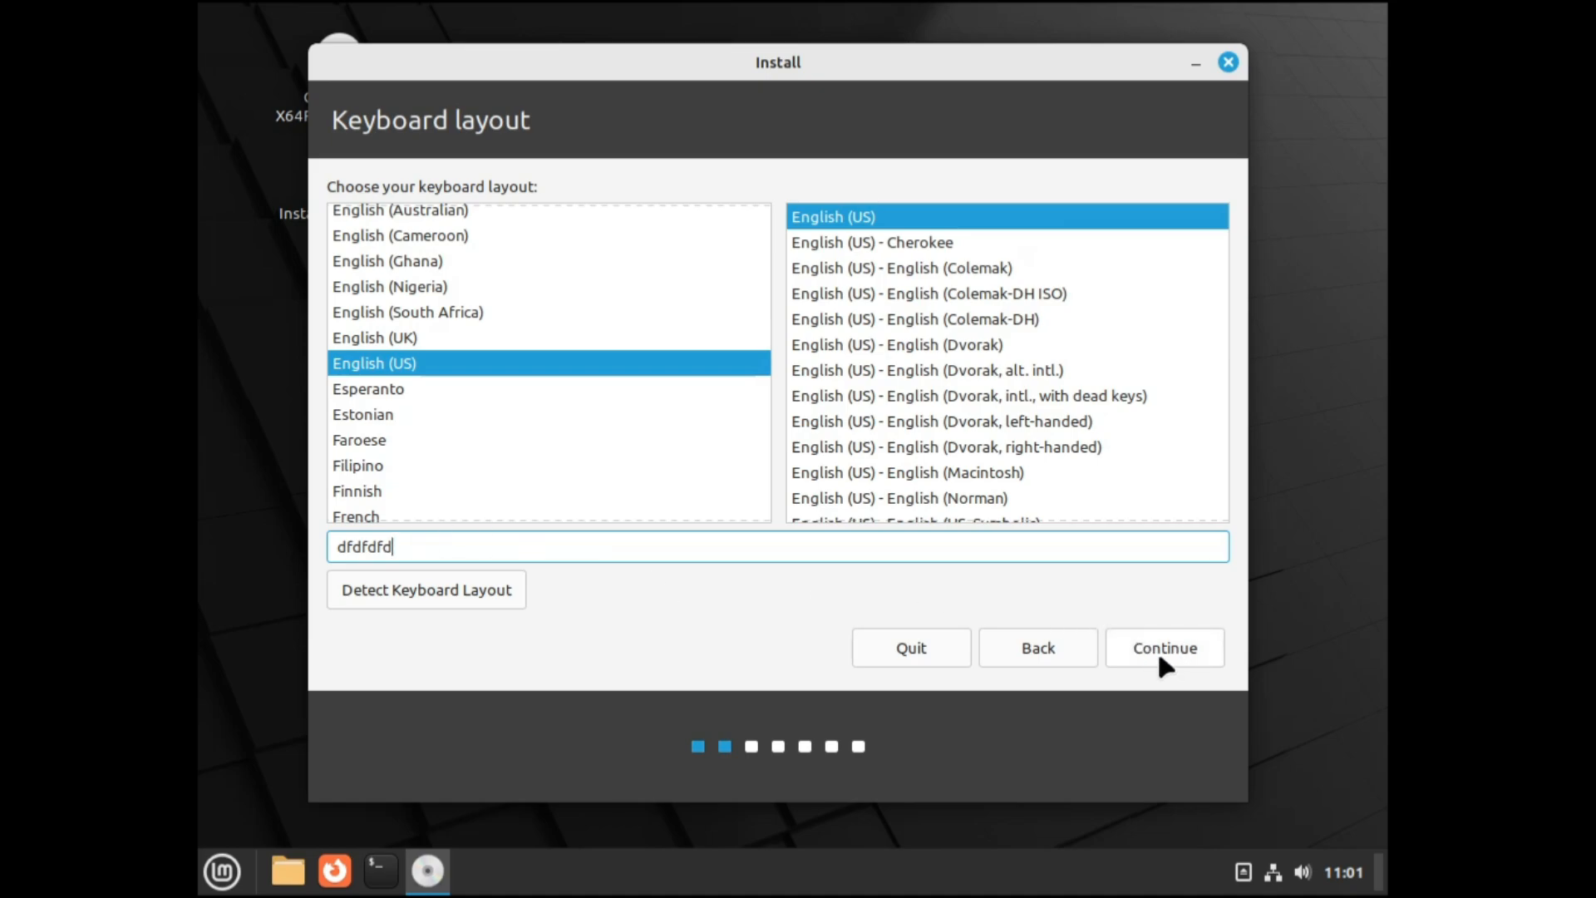
{"action": "left_click", "coordinate": [1164, 646]}
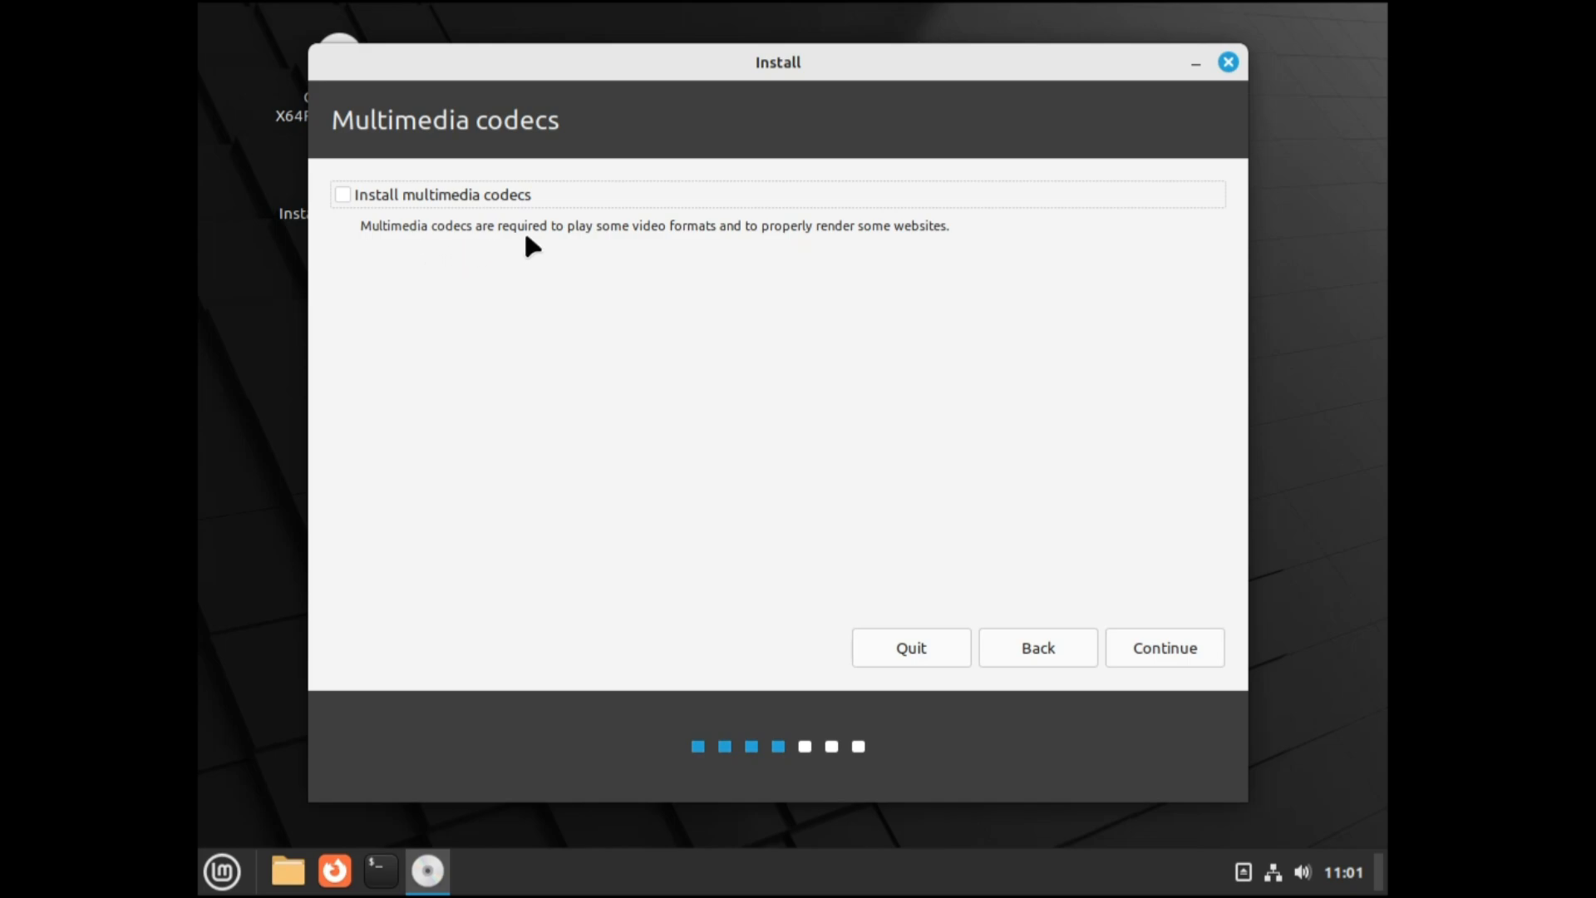
{"action": "mouse_move", "coordinate": [804, 246]}
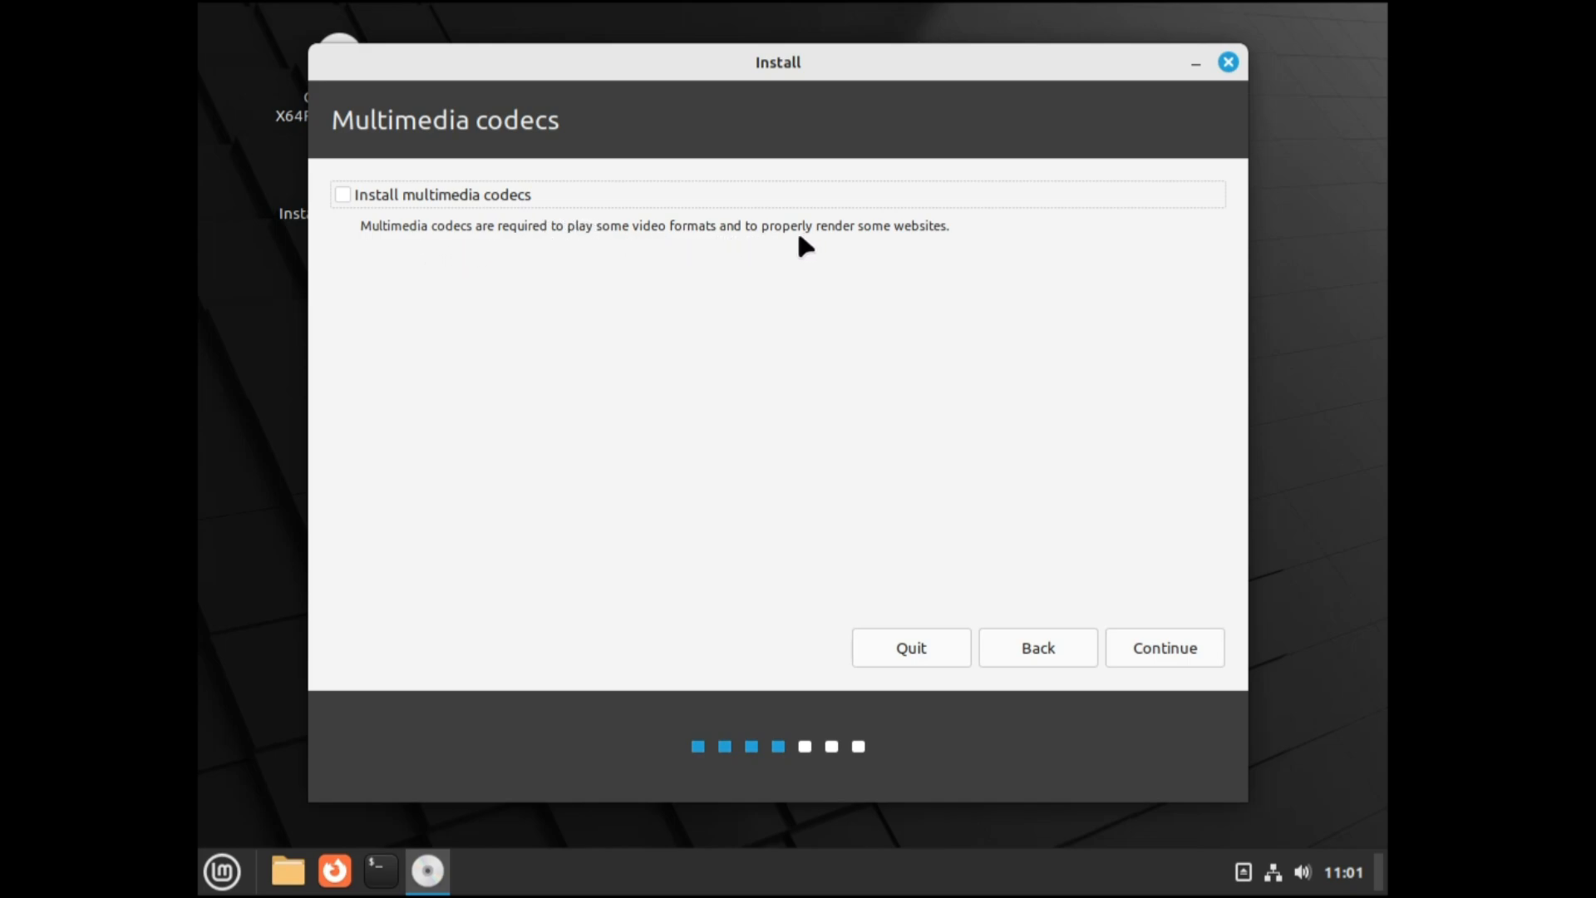
{"action": "mouse_move", "coordinate": [346, 203]}
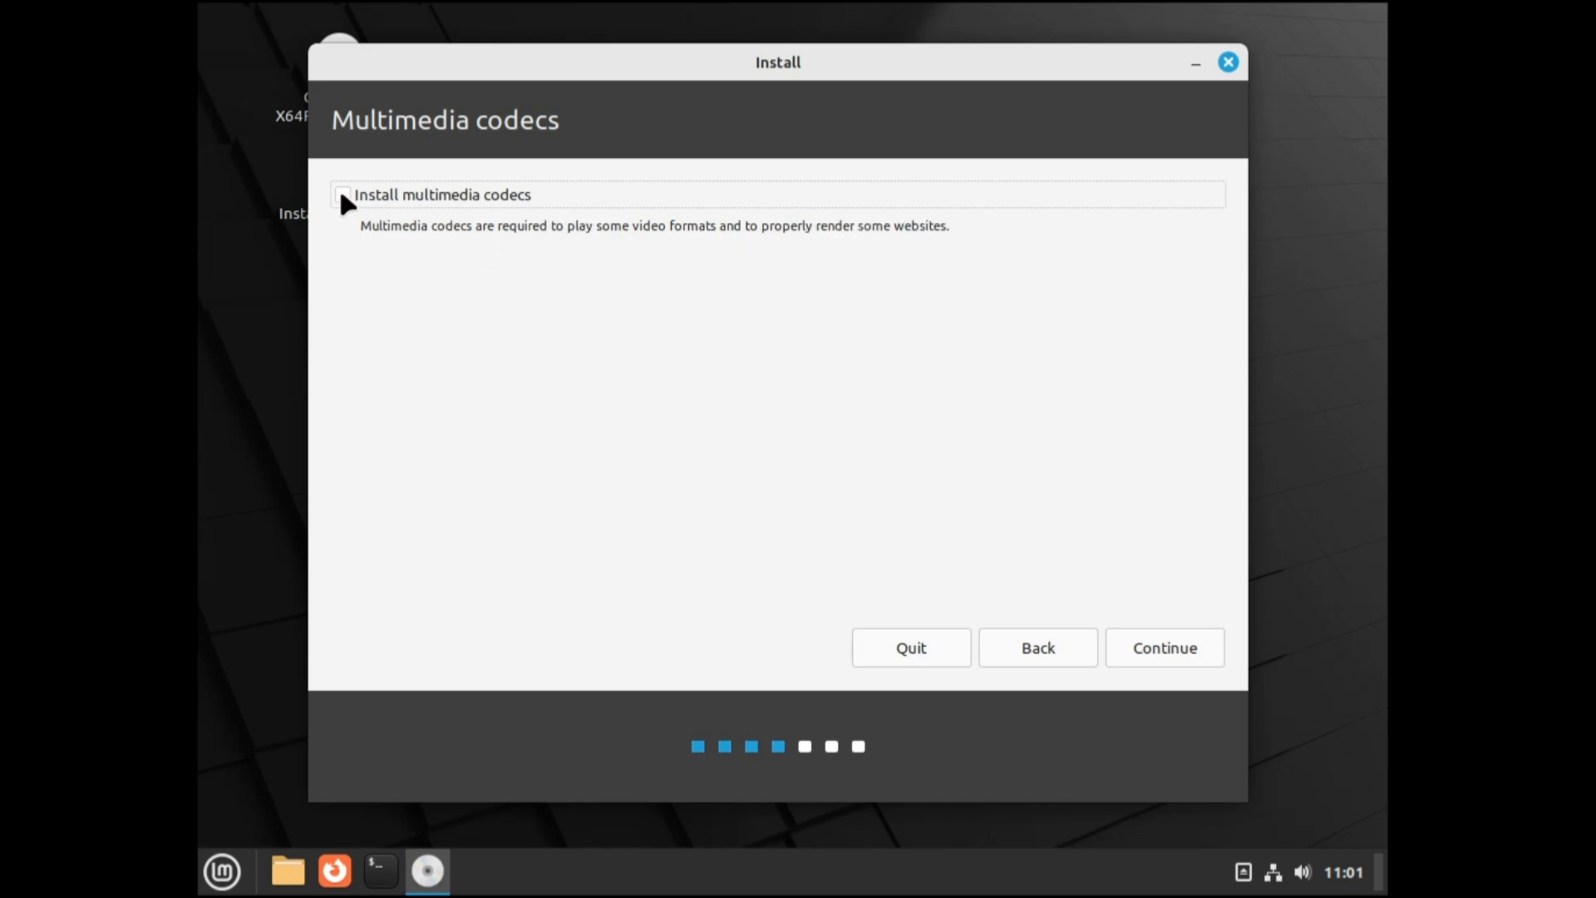
{"action": "left_click", "coordinate": [342, 195]}
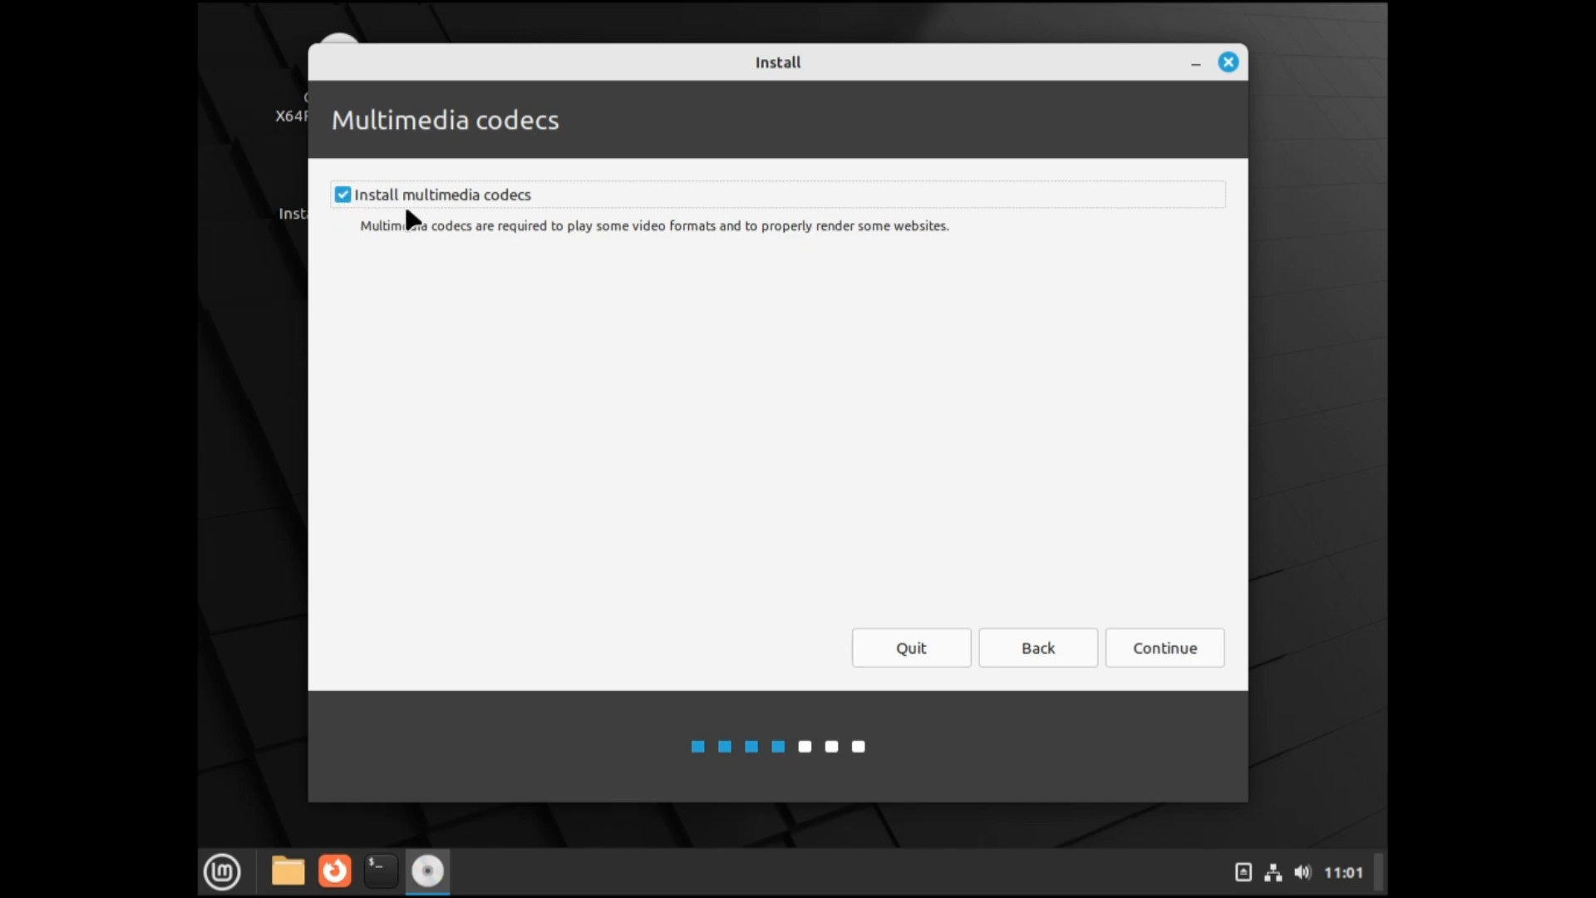
{"action": "left_click", "coordinate": [1163, 647]}
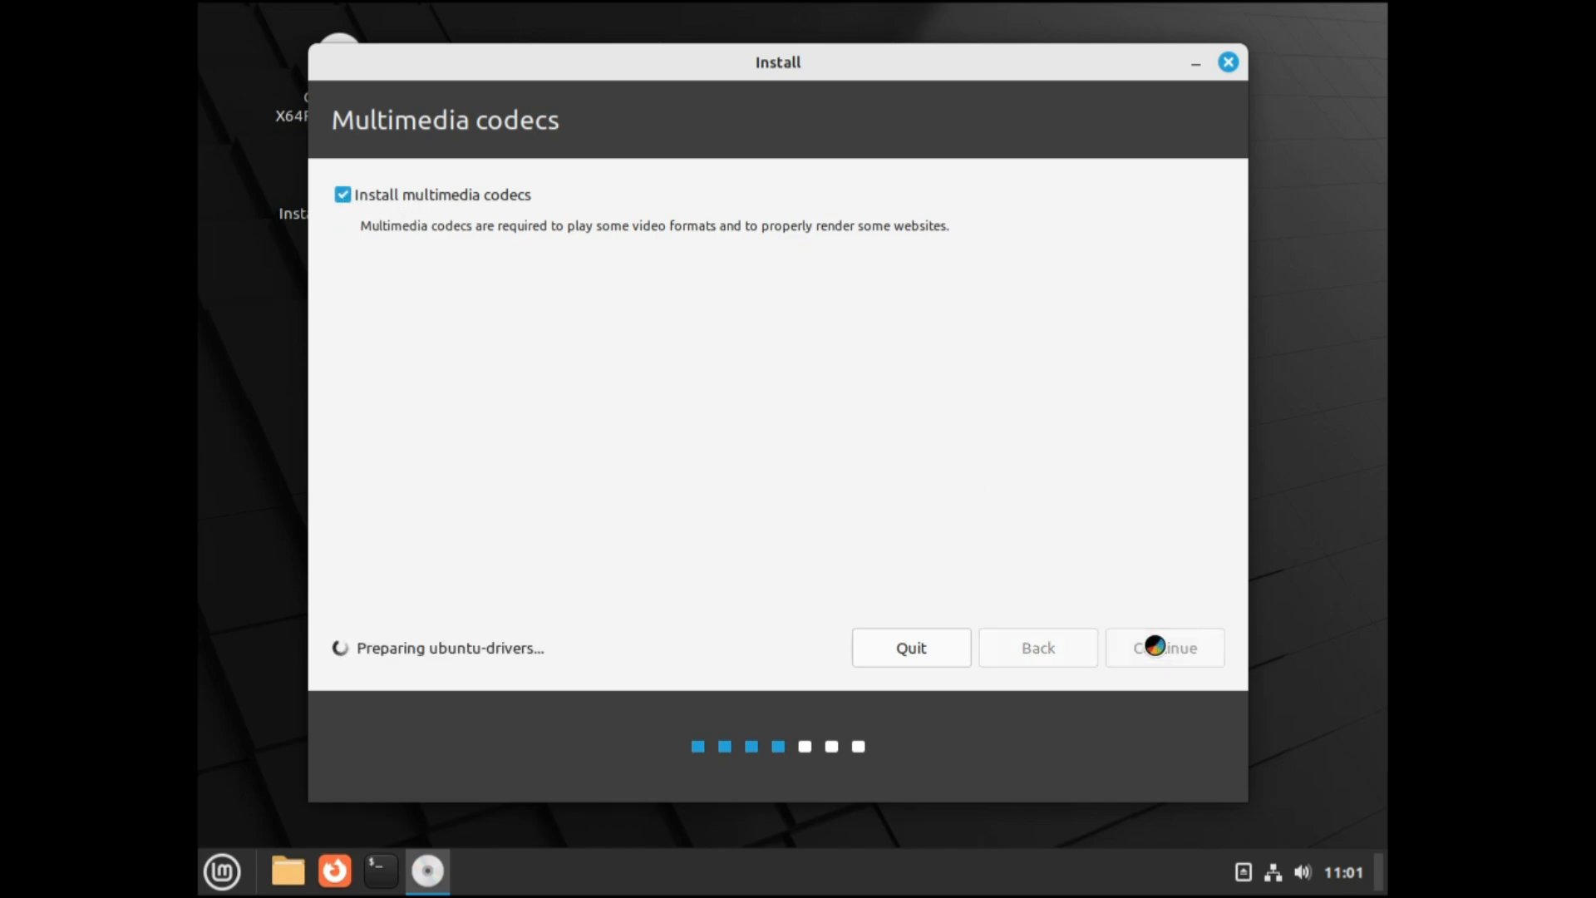
- Resize to give Linux Mint 26.7 GB alongside Windows, Install Now, and confirm writing the changes and ext4 format
{"action": "left_click", "coordinate": [1163, 646]}
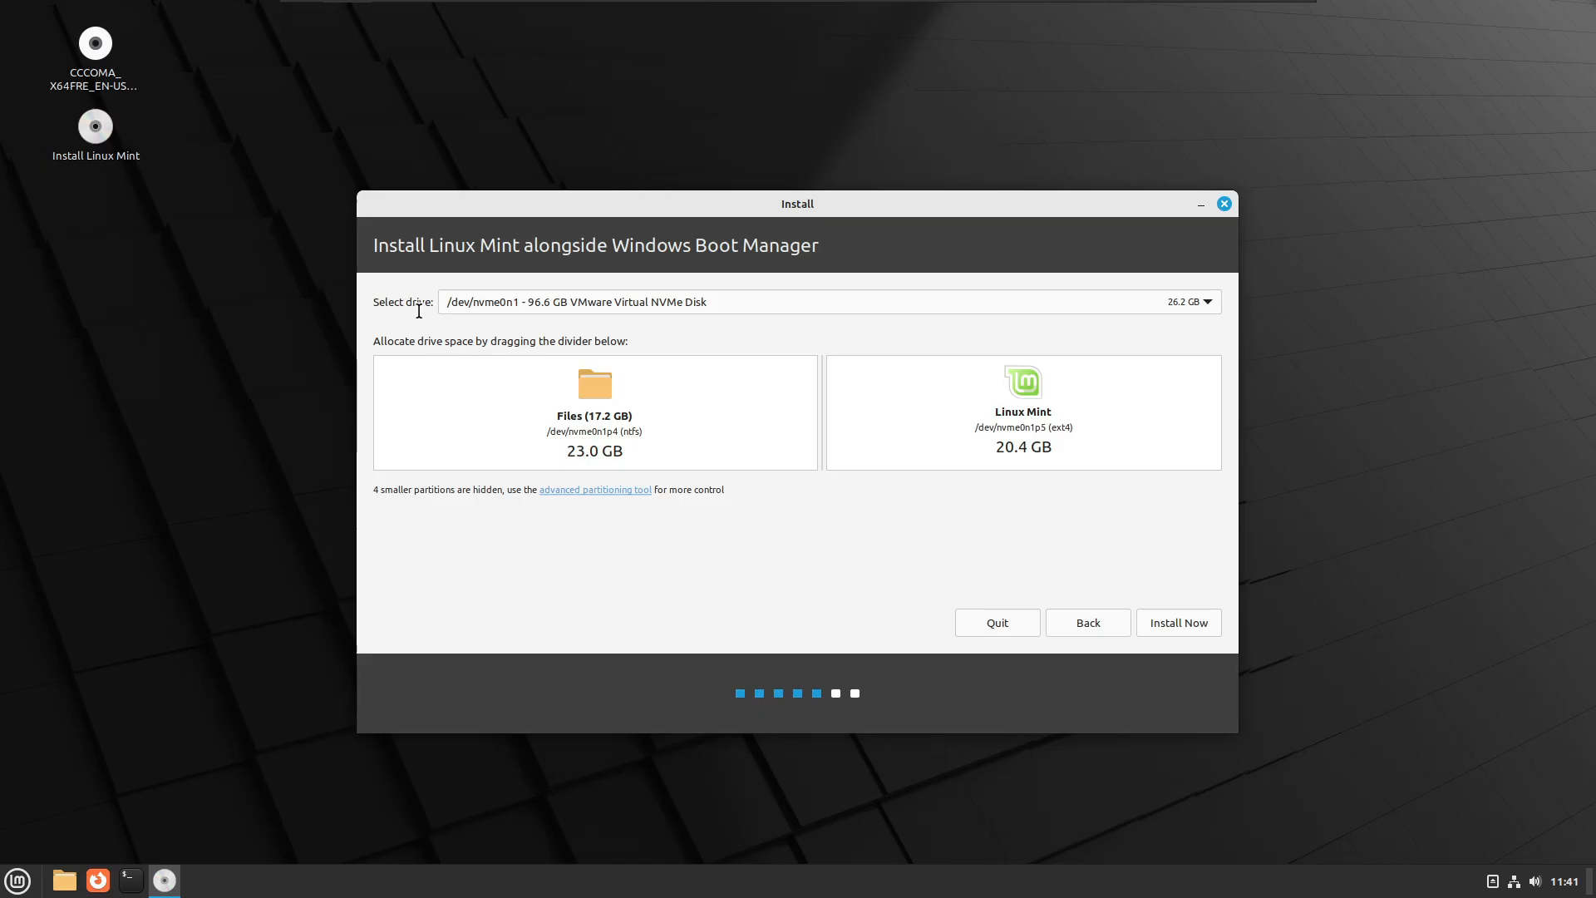
{"action": "mouse_move", "coordinate": [926, 302]}
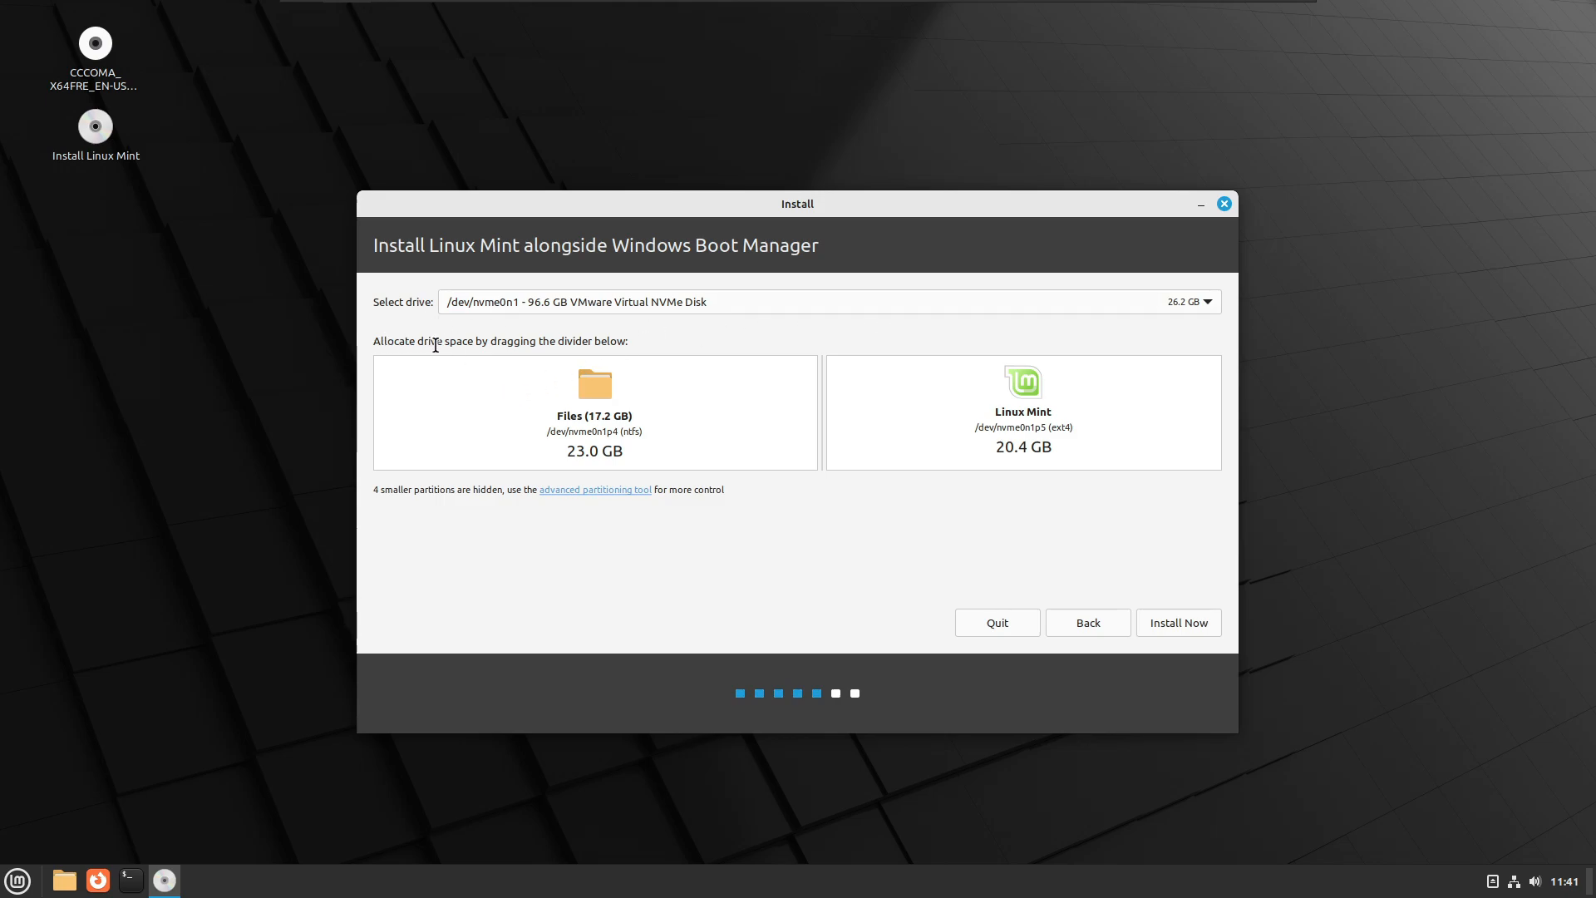
{"action": "mouse_move", "coordinate": [602, 358]}
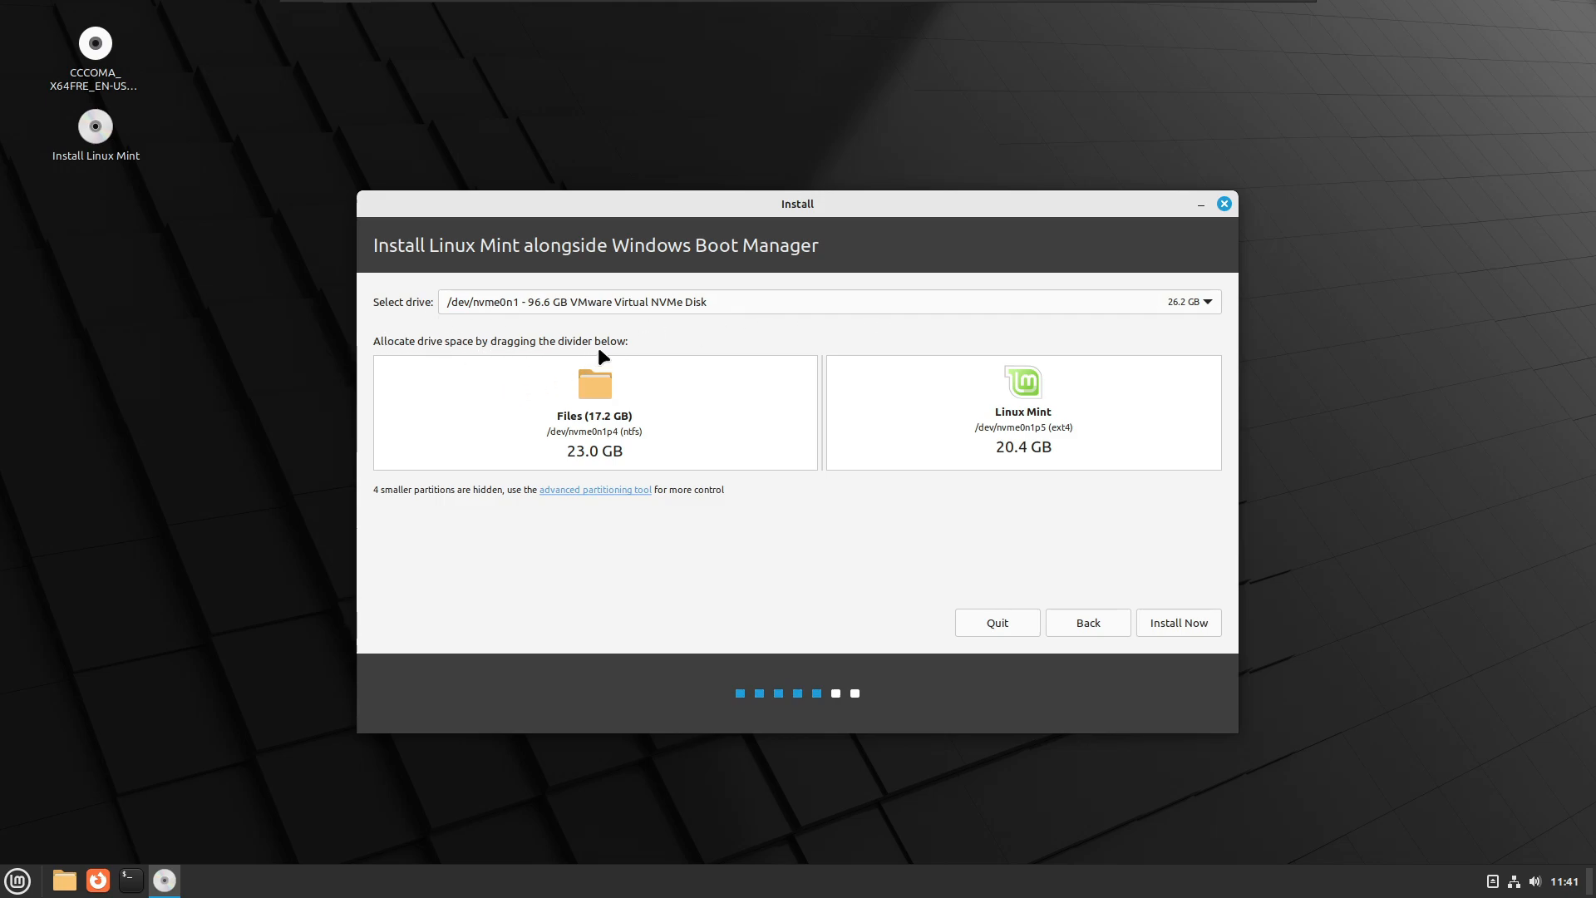
{"action": "mouse_move", "coordinate": [1008, 447]}
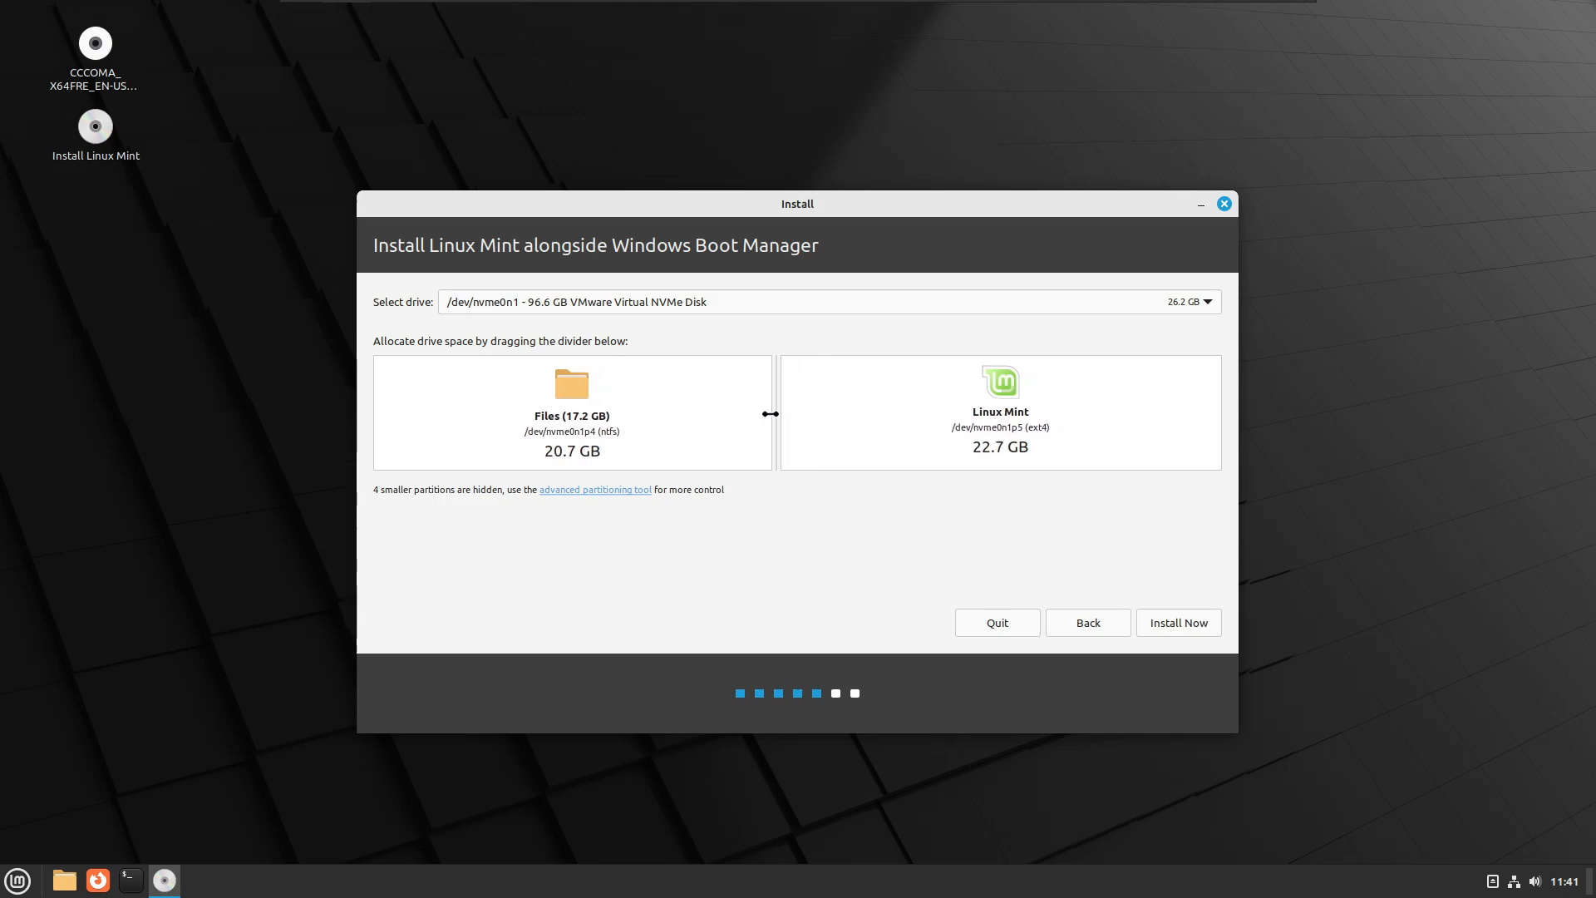
{"action": "left_click_drag", "start_coordinate": [771, 412], "coordinate": [708, 412]}
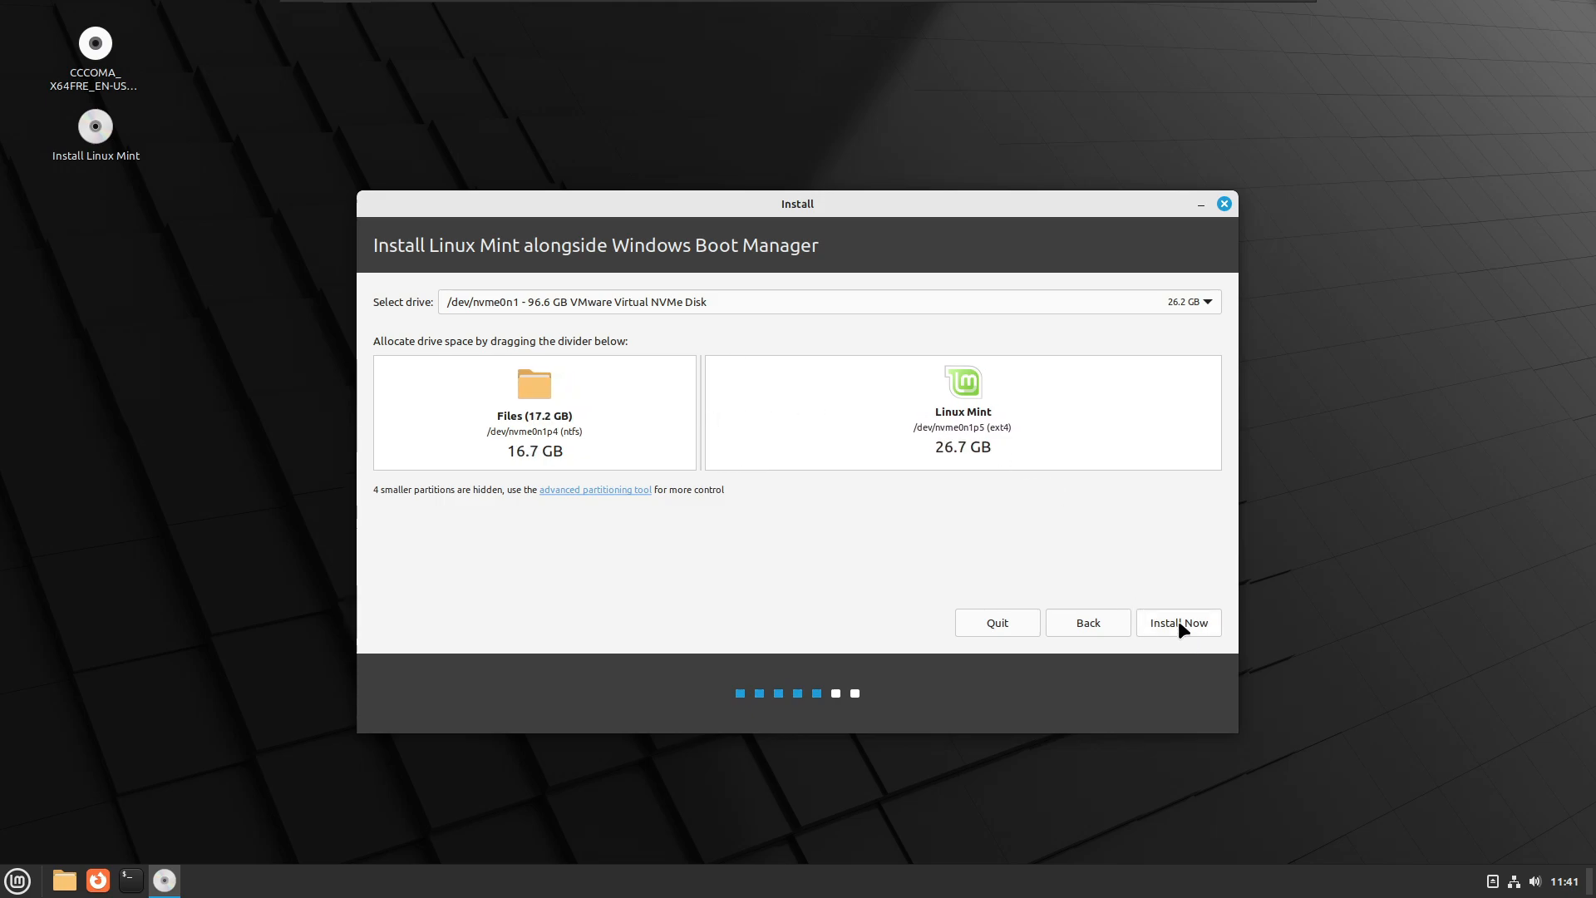
{"action": "left_click", "coordinate": [1177, 622]}
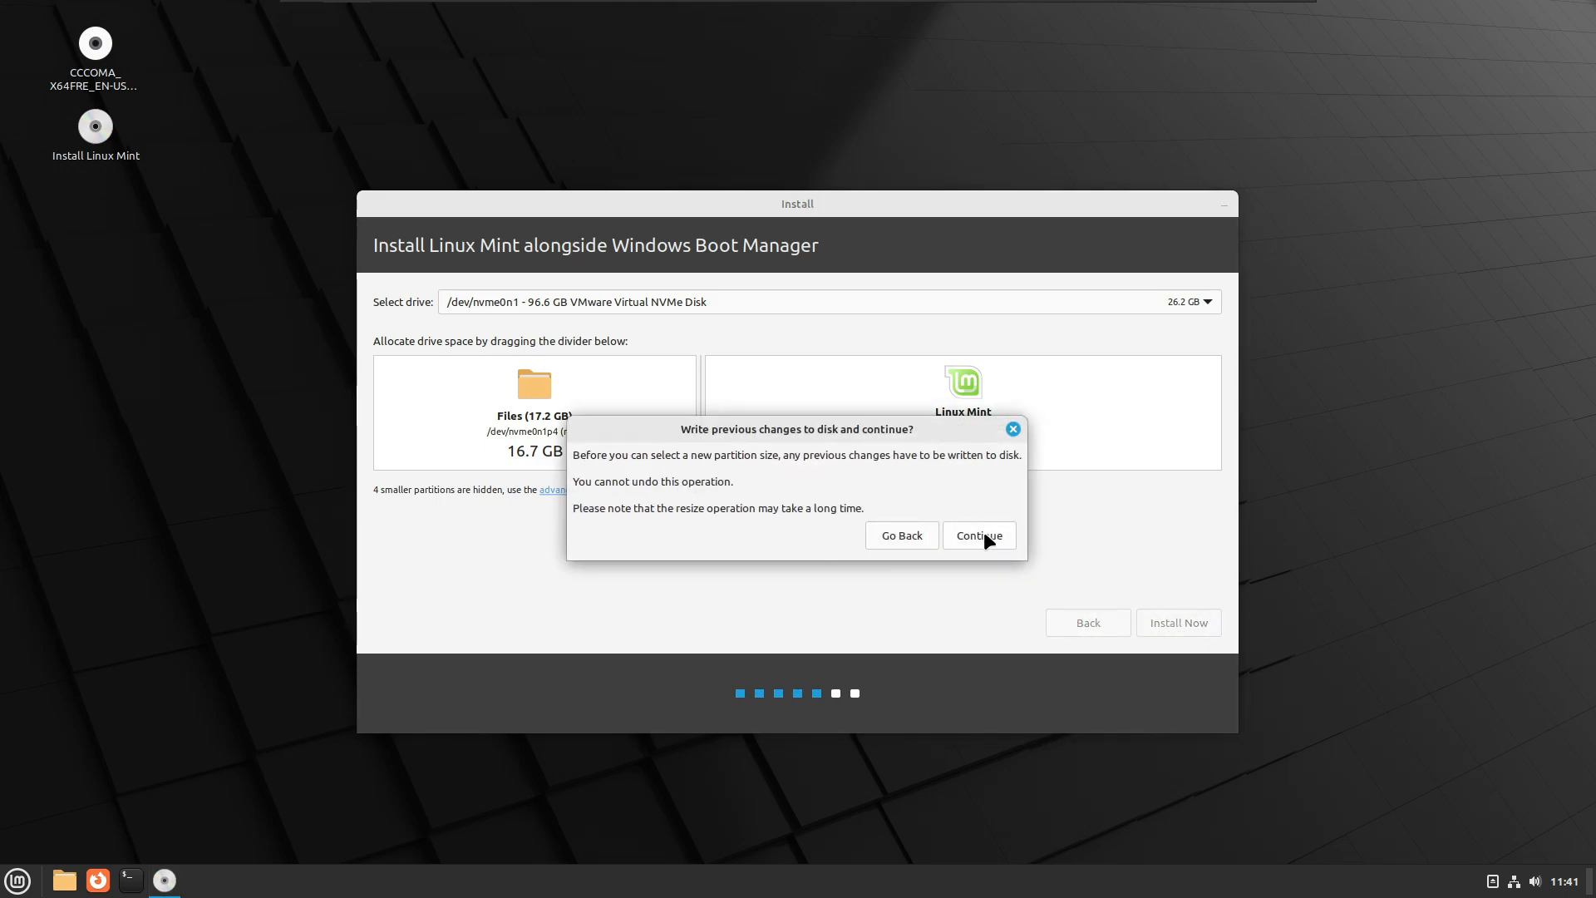
{"action": "left_click", "coordinate": [978, 534]}
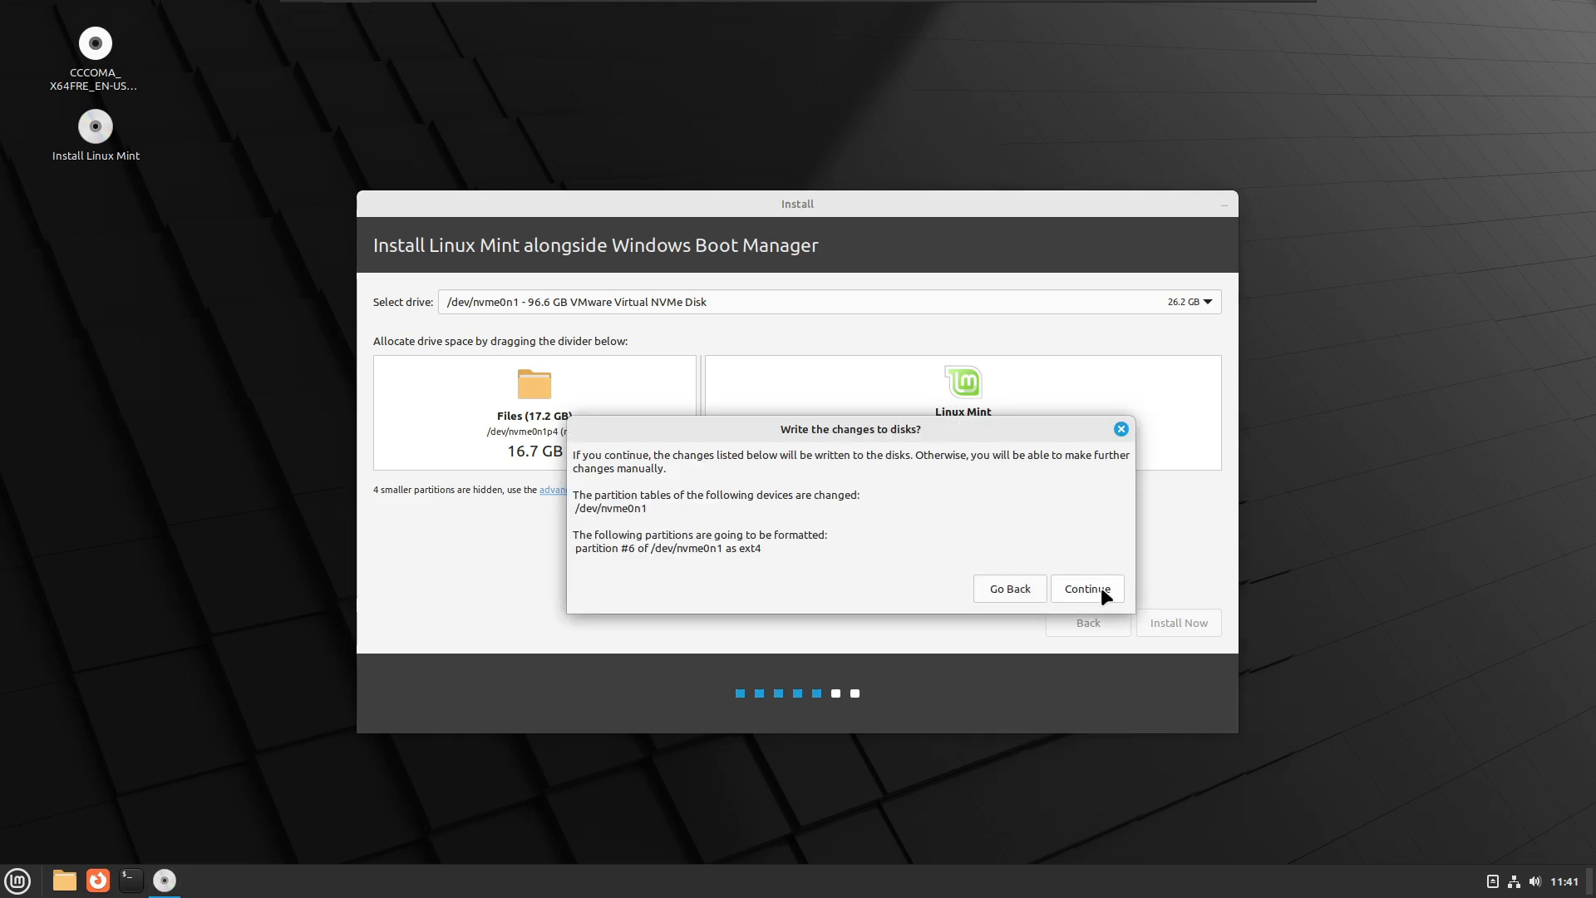
{"action": "left_click", "coordinate": [1085, 588]}
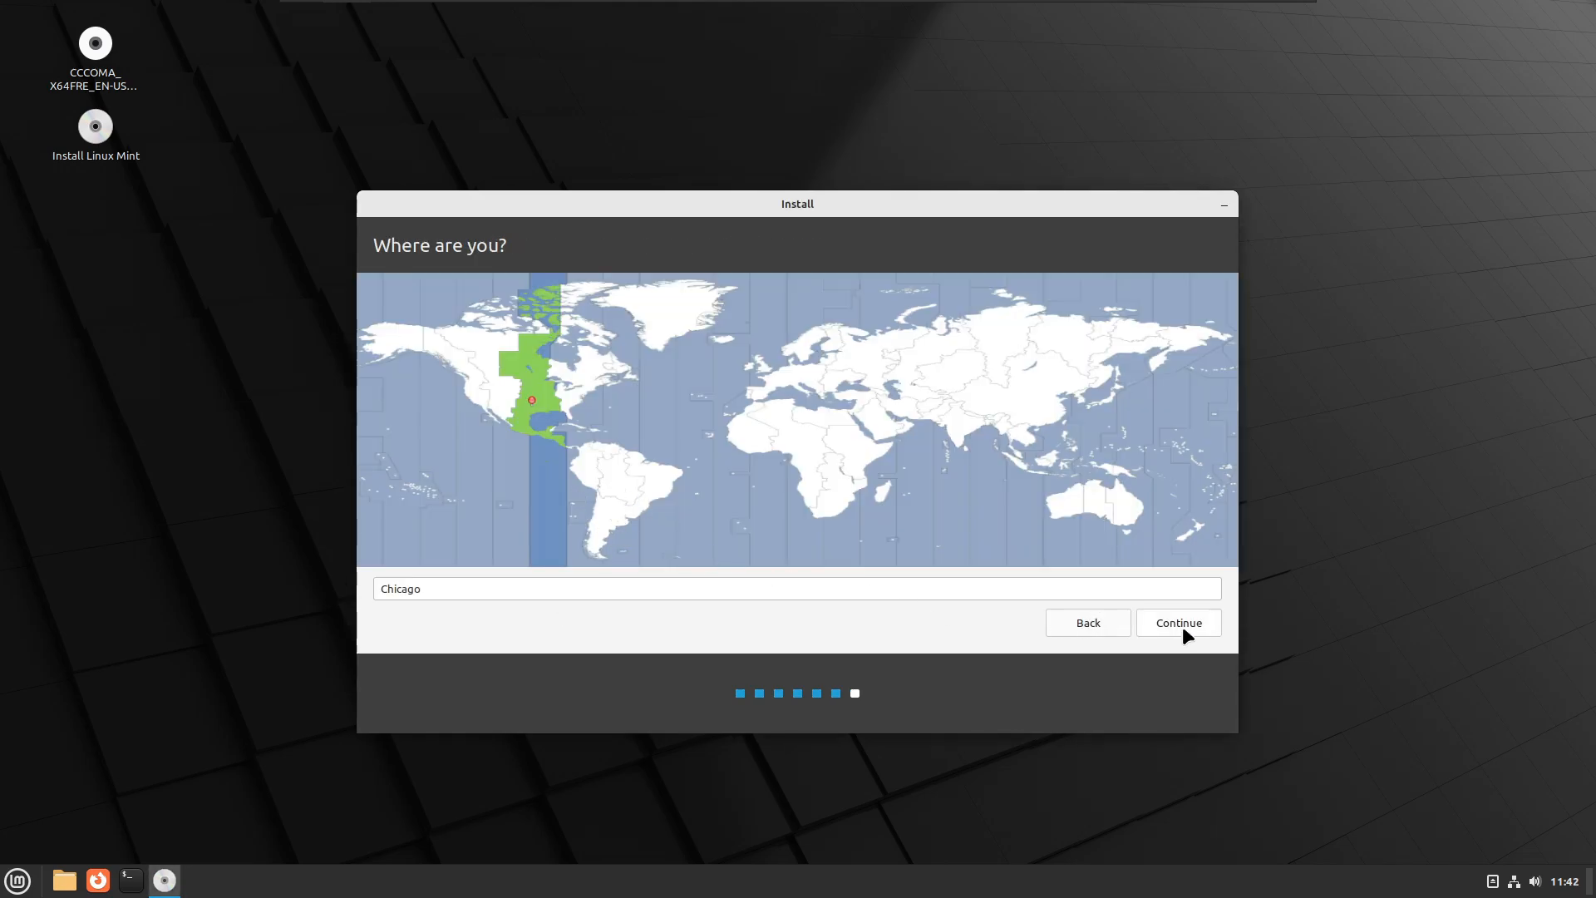
- Accept the Chicago time zone, fill in the account password and submit to start installing
{"action": "left_click", "coordinate": [1177, 622]}
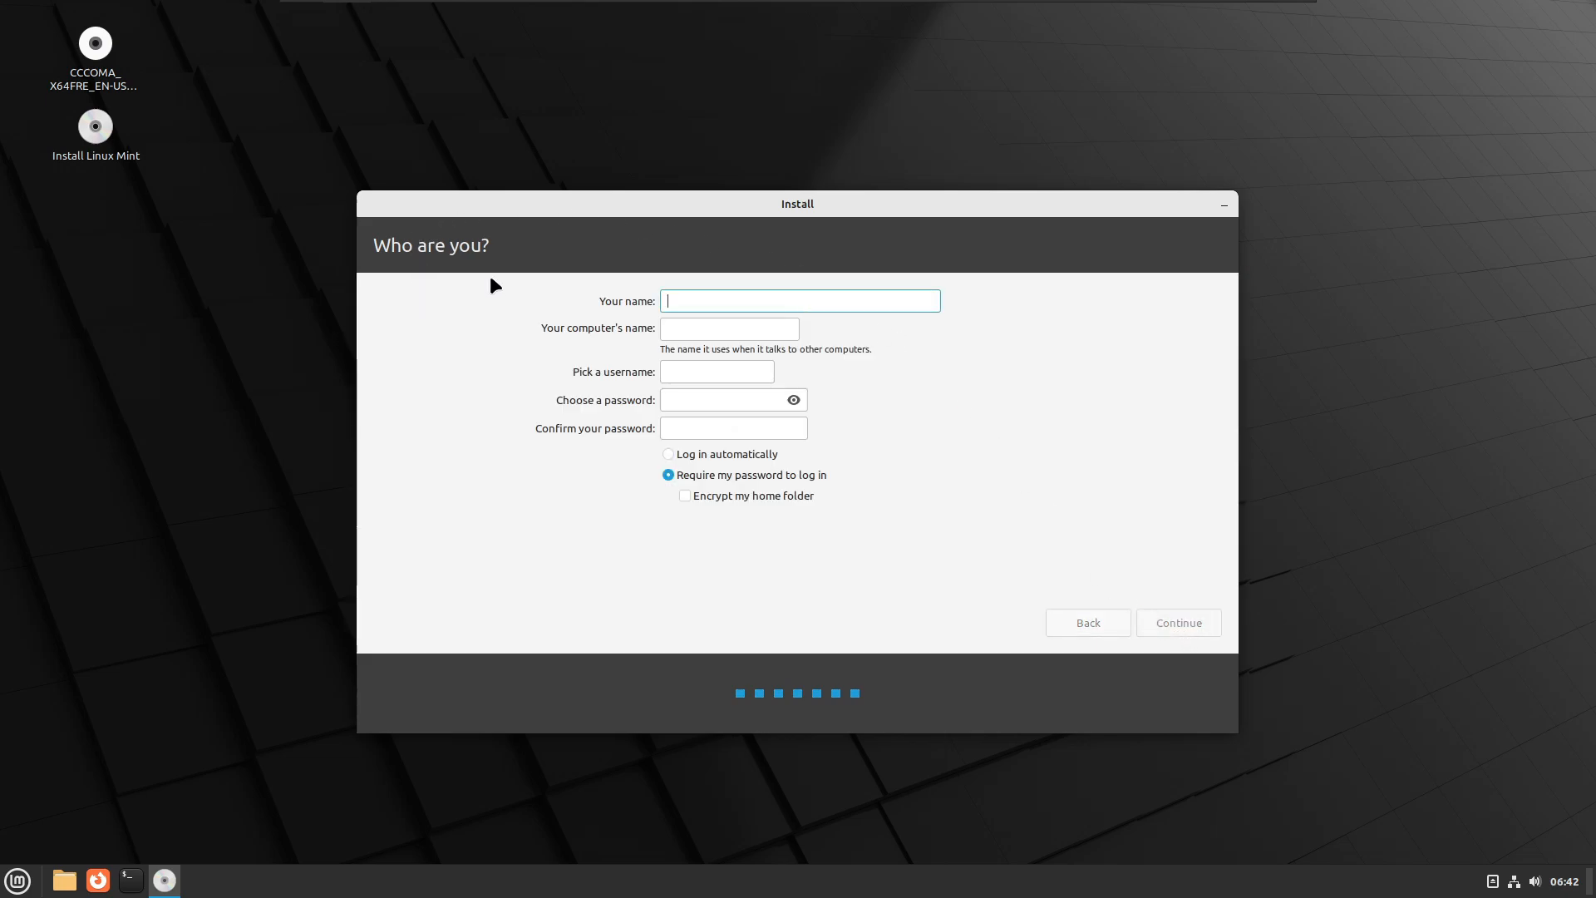
{"action": "mouse_move", "coordinate": [679, 293]}
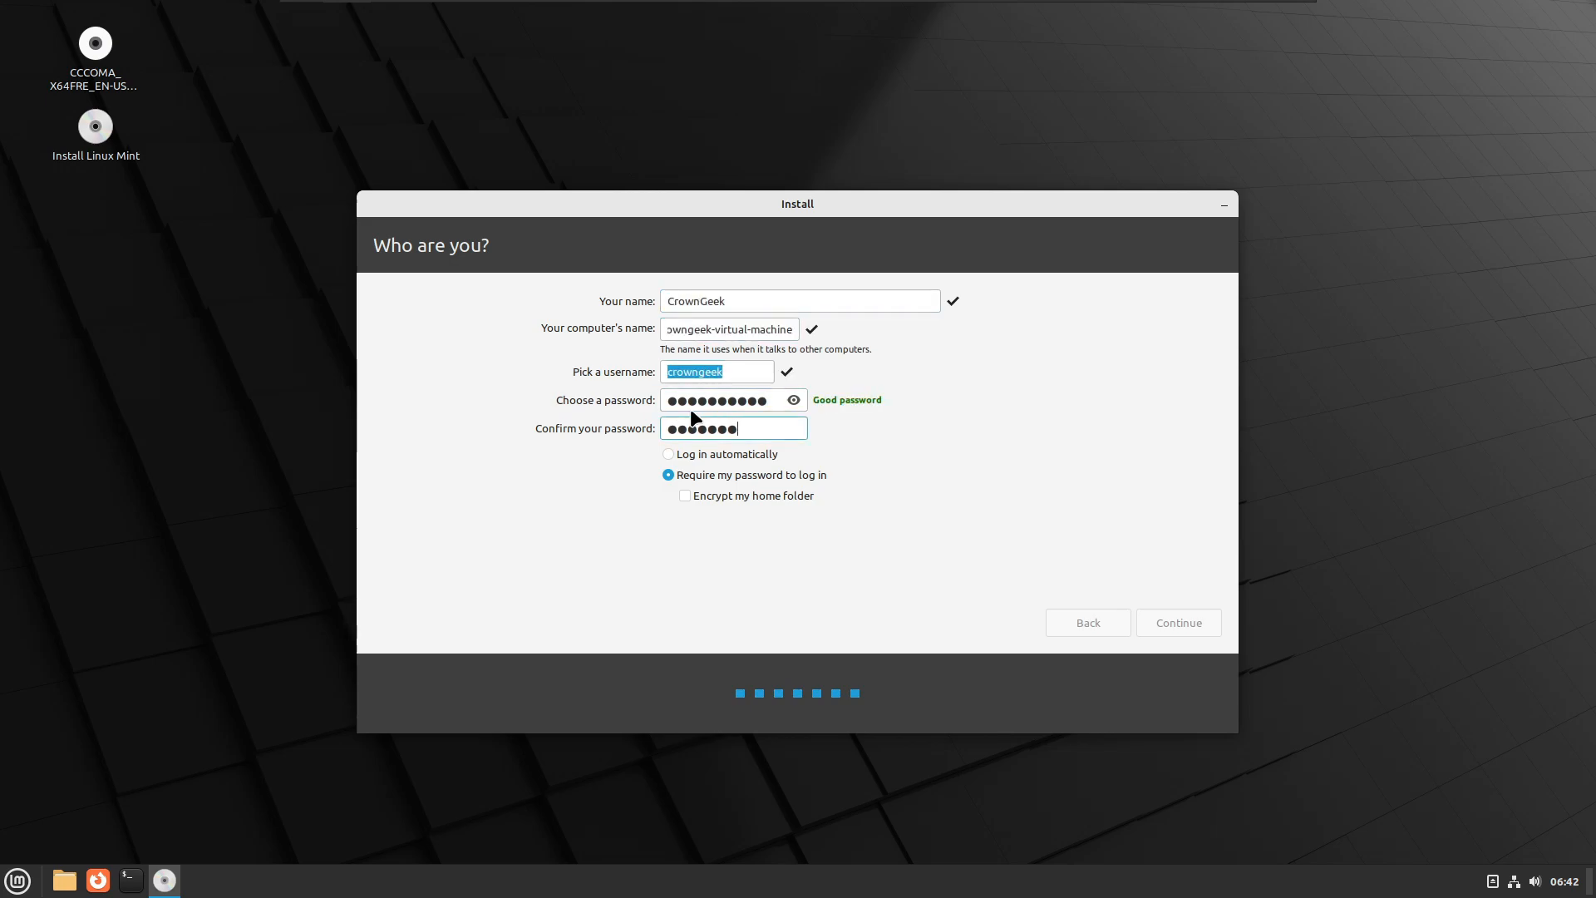
{"action": "type", "text": "•••"}
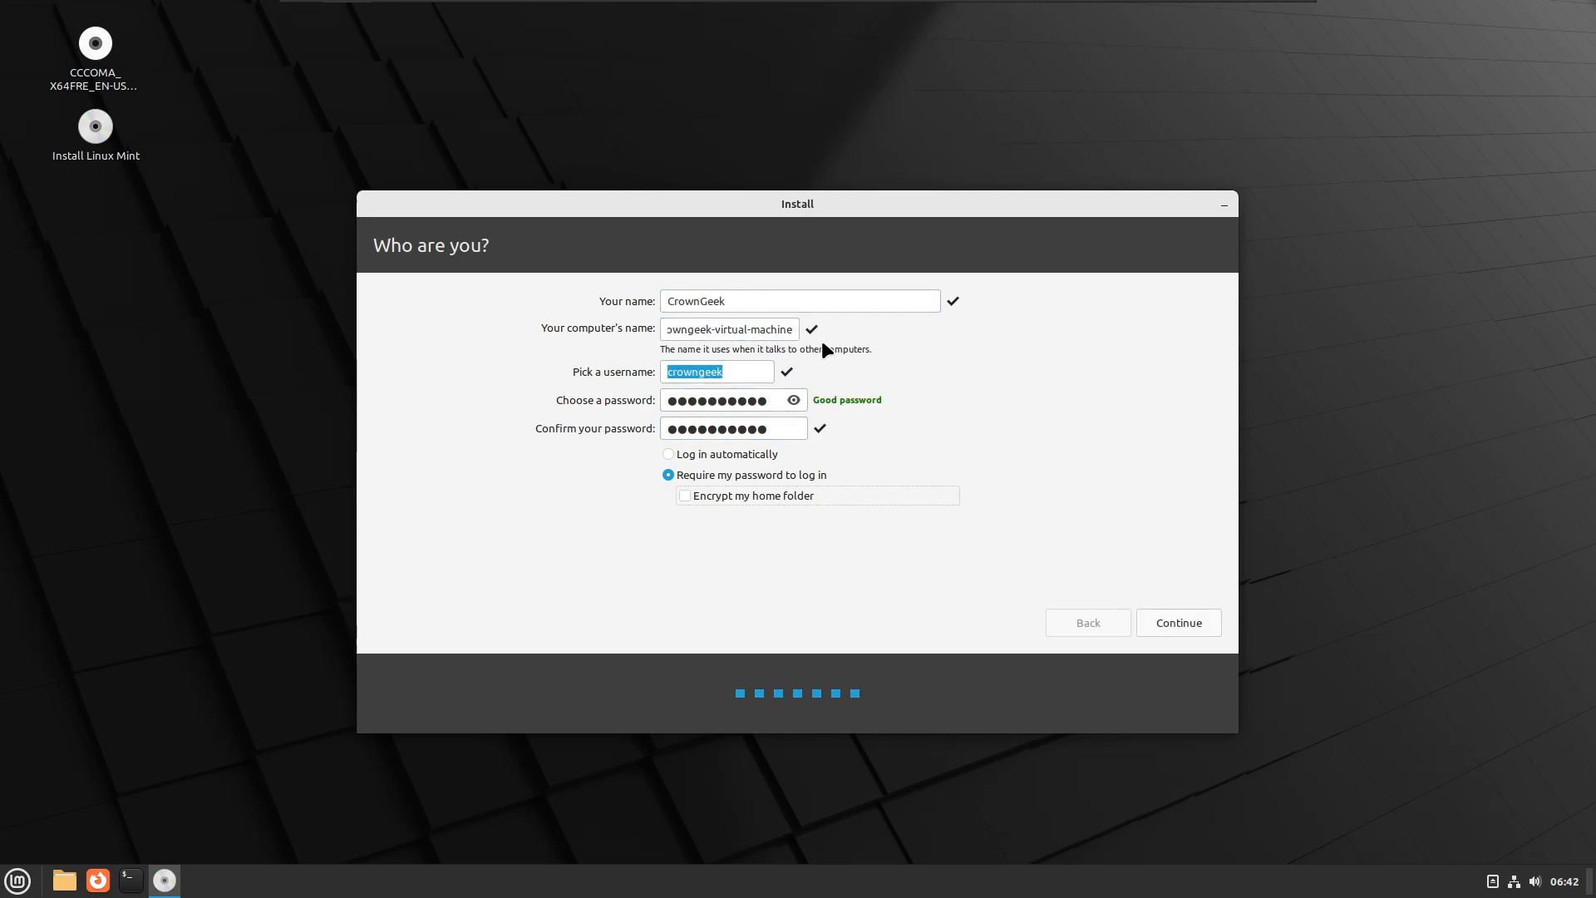
{"action": "mouse_move", "coordinate": [1222, 633]}
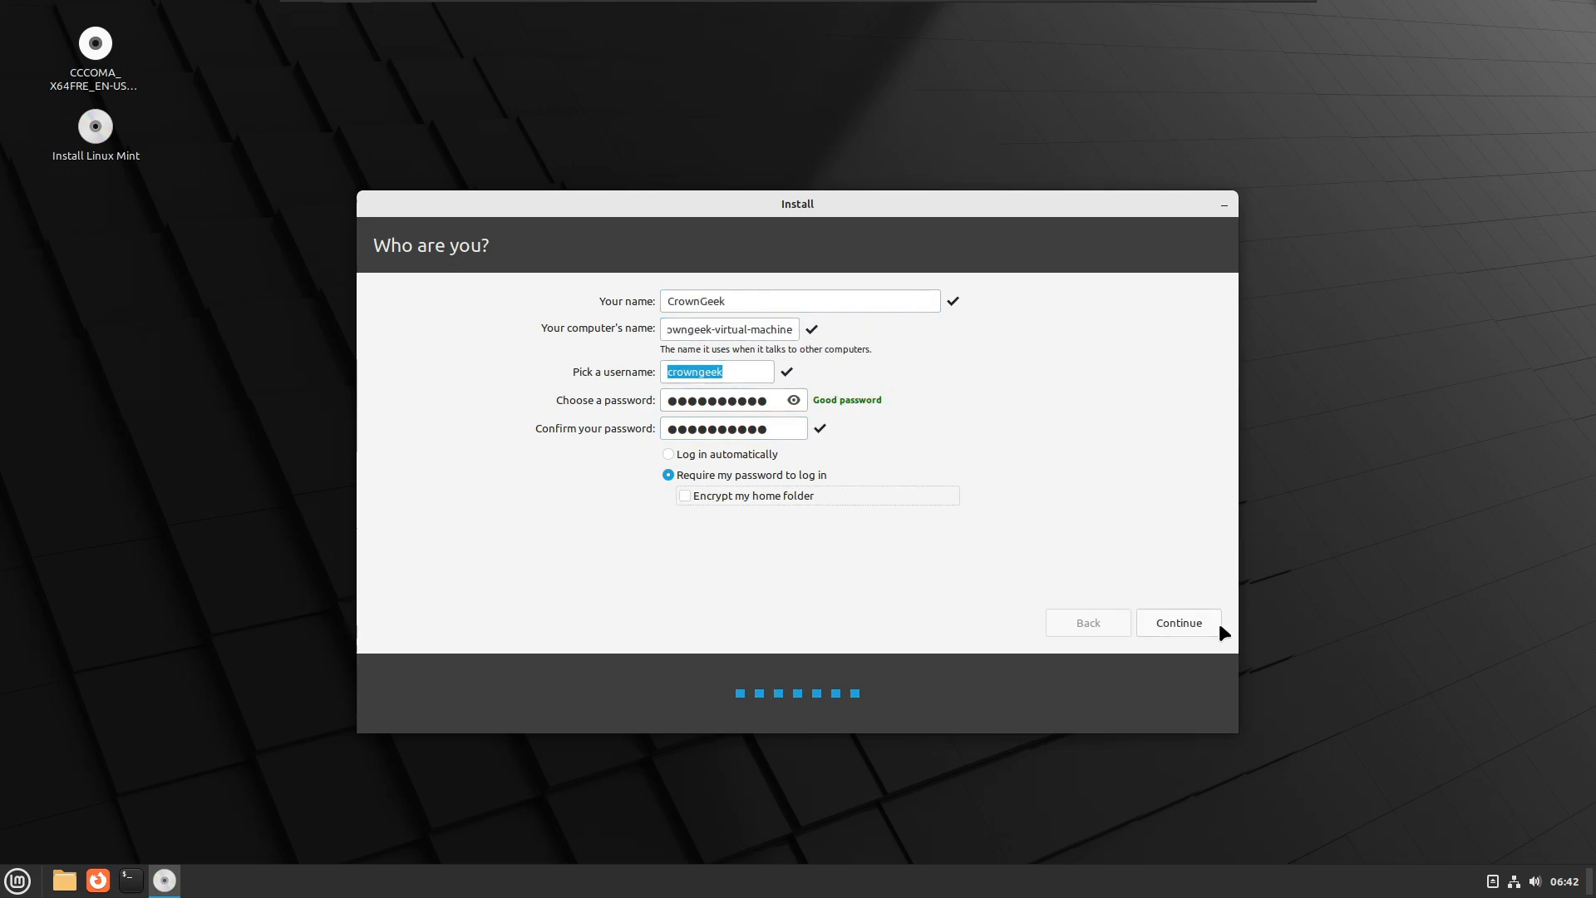
{"action": "left_click", "coordinate": [1177, 622]}
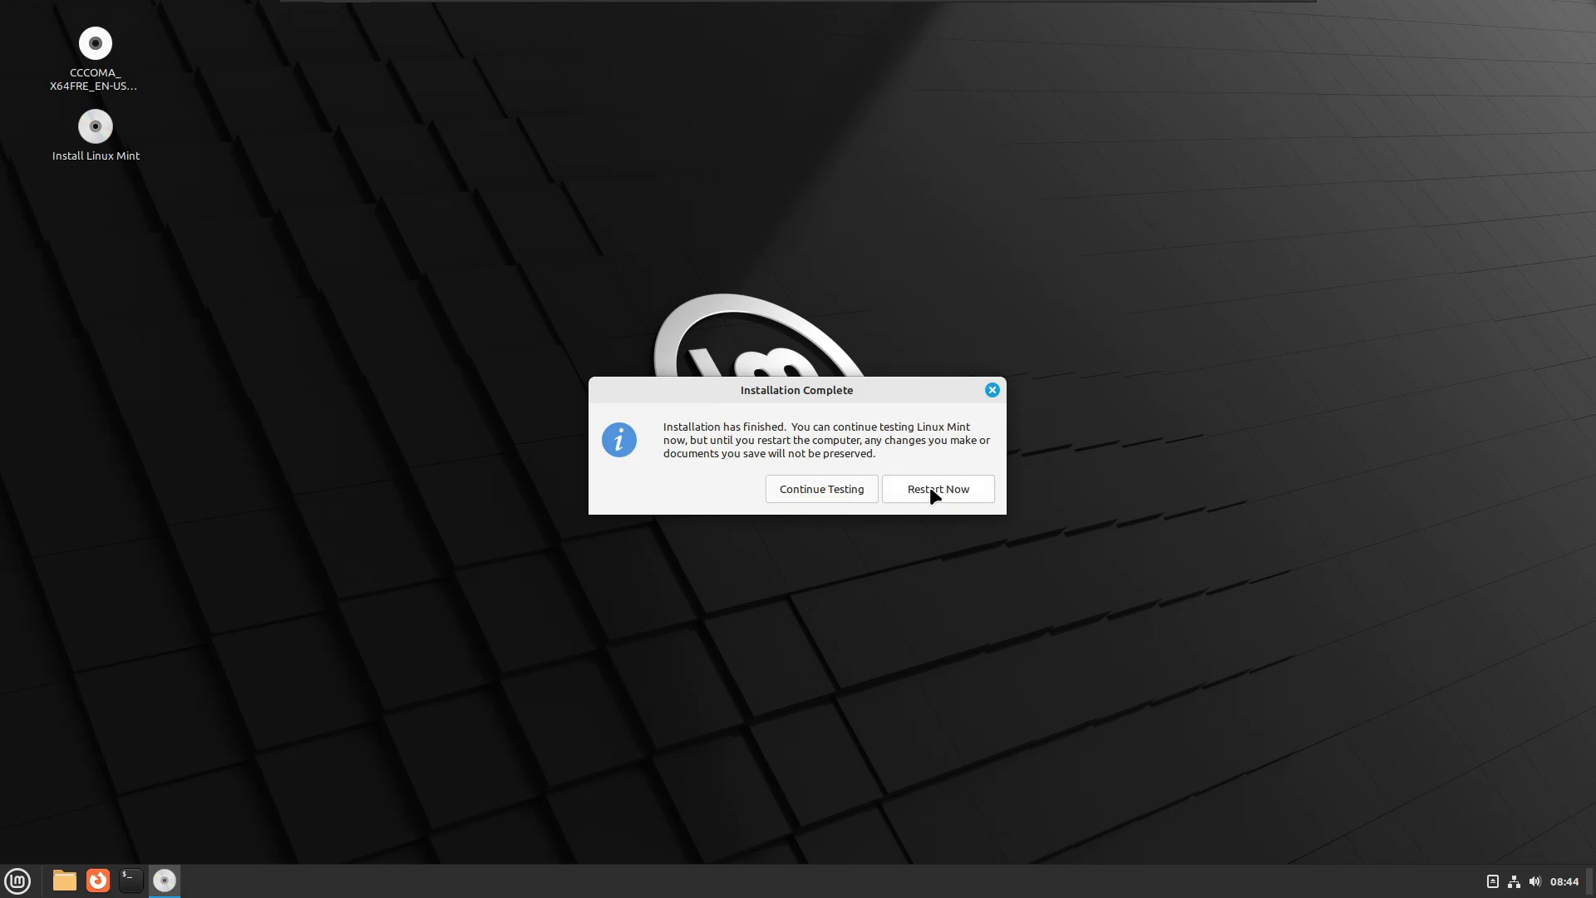
- Restart after Installation Complete and continue past removing the install medium to the login screen
{"action": "left_click", "coordinate": [936, 489]}
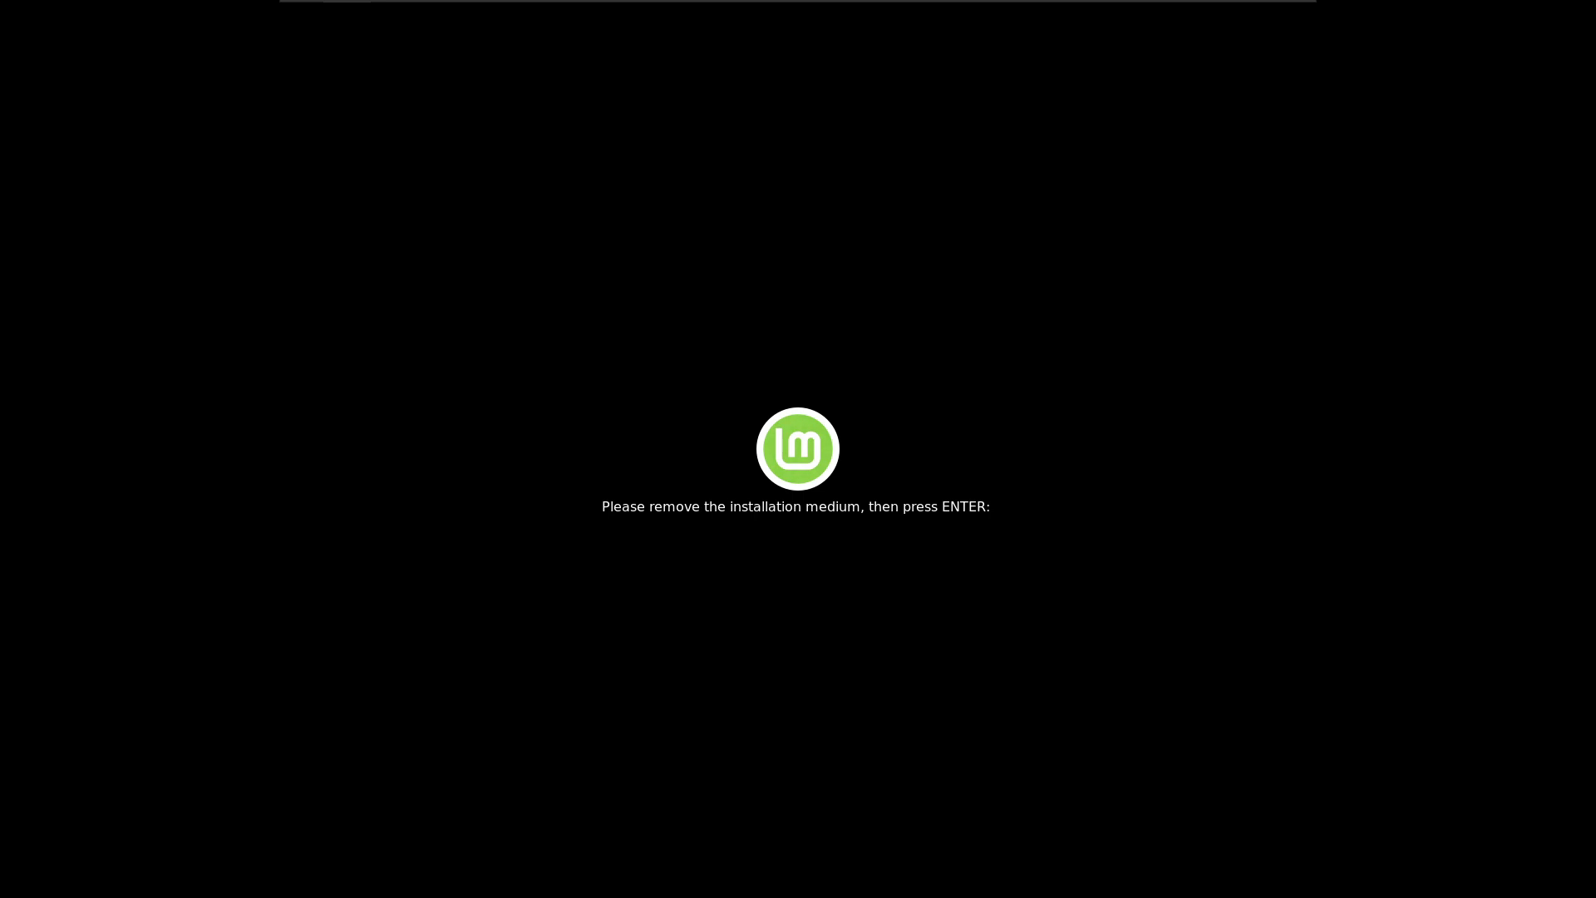
{"action": "key", "text": "enter"}
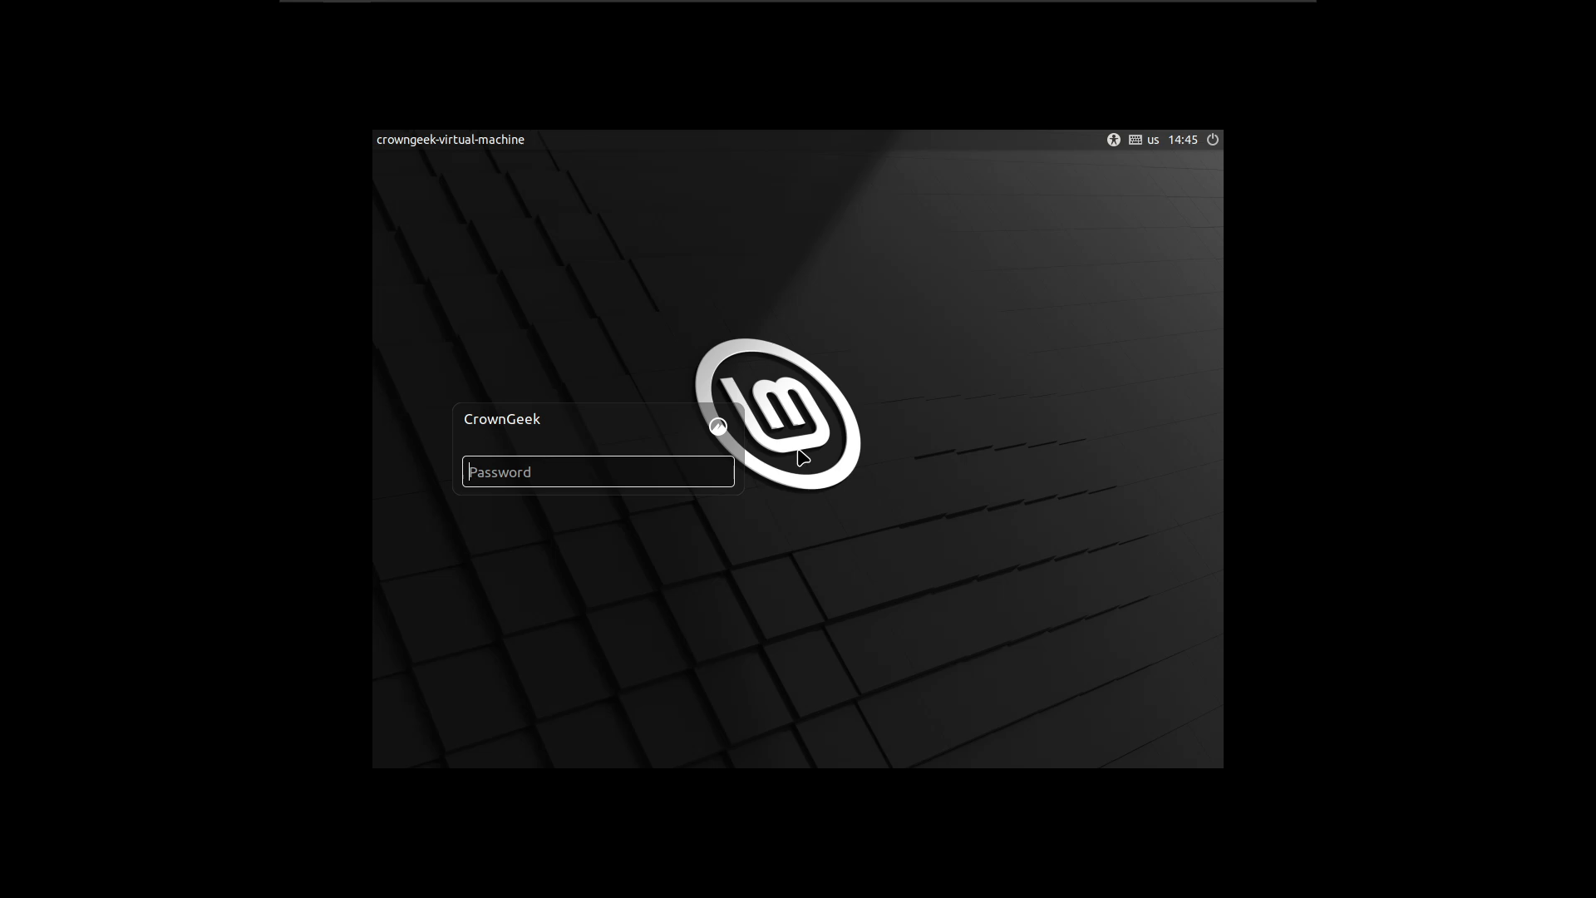
- Log in as CrownGeek, browse First Steps and Help in the Welcome window, then close it
{"action": "type", "text": "password"}
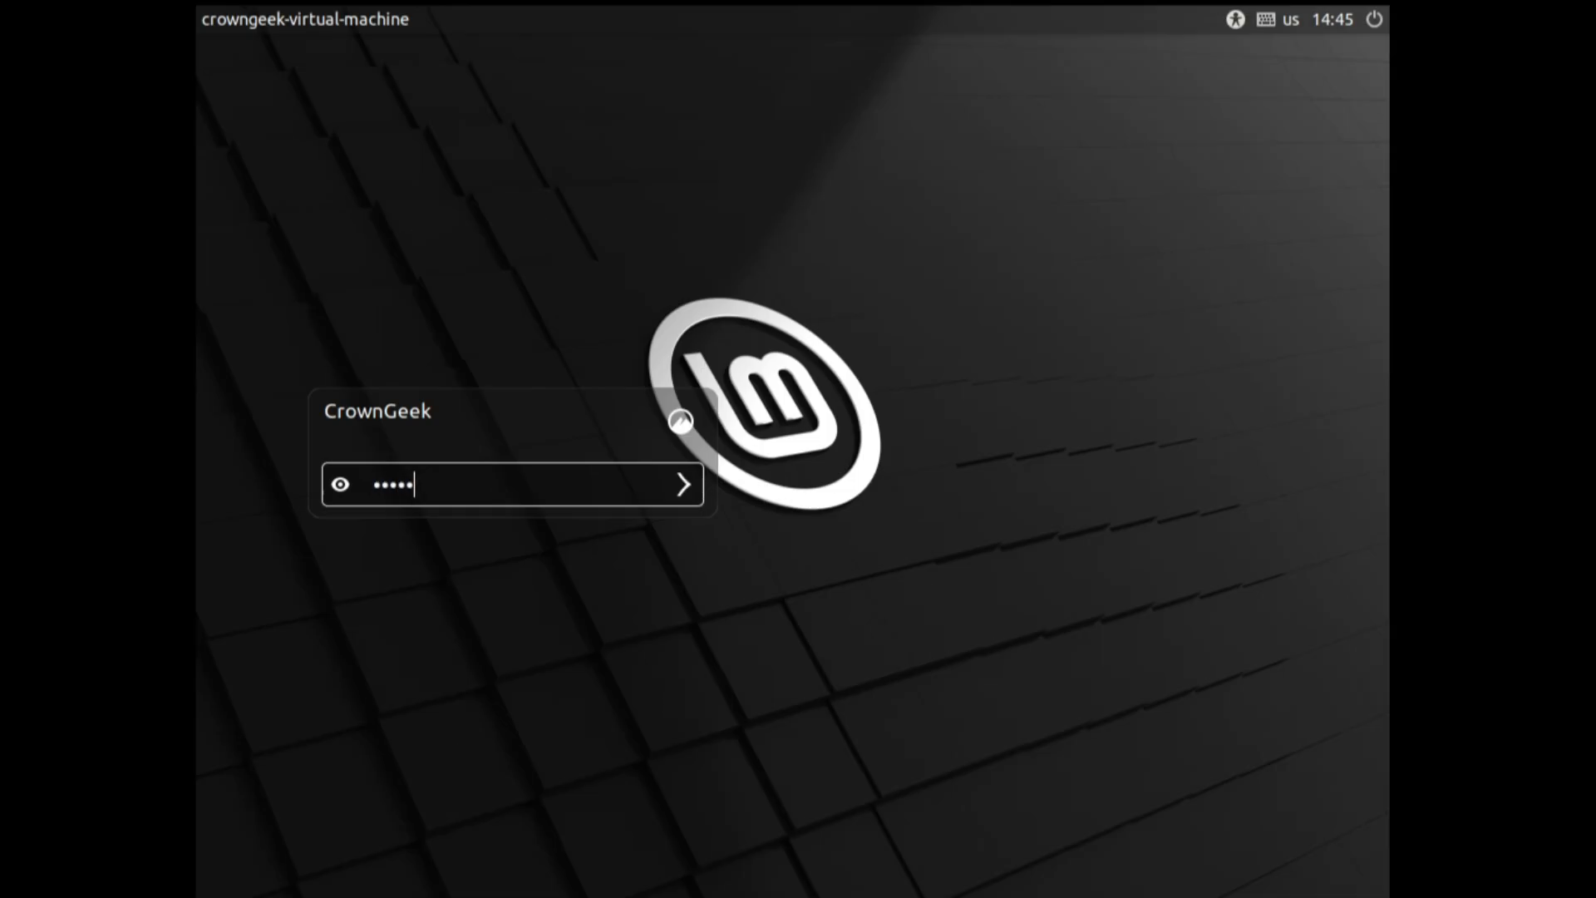
{"action": "left_click", "coordinate": [684, 484]}
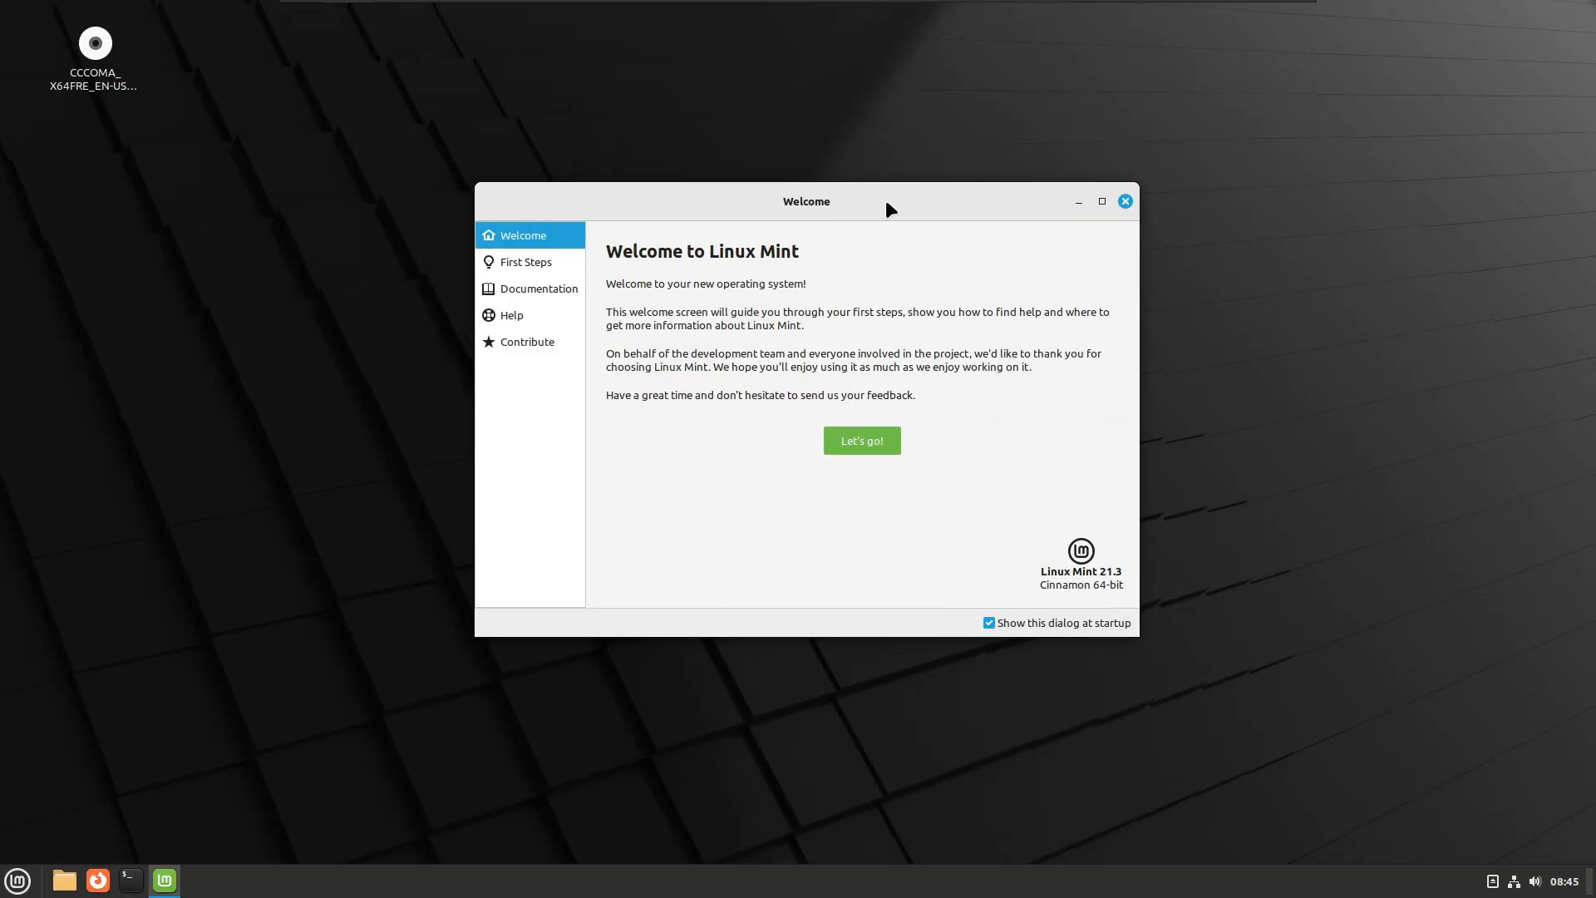
{"action": "left_click", "coordinate": [859, 439]}
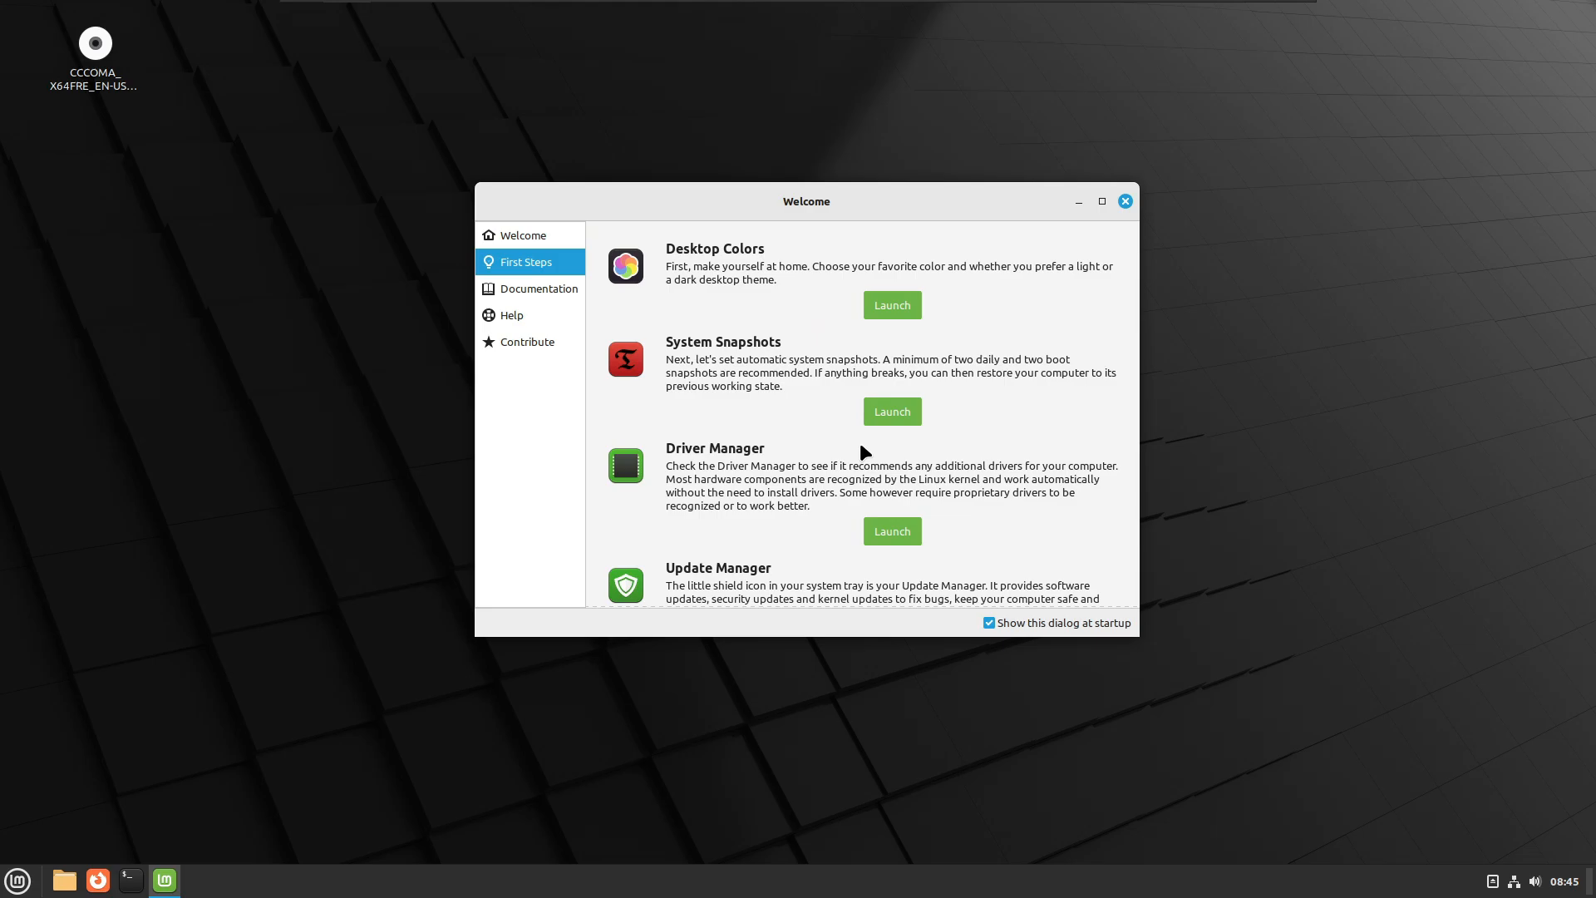
{"action": "mouse_move", "coordinate": [810, 429]}
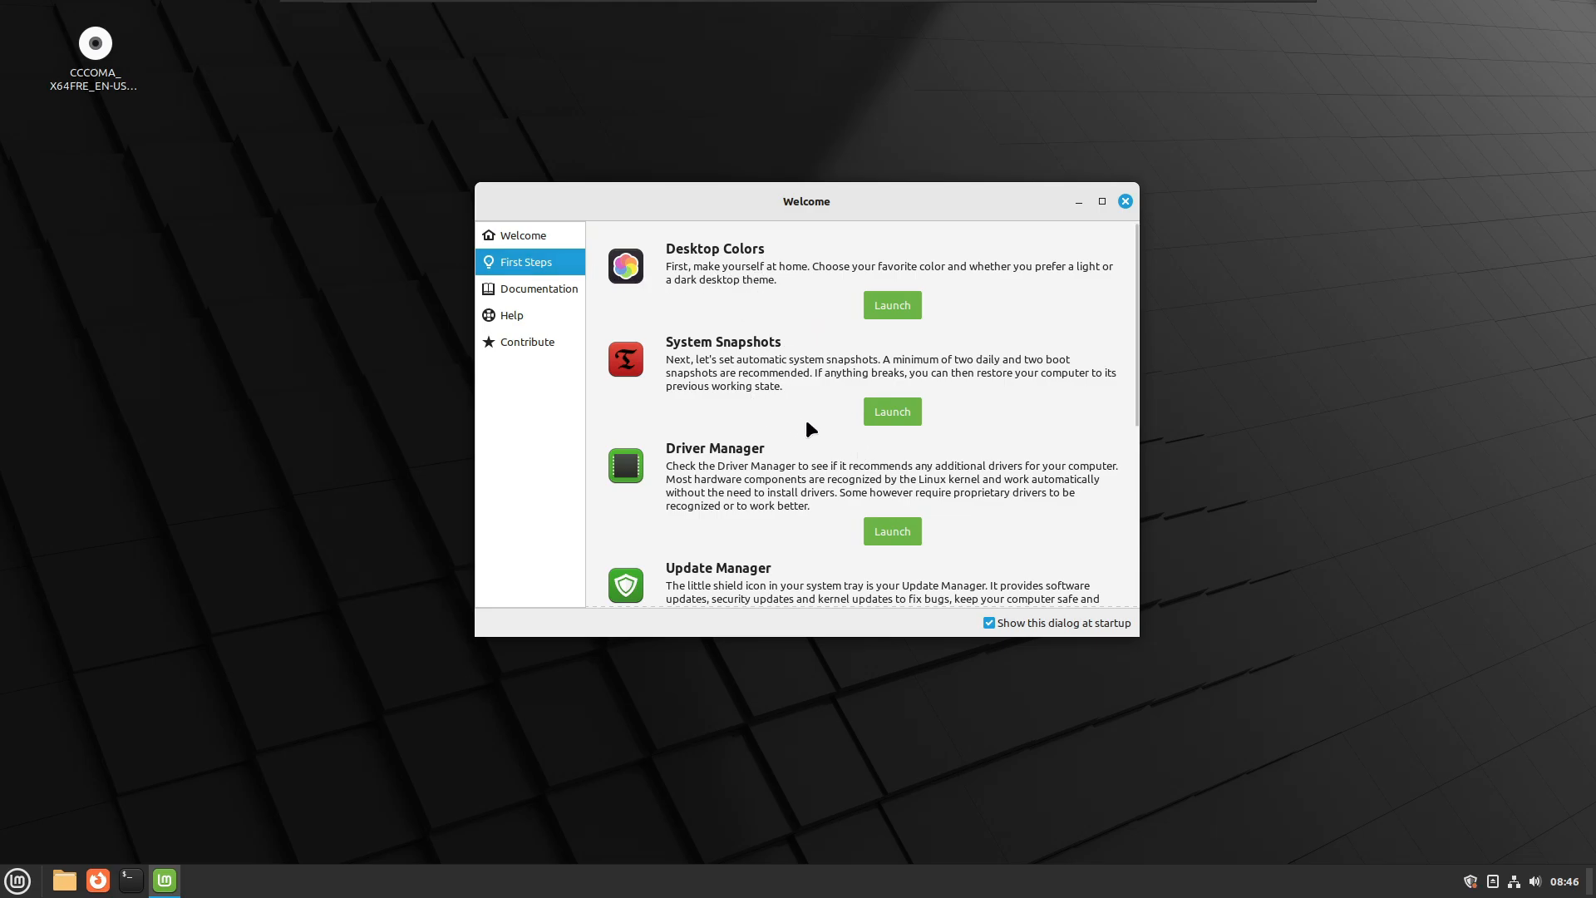
{"action": "mouse_move", "coordinate": [644, 328]}
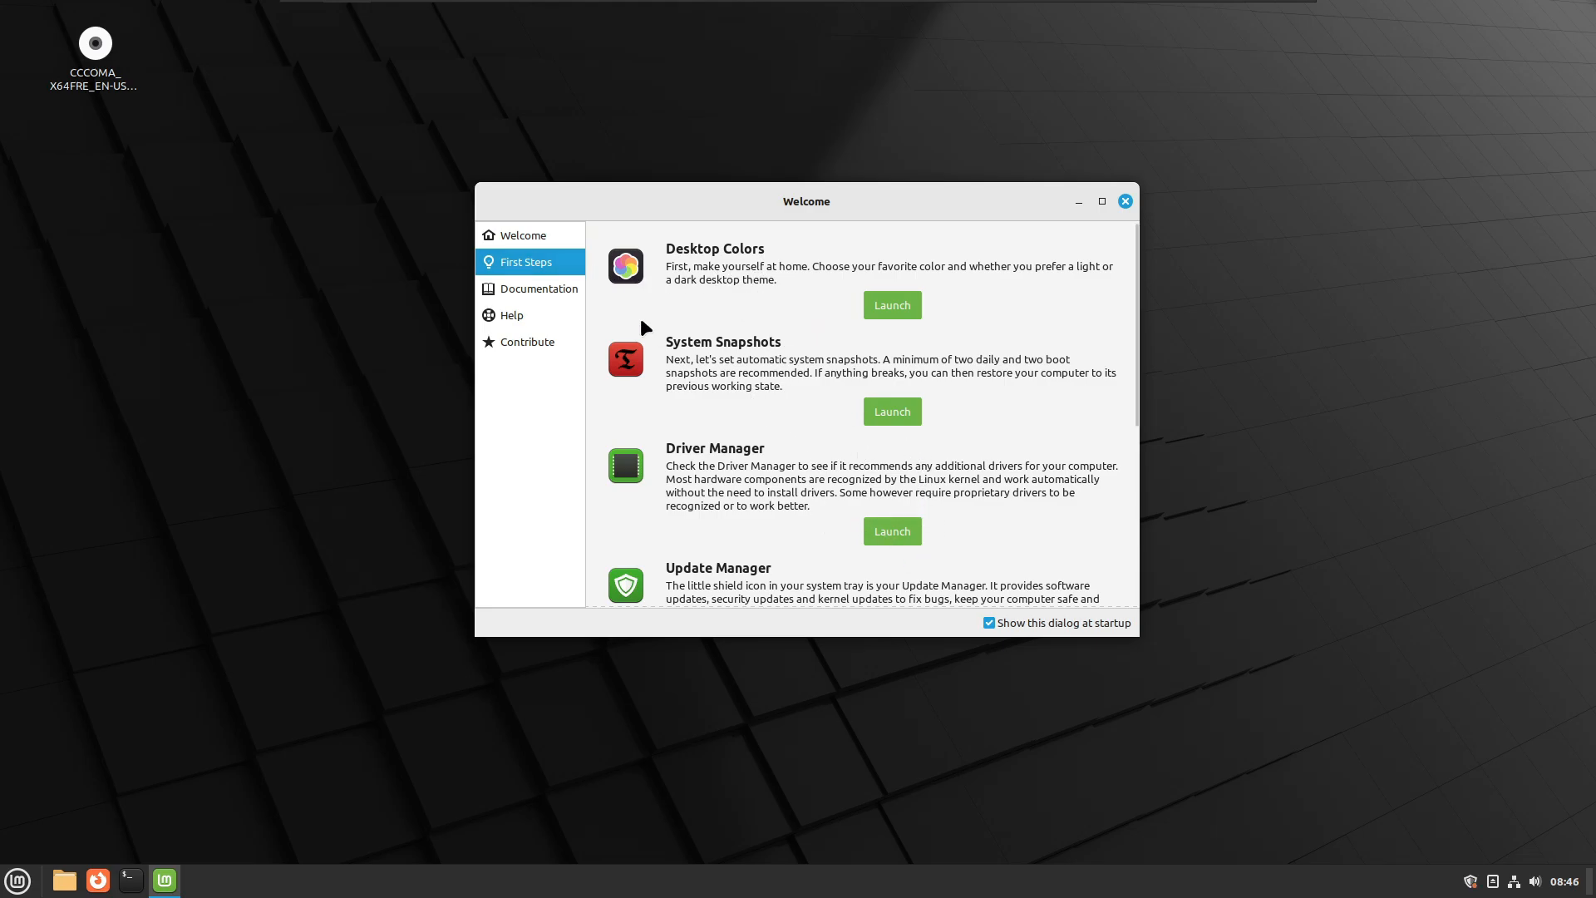
{"action": "left_click", "coordinate": [512, 314]}
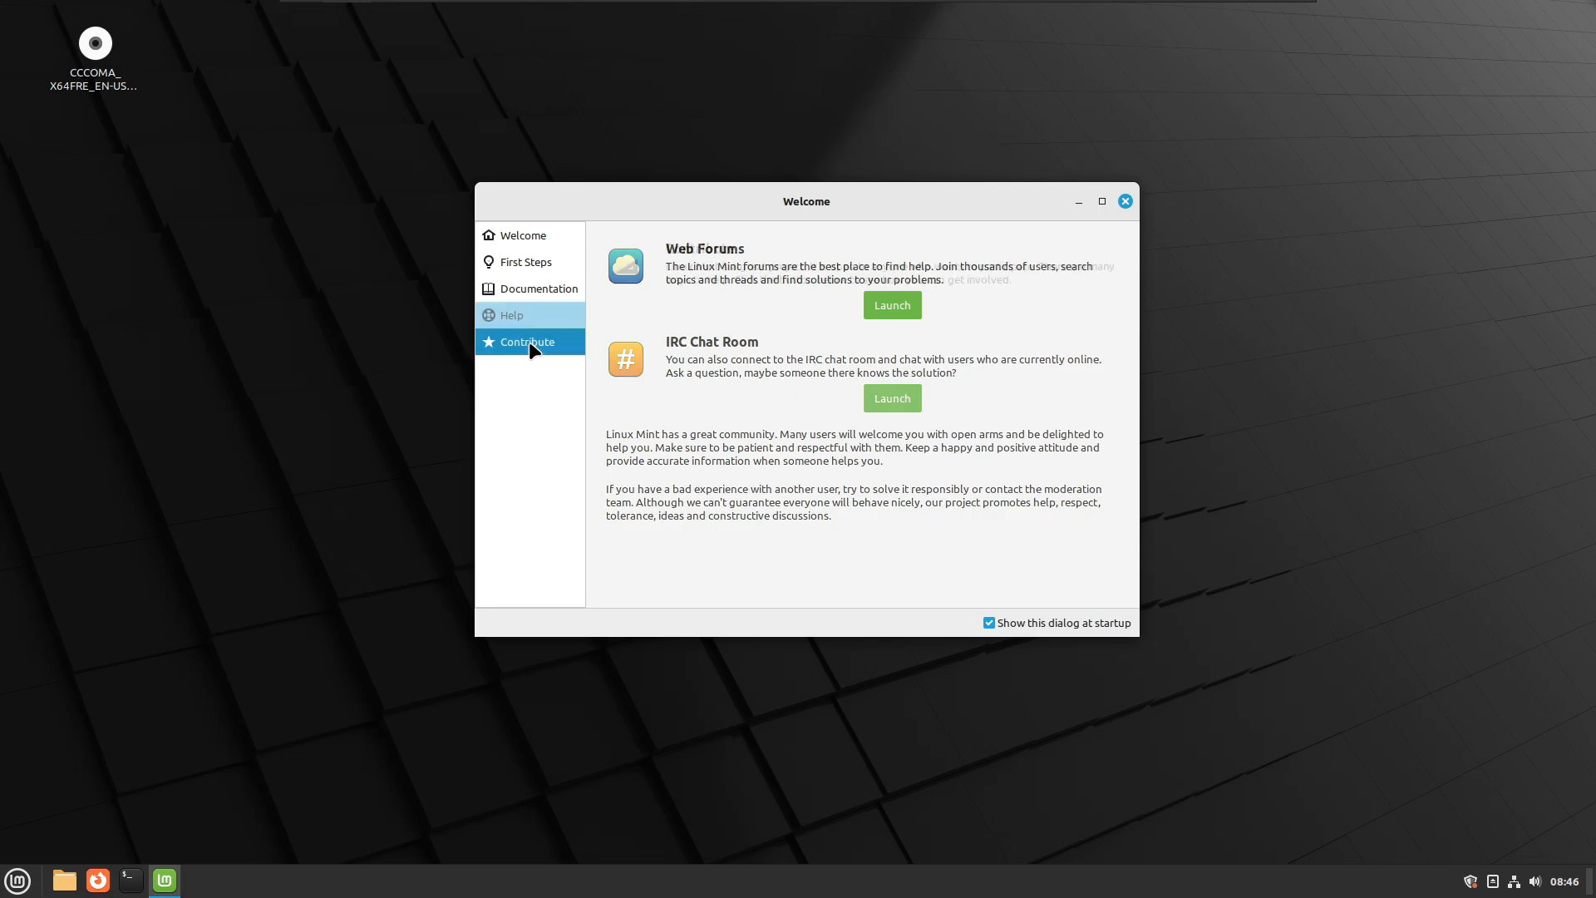
{"action": "left_click", "coordinate": [1124, 201]}
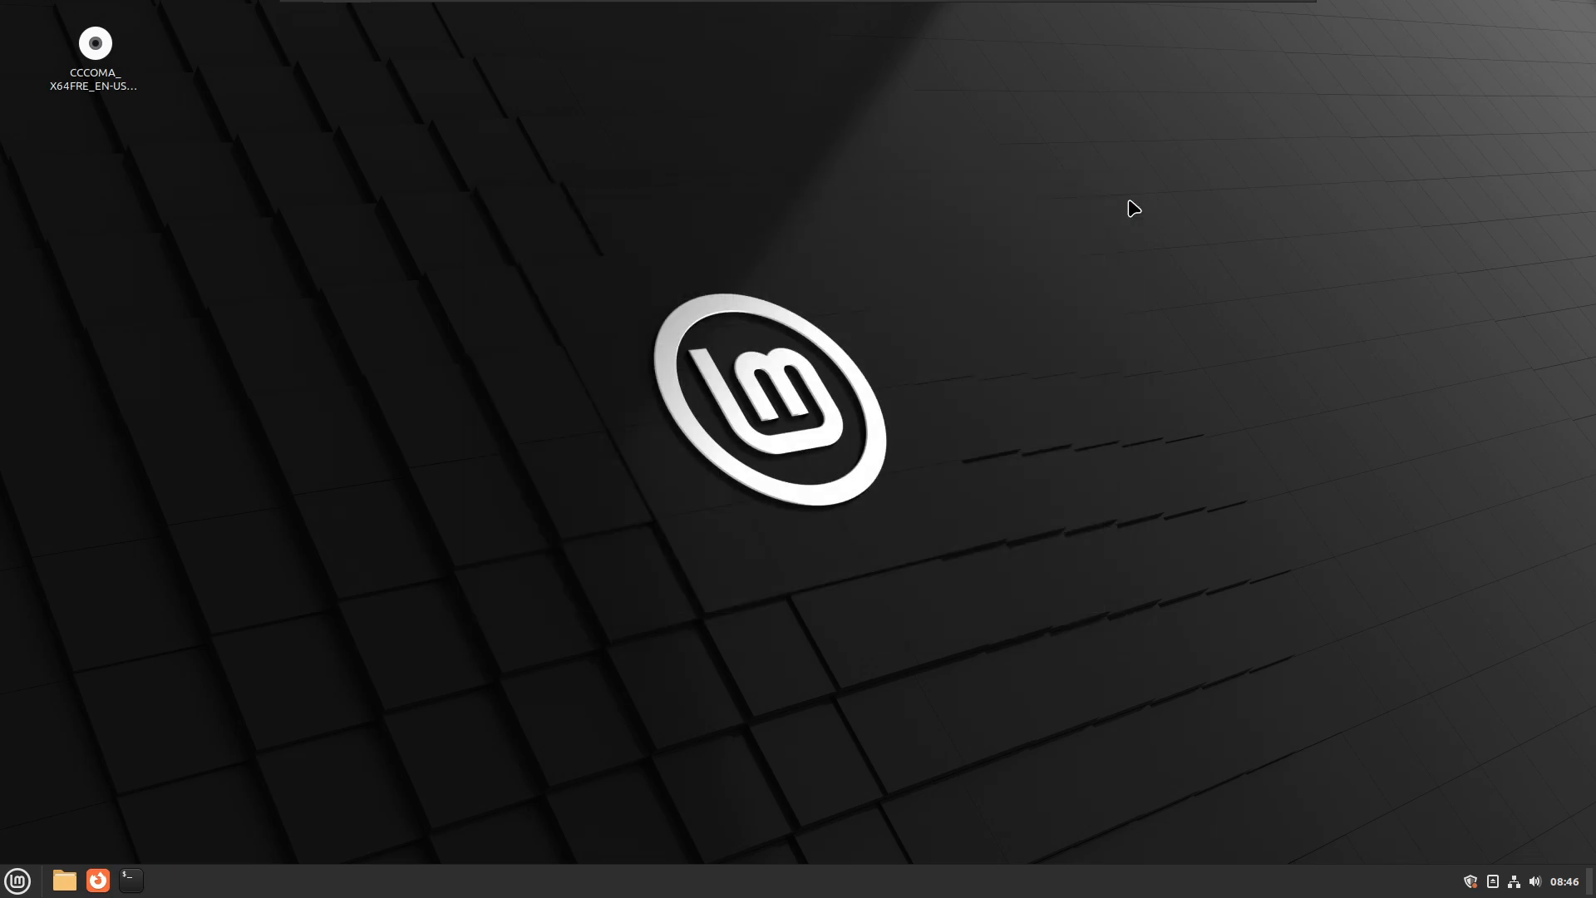
{"action": "mouse_move", "coordinate": [893, 310]}
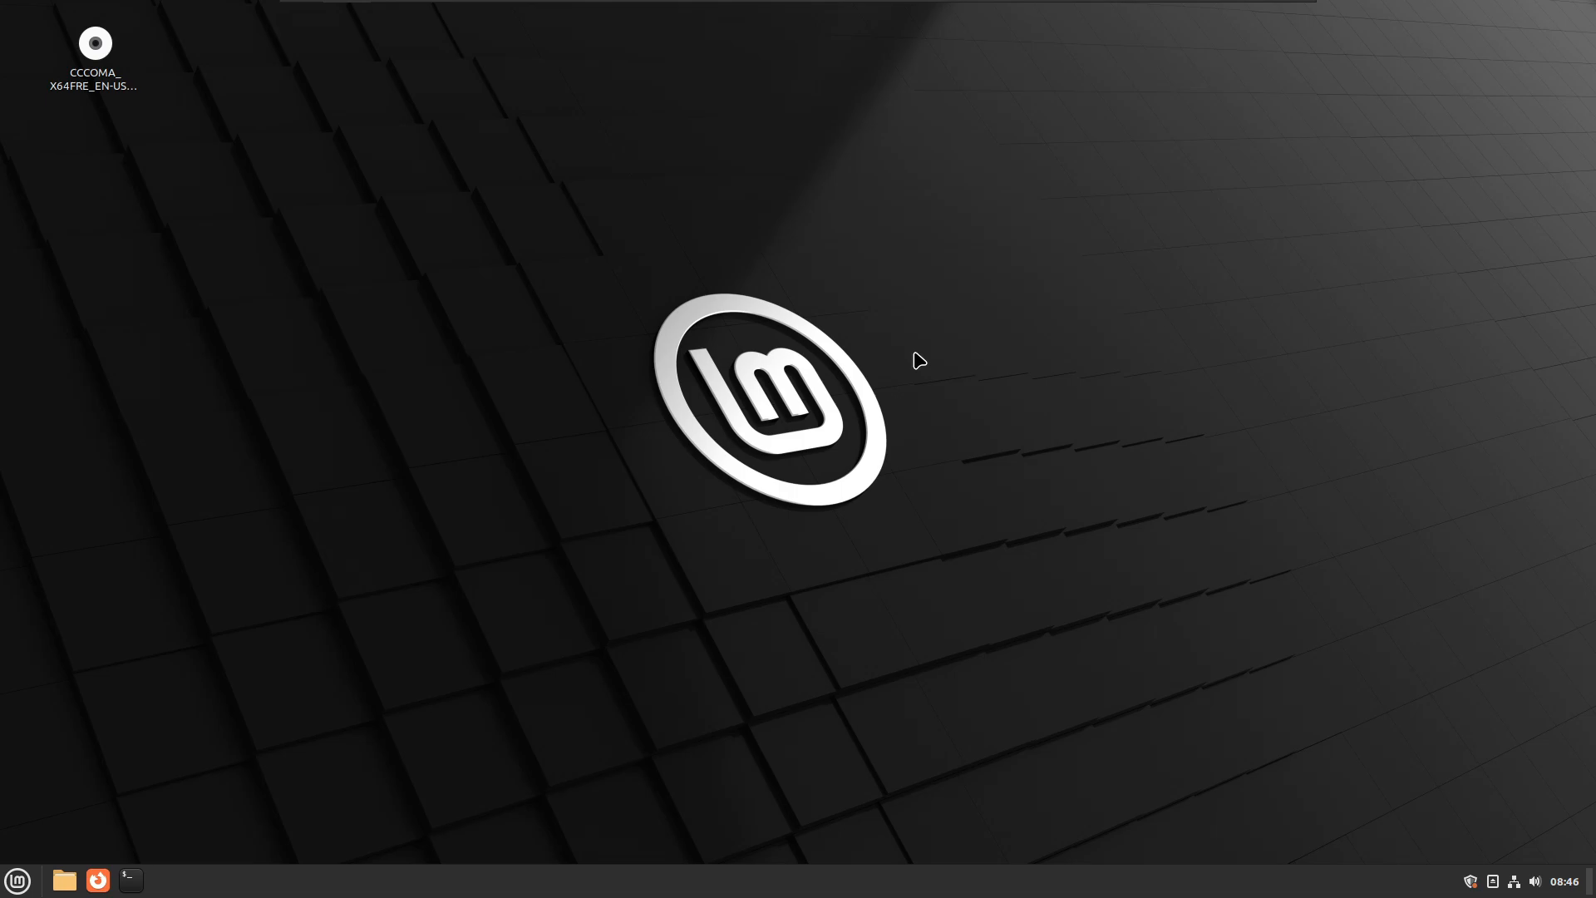
{"action": "mouse_move", "coordinate": [914, 378]}
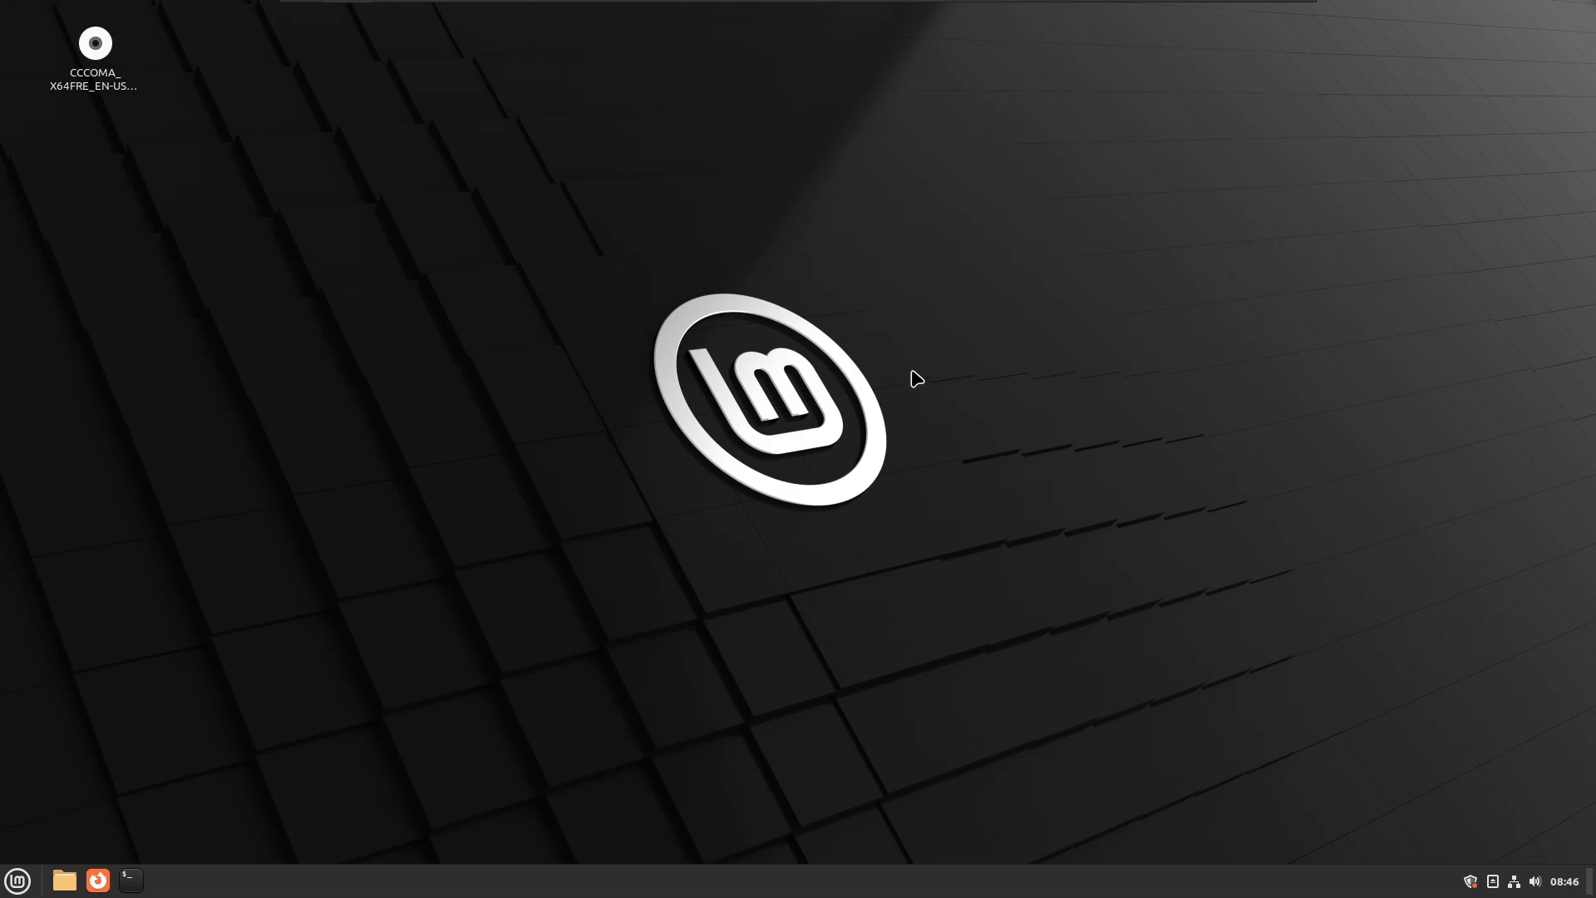
- Use the Mint applications menu to restart the installed system to its GRUB menu
{"action": "left_click", "coordinate": [17, 879]}
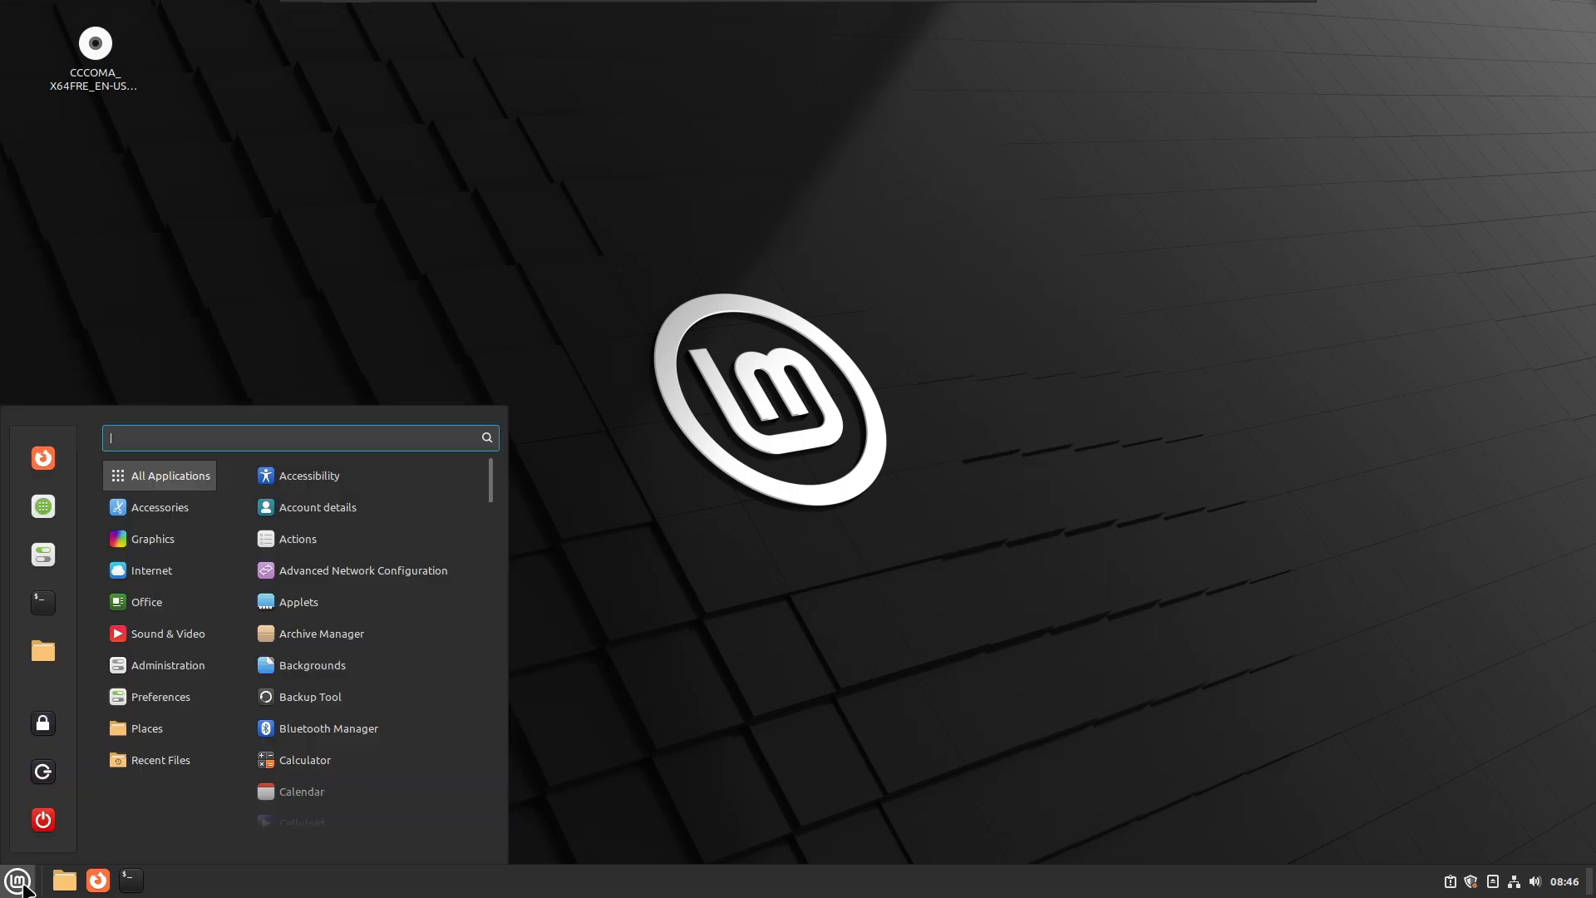
{"action": "left_click", "coordinate": [17, 879]}
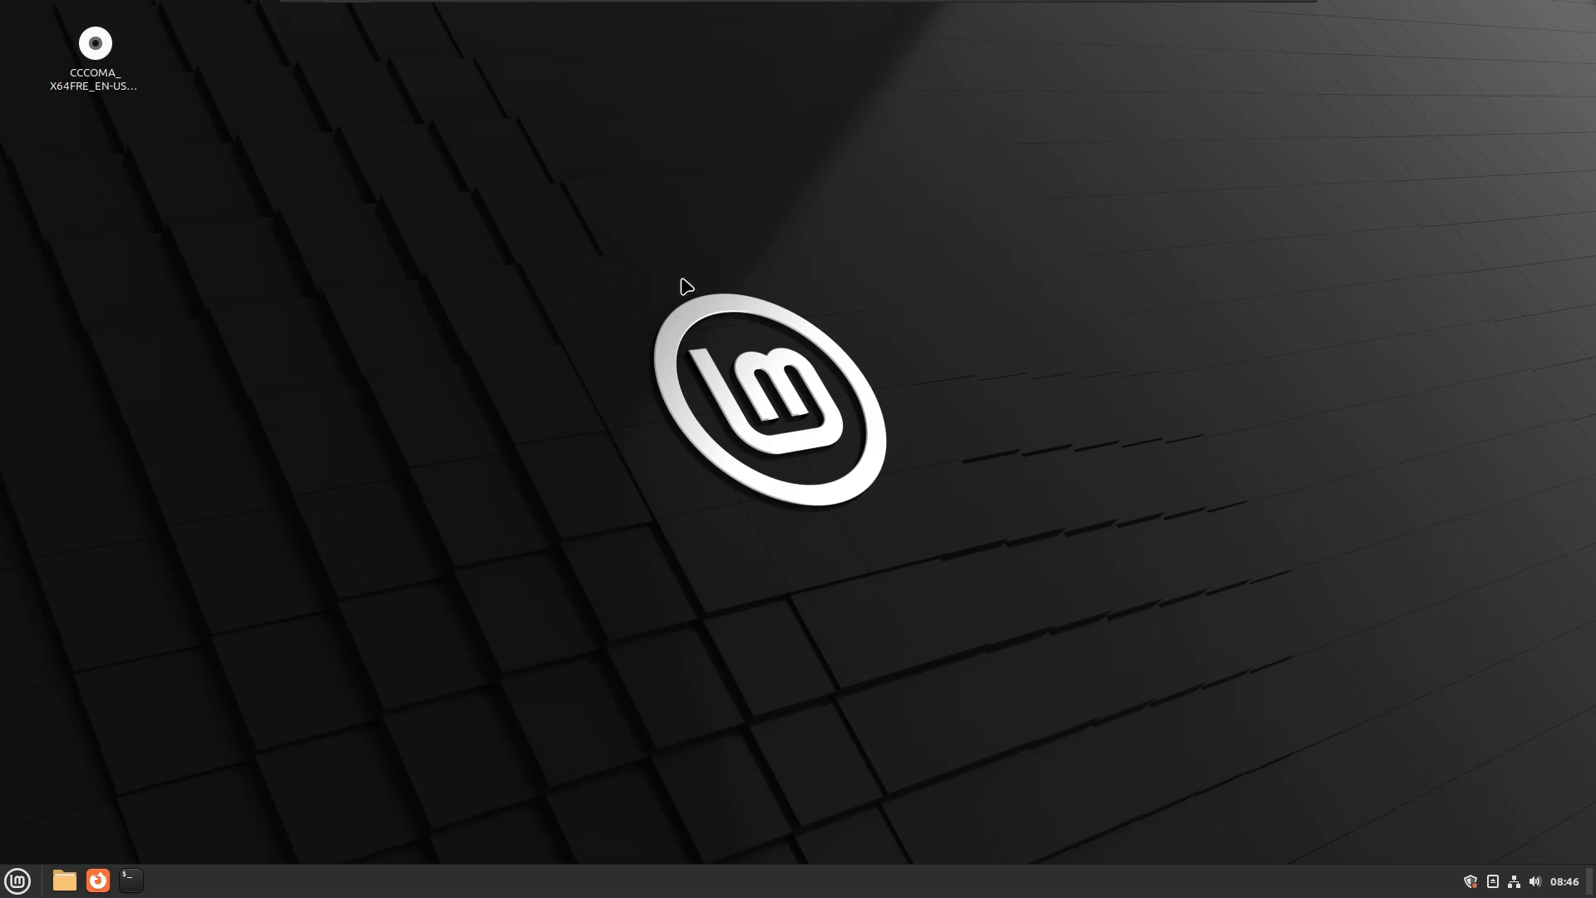
{"action": "mouse_move", "coordinate": [30, 886]}
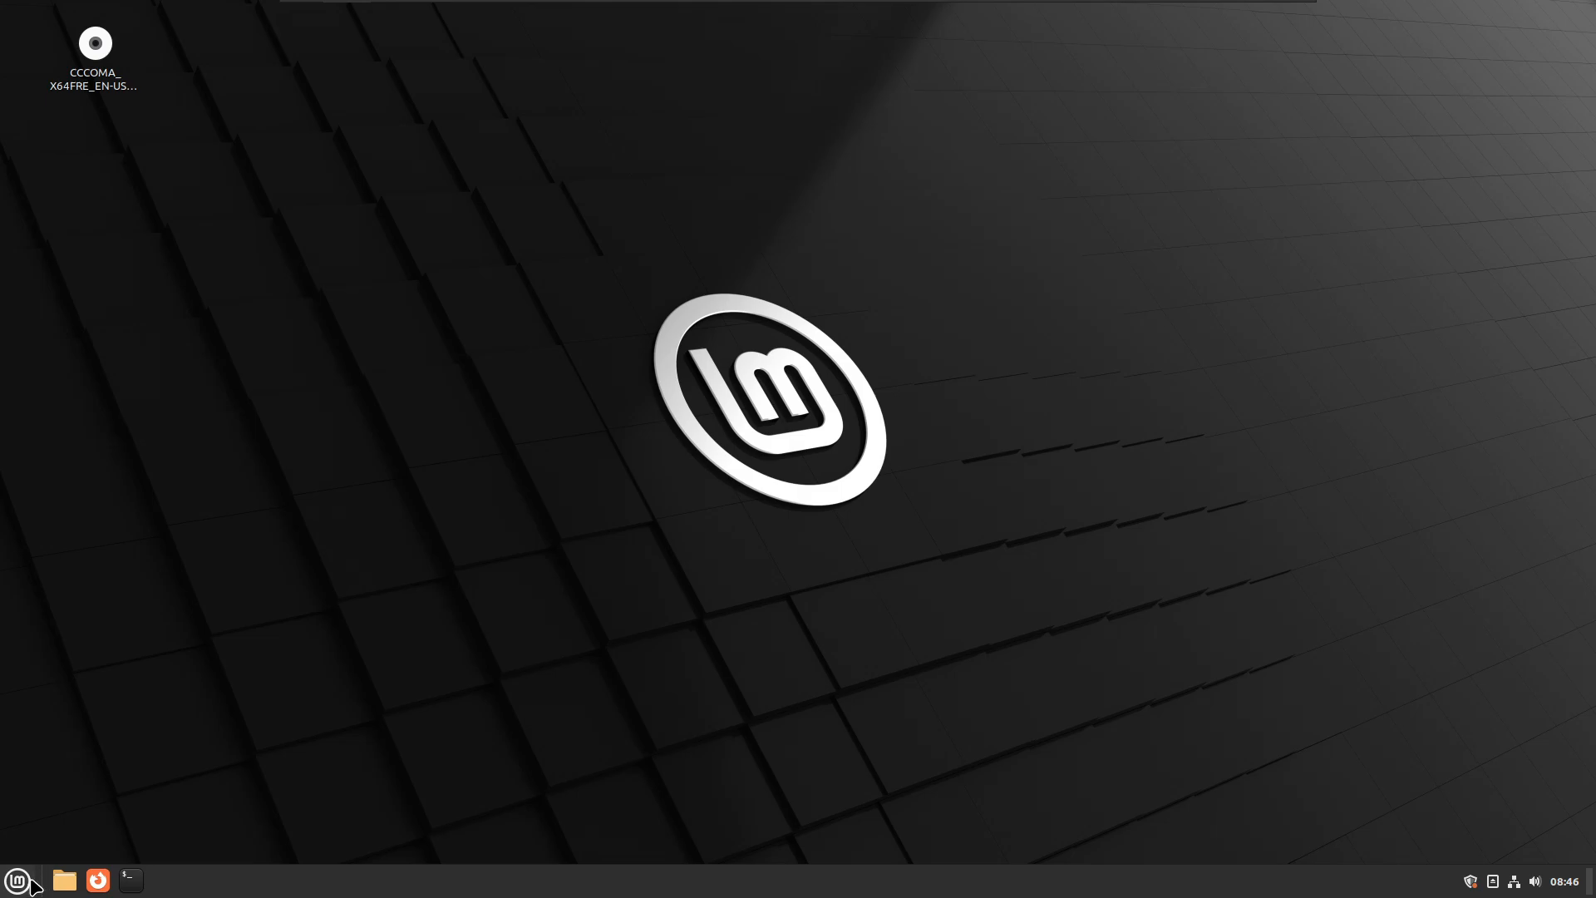
{"action": "left_click", "coordinate": [17, 879]}
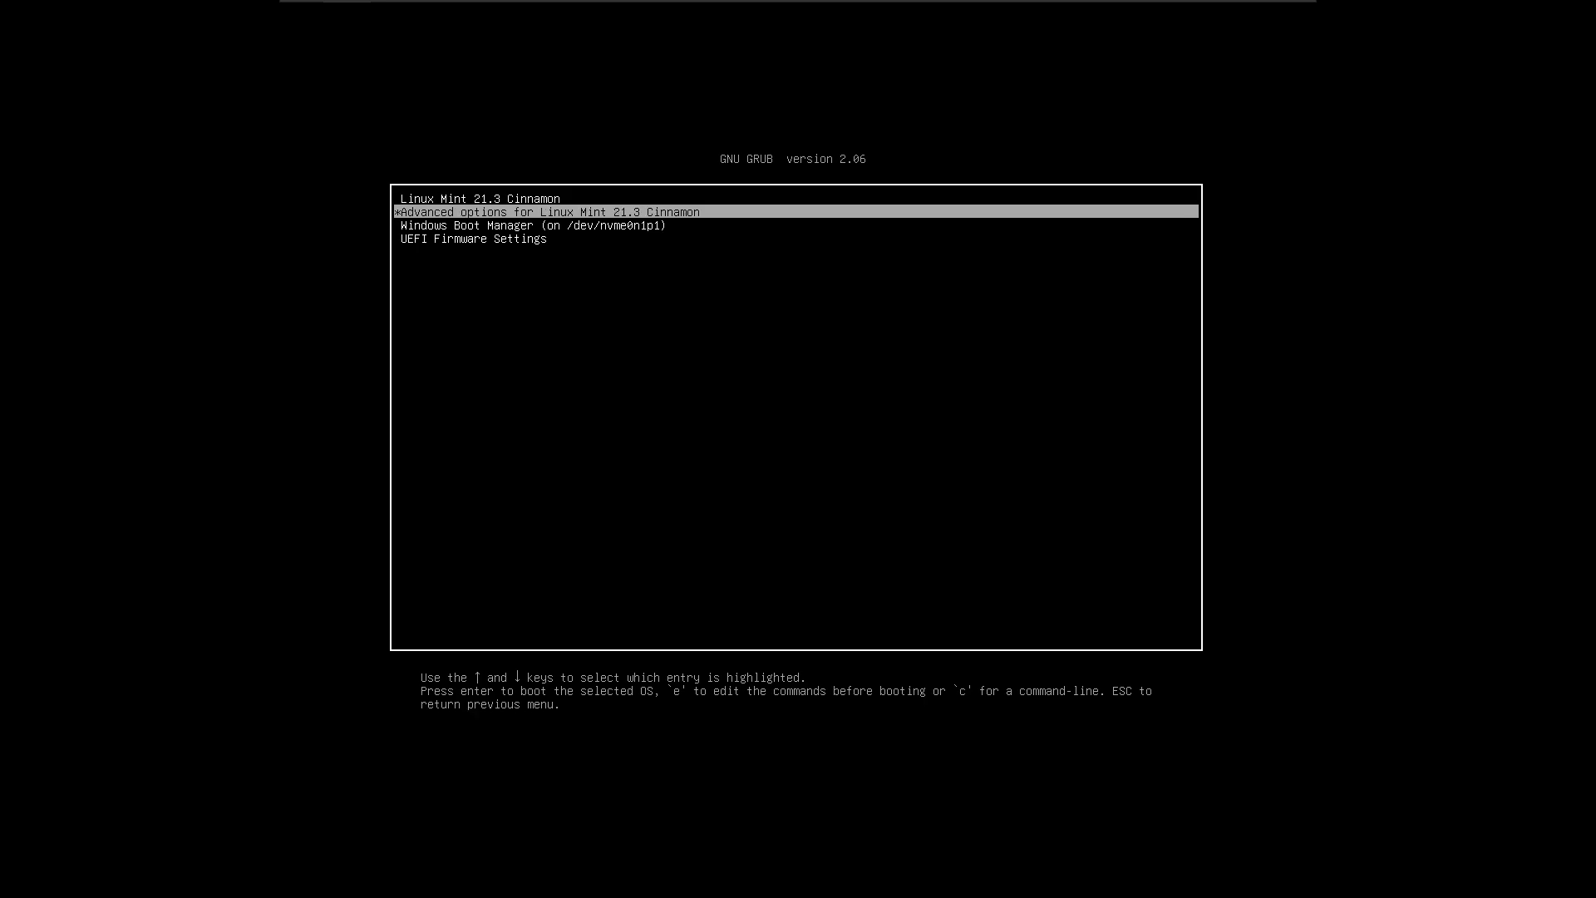
- Move through the GRUB entries for Linux Mint and Windows, then boot Windows Boot Manager
{"action": "key", "text": "Down"}
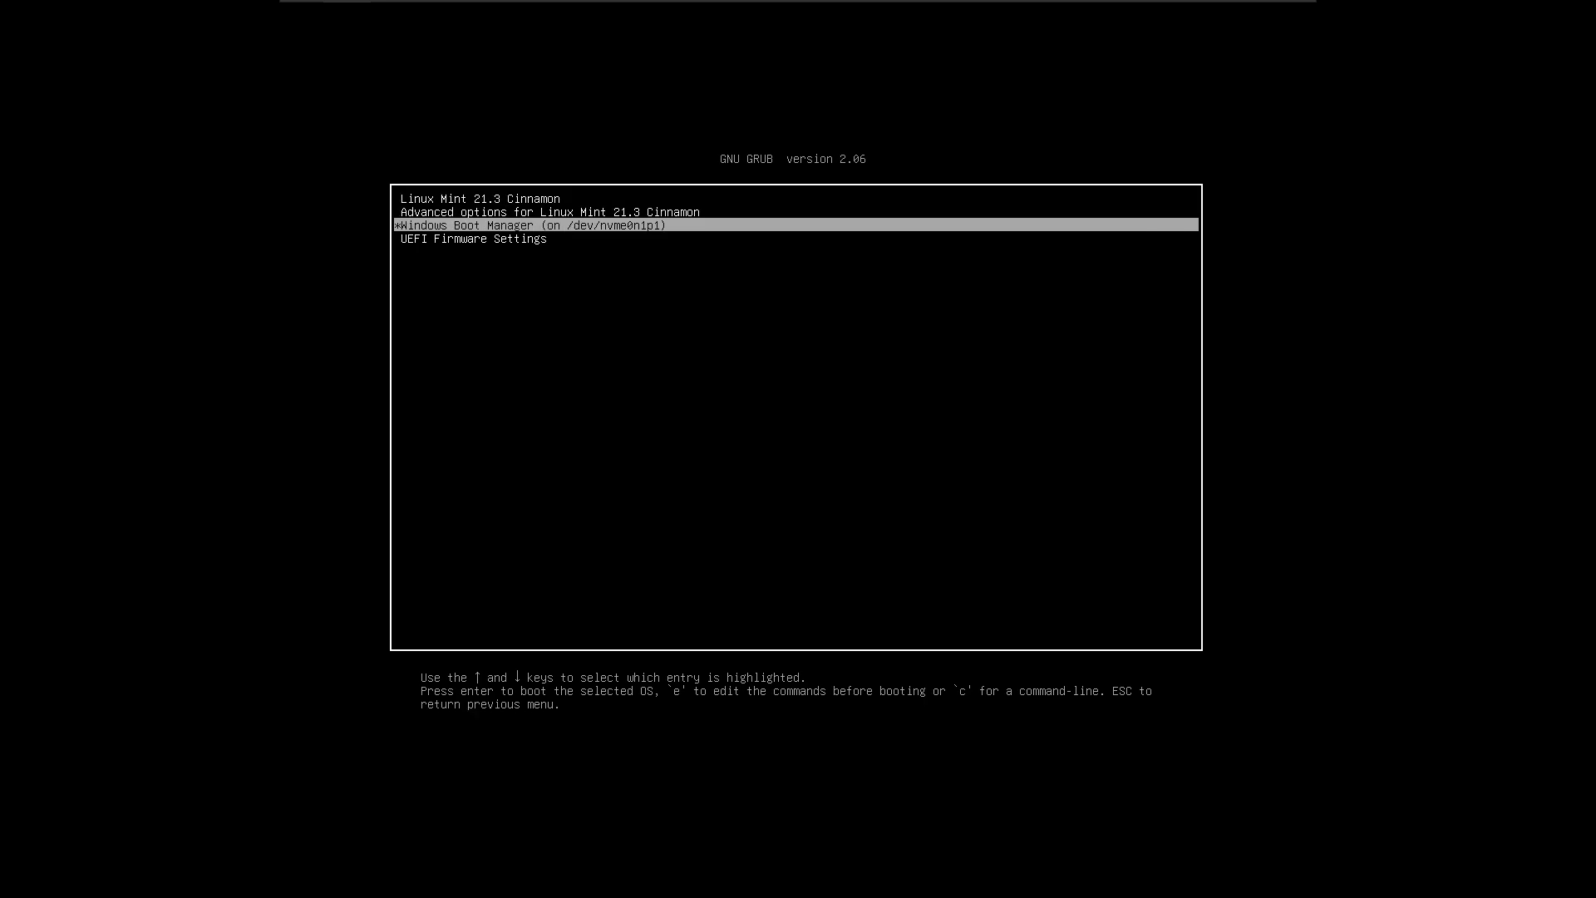
{"action": "key", "text": "Up"}
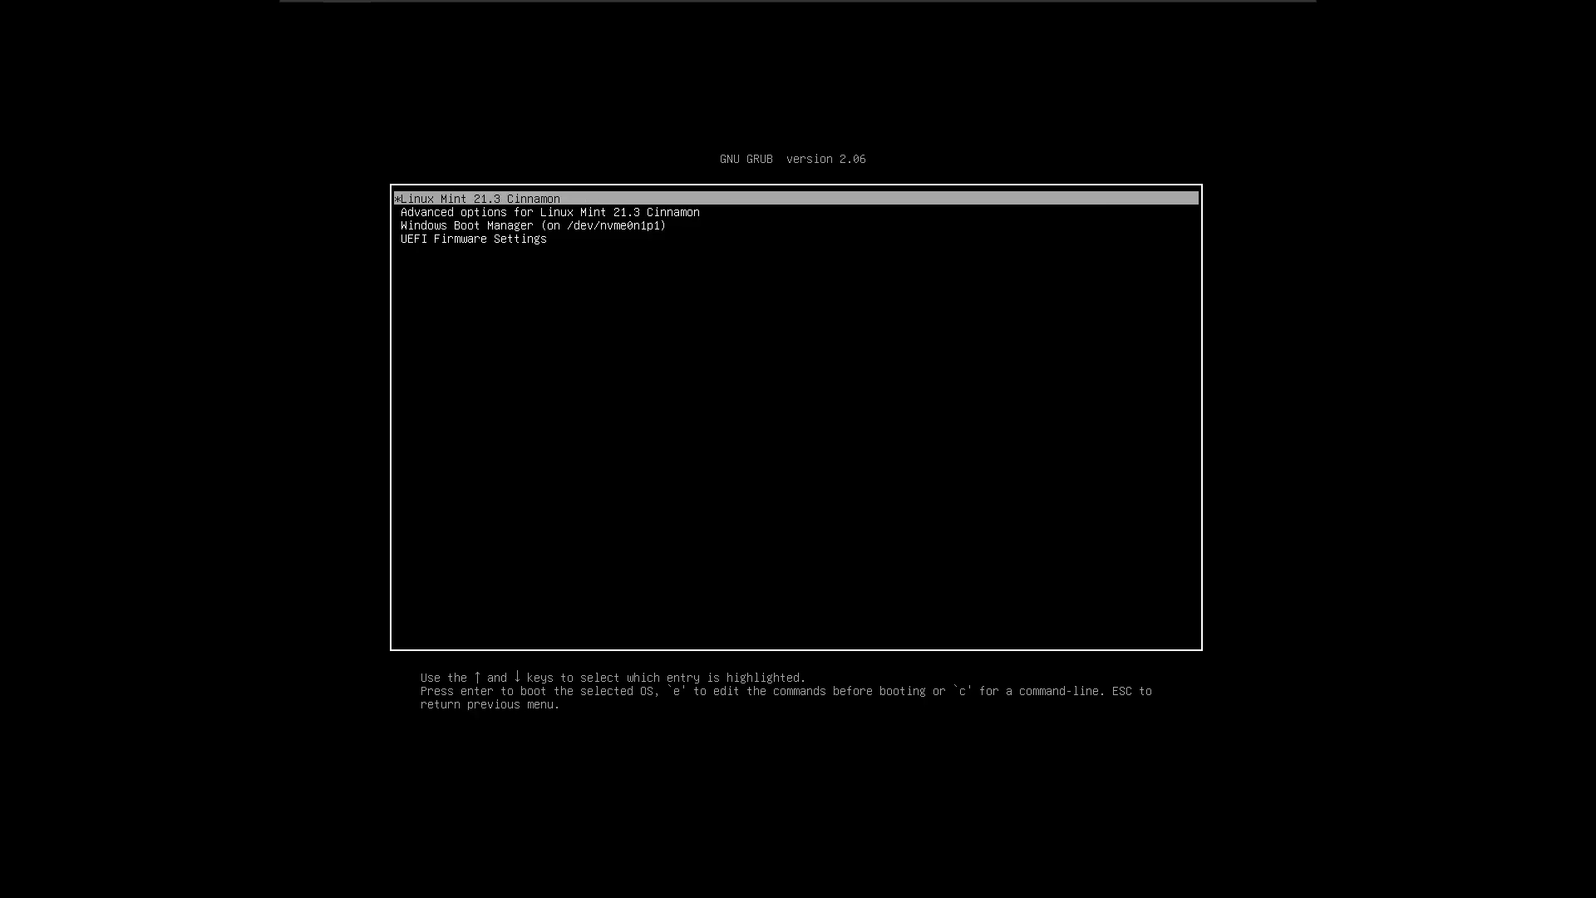
{"action": "key", "text": "Down"}
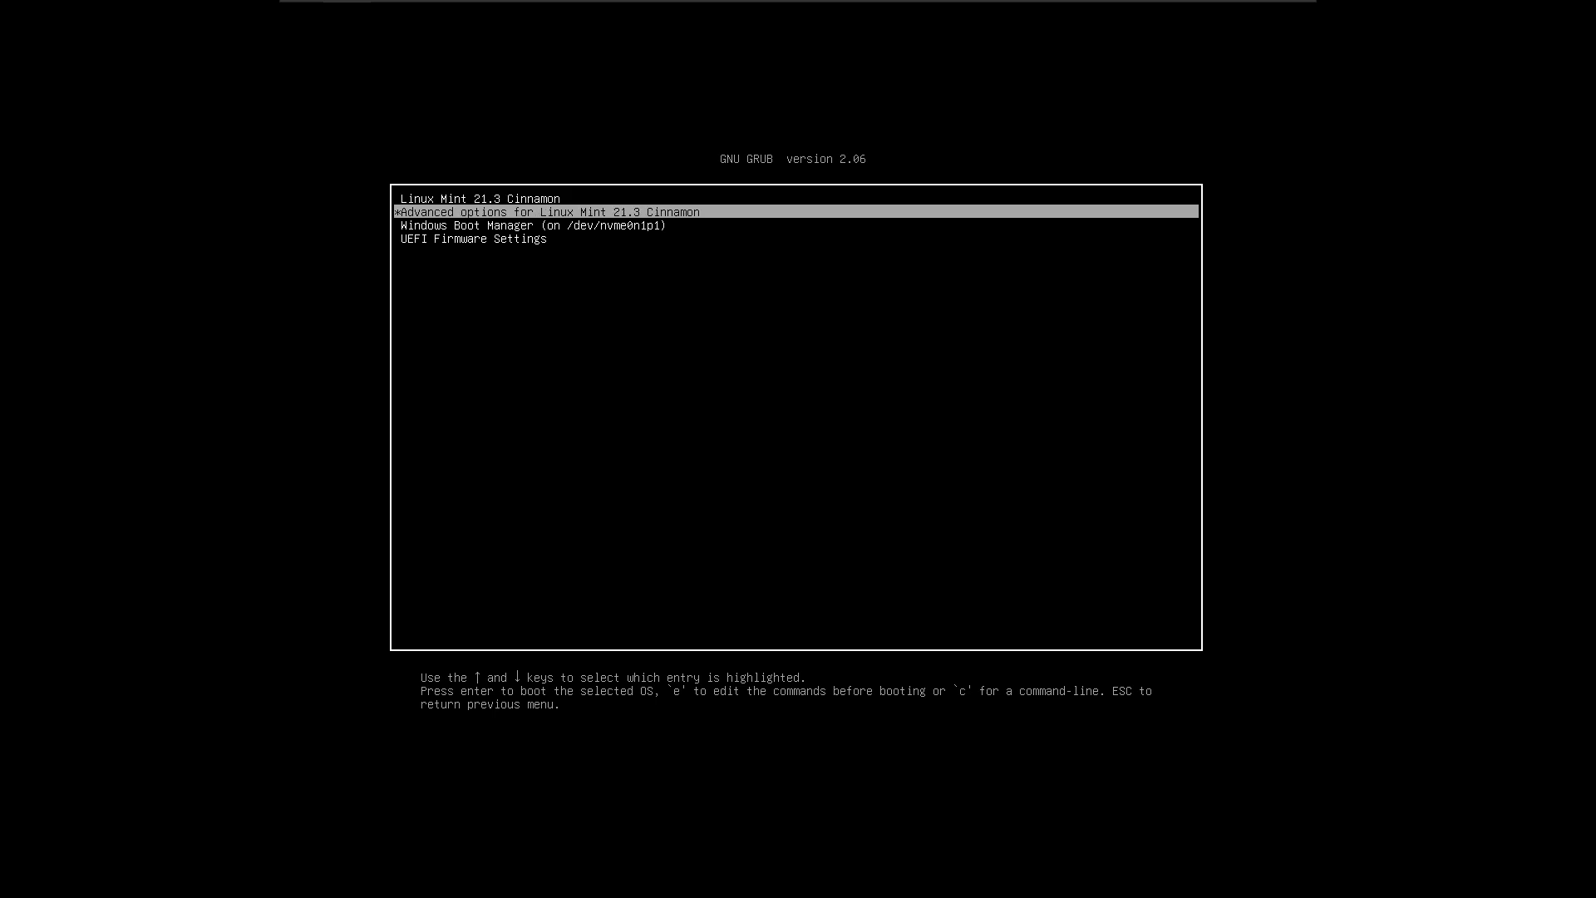
{"action": "key", "text": "Down"}
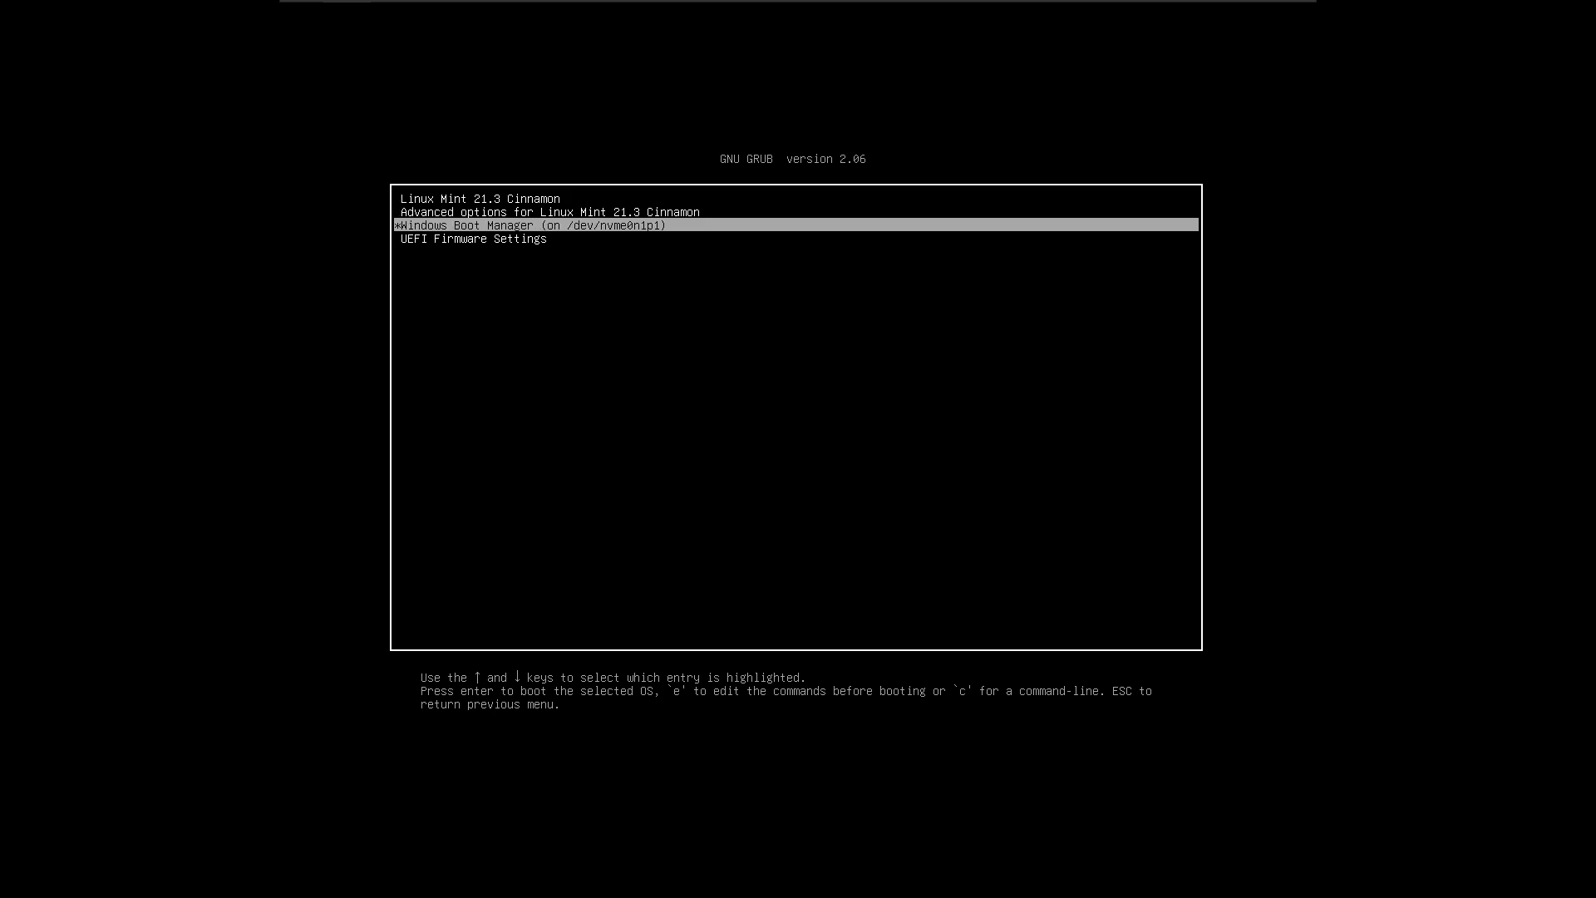
{"action": "key", "text": "Return"}
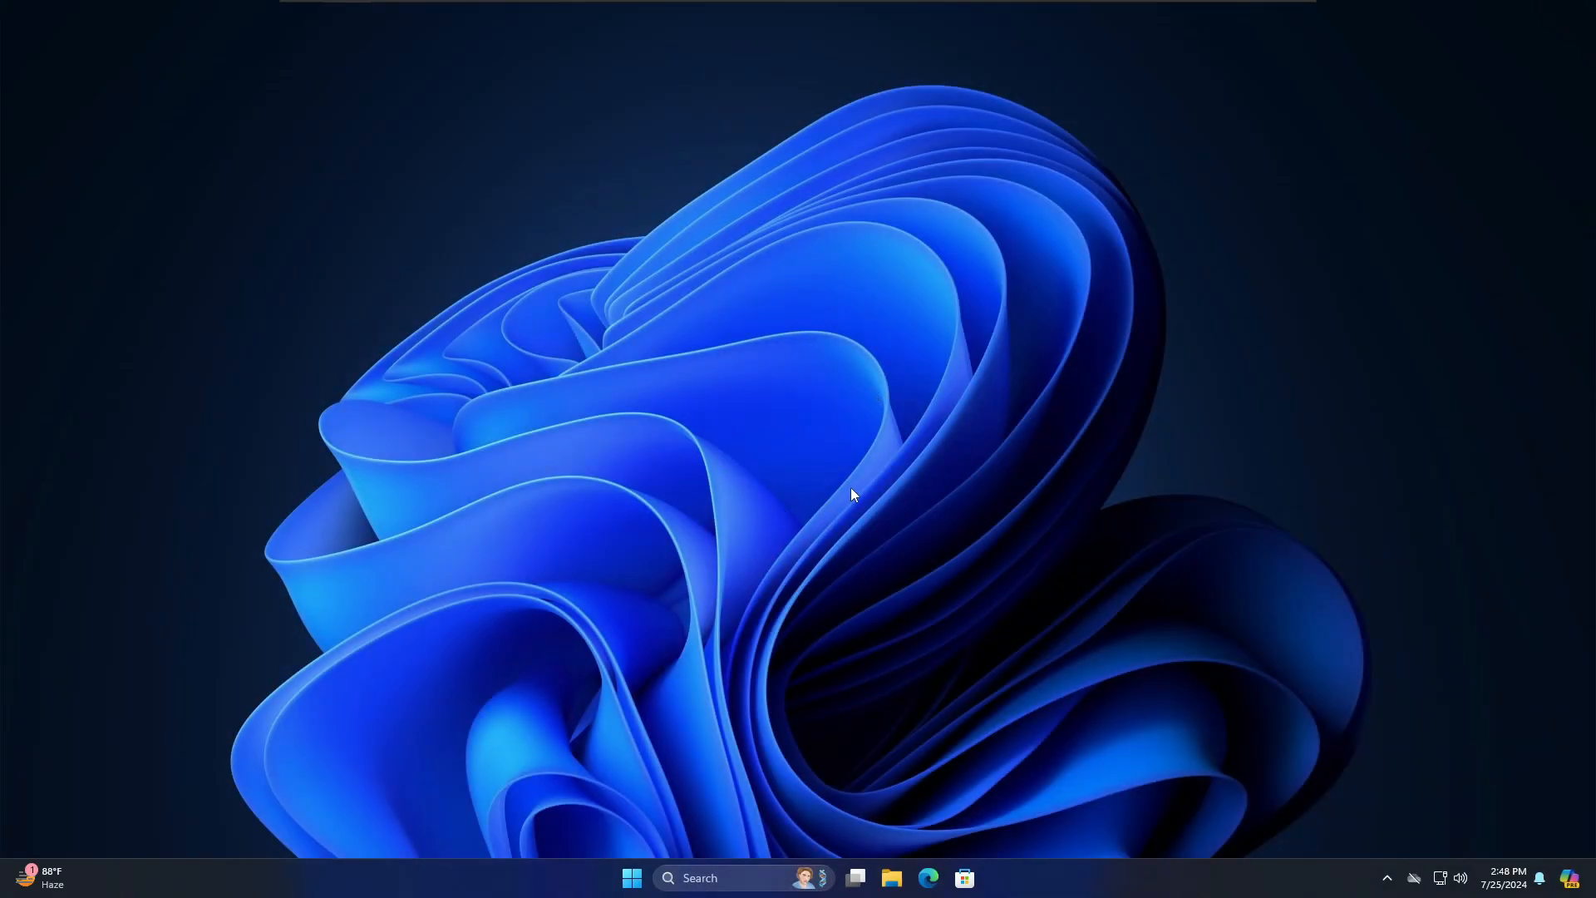
{"action": "mouse_move", "coordinate": [968, 417]}
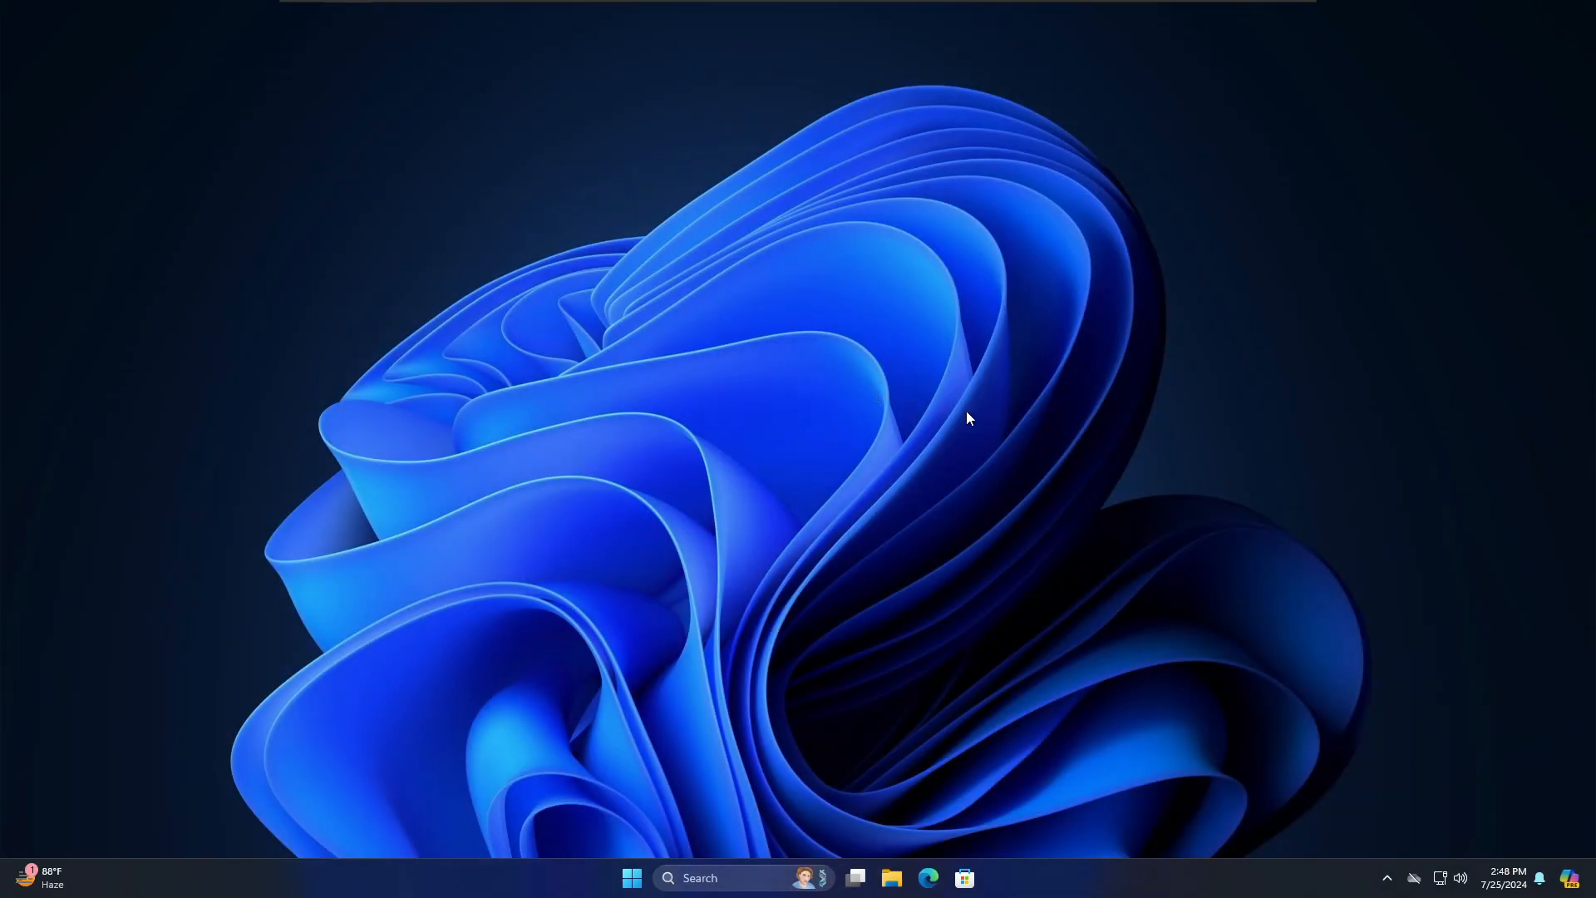
{"action": "mouse_move", "coordinate": [783, 437]}
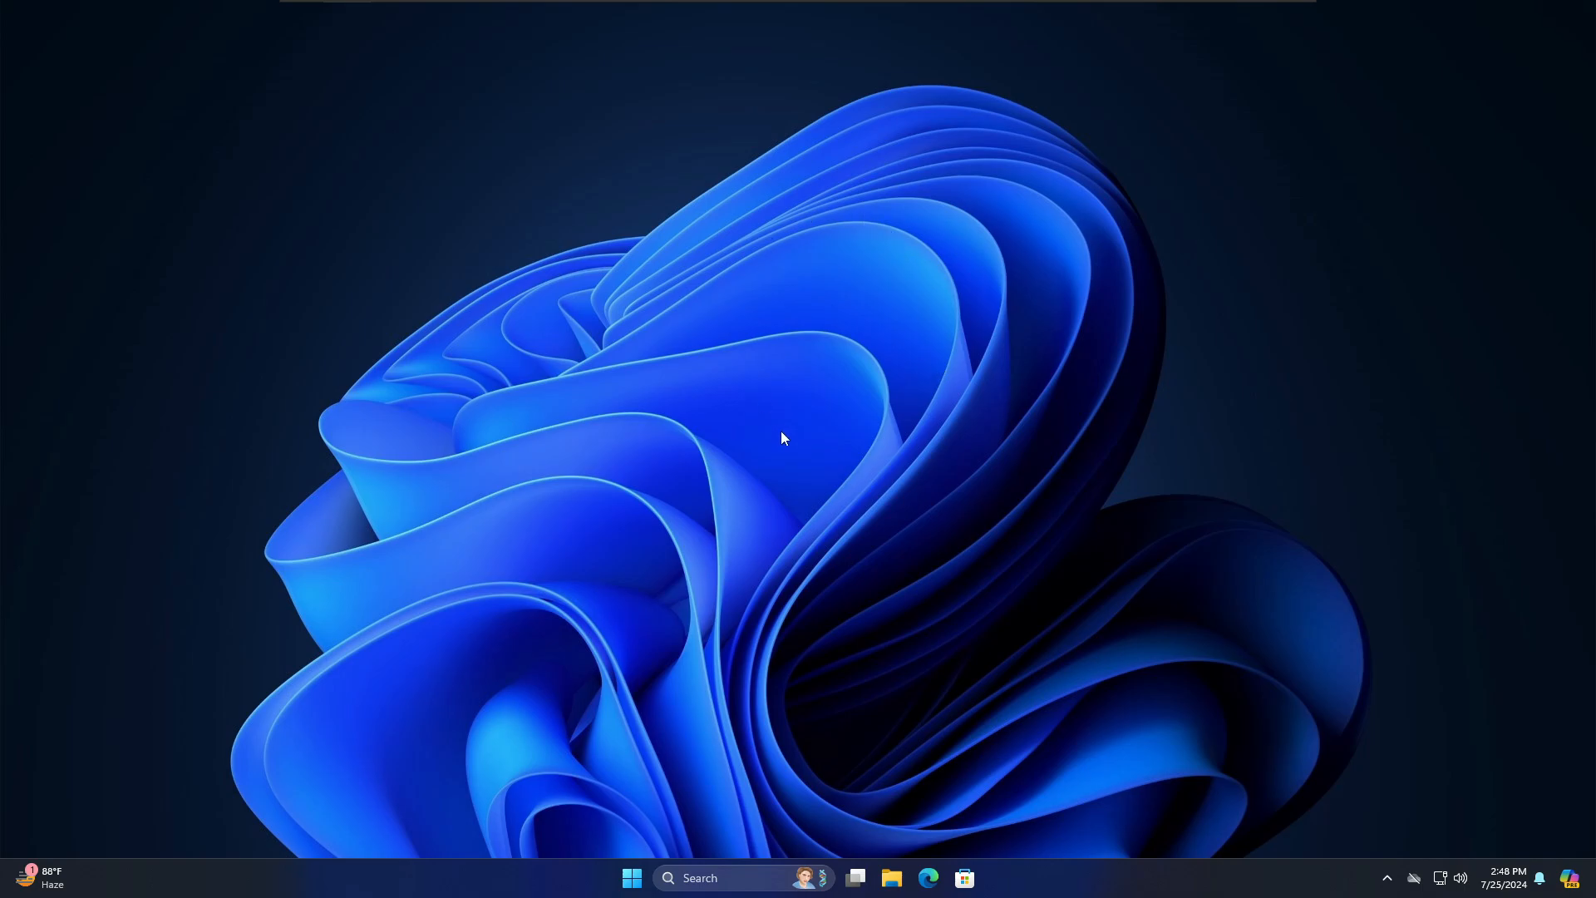
{"action": "mouse_move", "coordinate": [1002, 255]}
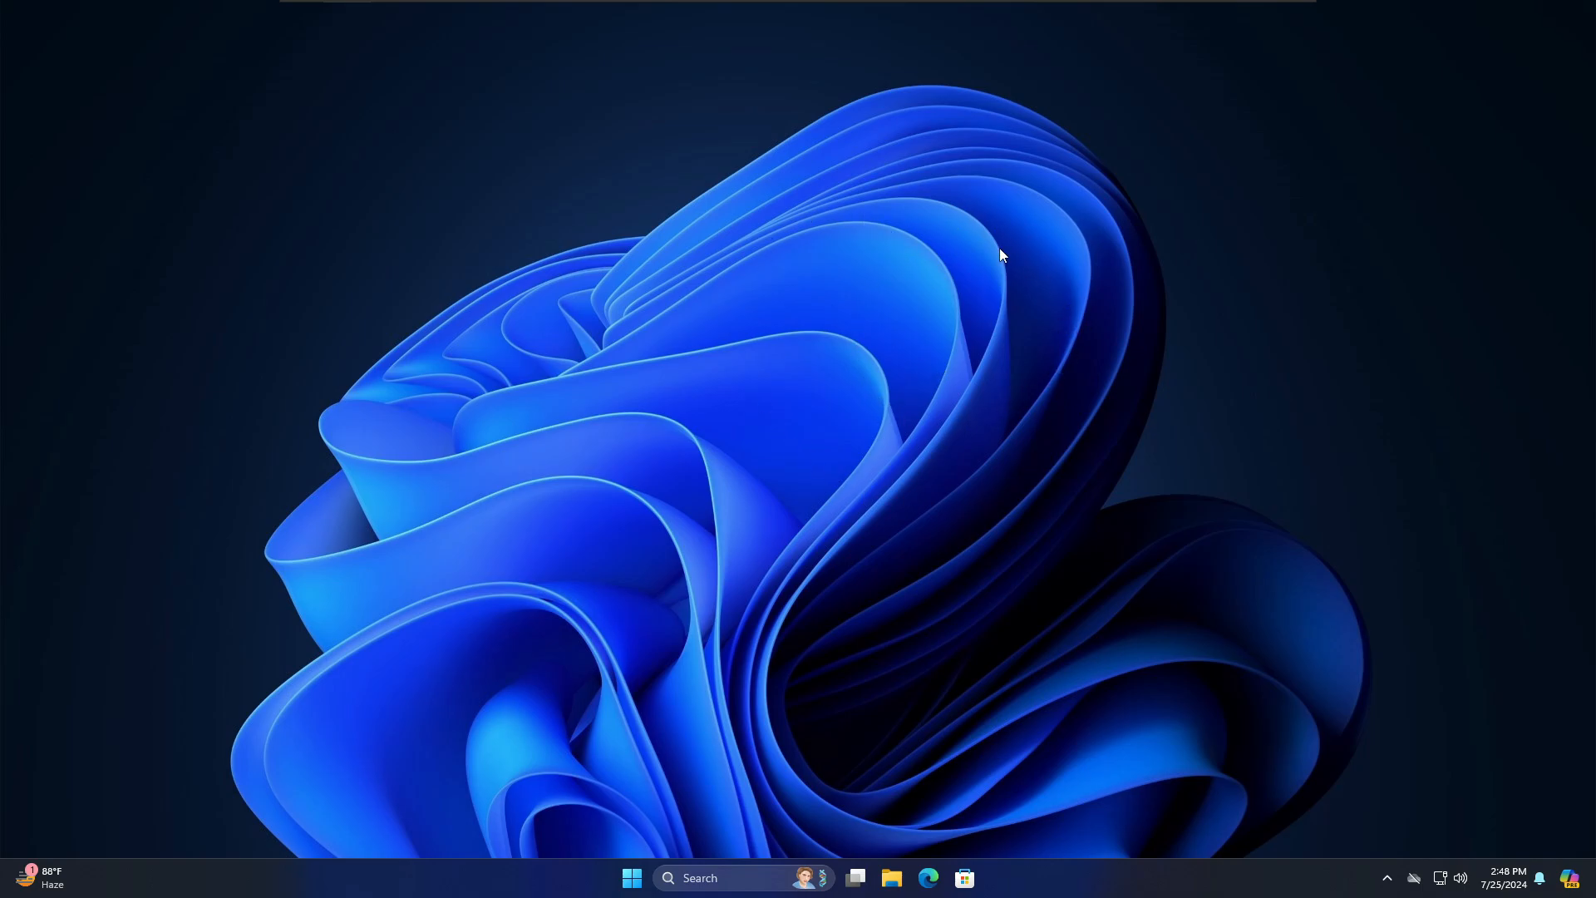
{"action": "mouse_move", "coordinate": [1000, 256]}
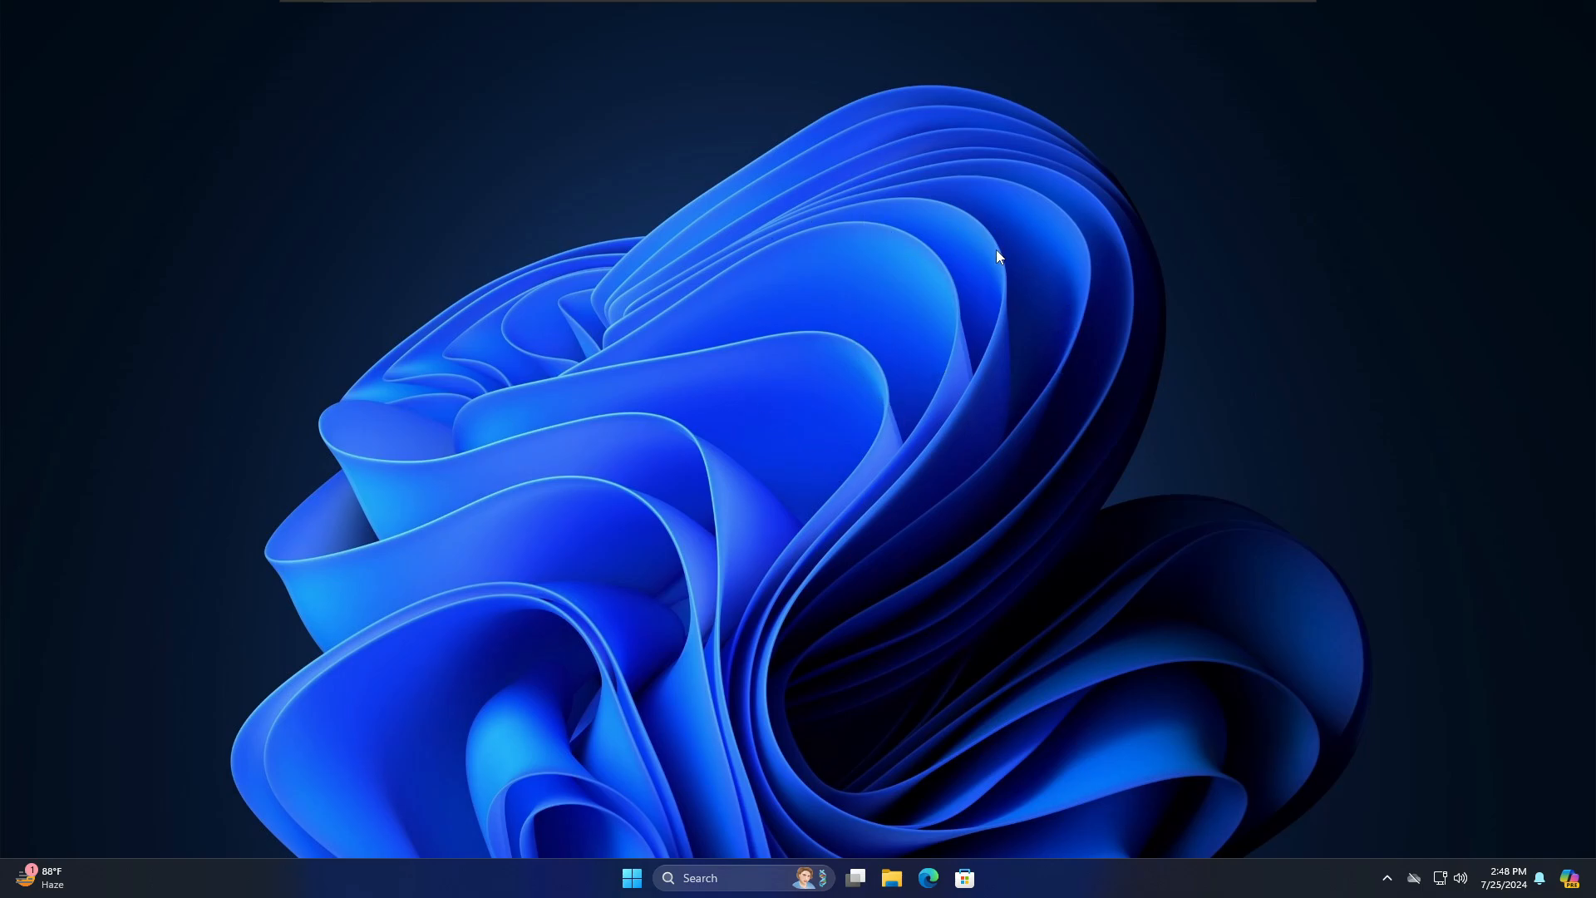
{"action": "mouse_move", "coordinate": [1013, 374]}
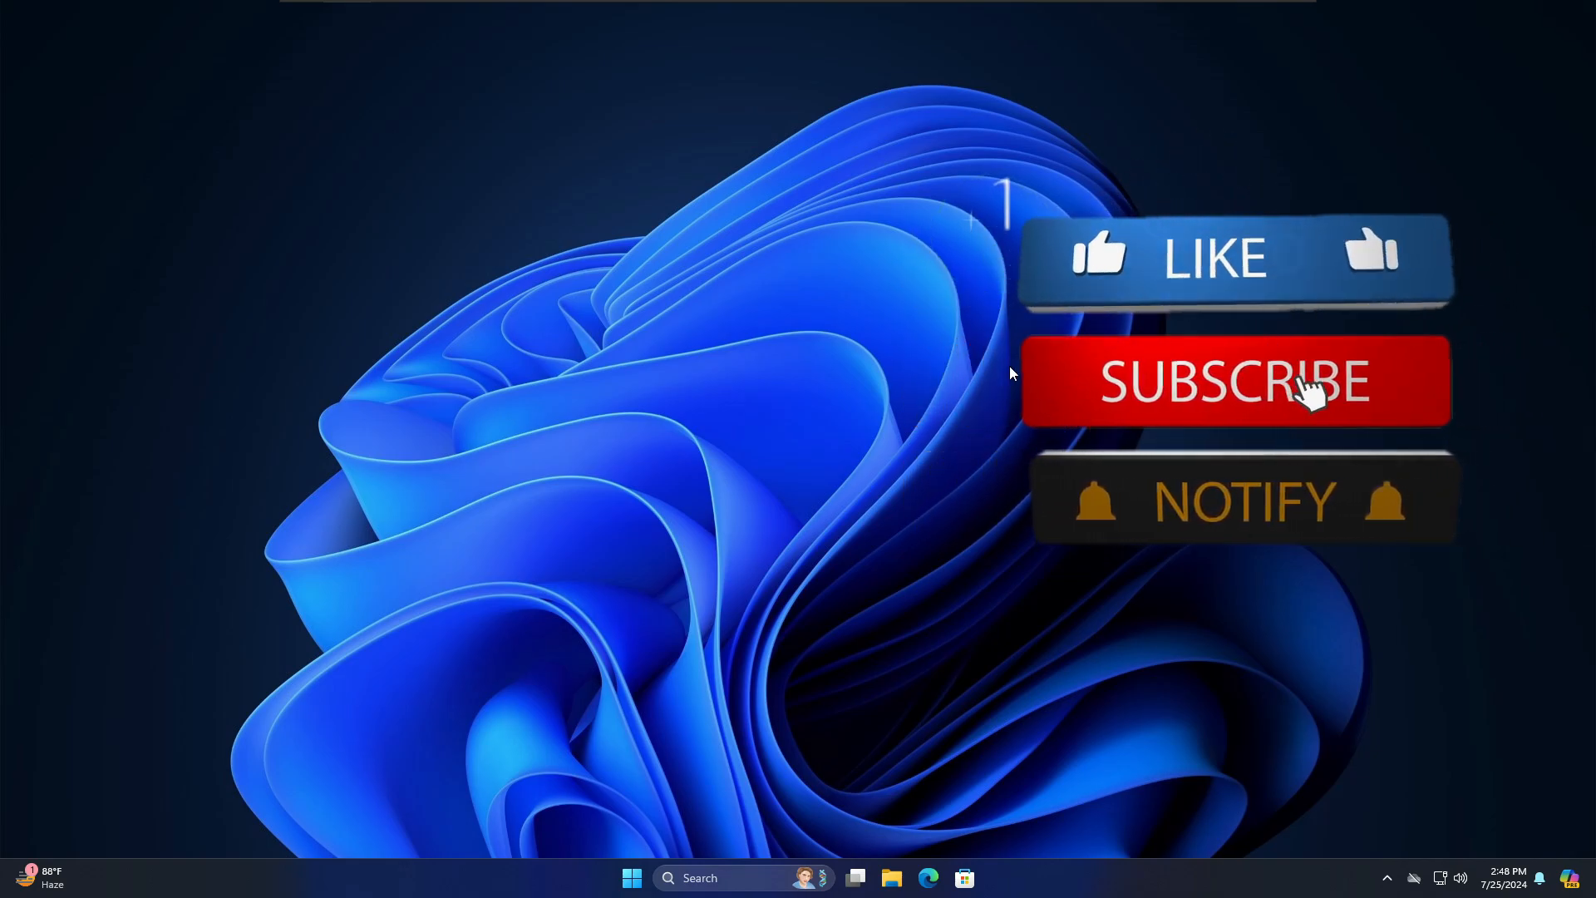
- Wait on the Windows 11 desktop after boot, confirming the dual-boot setup works
{"action": "left_click", "coordinate": [1235, 382]}
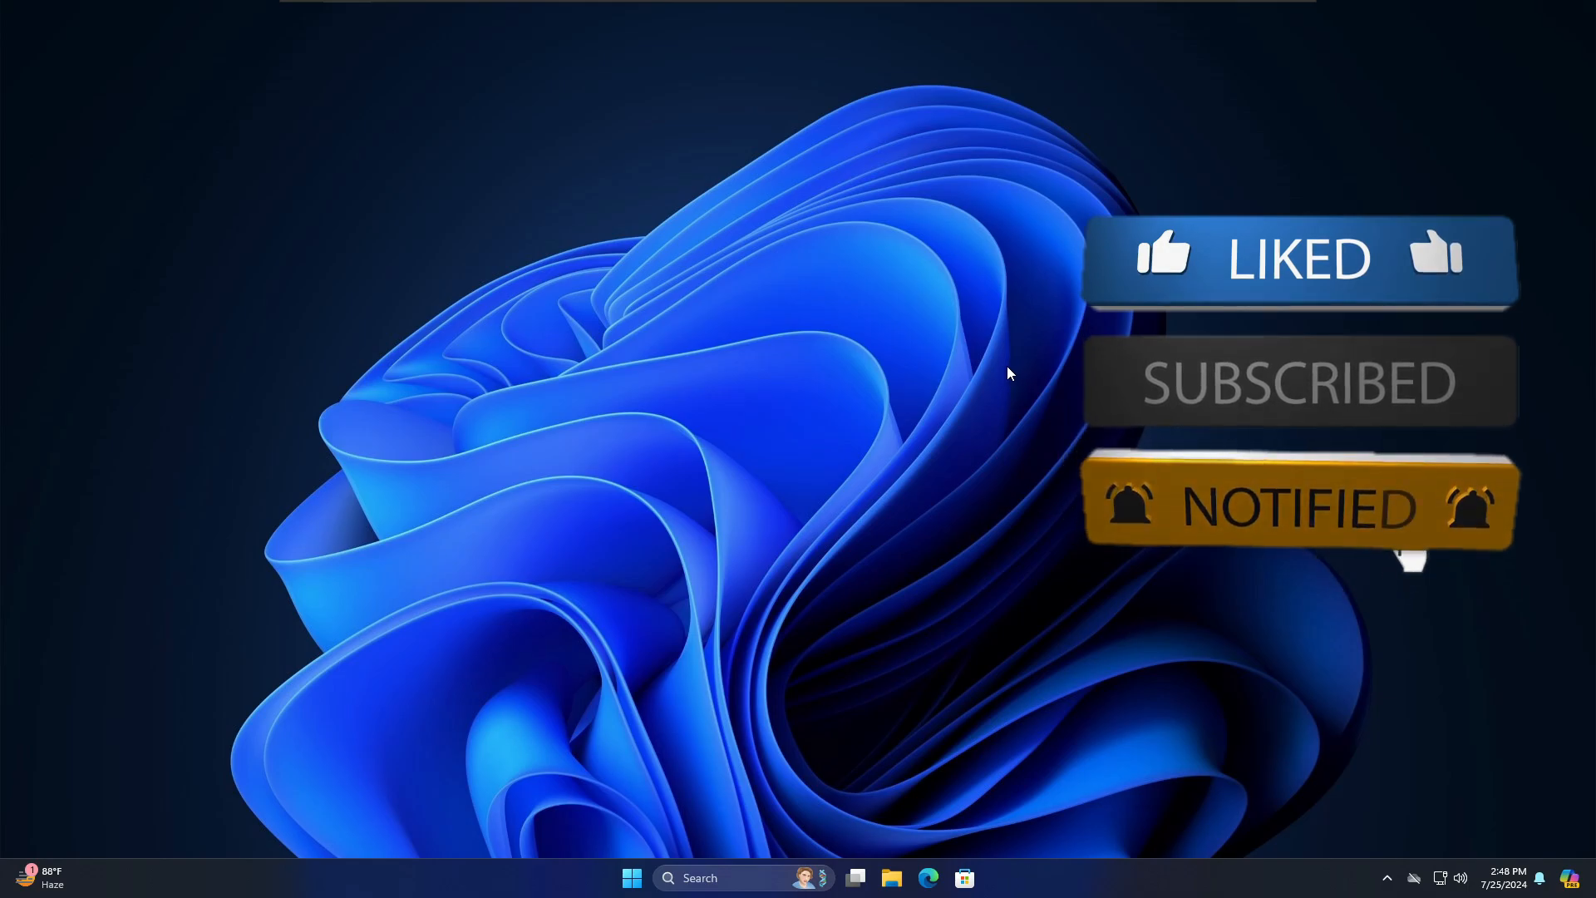